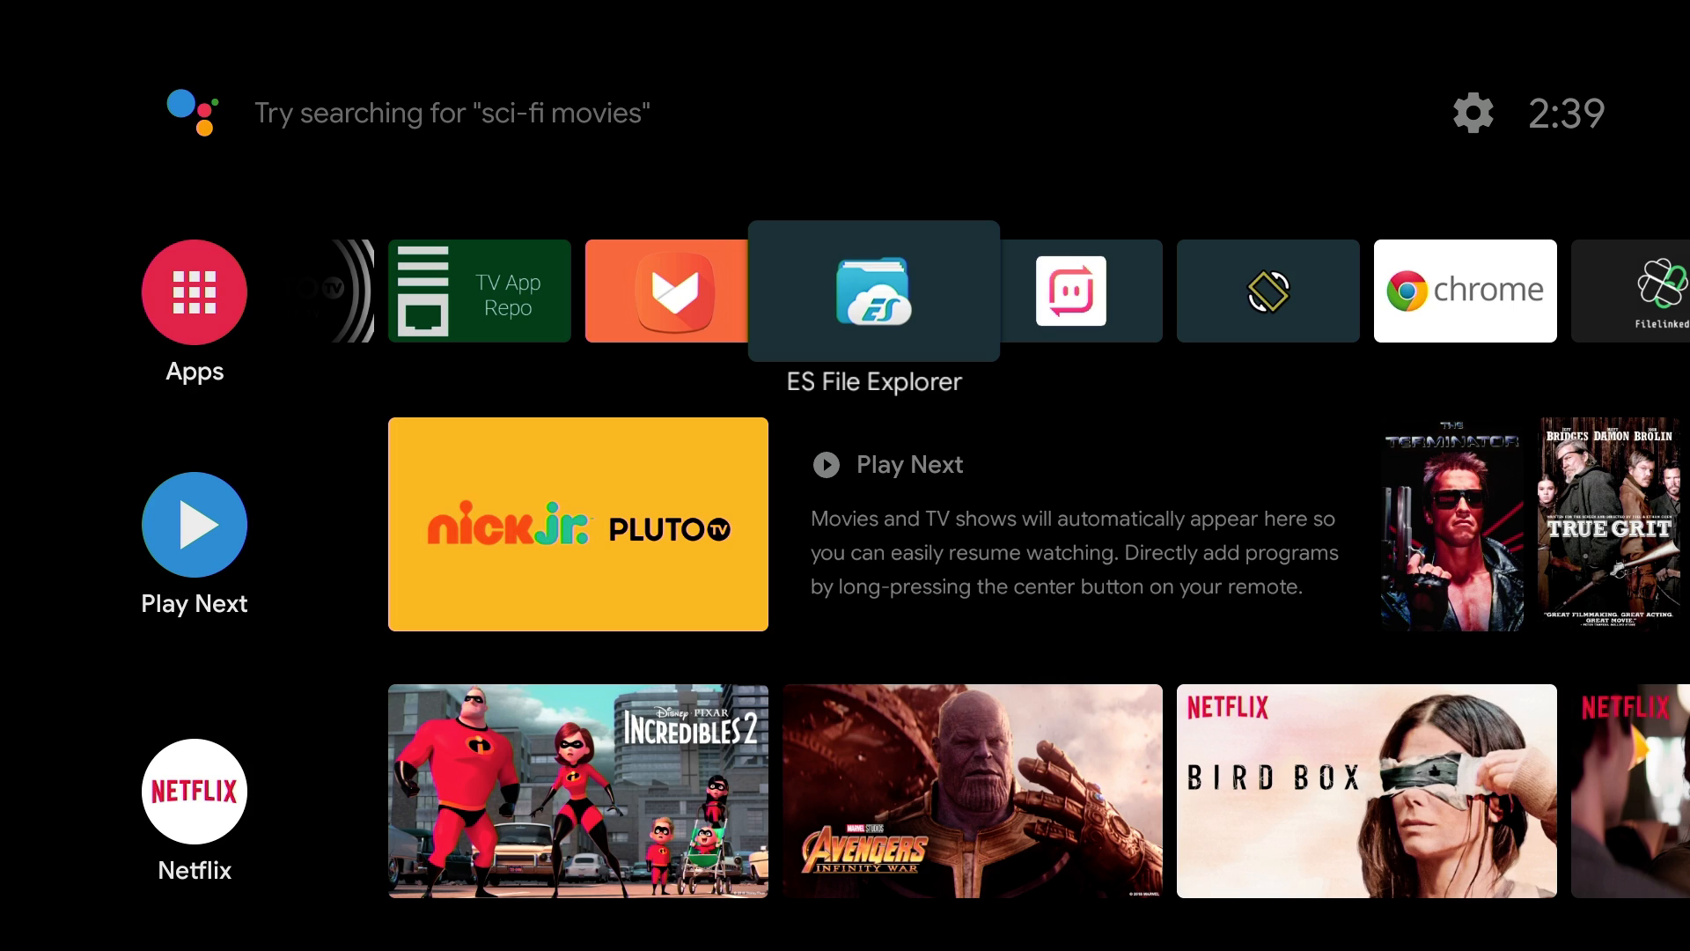
mouse_move(1150, 268)
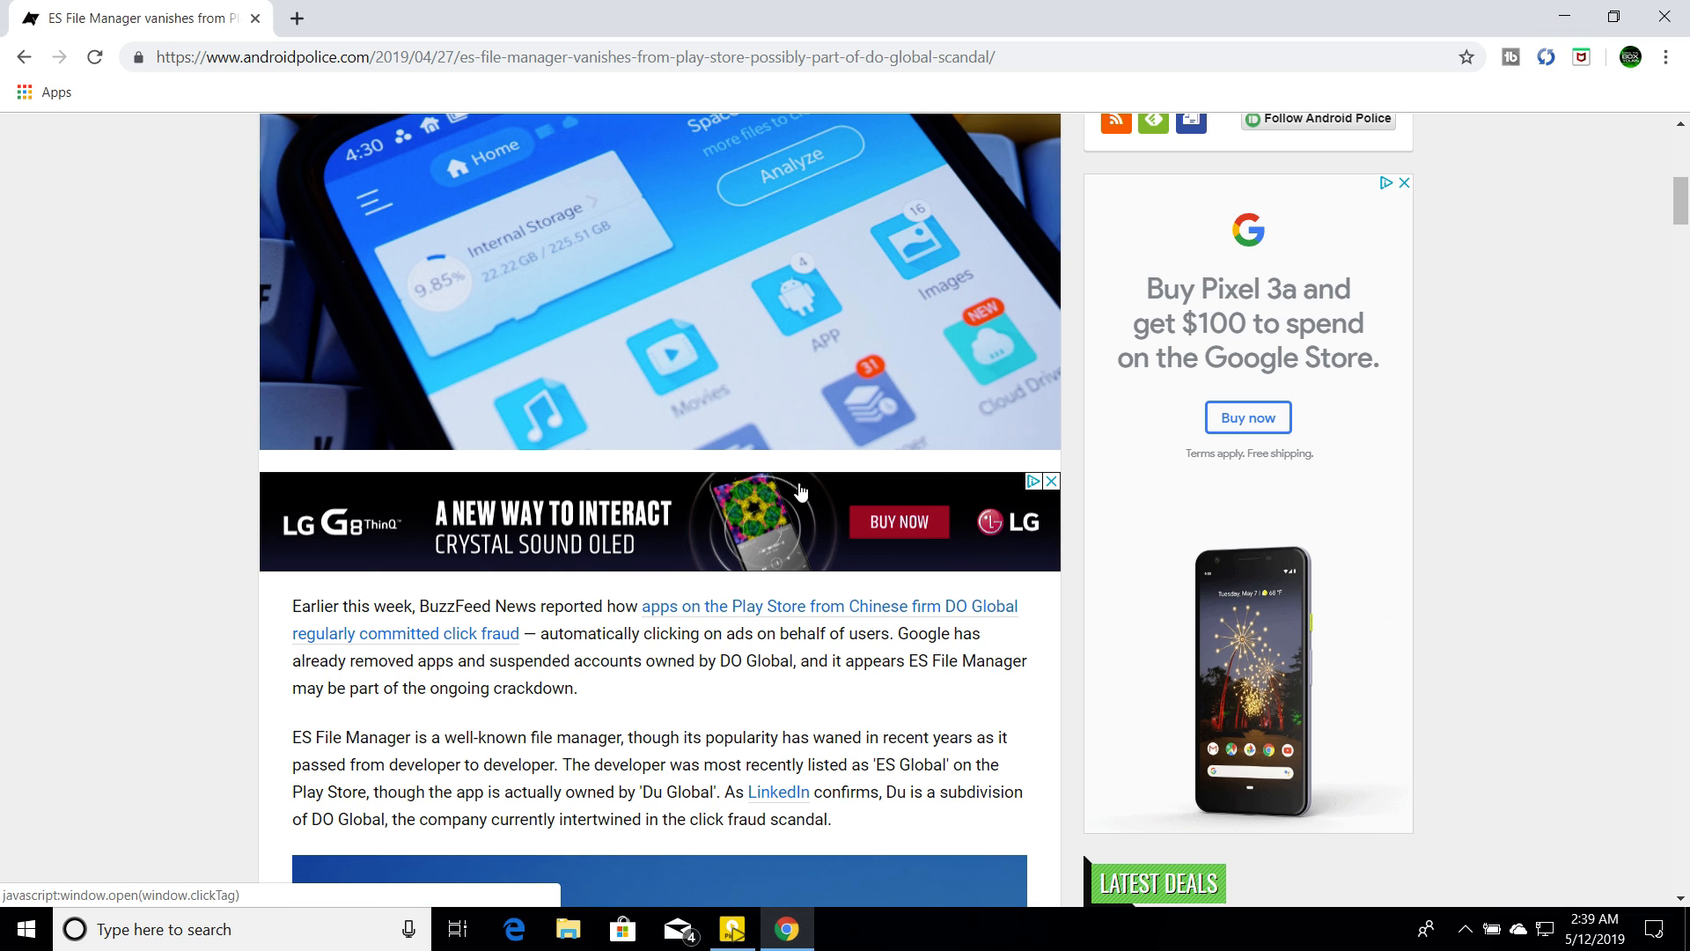
mouse_move(636, 440)
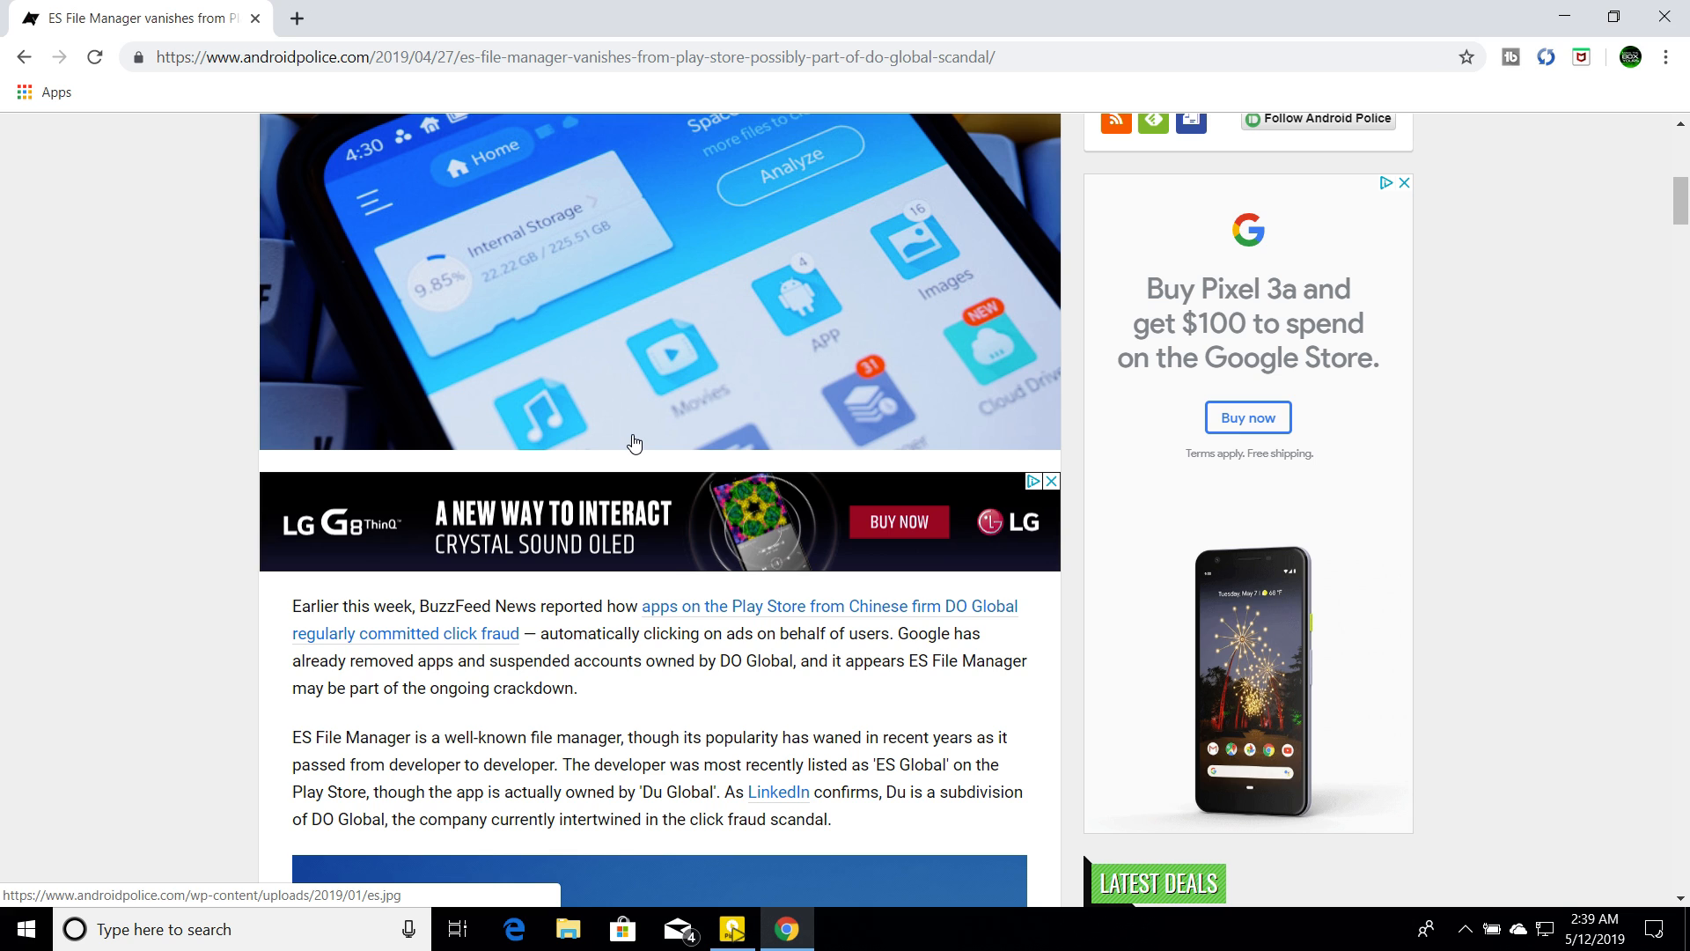
mouse_move(1529, 584)
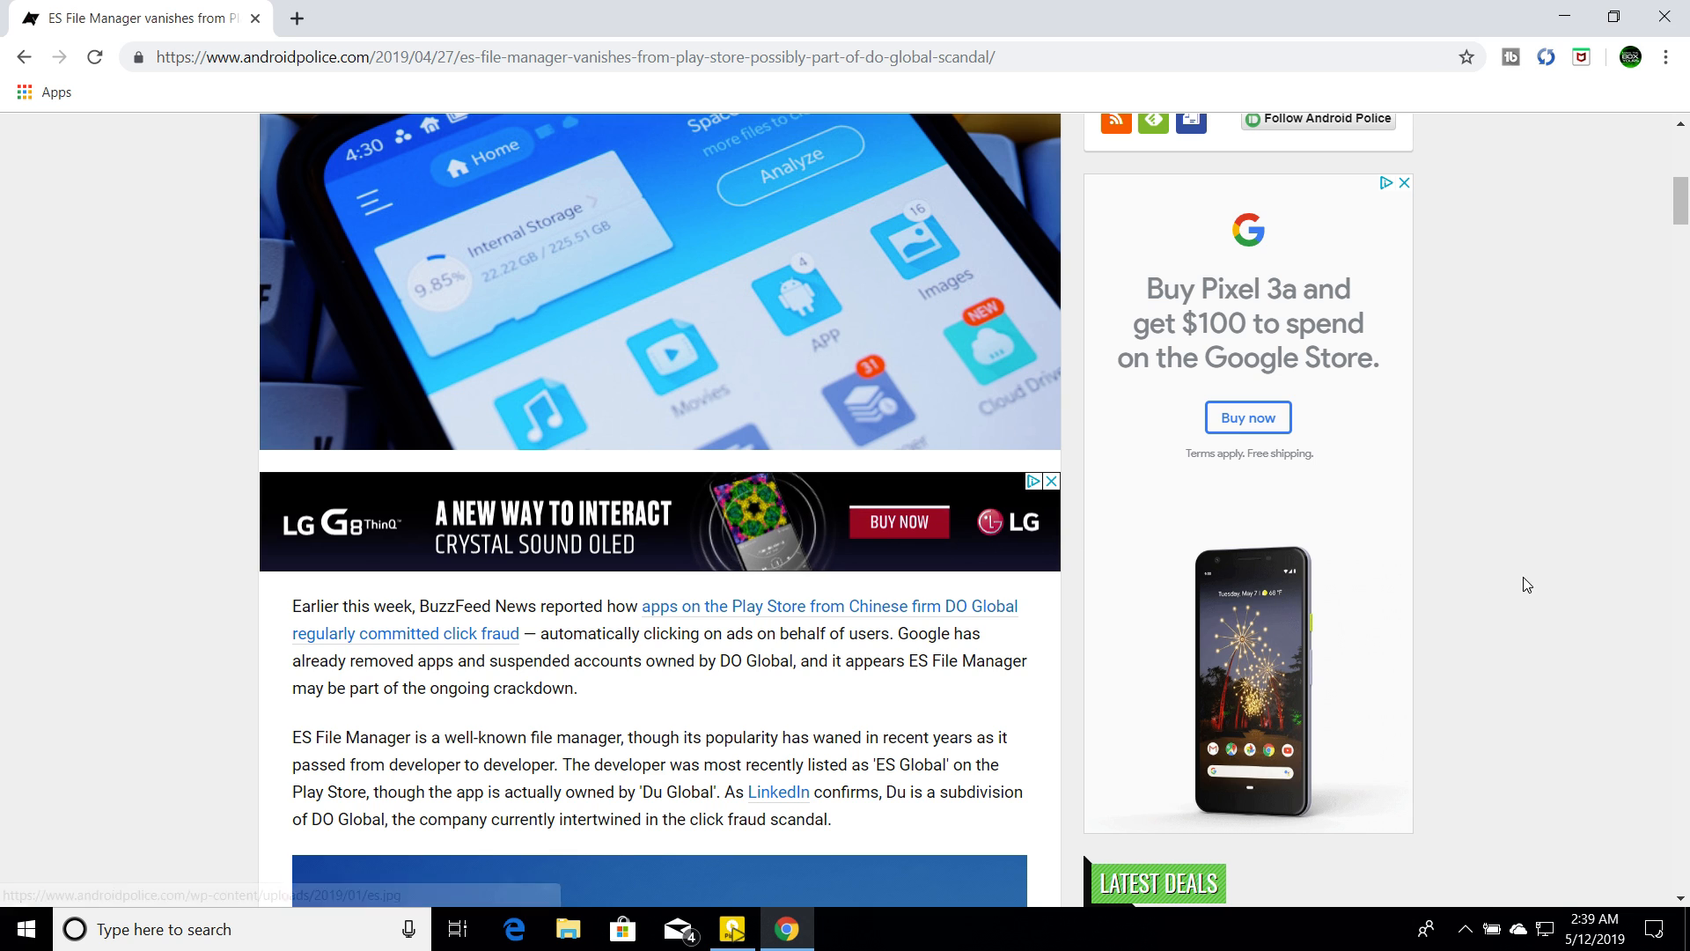
Scroll through the current view, then switch over to the Android TV home screen.
scroll(up, 3)
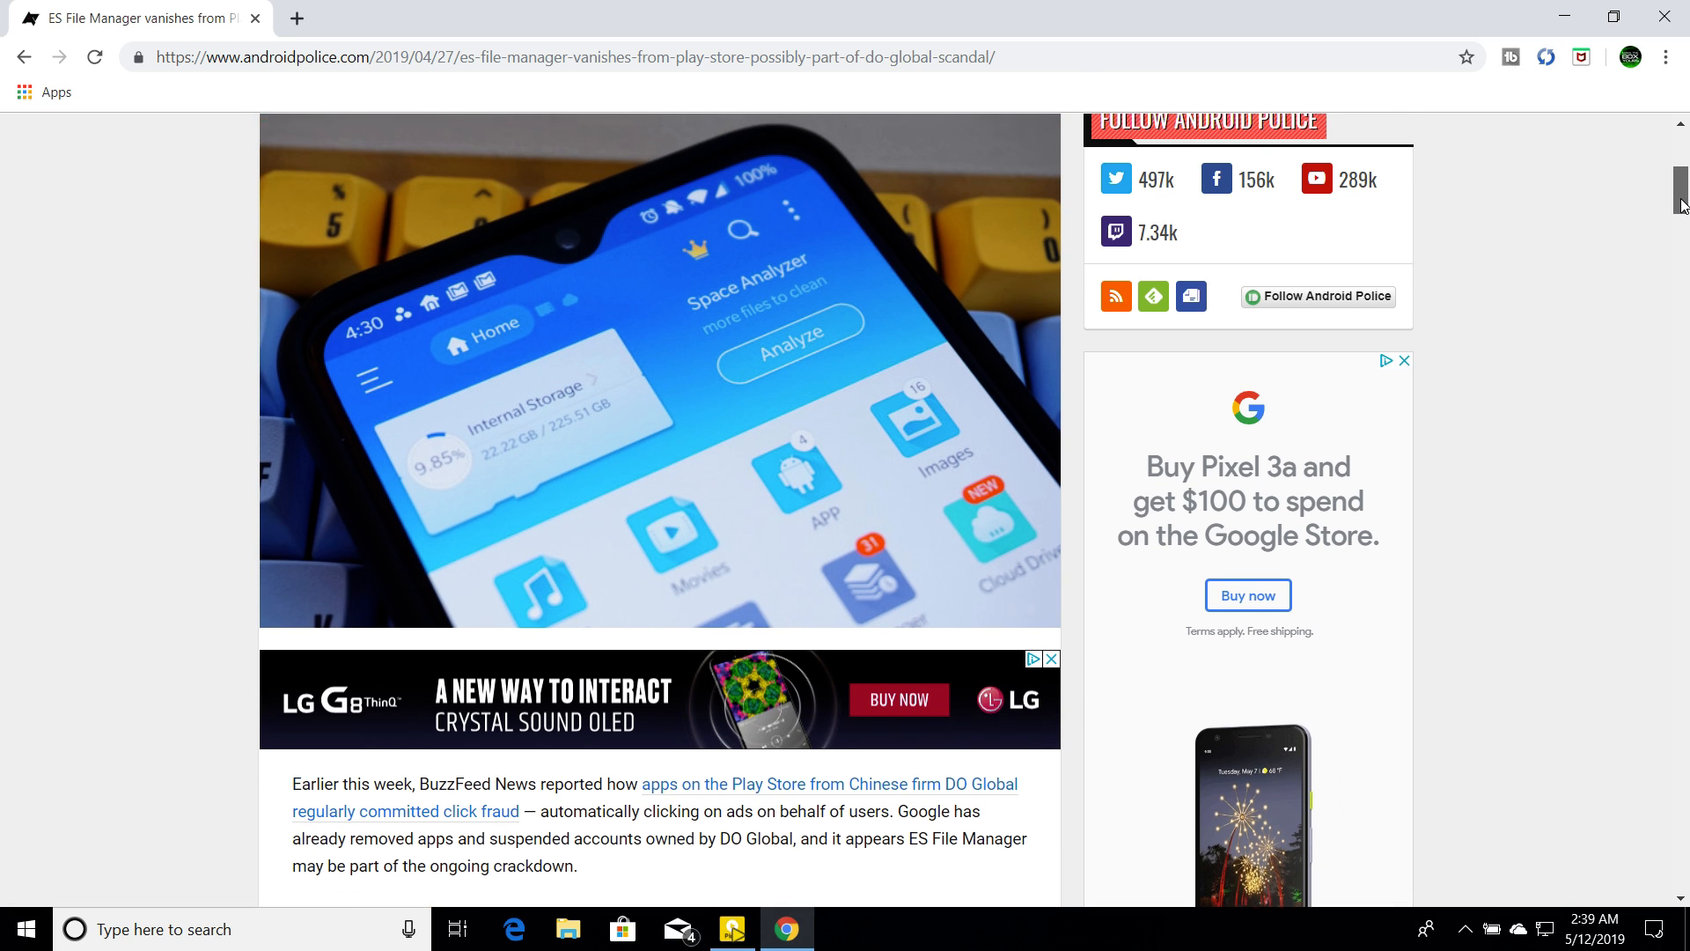
scroll(up, 3)
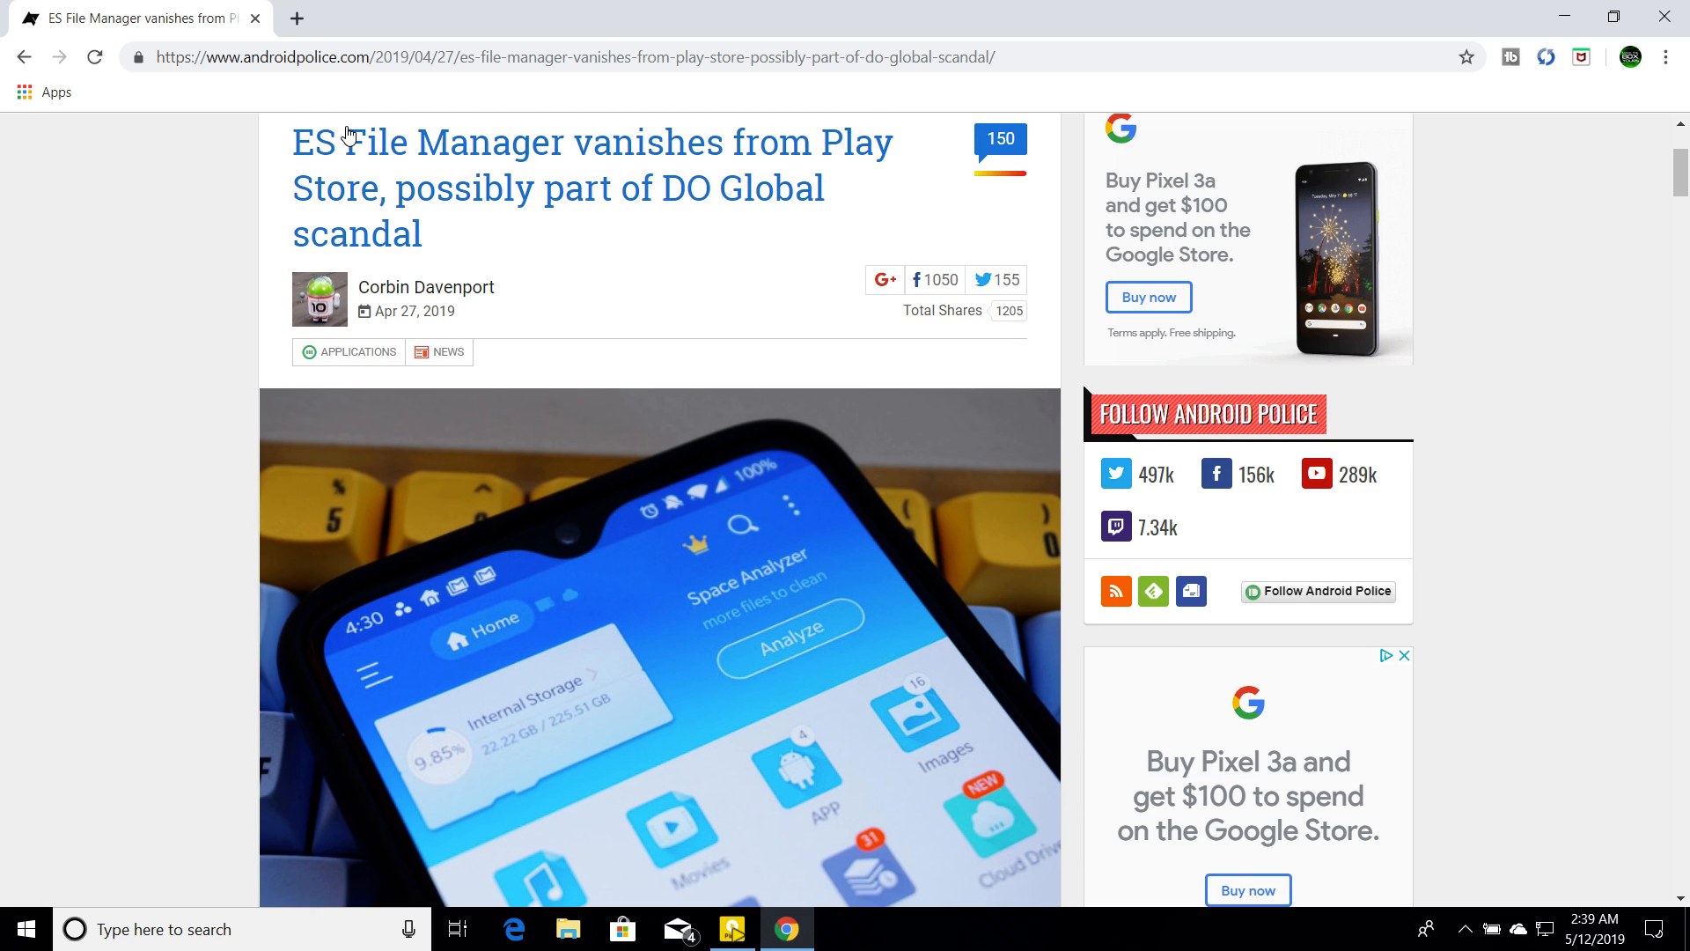
mouse_move(489, 194)
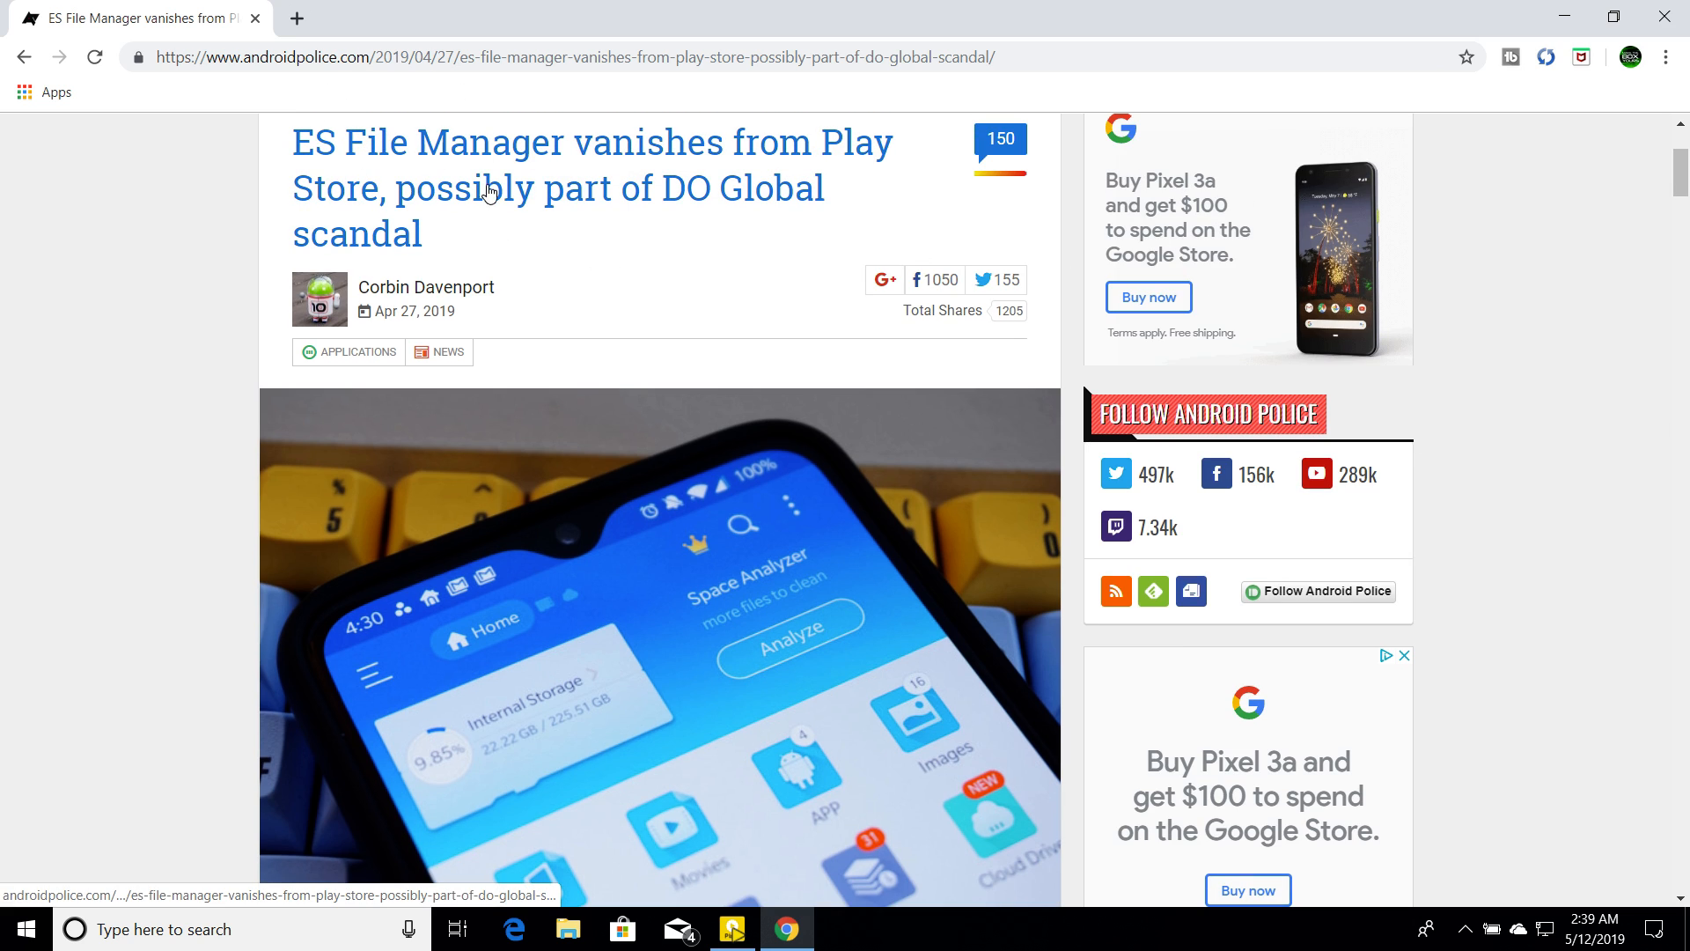
mouse_move(750, 257)
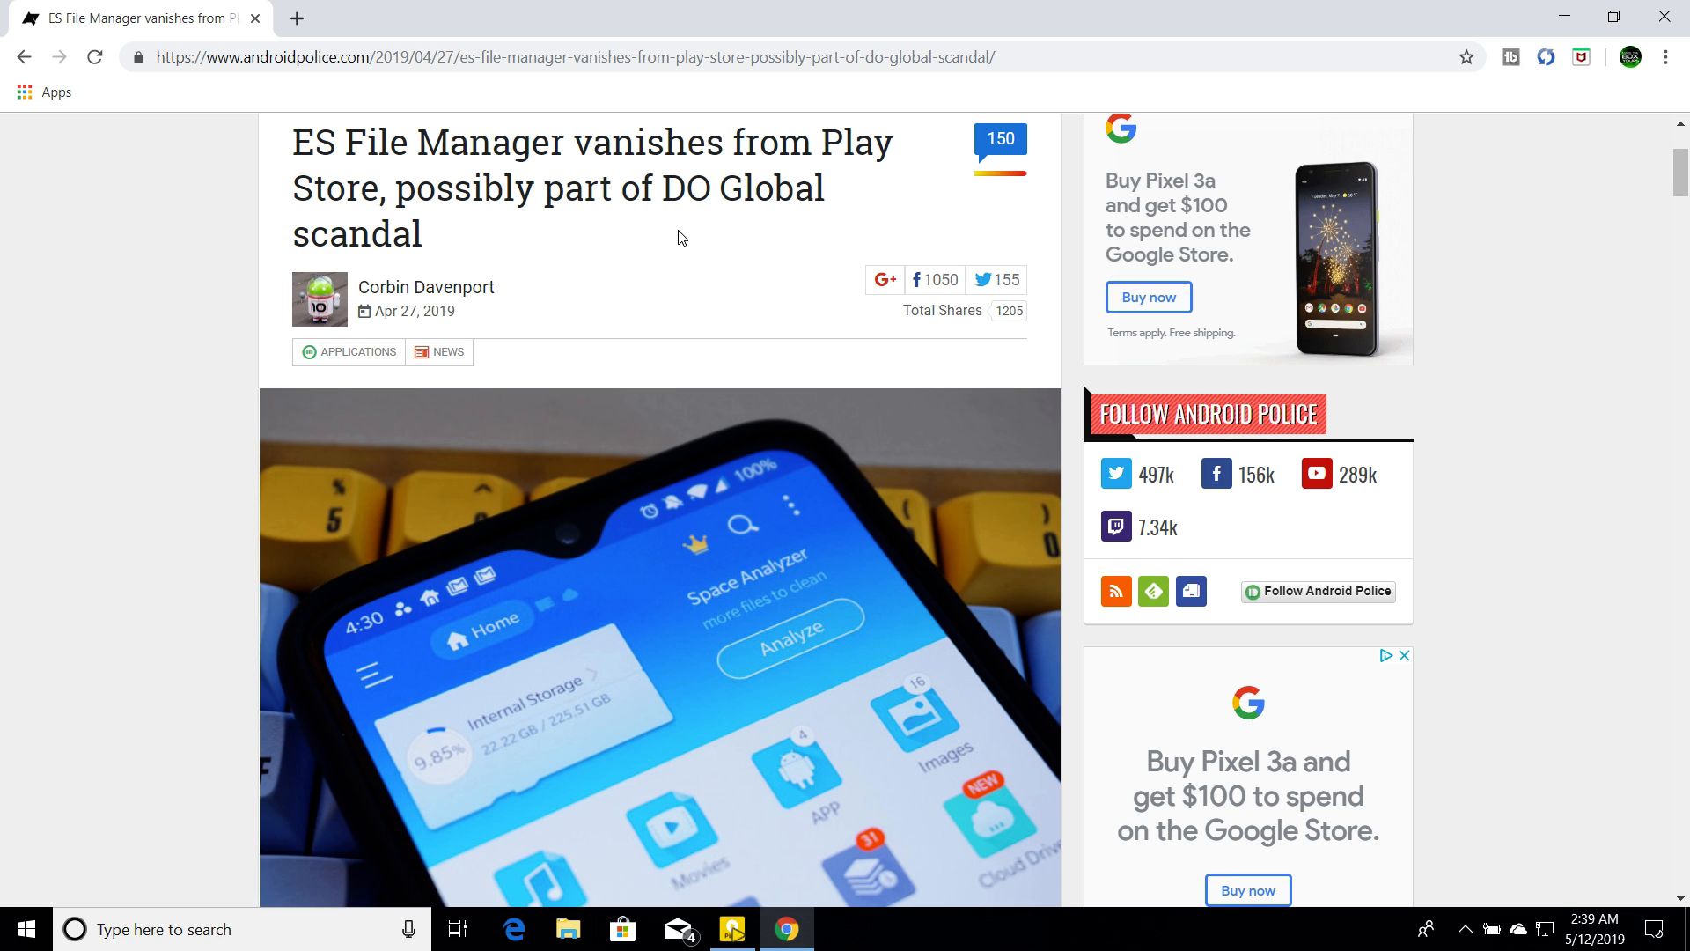
mouse_move(669, 202)
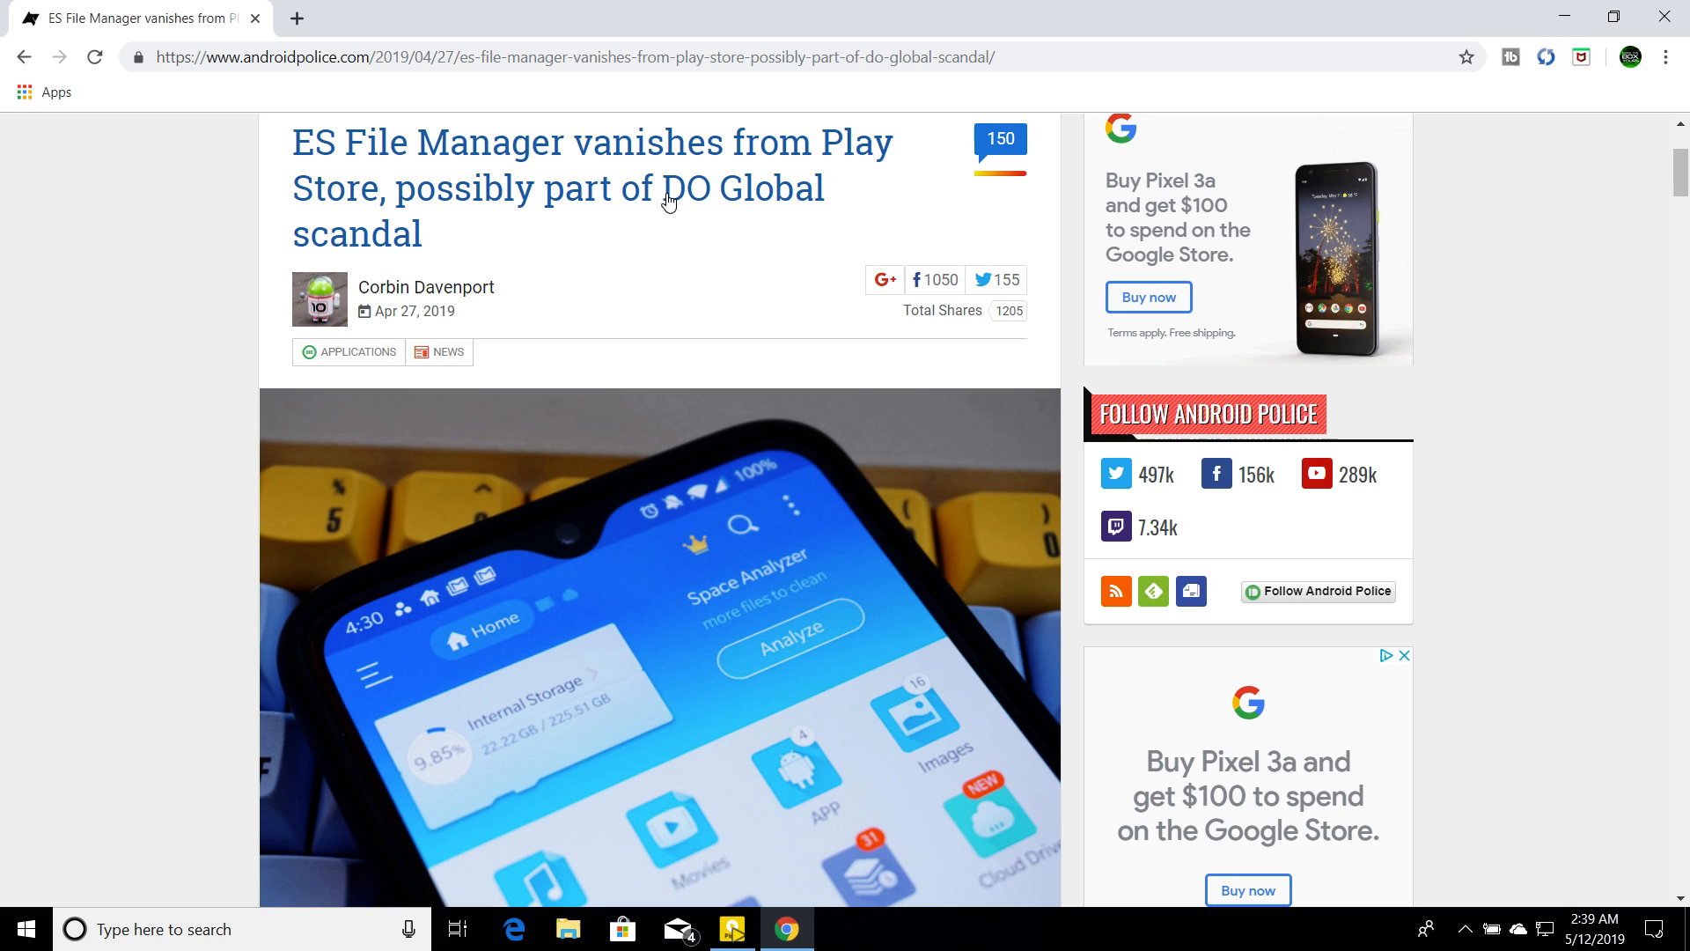
mouse_move(700, 230)
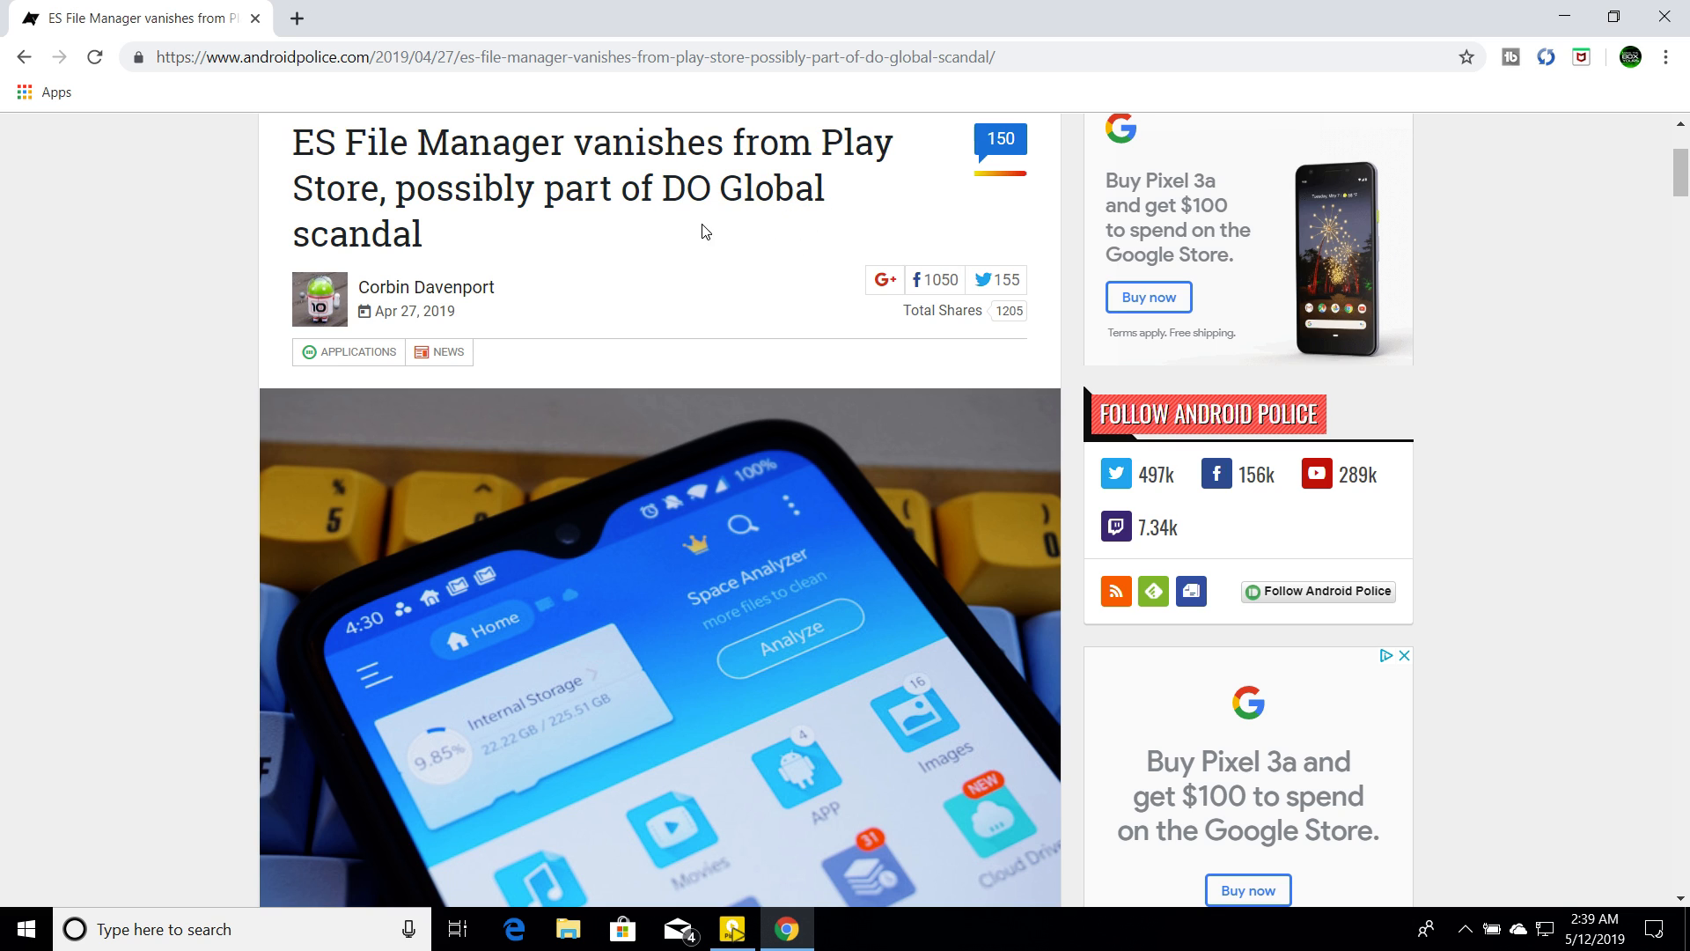
mouse_move(806, 301)
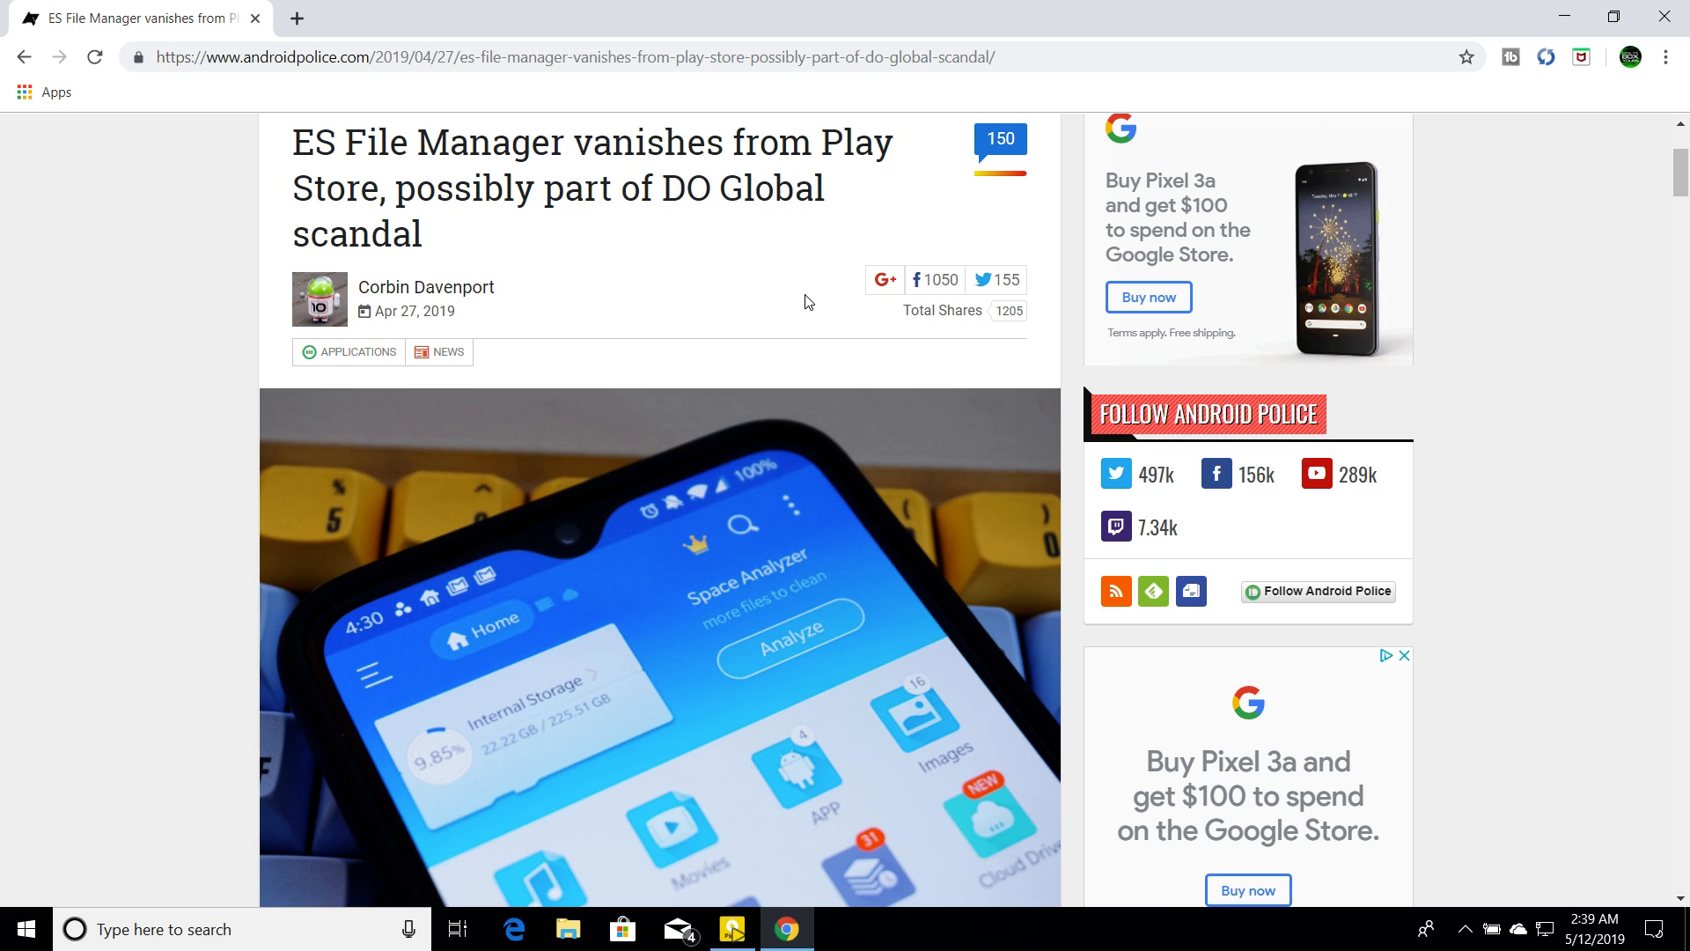
mouse_move(755, 232)
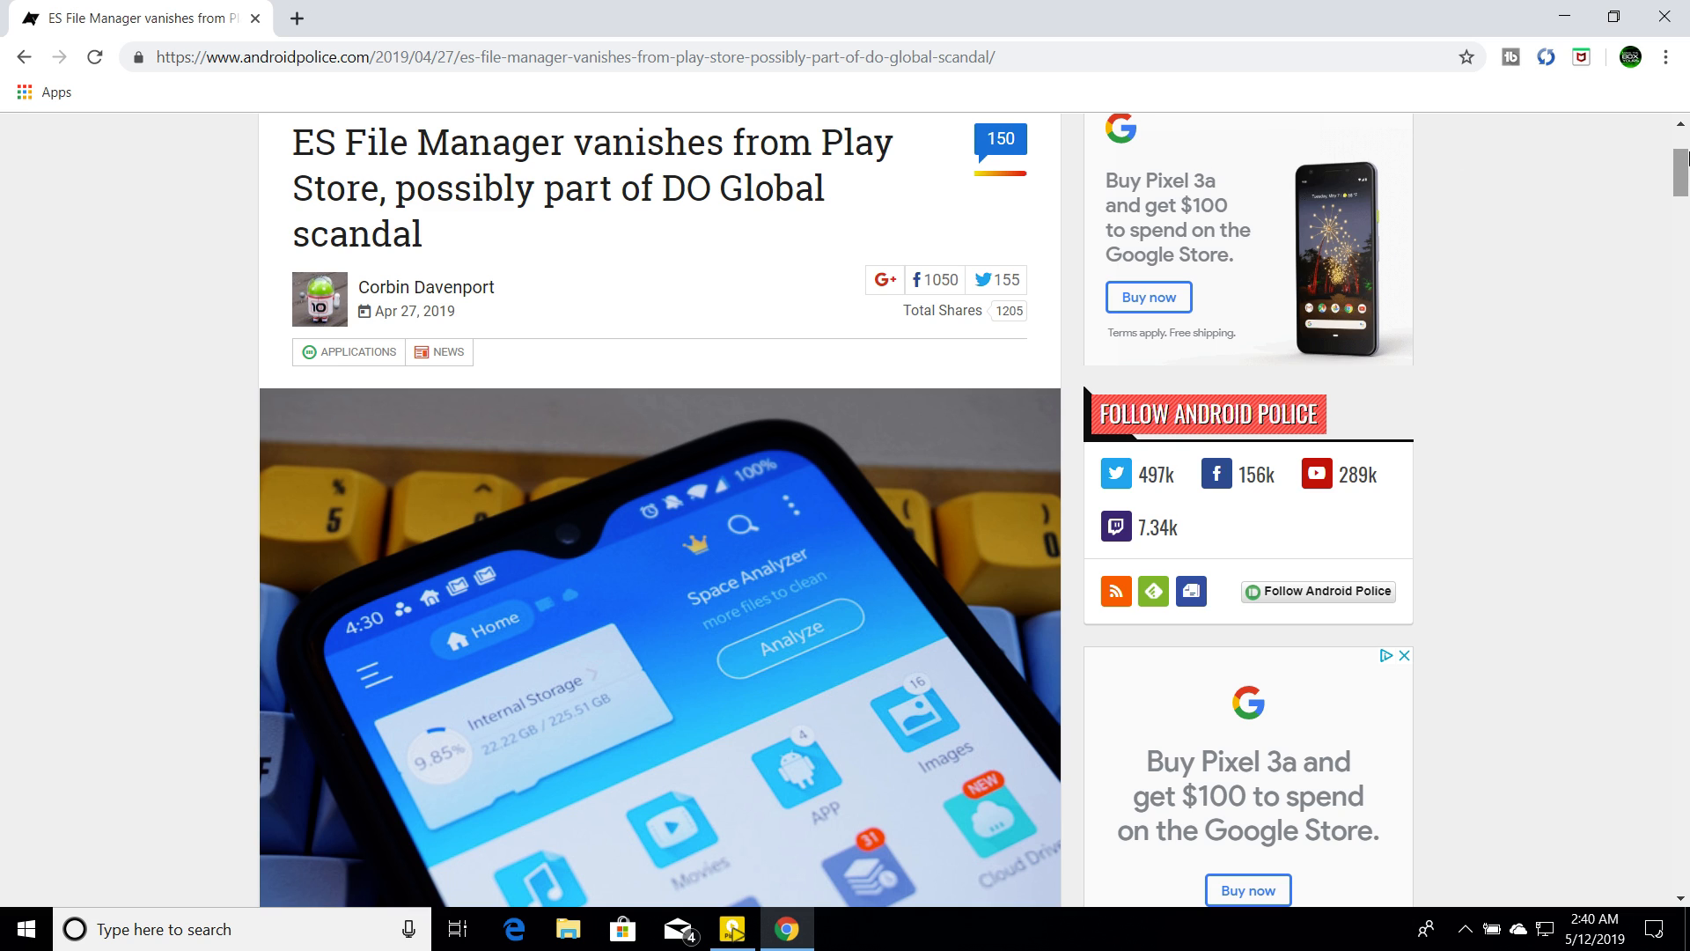
scroll(down, 3)
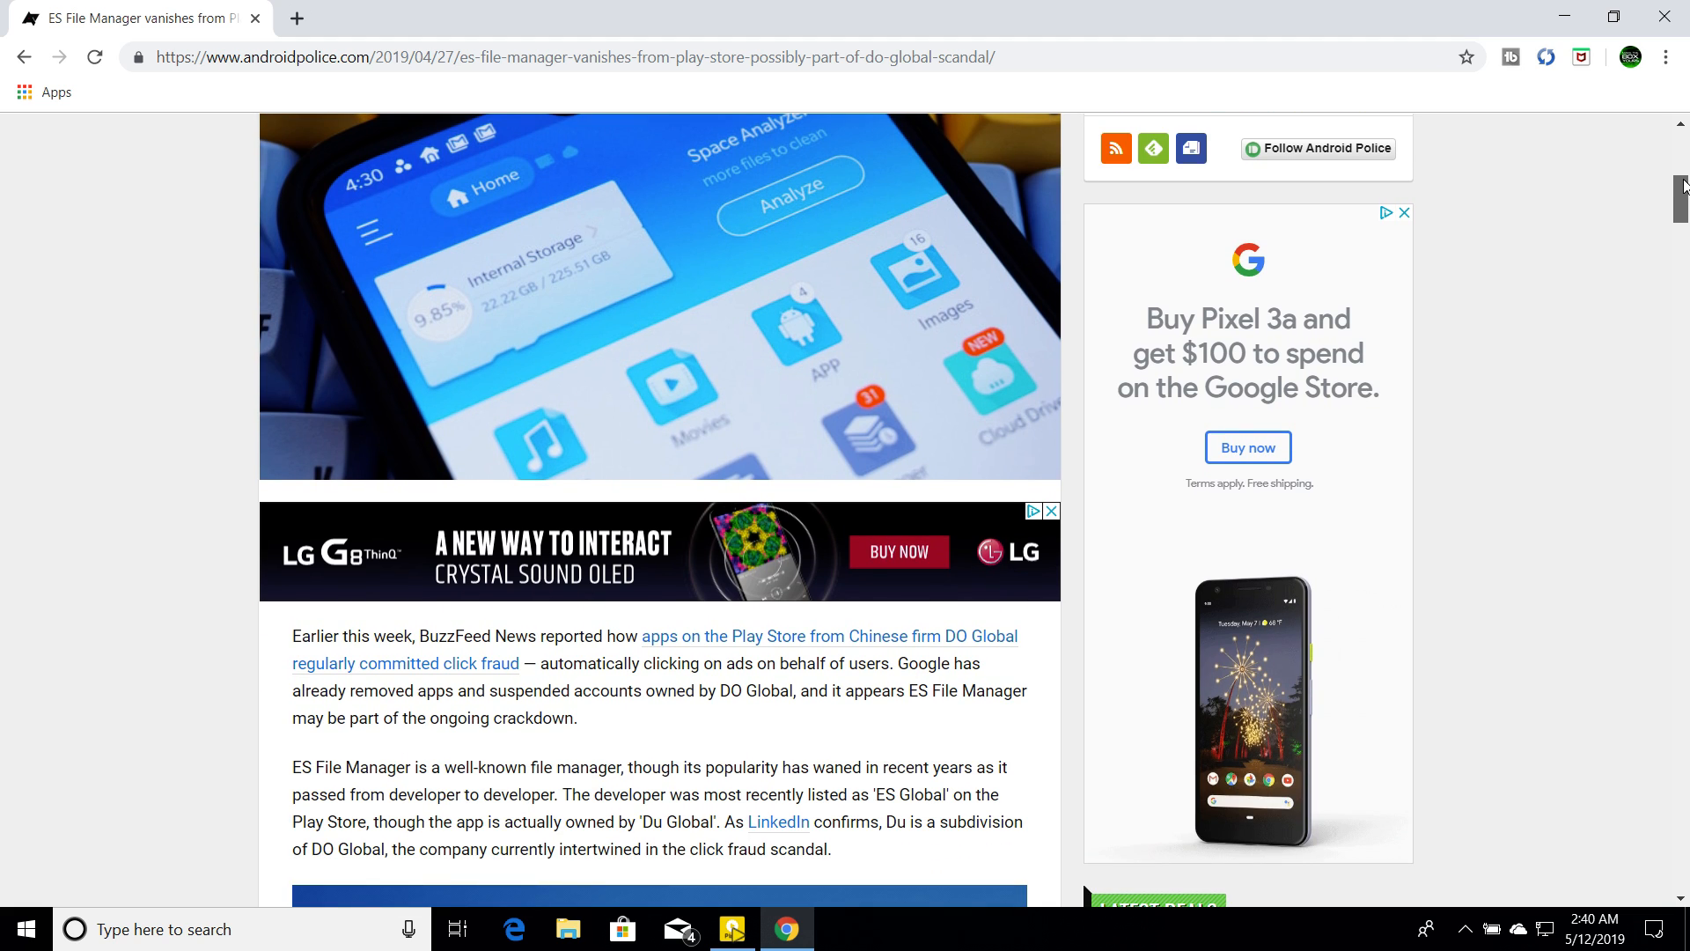
scroll(down, 3)
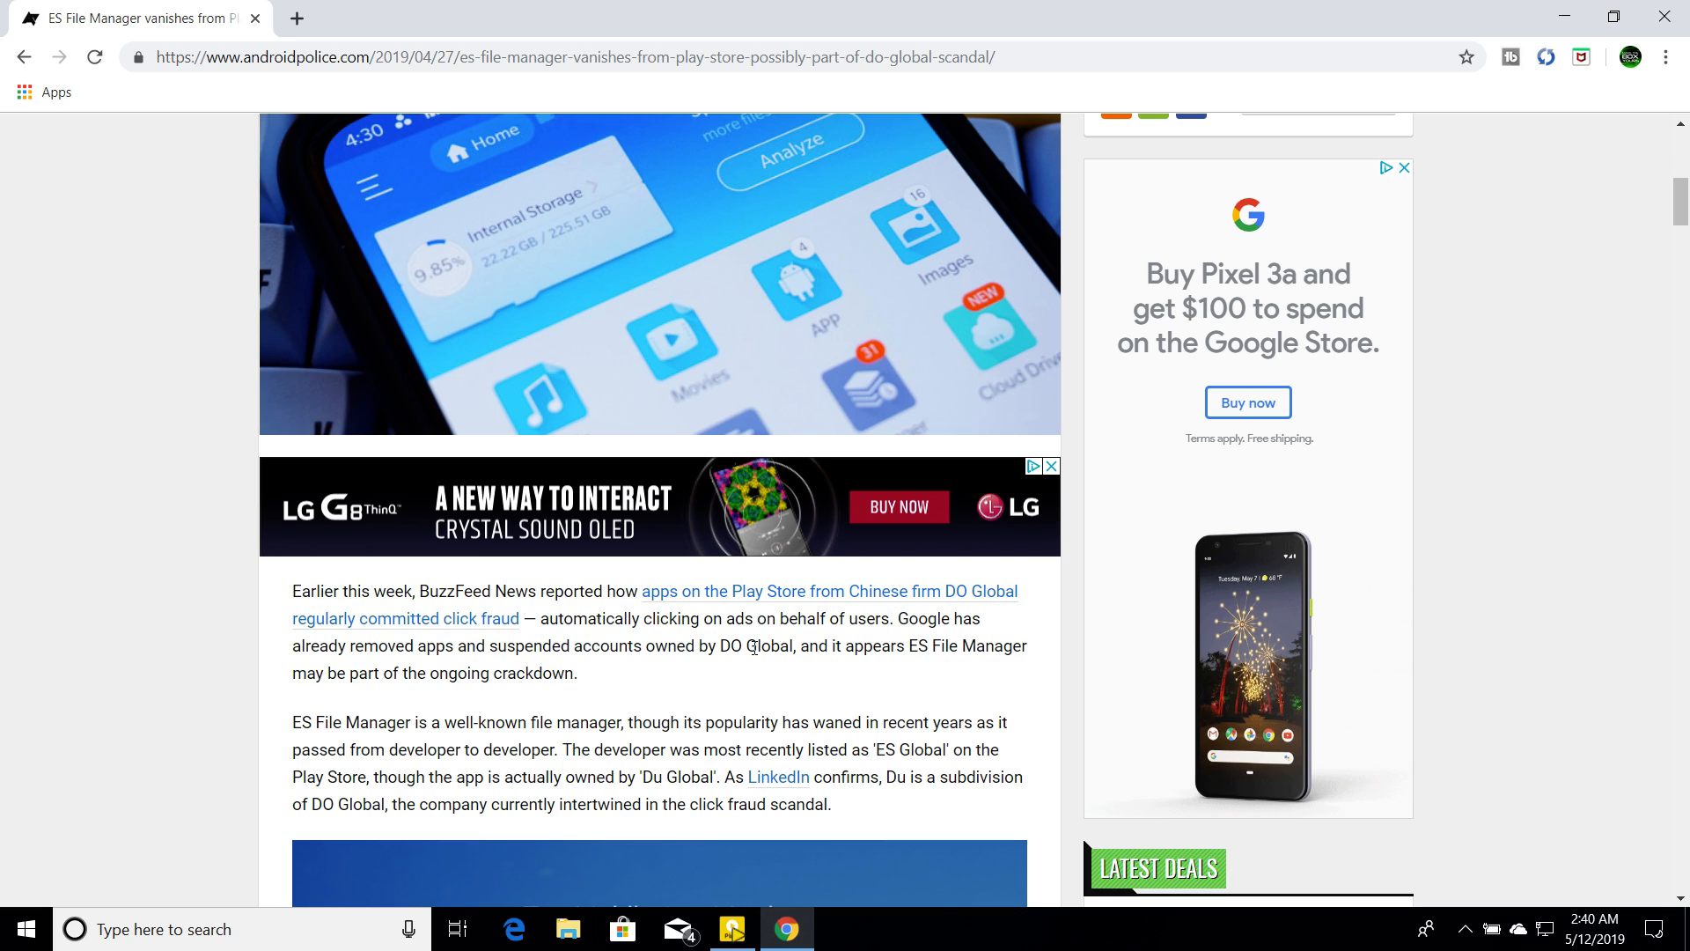
mouse_move(602, 665)
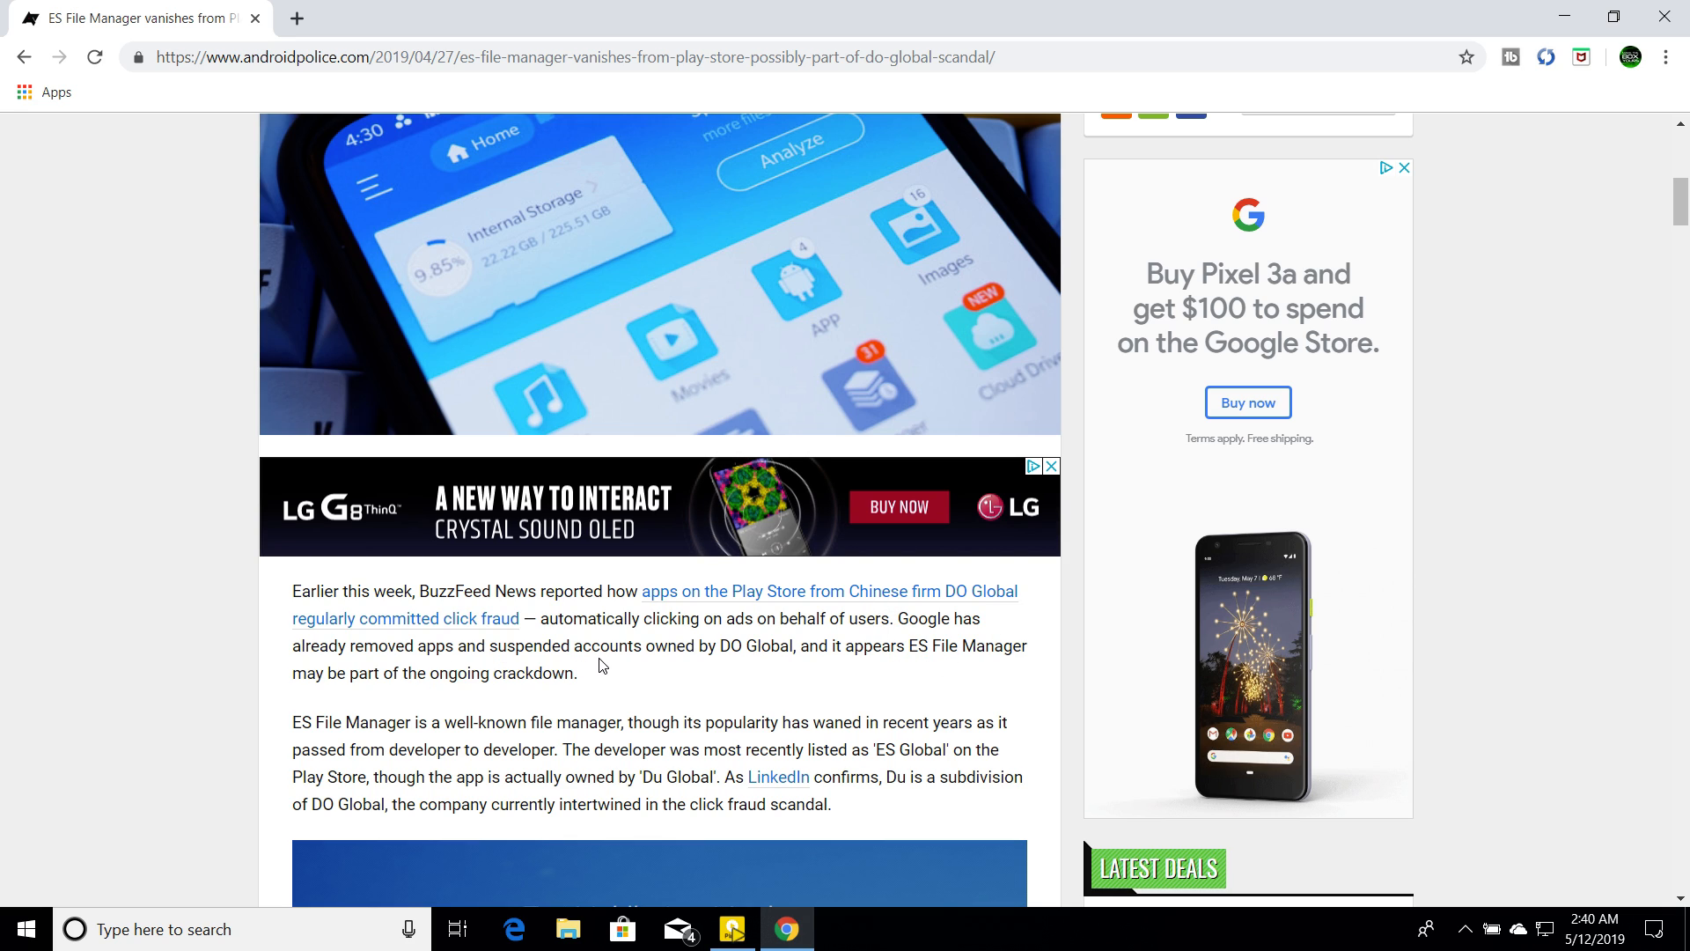
mouse_move(732, 680)
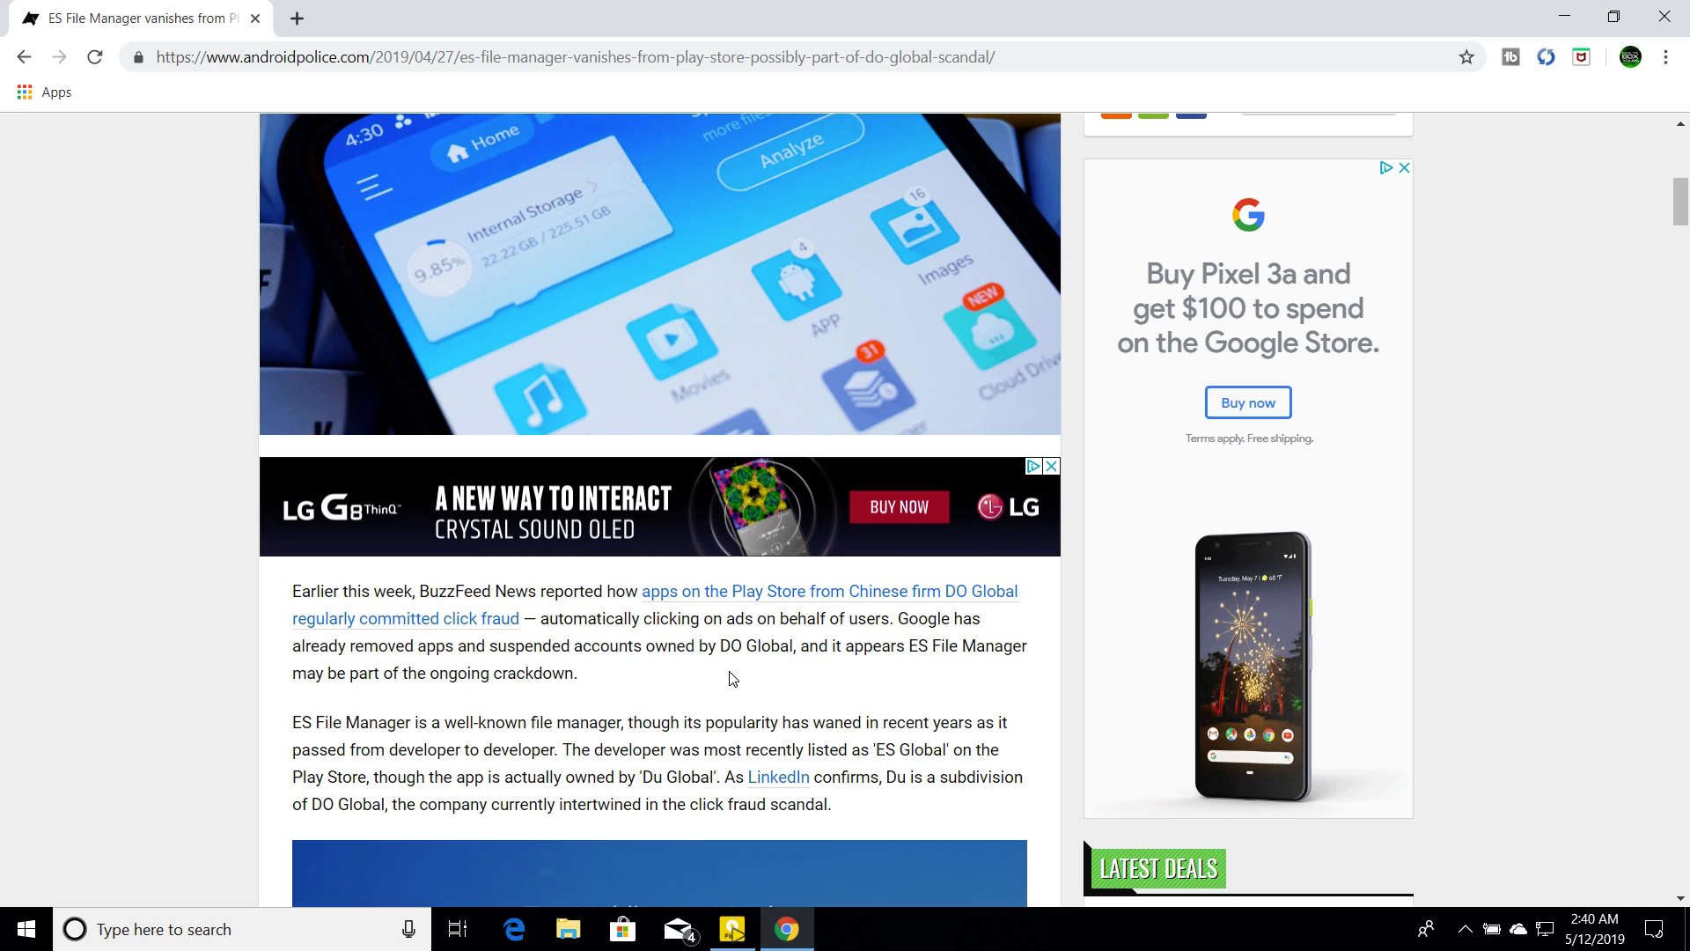
mouse_move(882, 672)
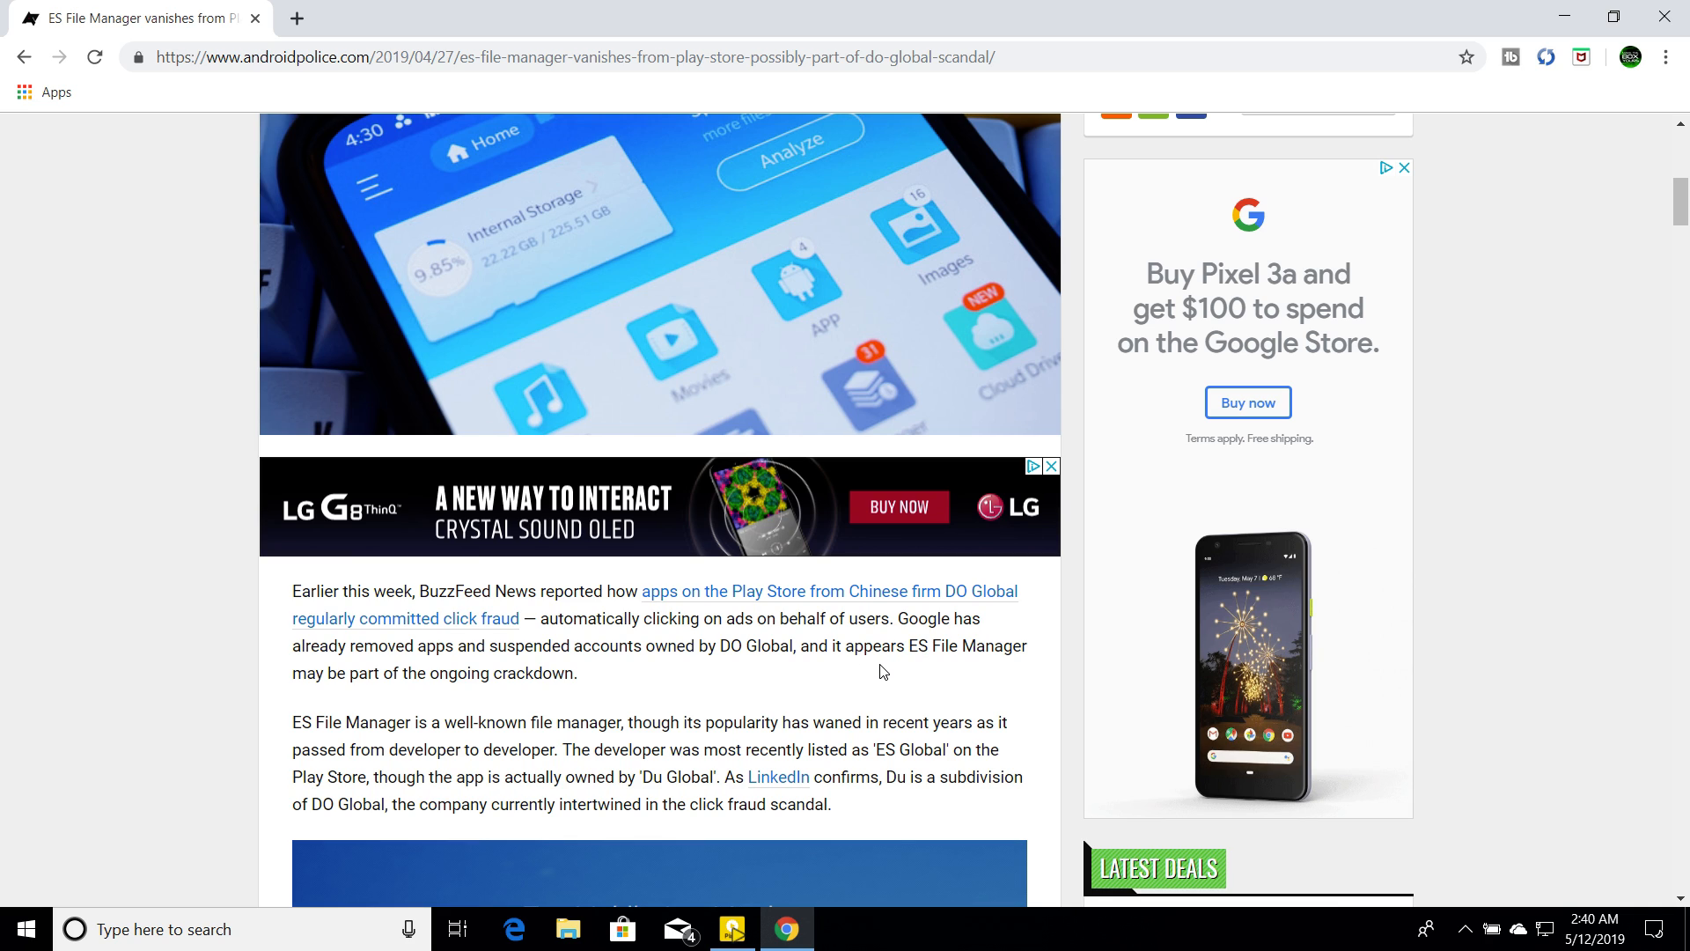
mouse_move(919, 641)
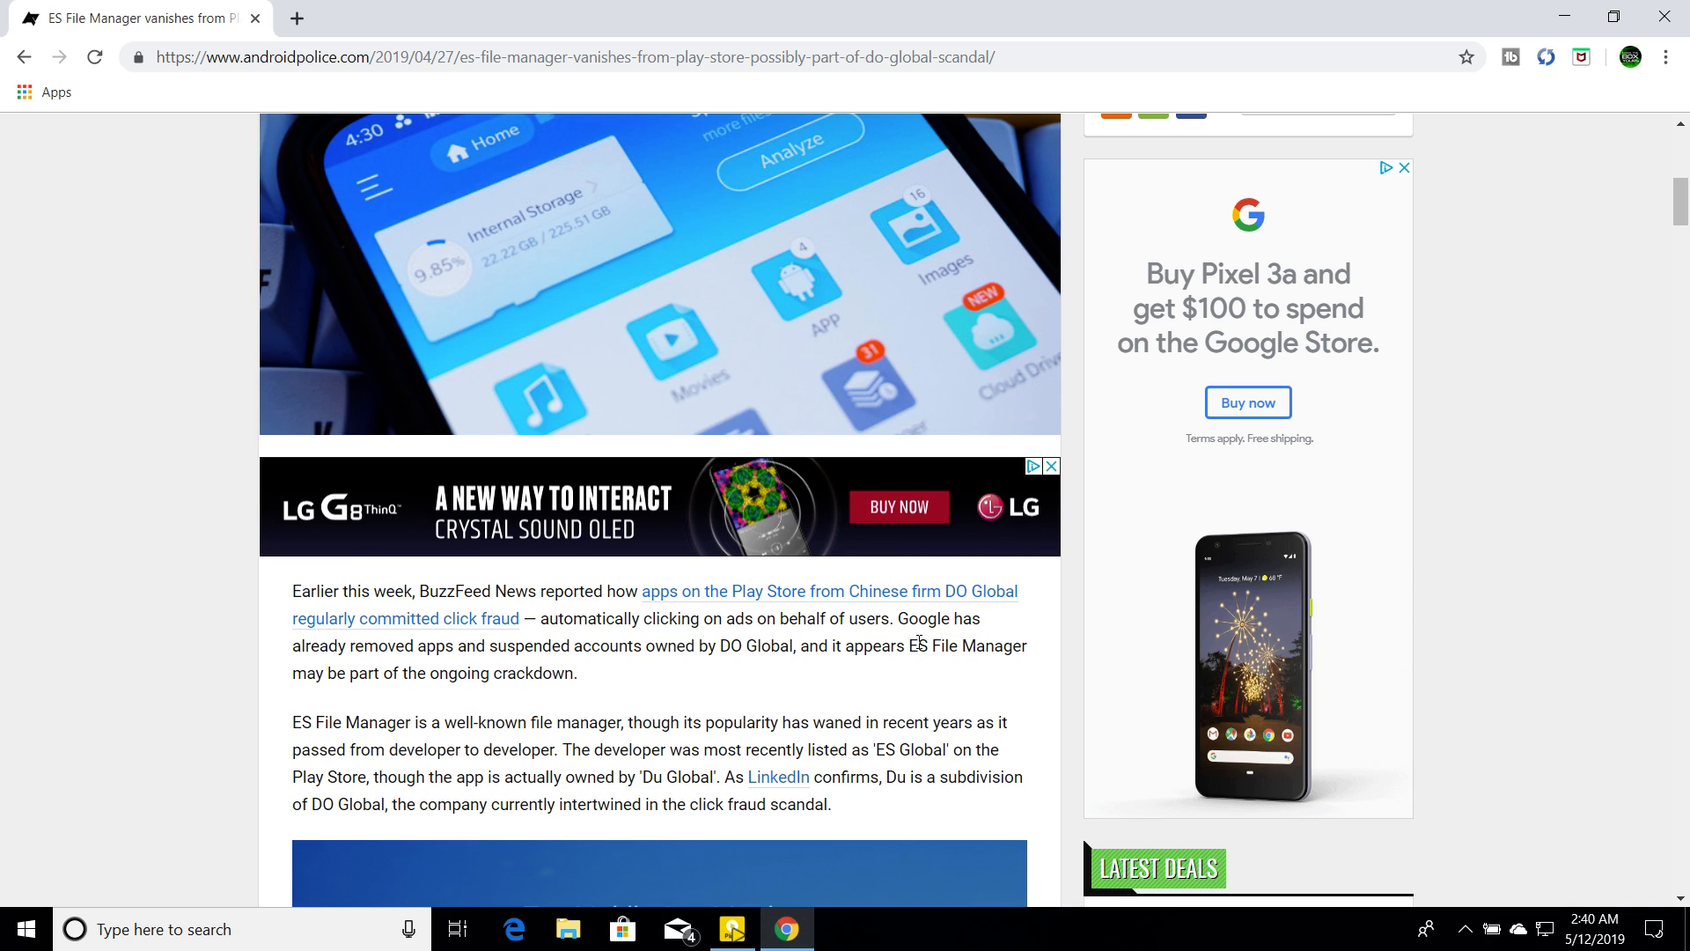
mouse_move(1108, 604)
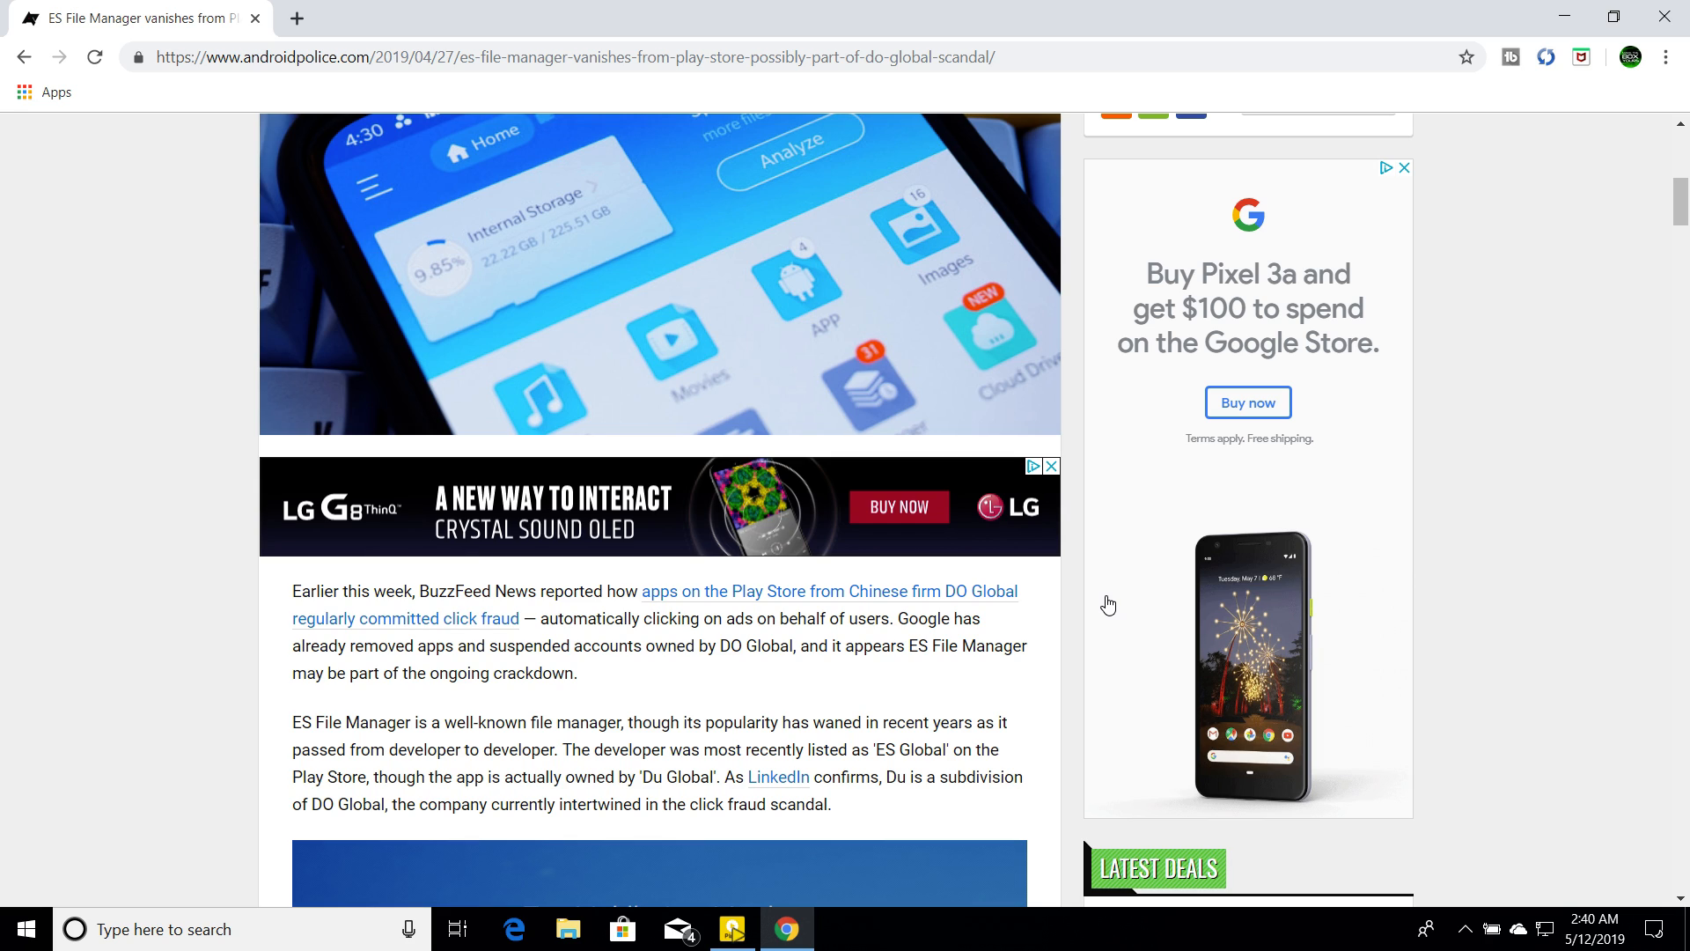
mouse_move(942, 616)
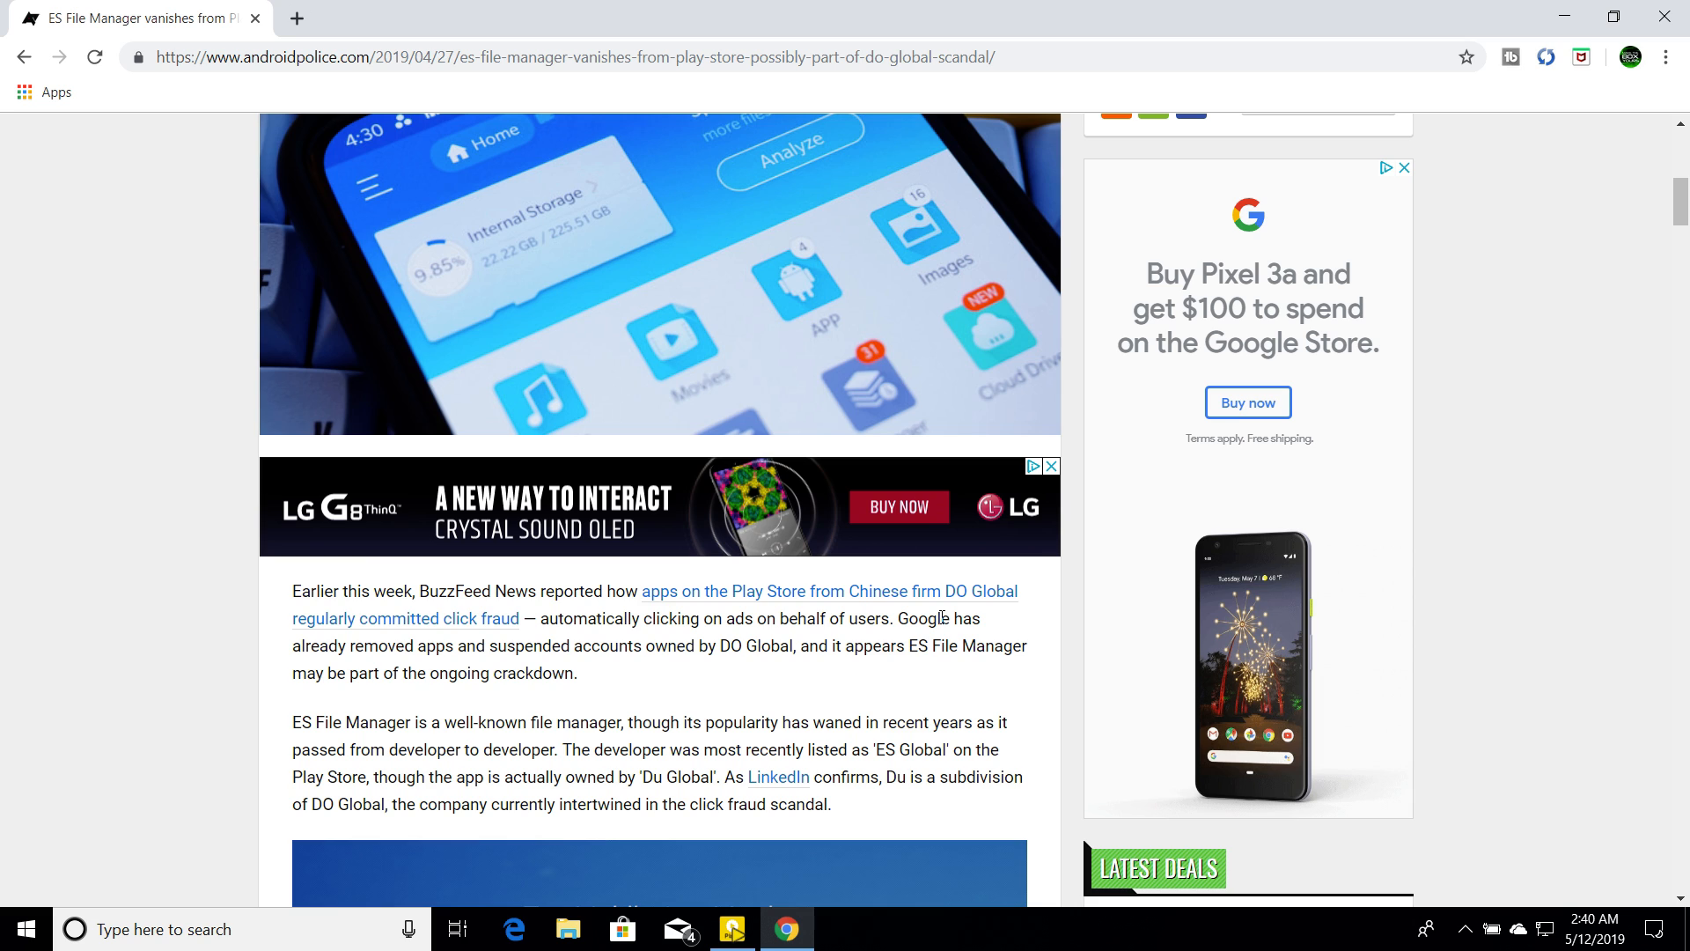
mouse_move(1541, 215)
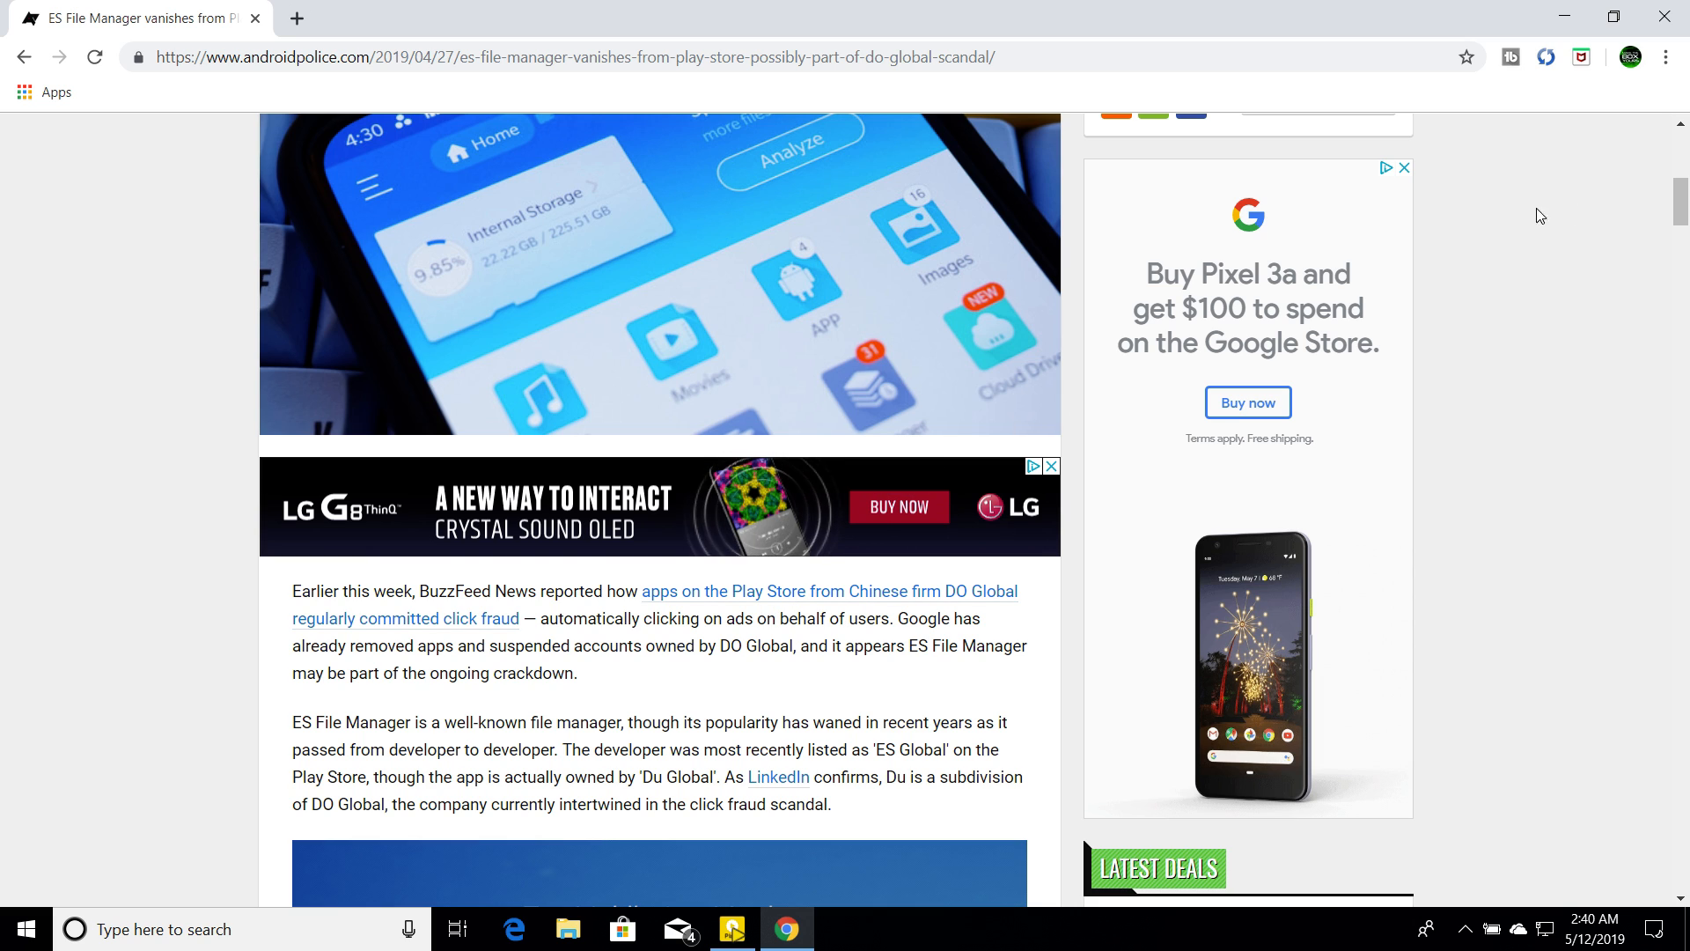
scroll(down, 3)
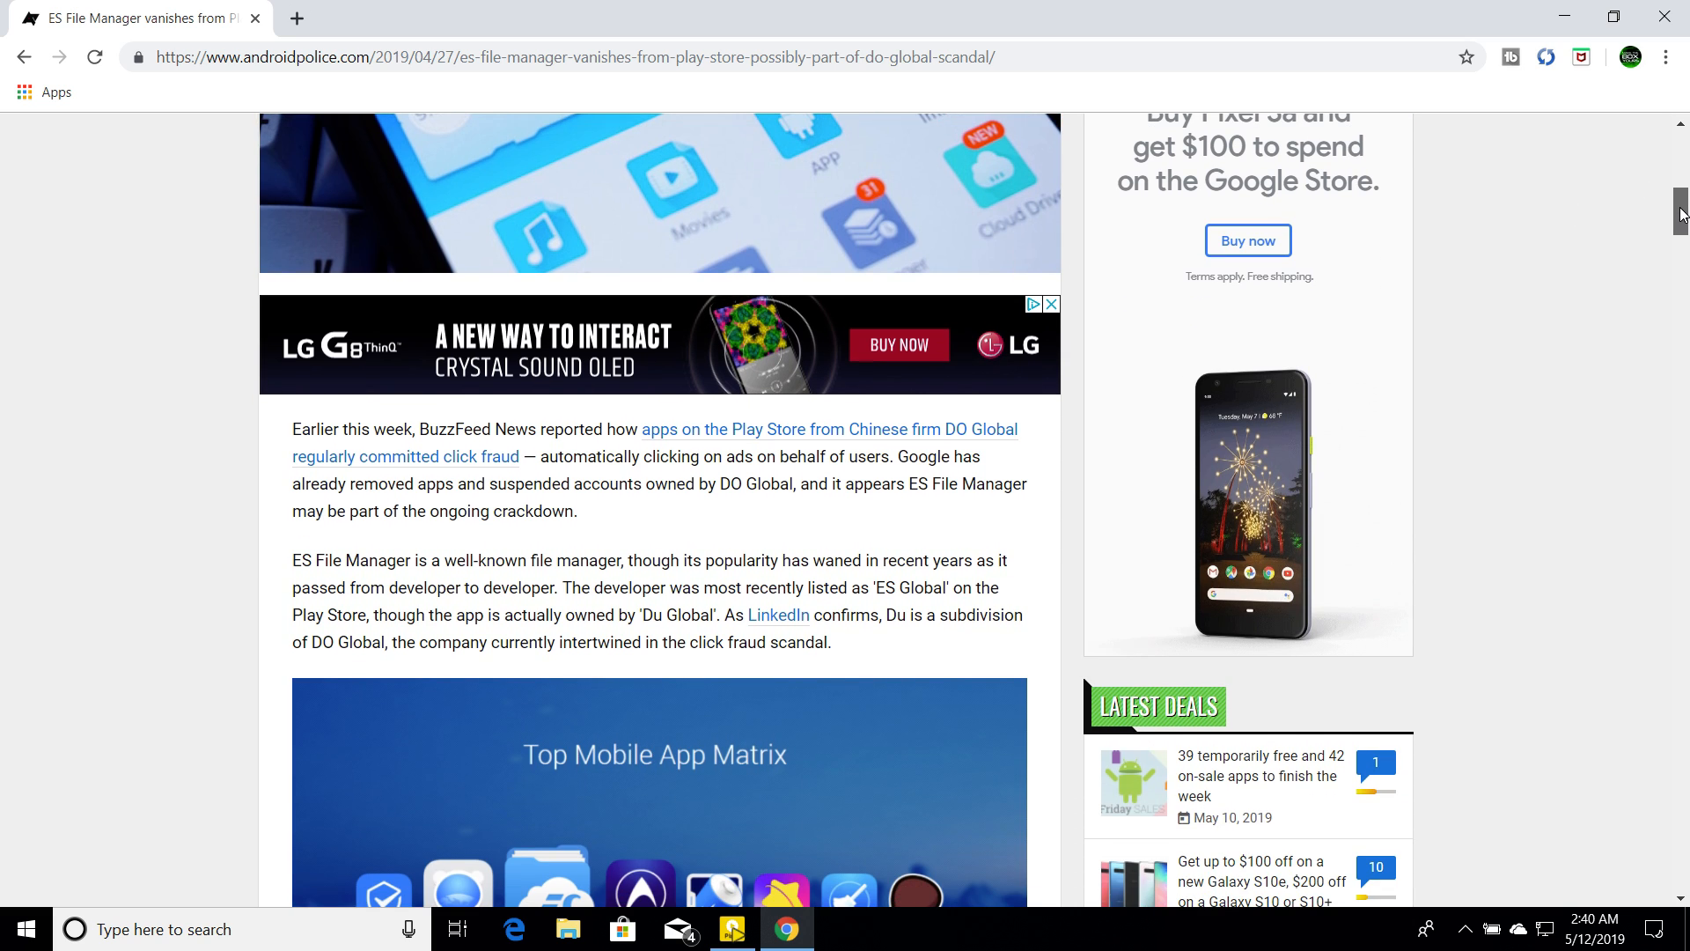
scroll(down, 3)
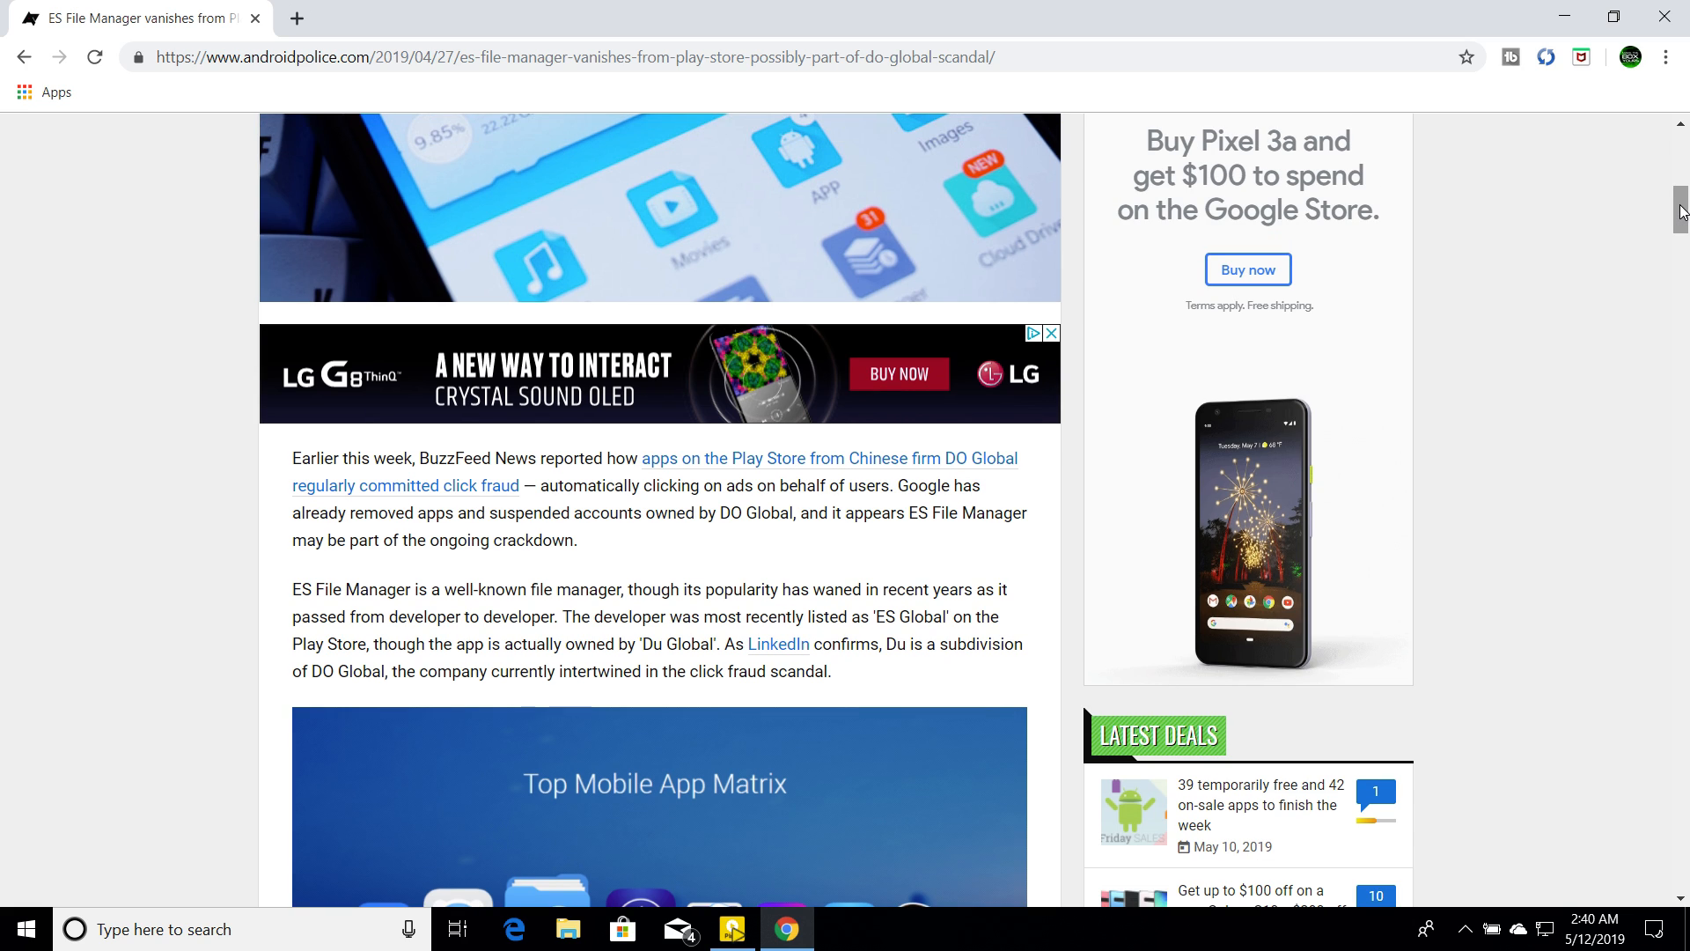
scroll(down, 3)
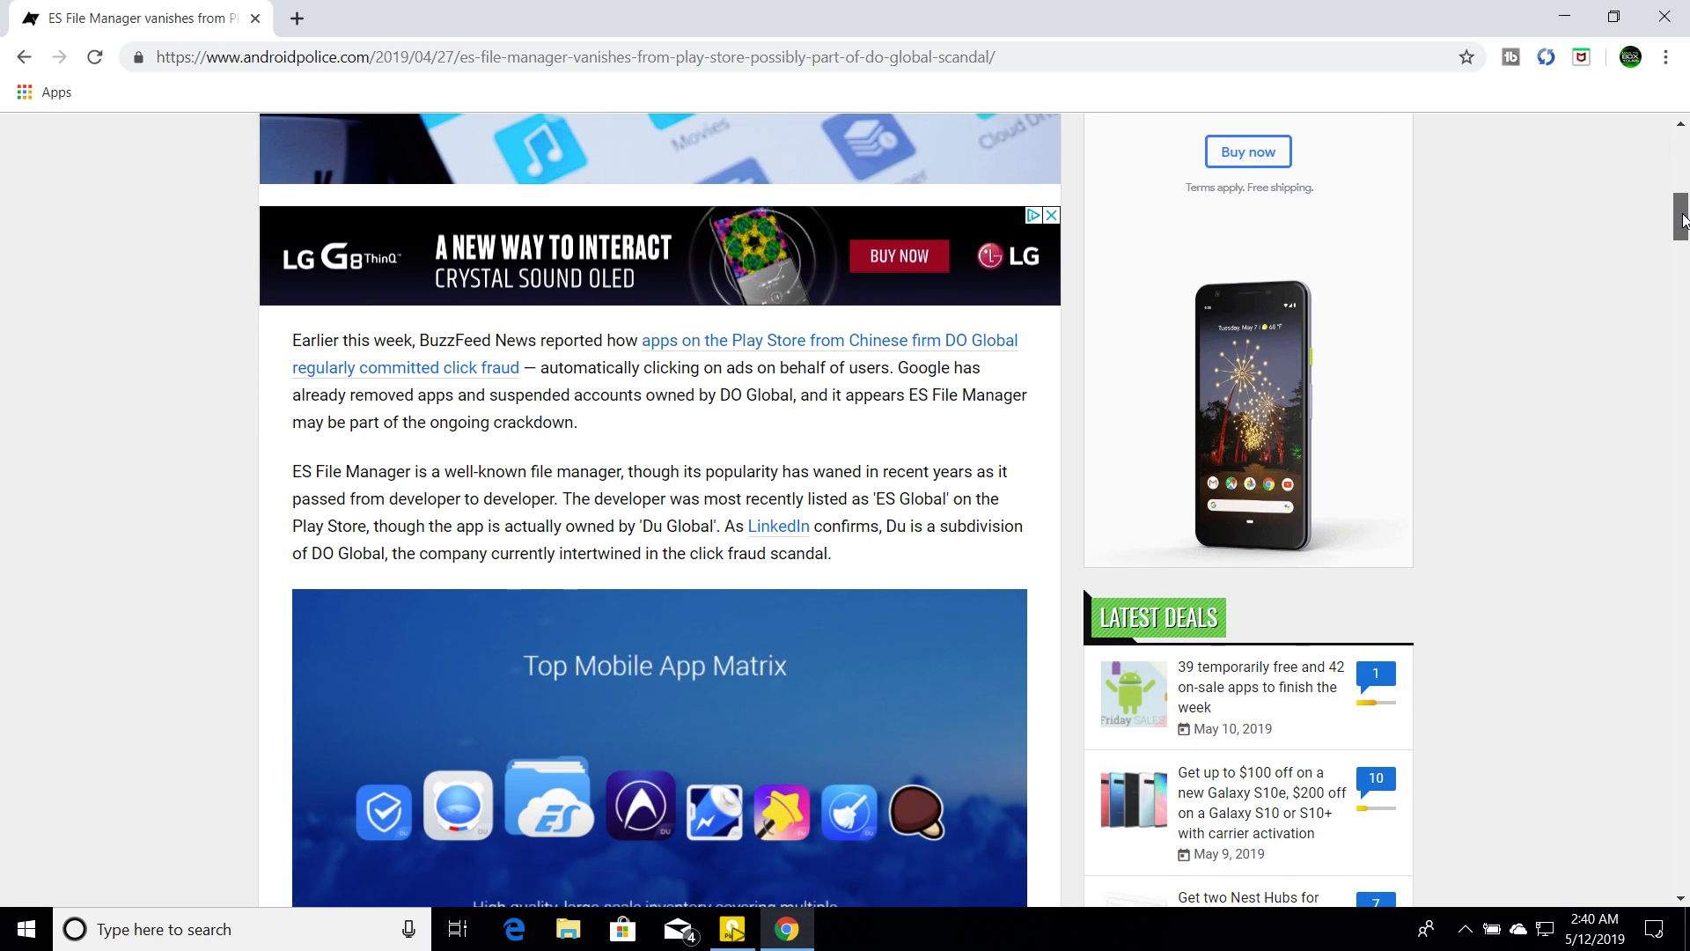
scroll(down, 3)
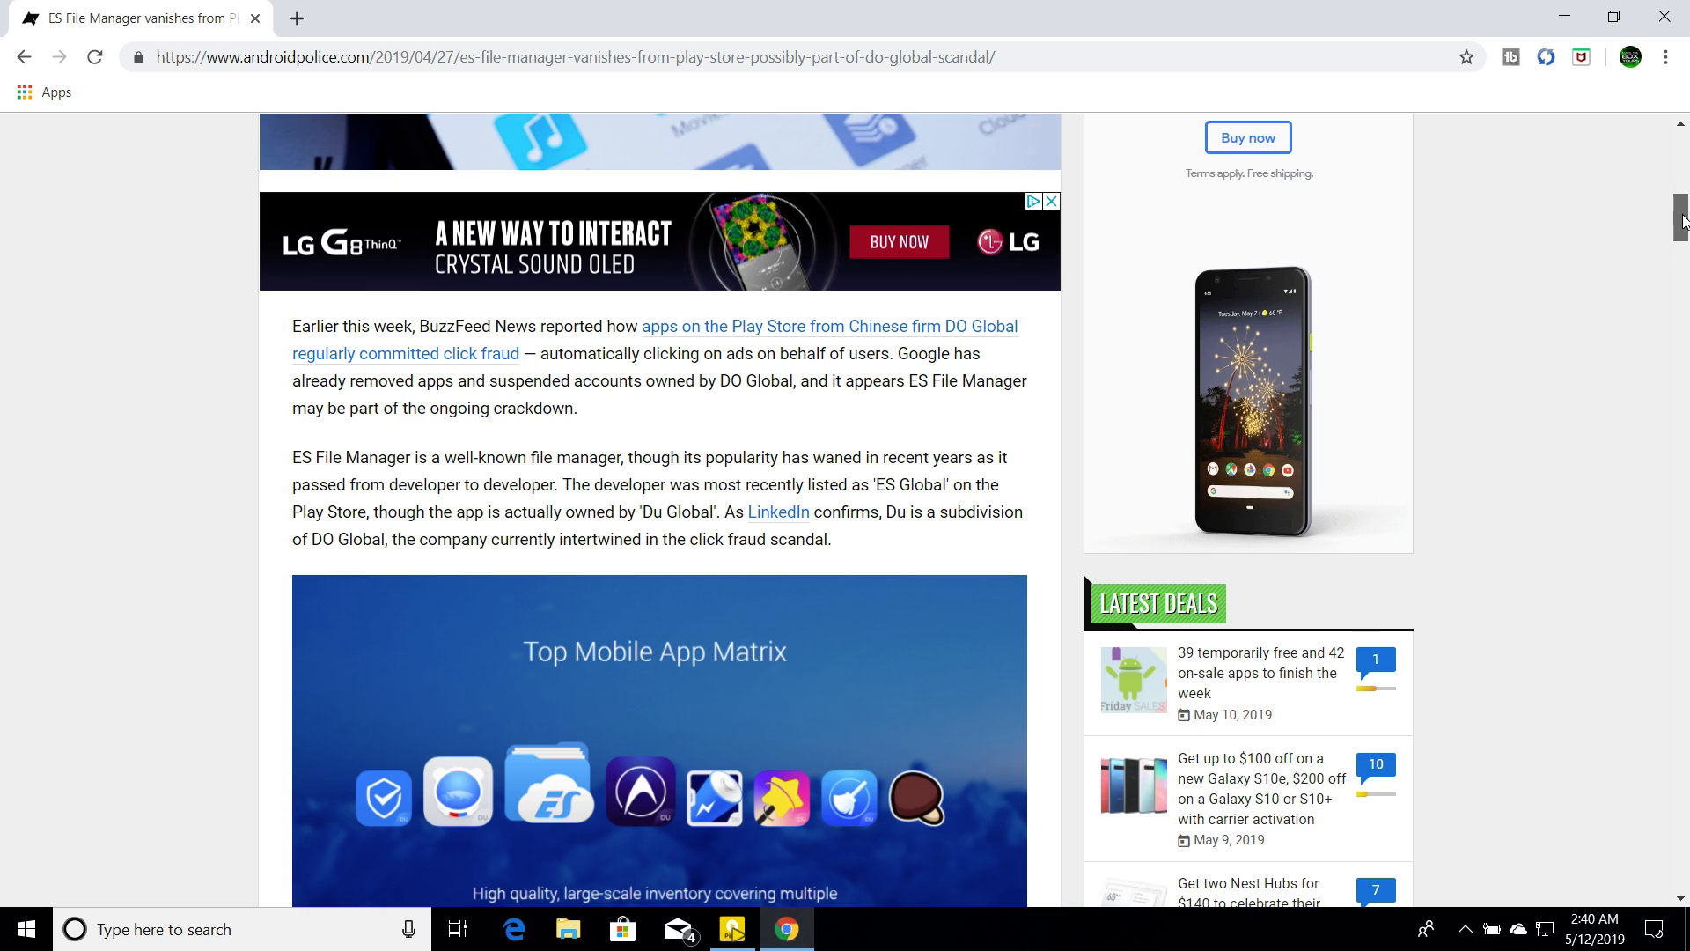
scroll(down, 3)
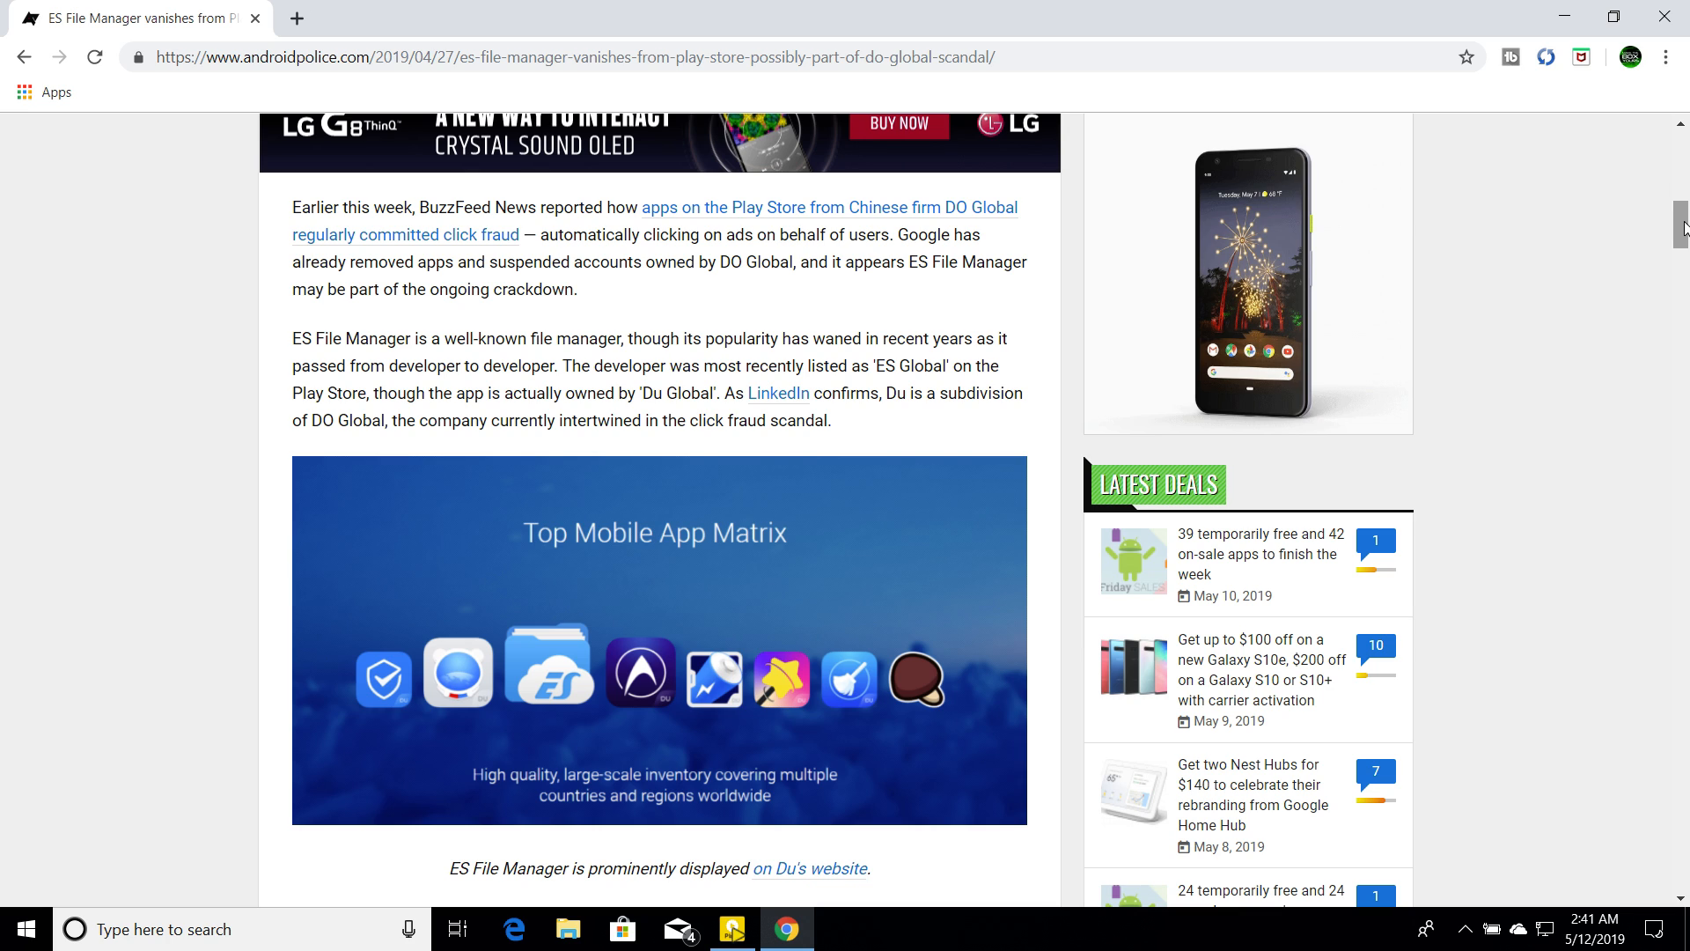
scroll(down, 3)
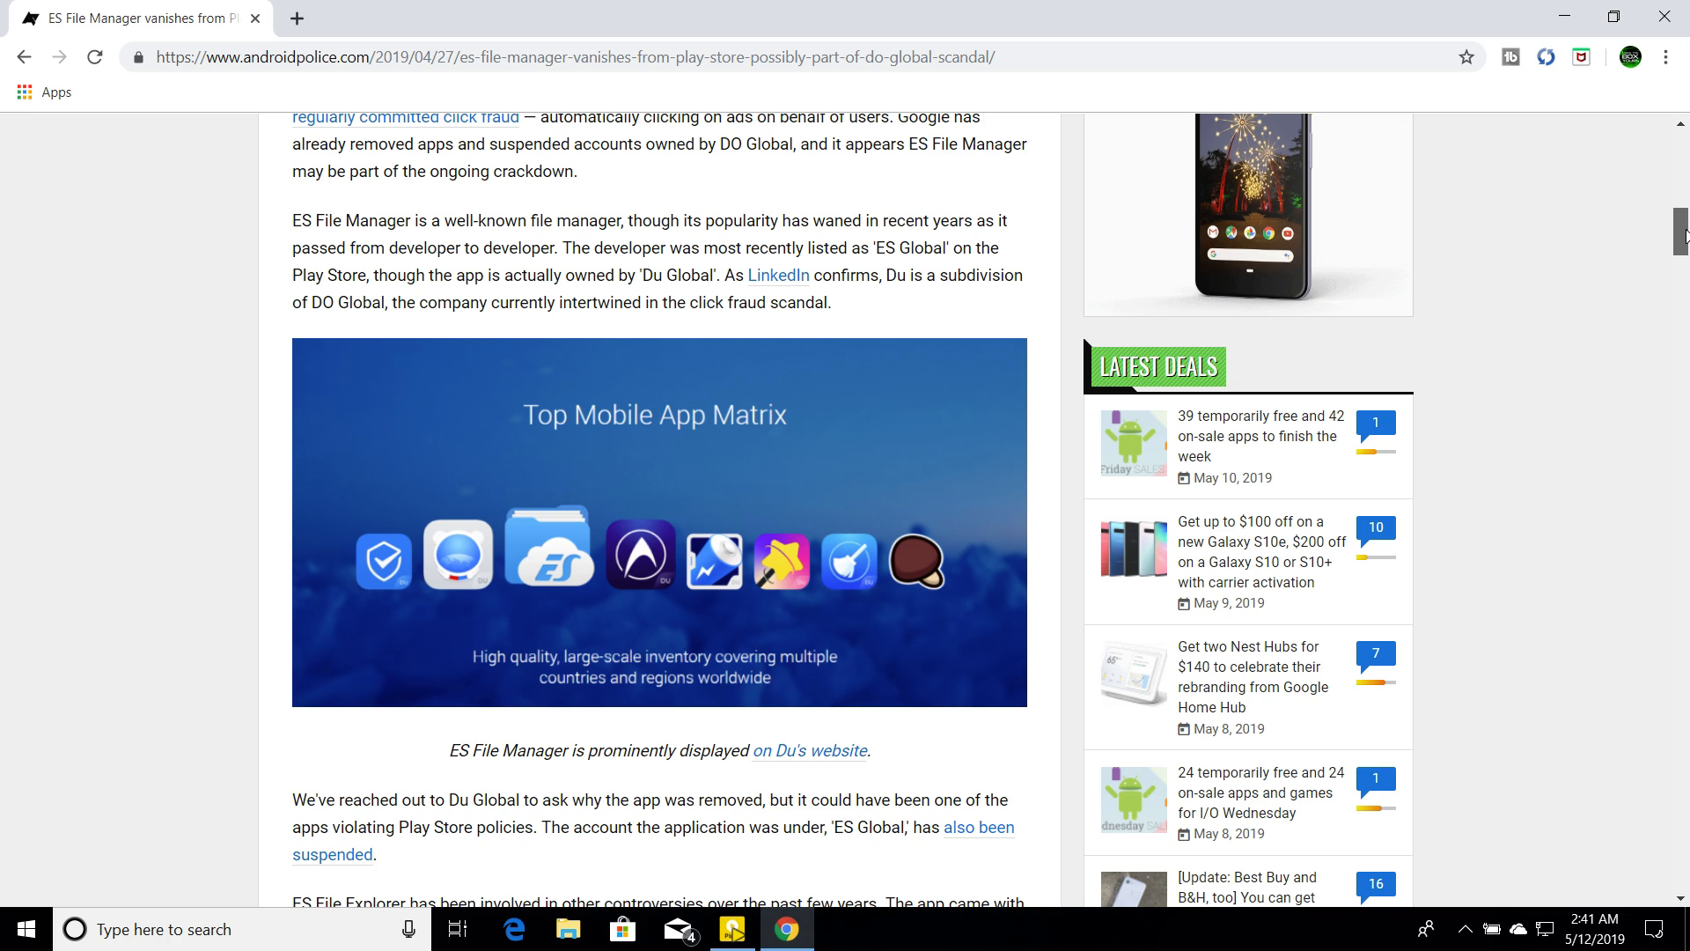
scroll(down, 3)
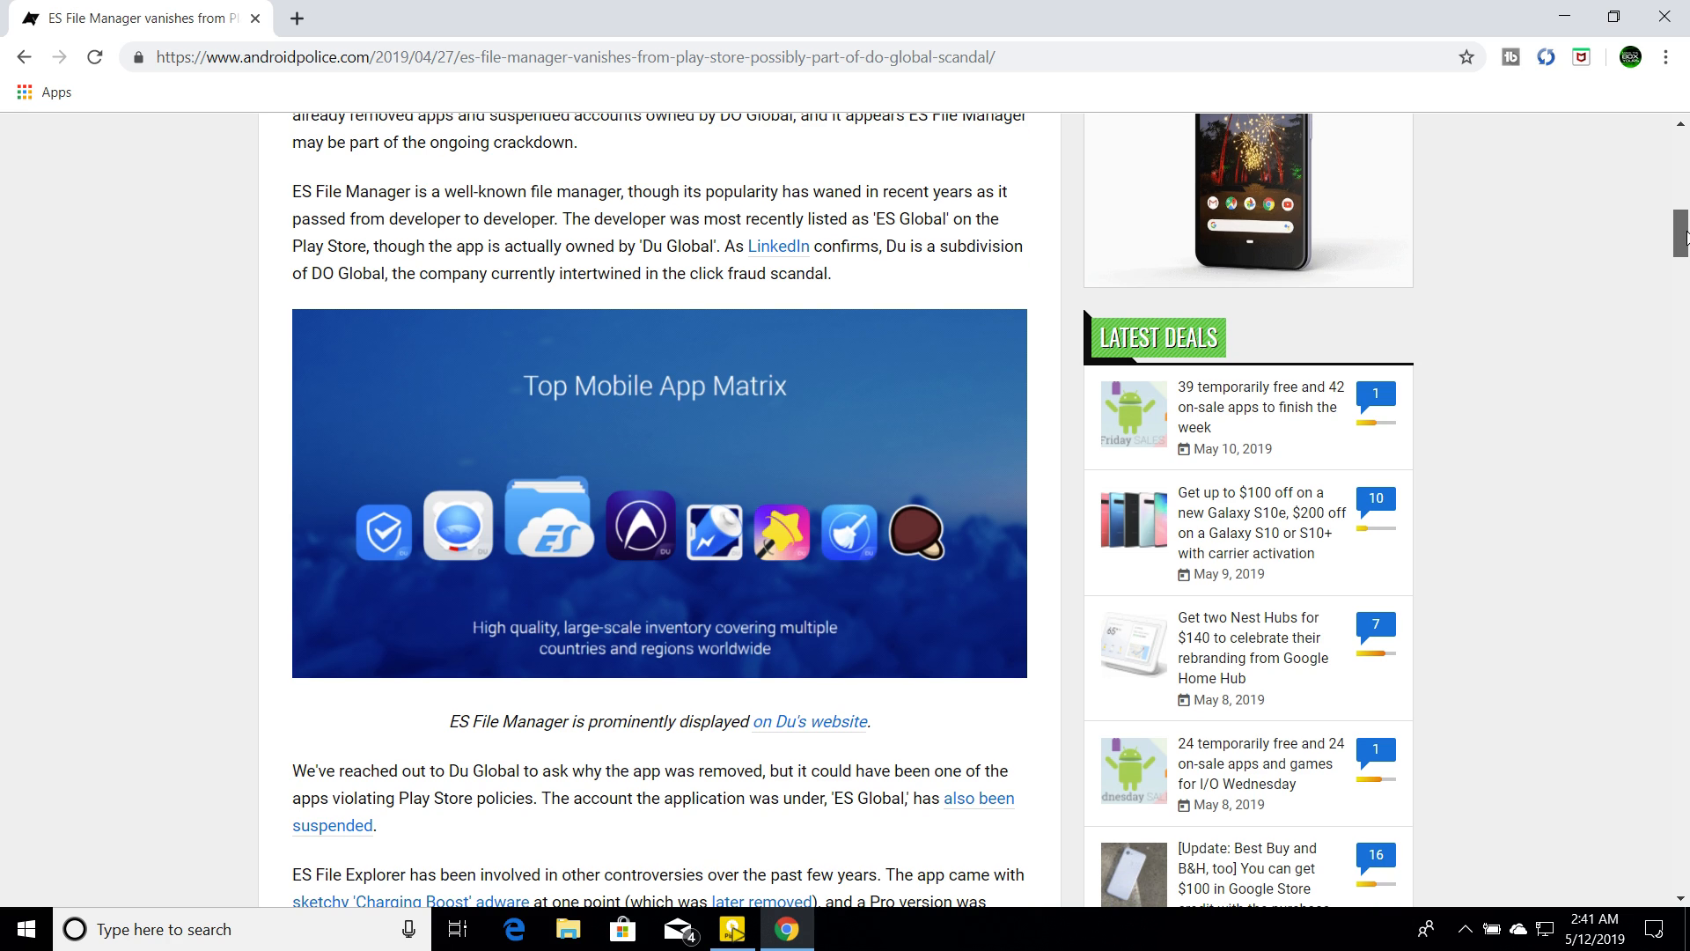
scroll(down, 3)
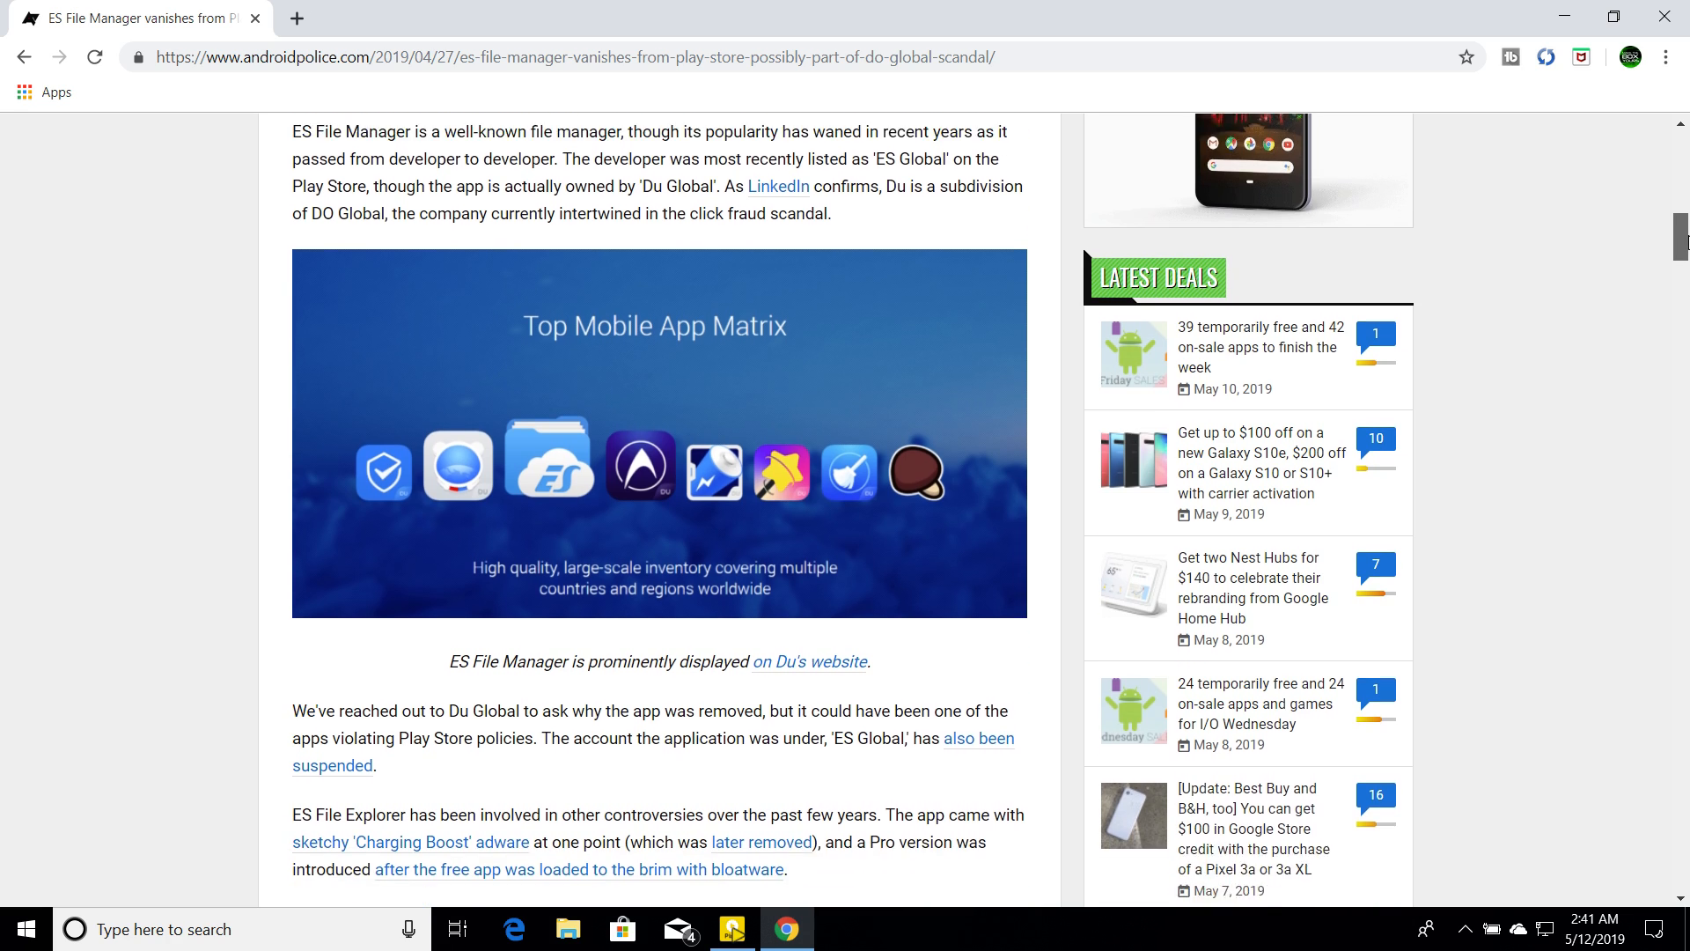
scroll(down, 3)
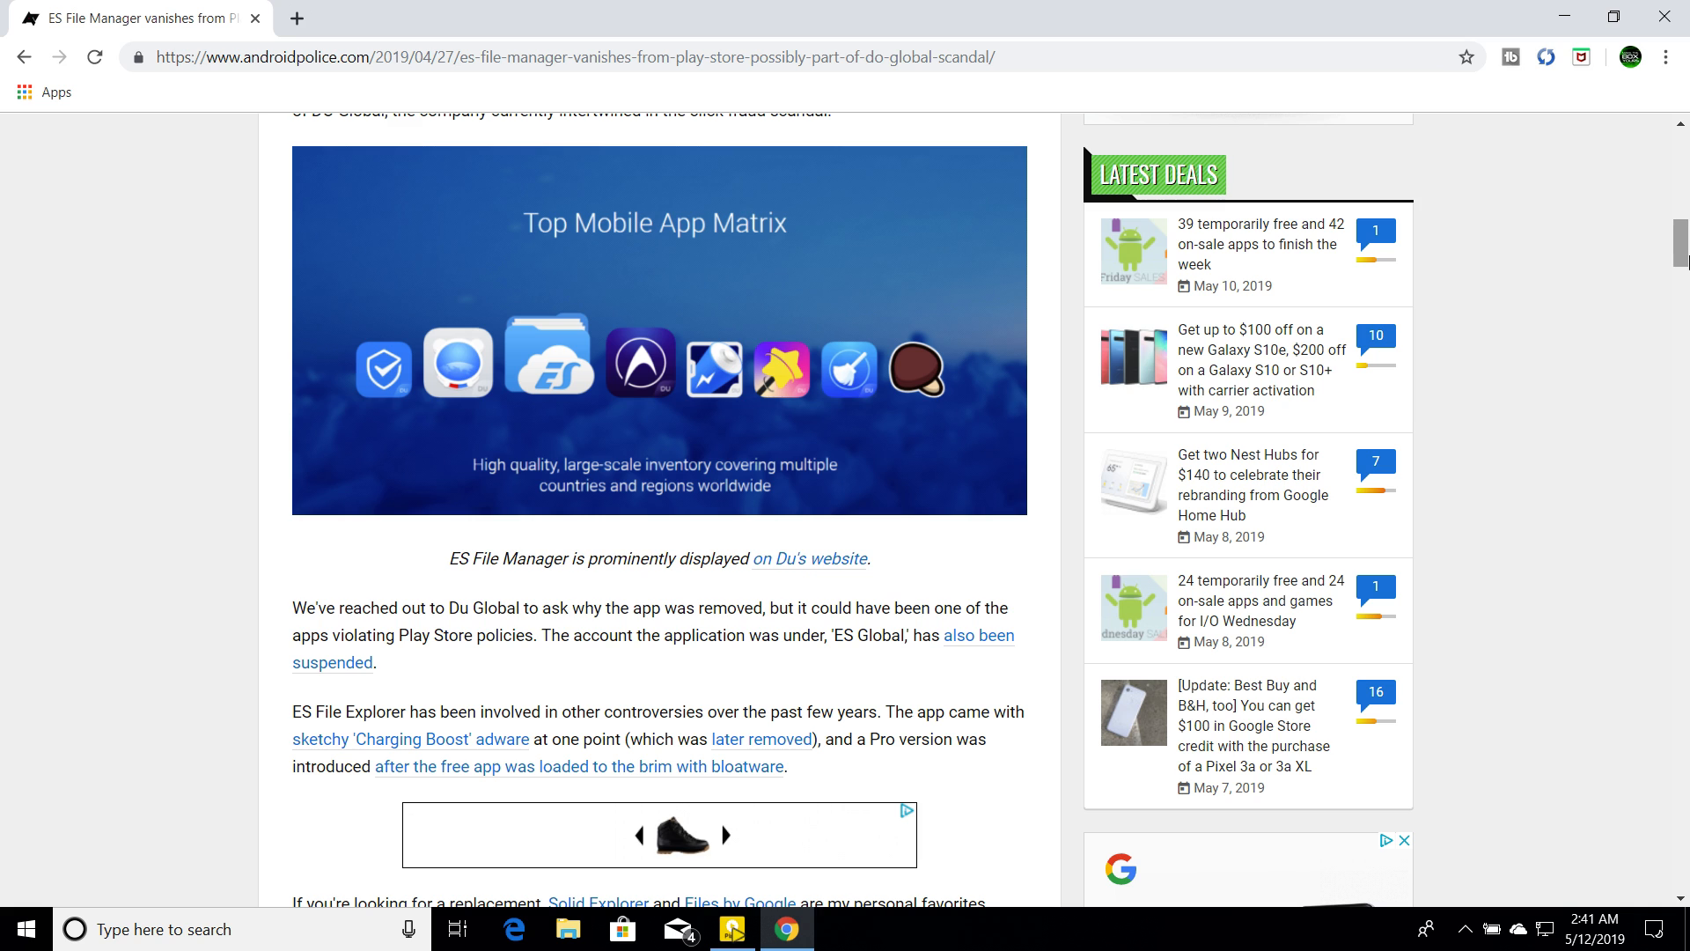
scroll(down, 3)
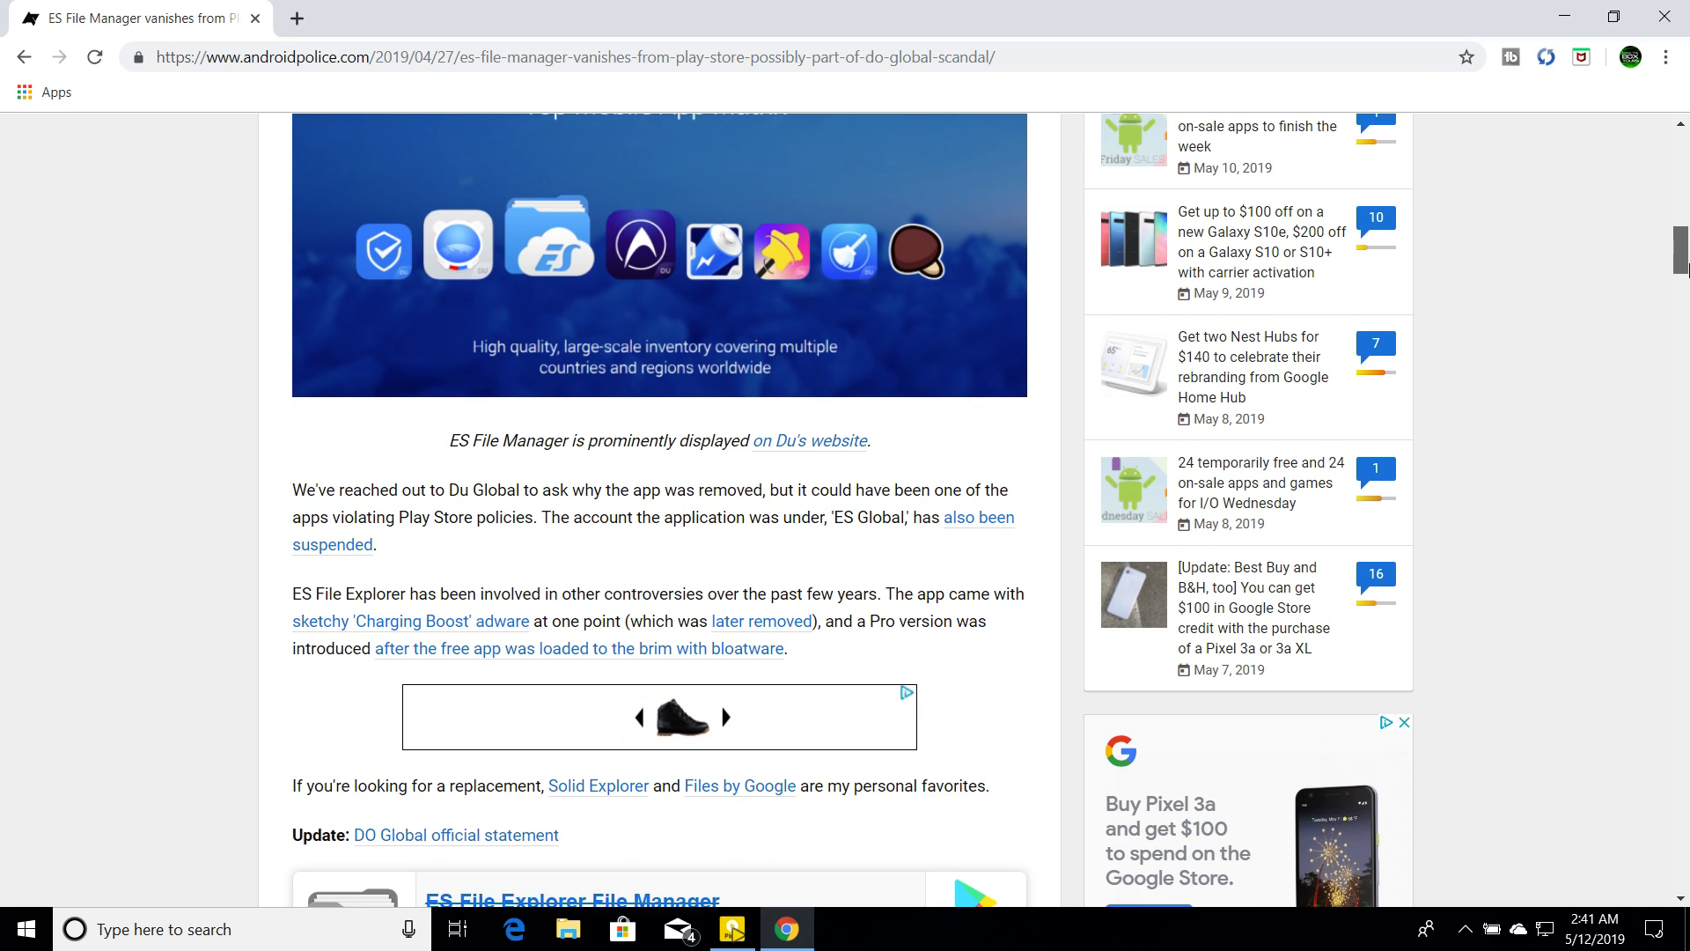
scroll(up, 3)
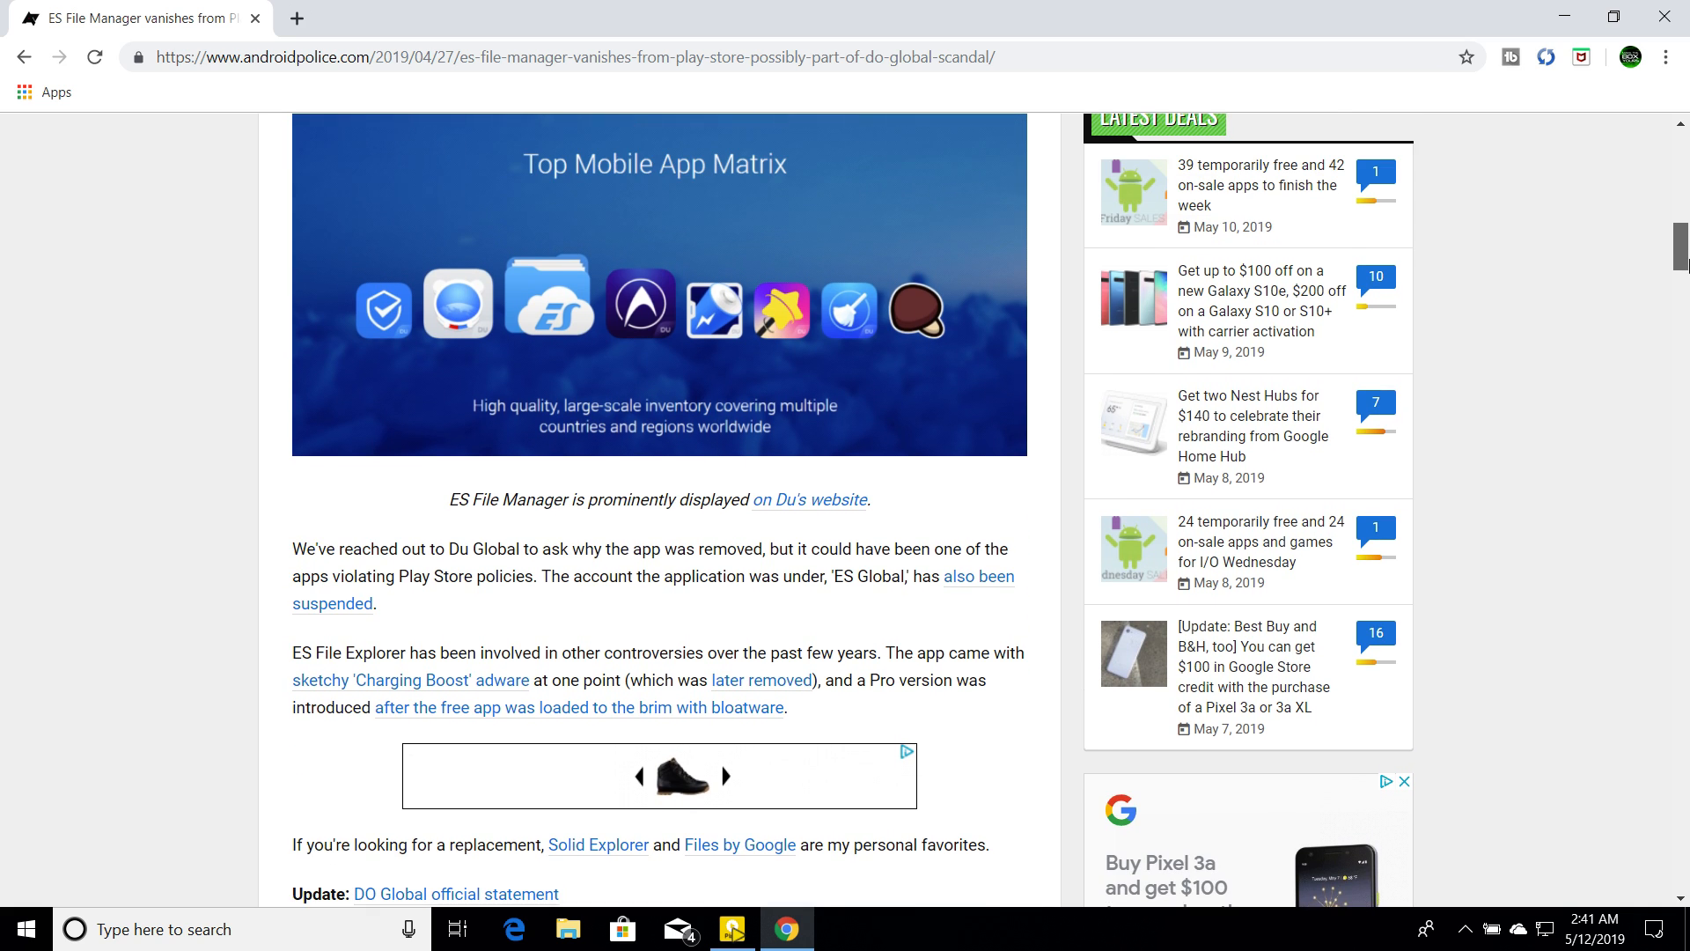
scroll(up, 3)
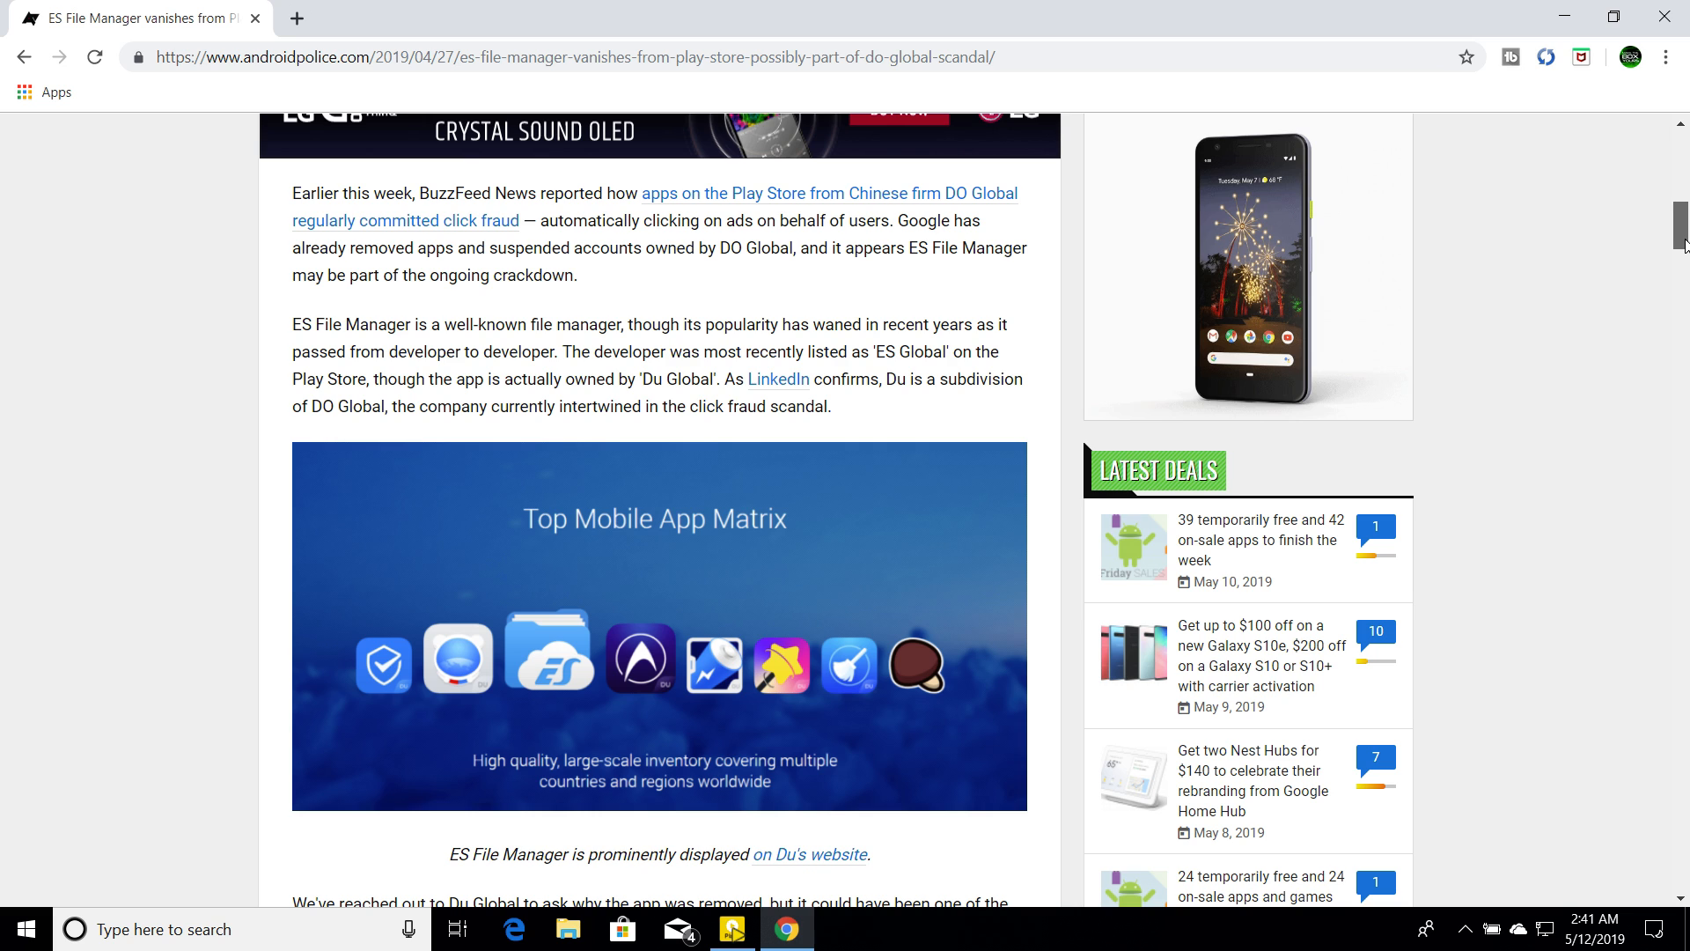
scroll(up, 3)
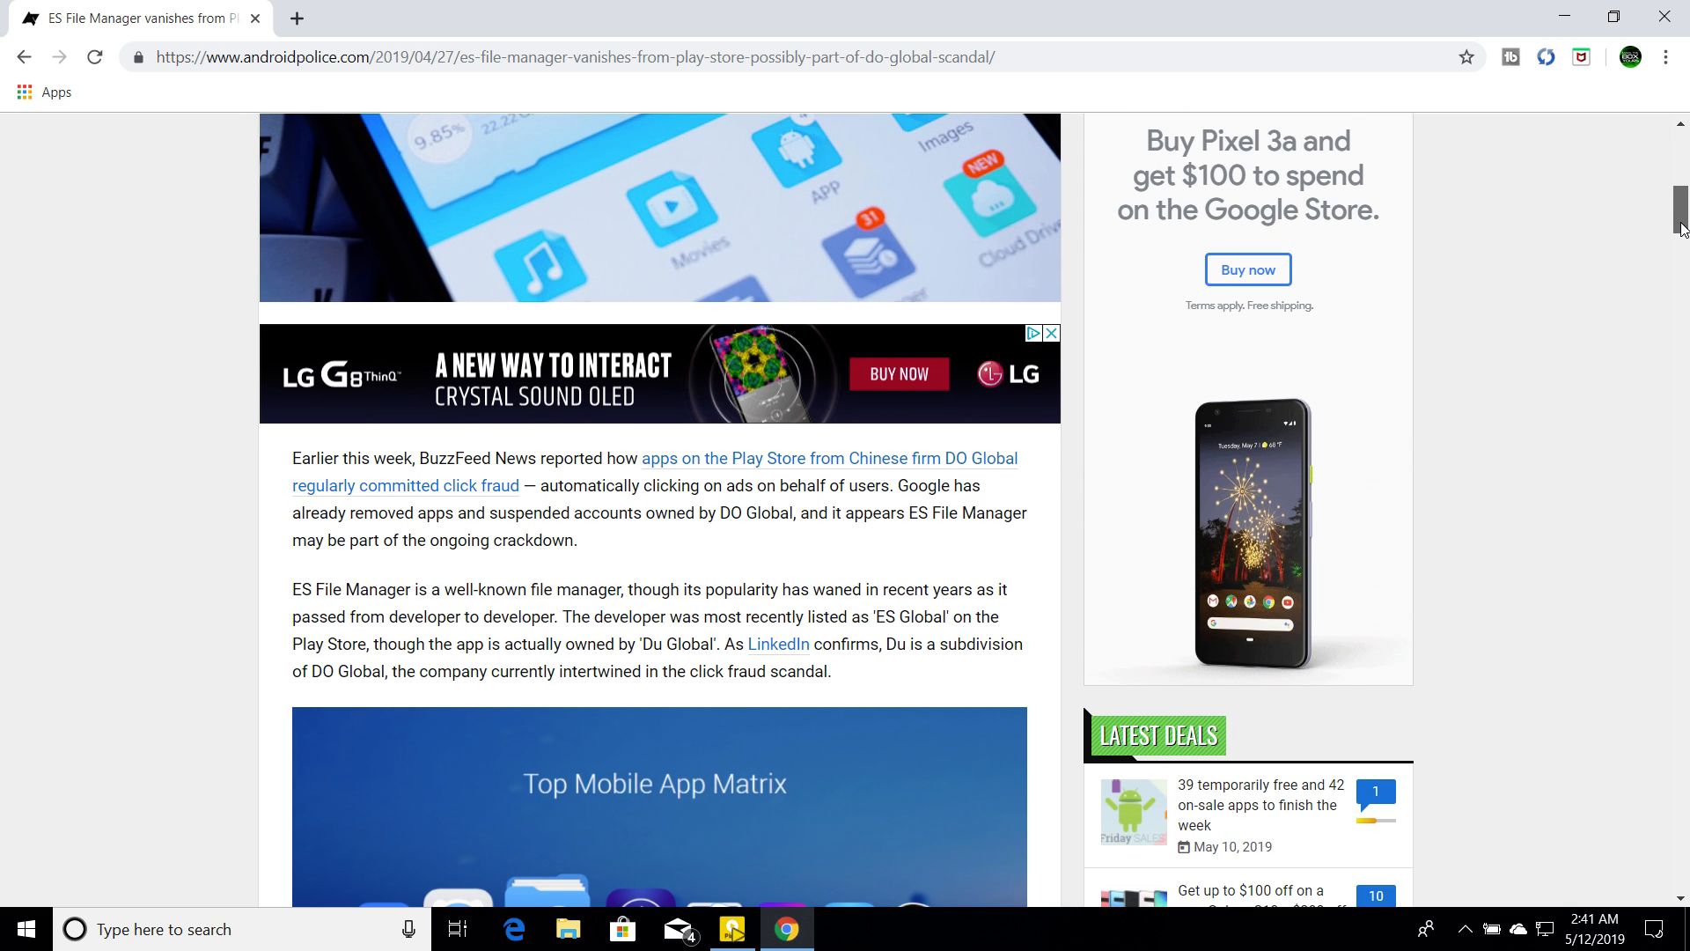
scroll(up, 3)
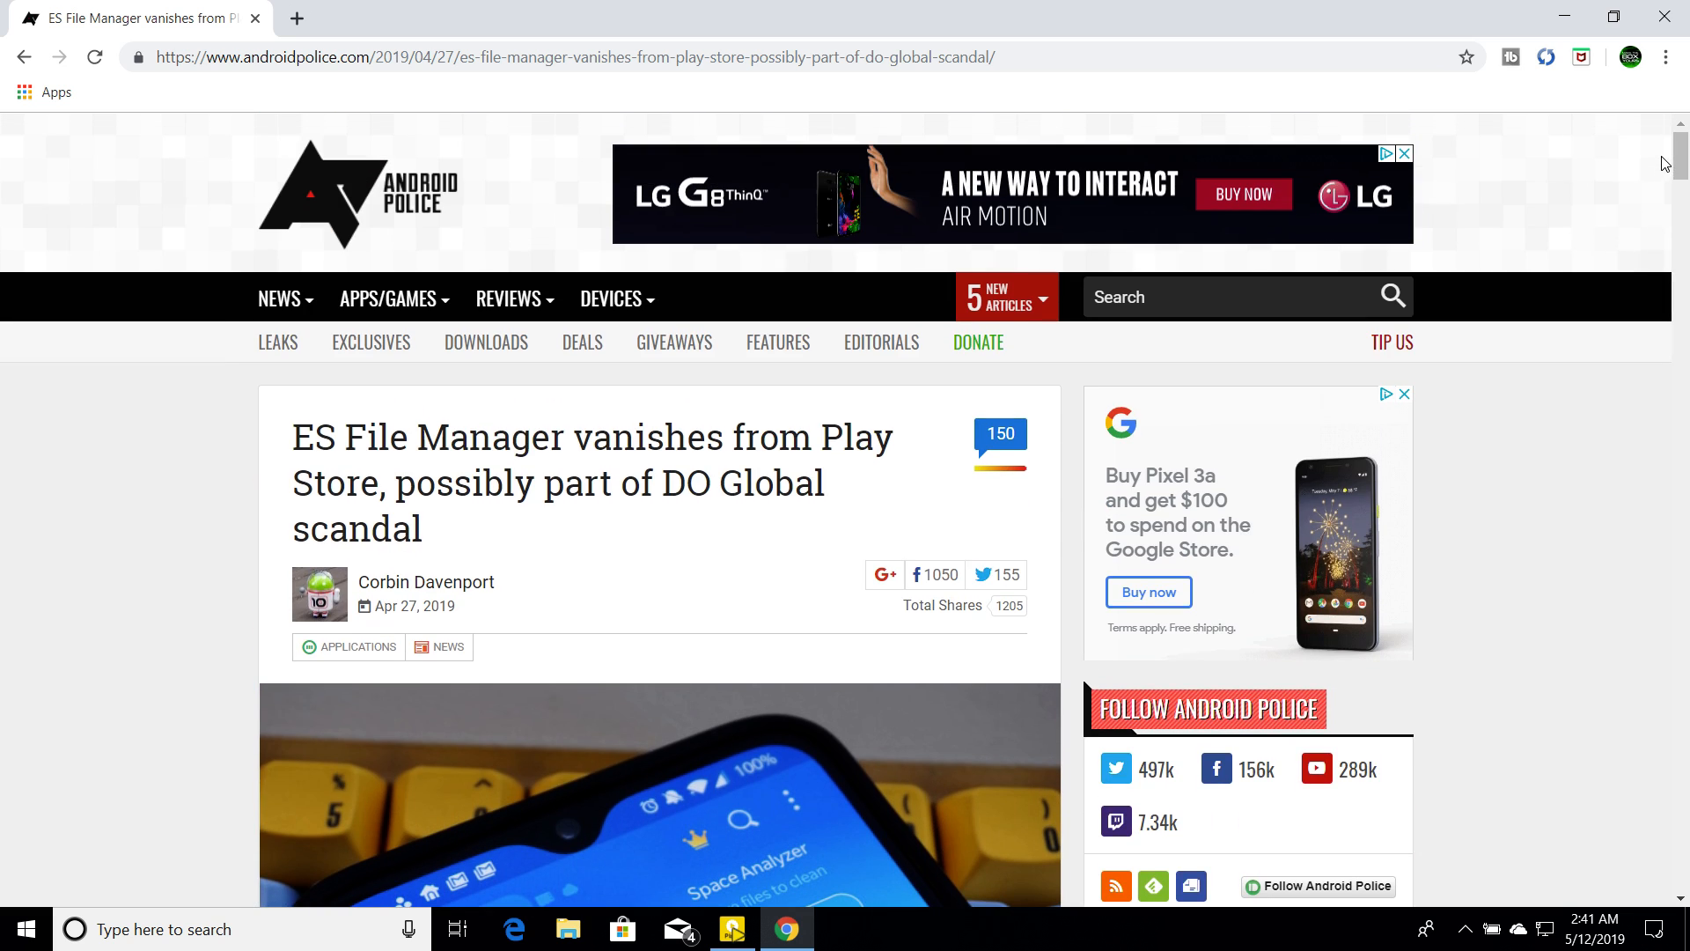
click(1615, 14)
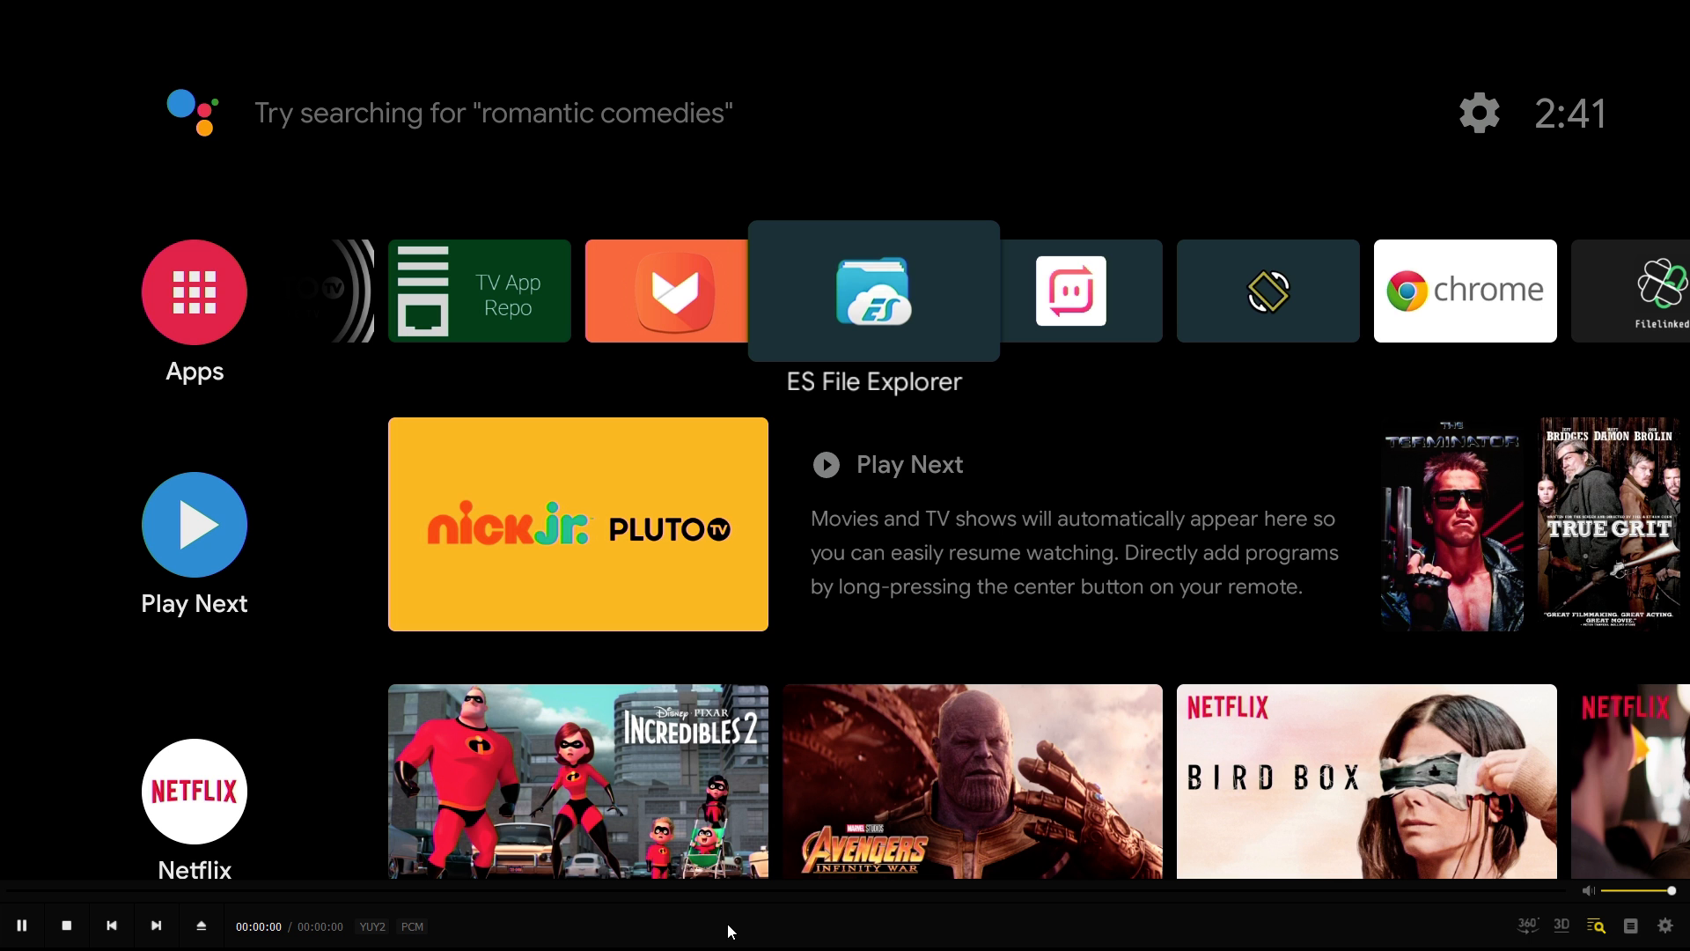
mouse_move(1002, 290)
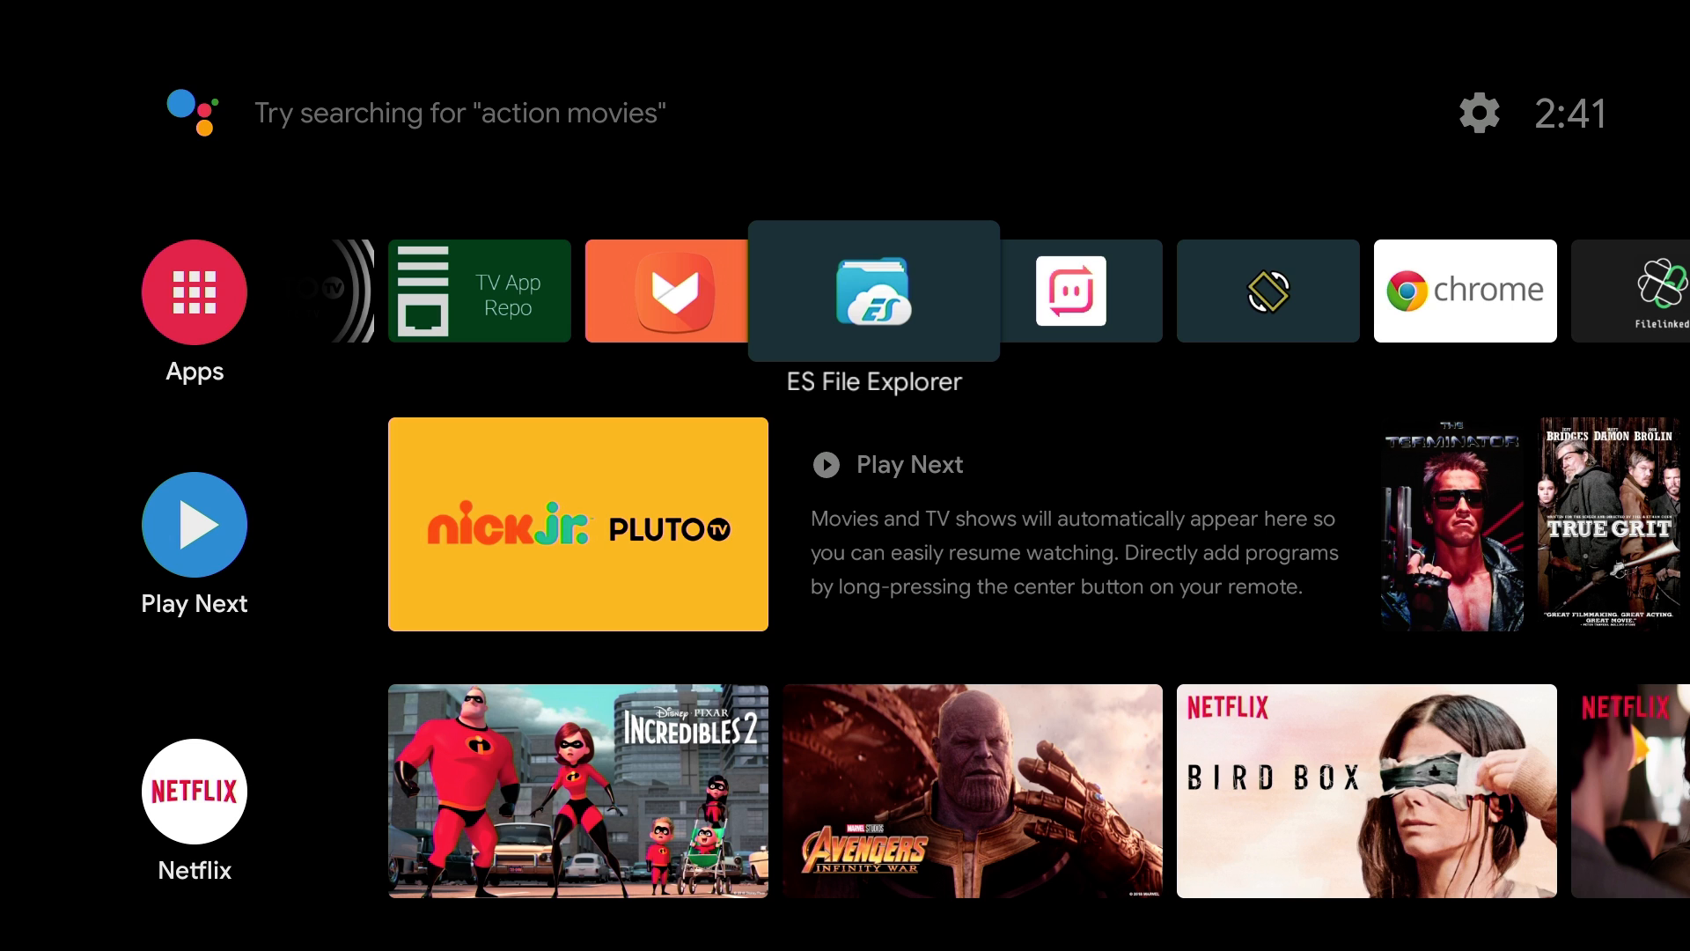
Move to the Apps row and launch the Google Play Store on its Featured page.
scroll(left, 3)
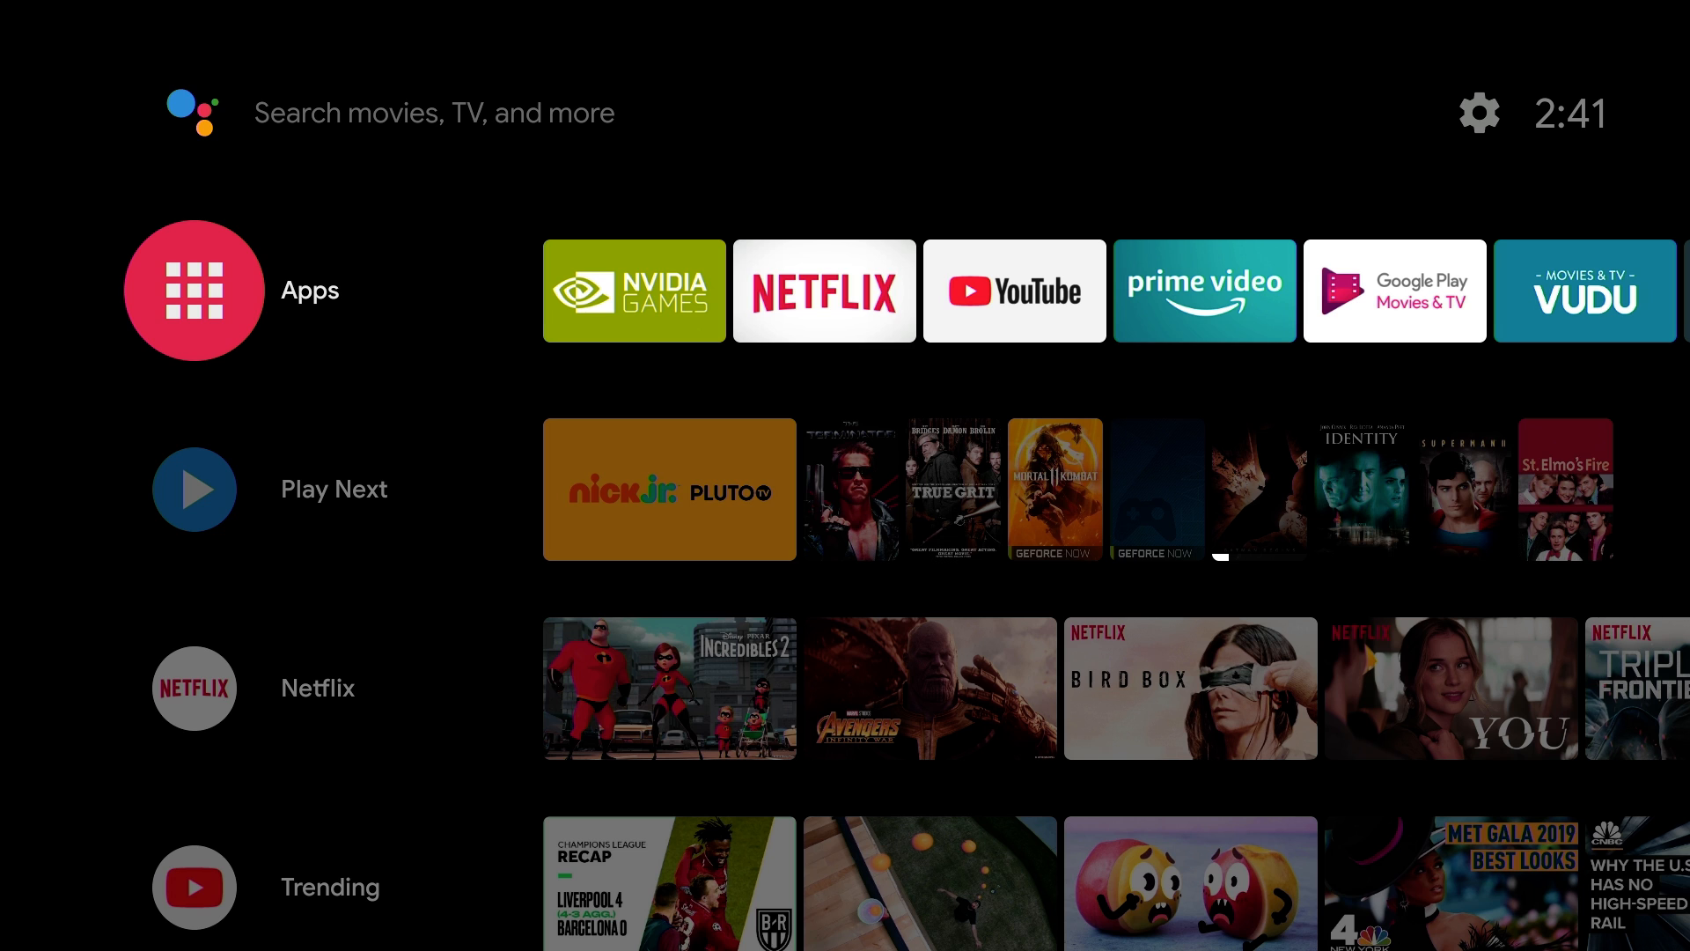
click(194, 289)
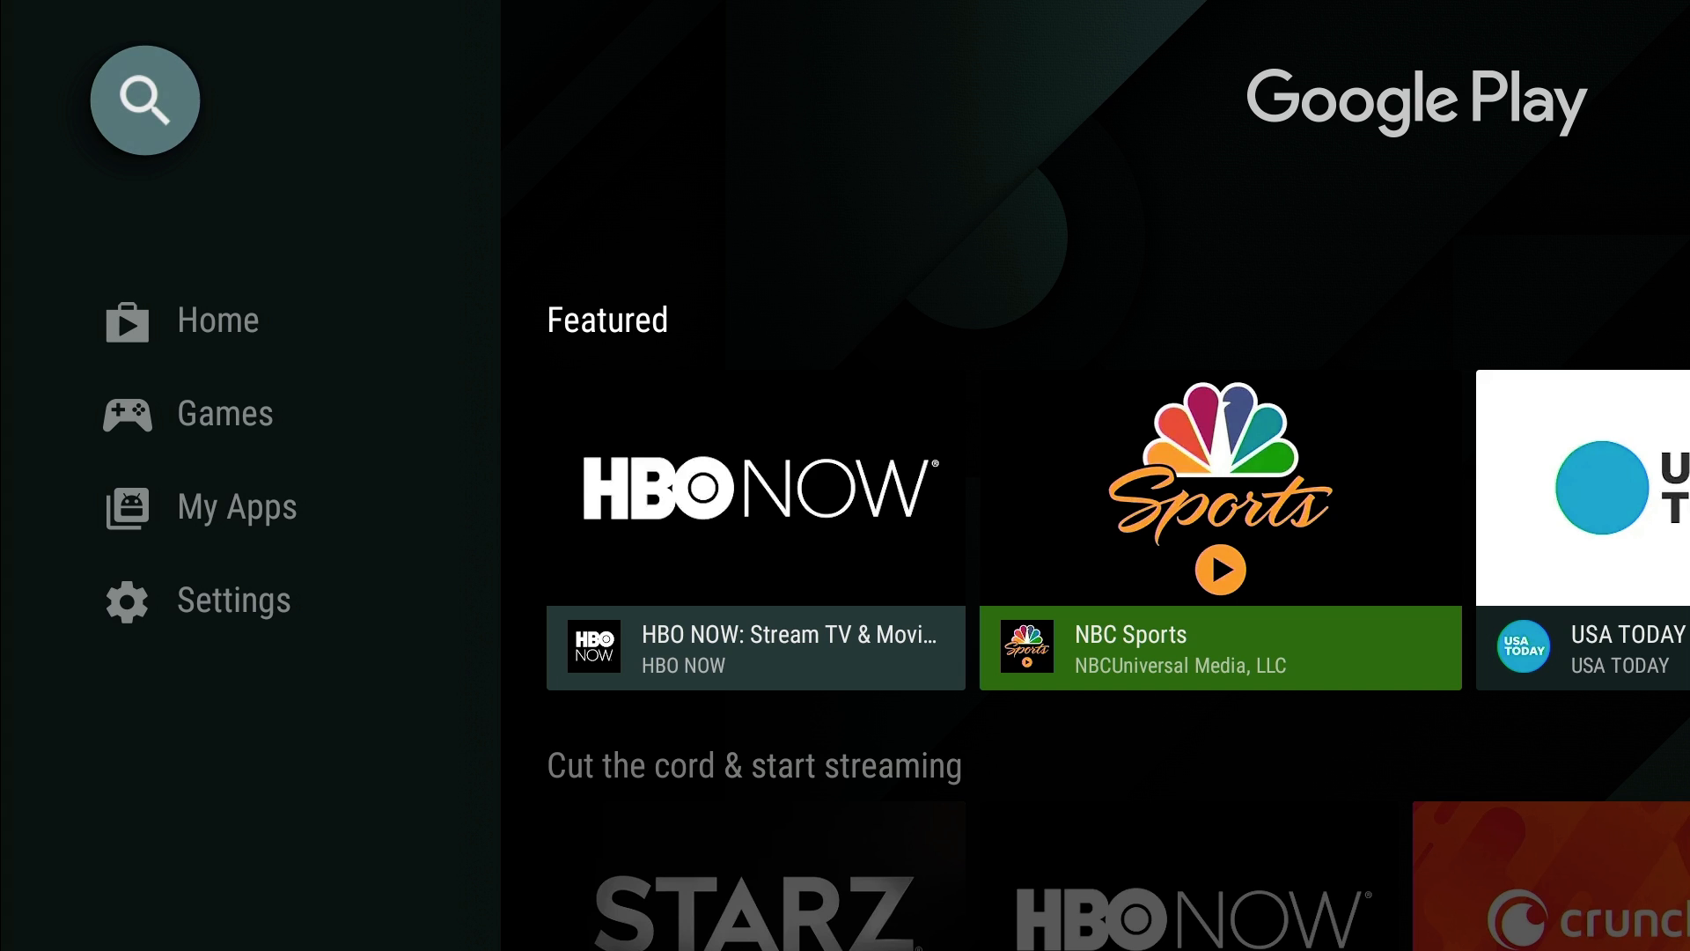
Search Google Play for 'fx', listing FX File Explorer, FXNOW and Solid Explorer.
click(146, 100)
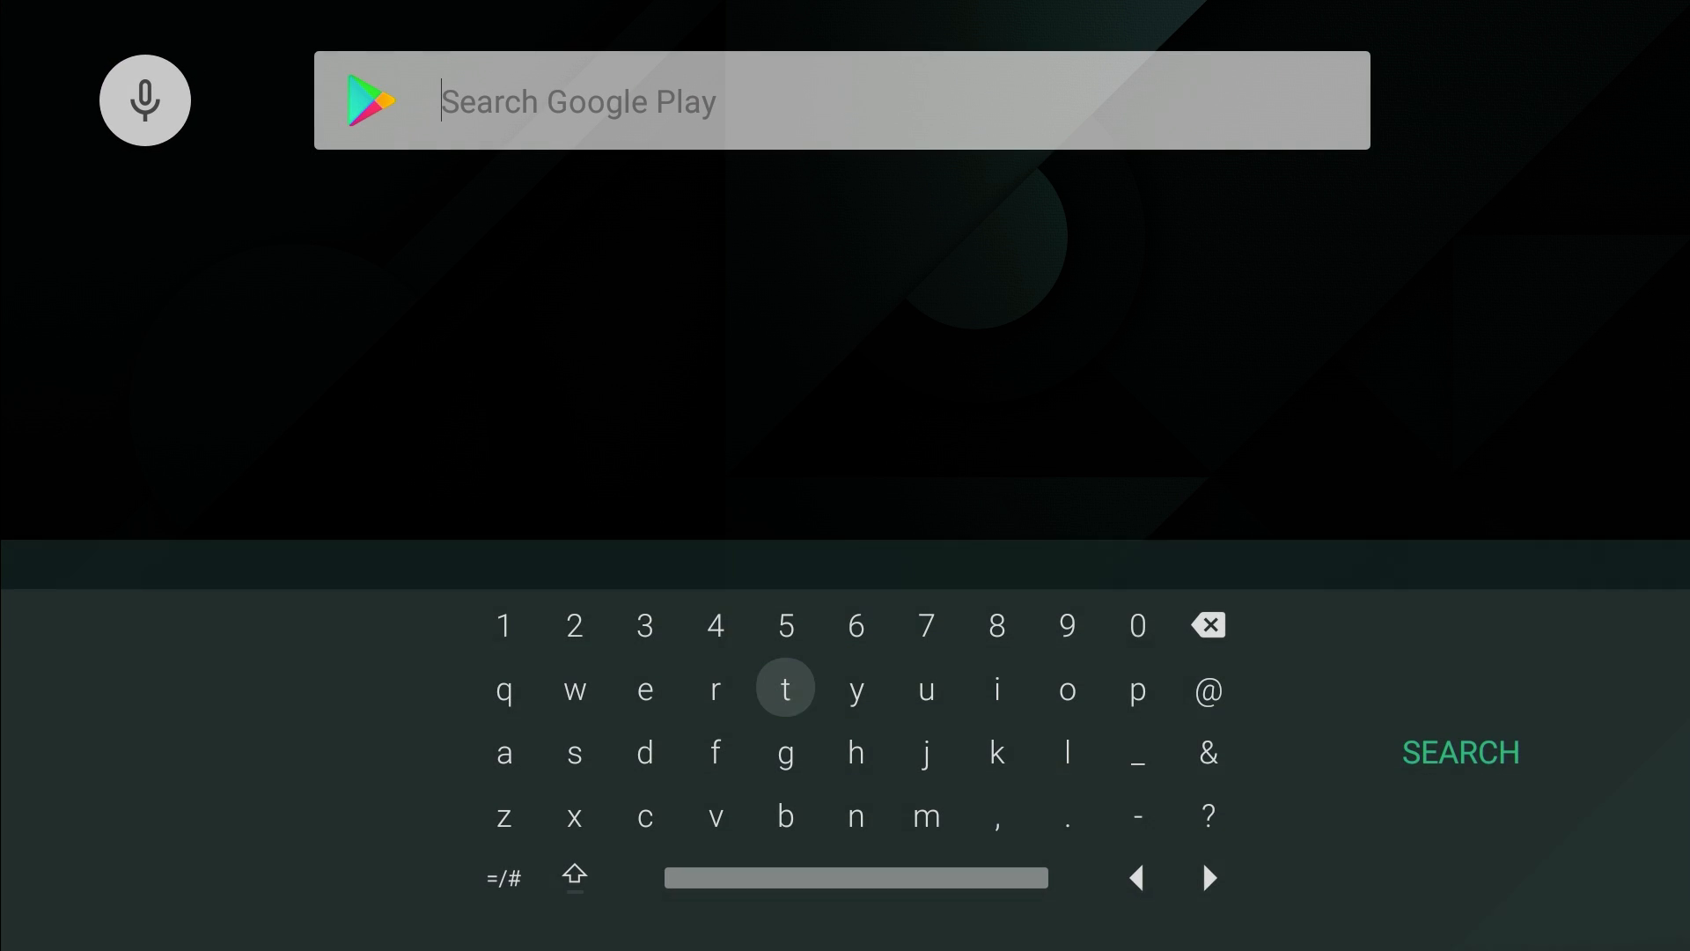
click(715, 752)
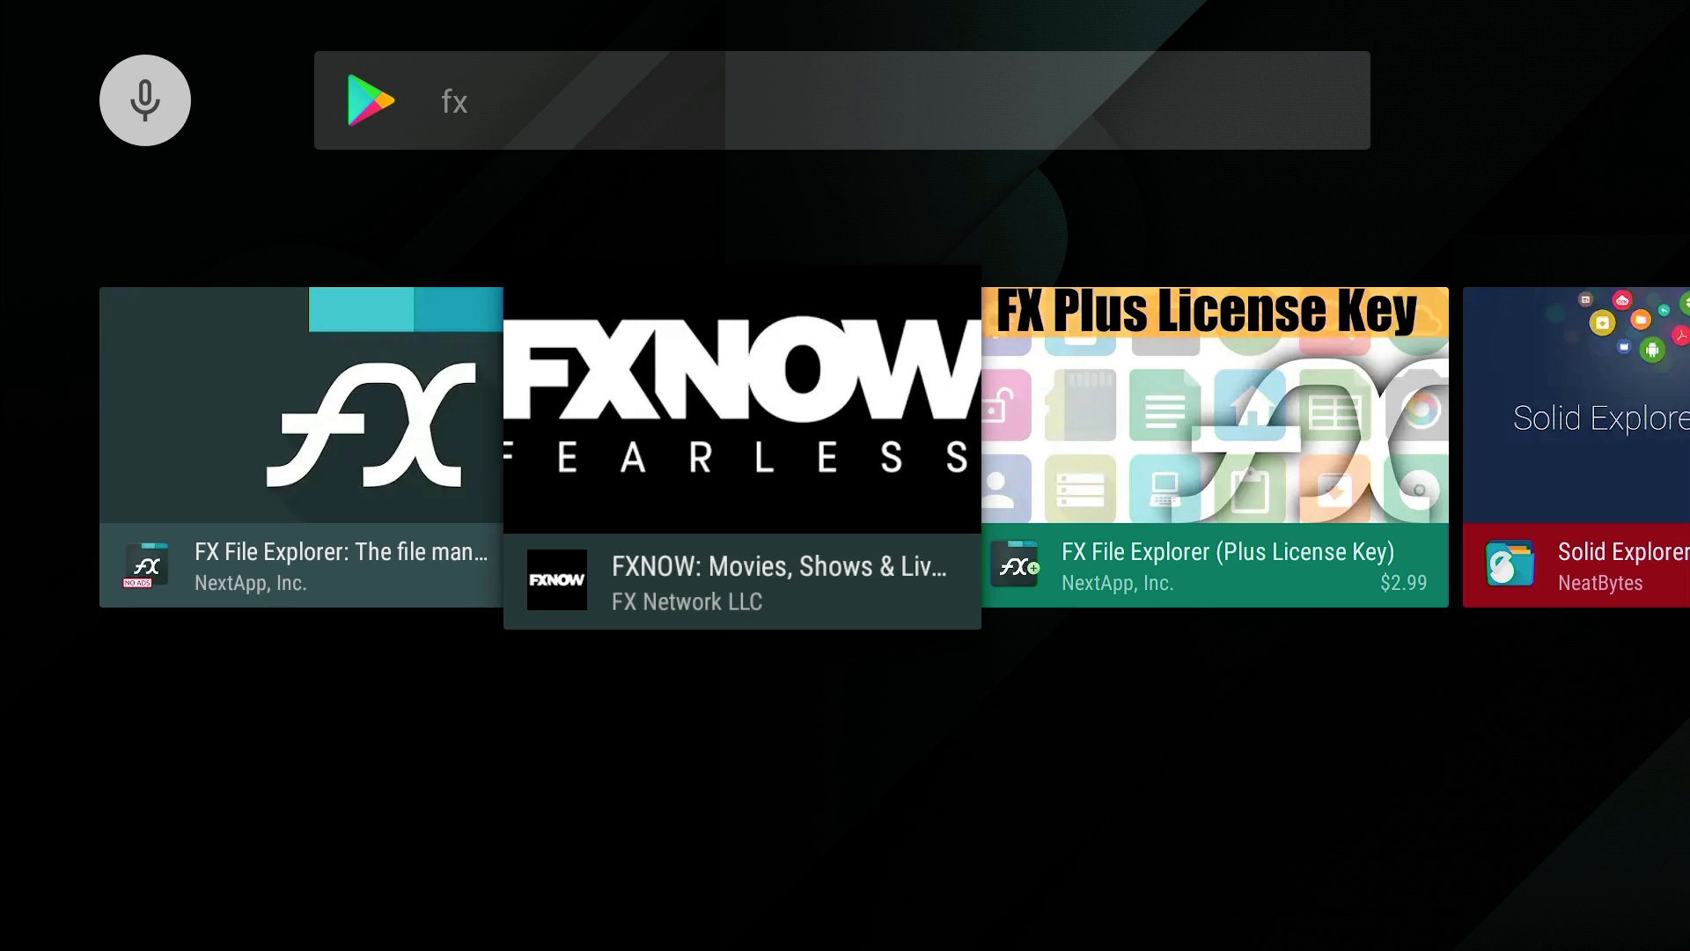
Install Solid Explorer File Manager by NeatBytes from its Play Store listing.
click(1575, 447)
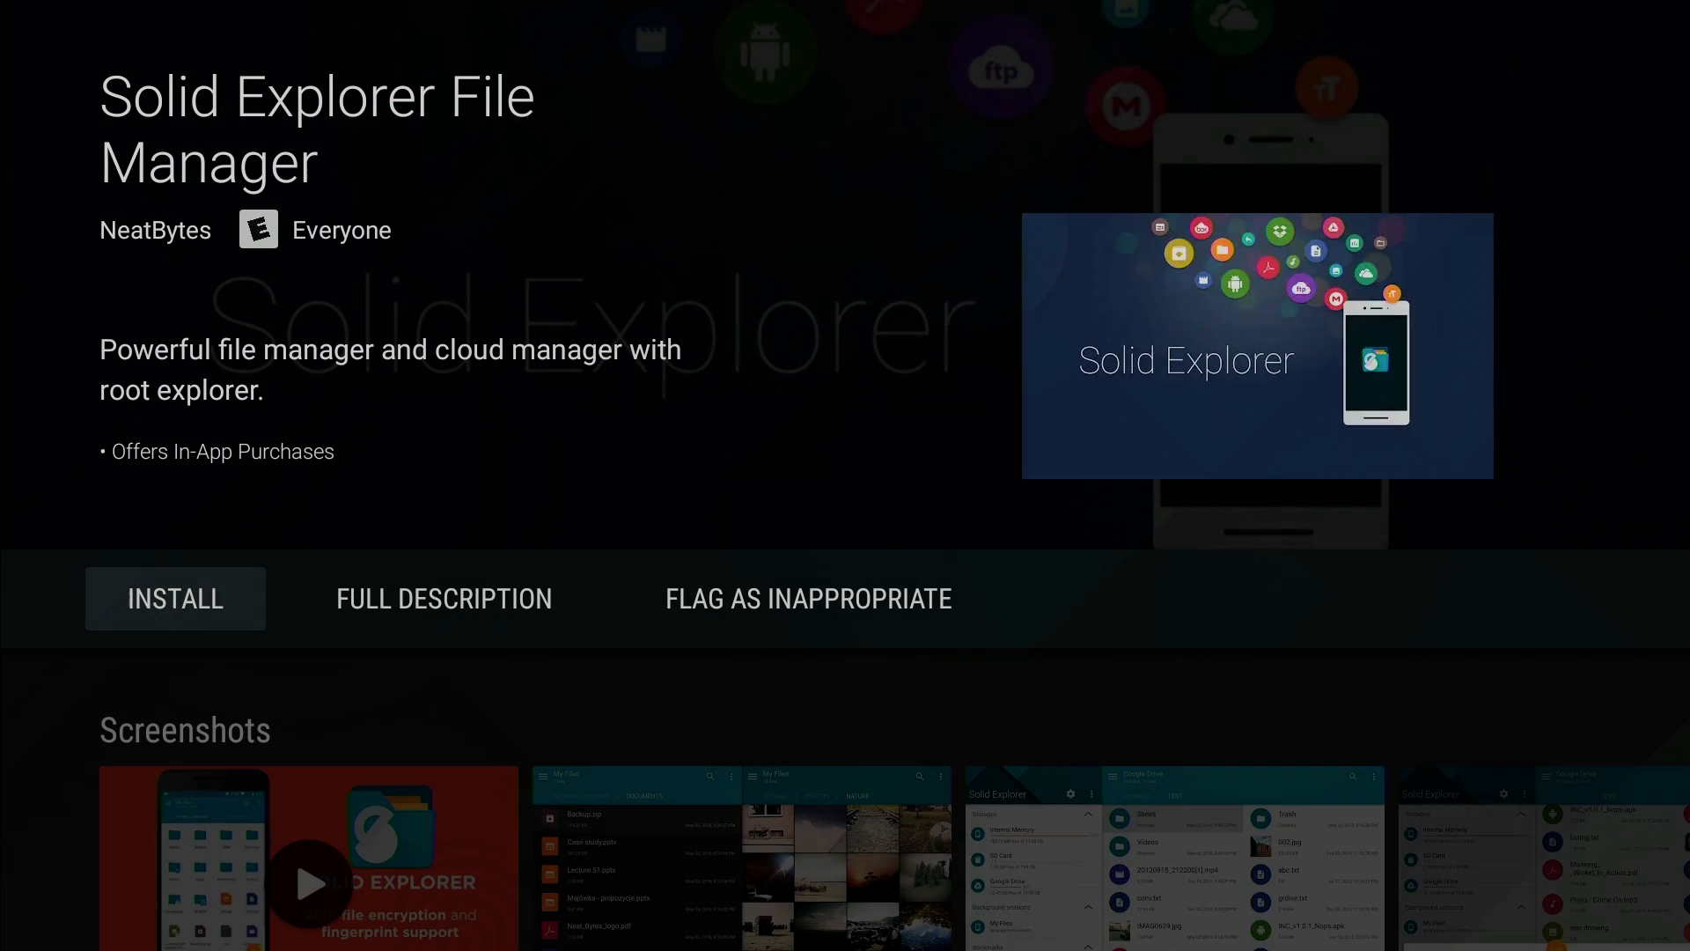
click(175, 598)
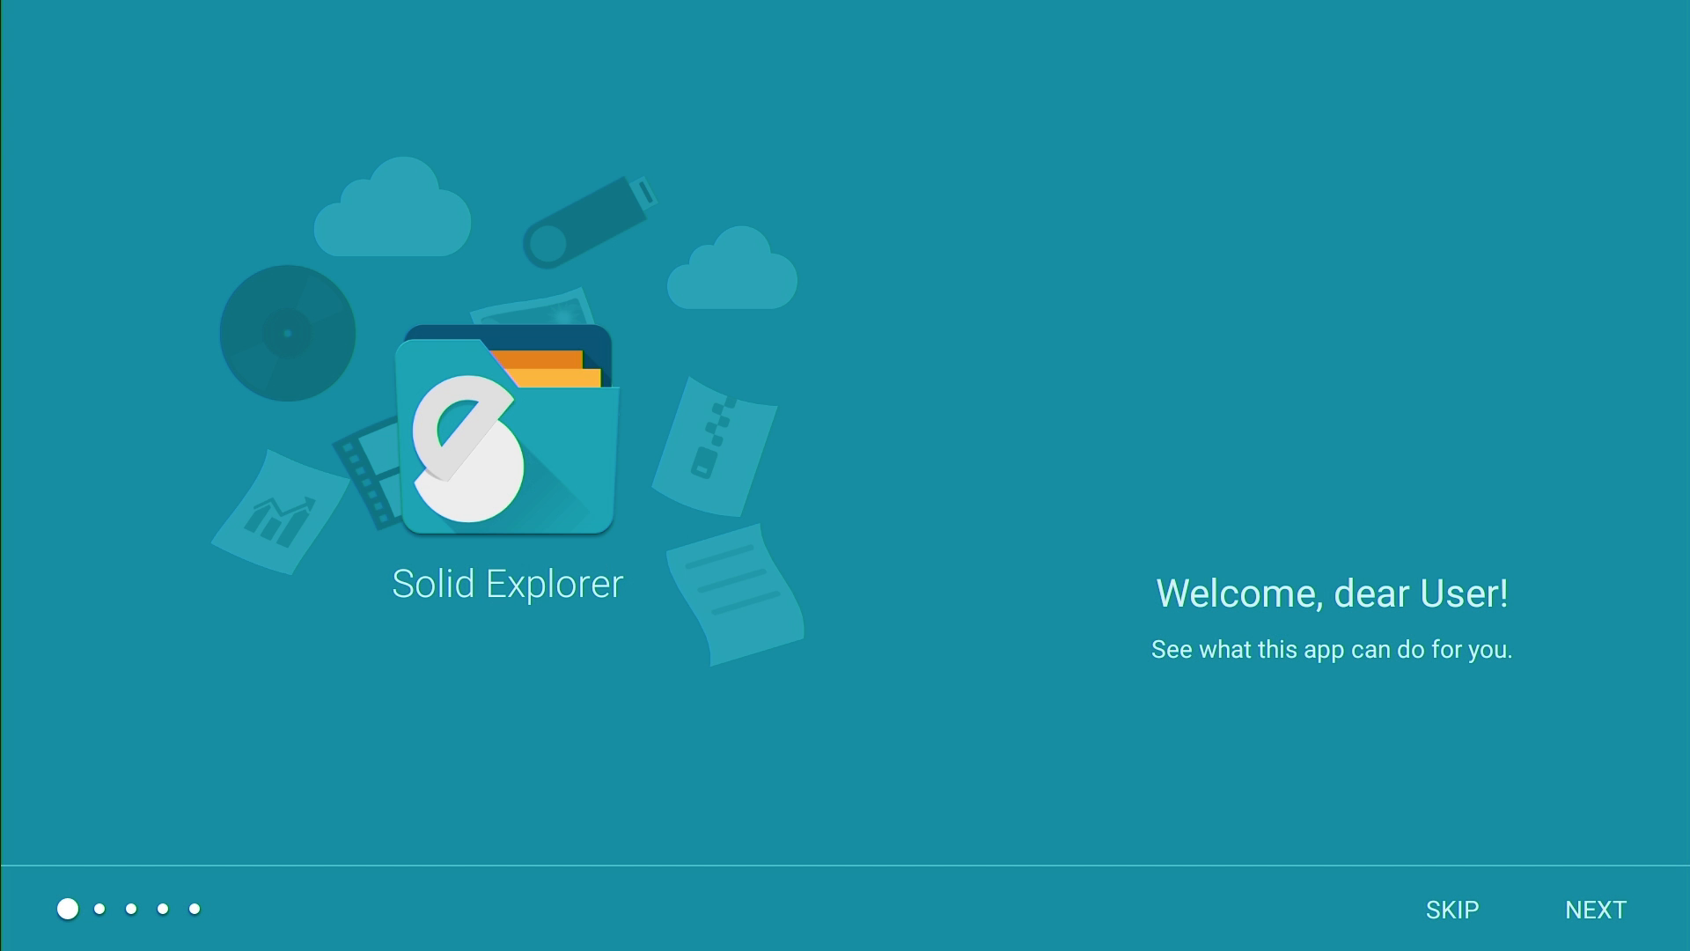
Skip Solid Explorer's welcome tour, accept the license agreement and finish setup.
click(1595, 909)
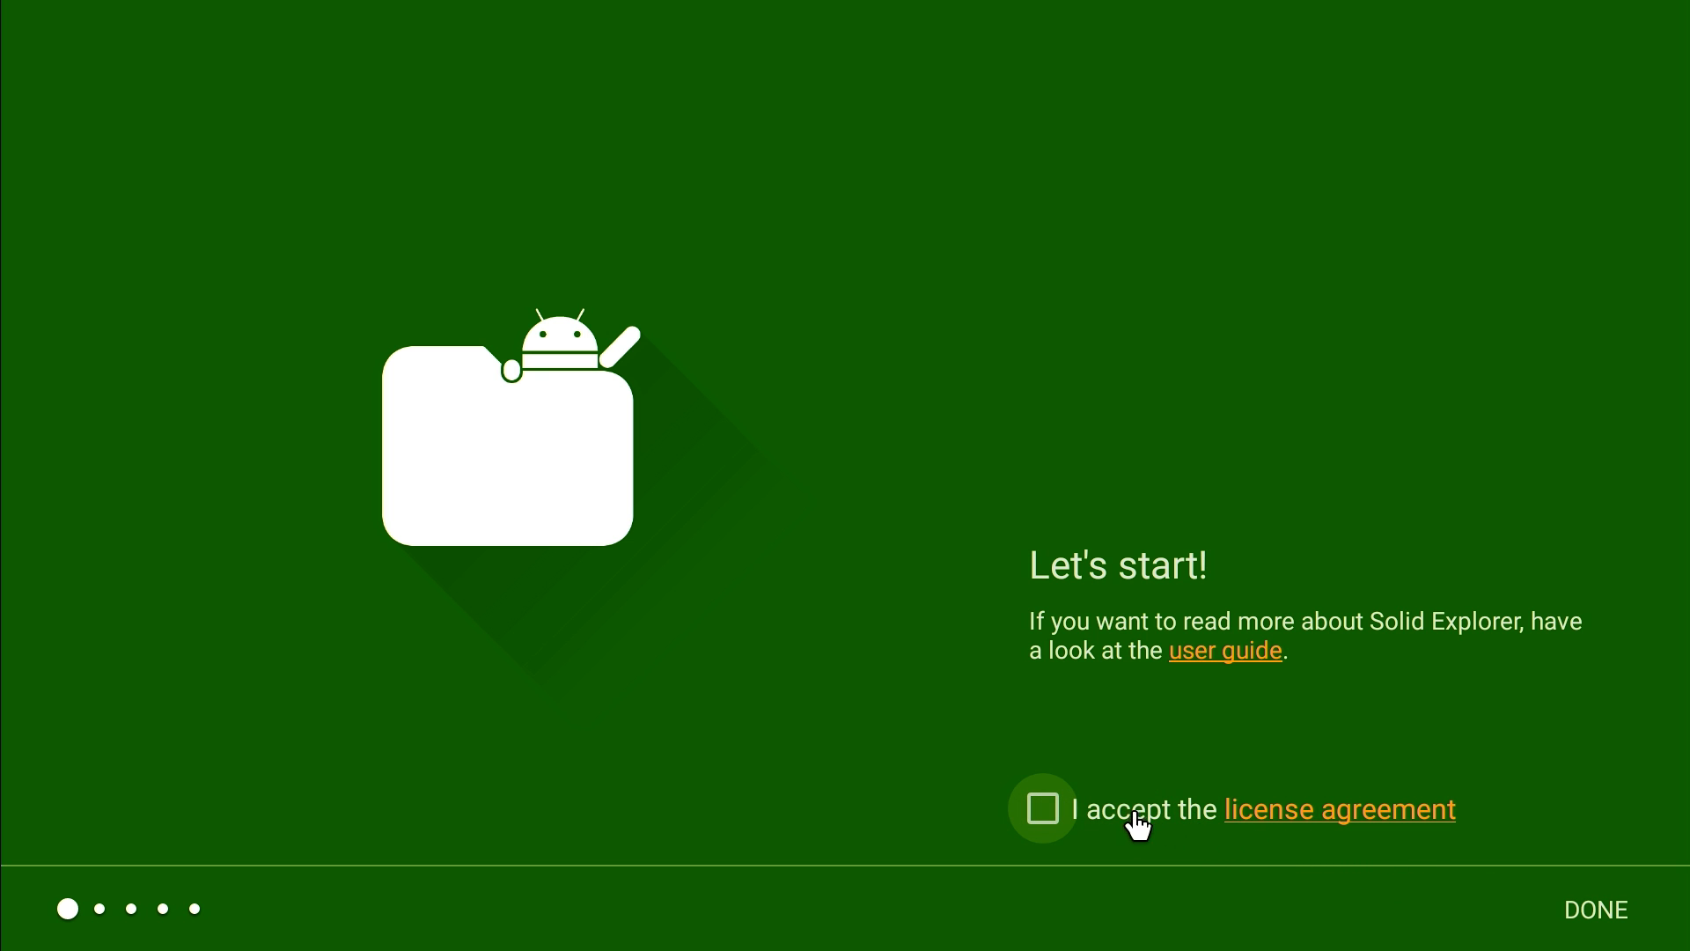
click(1040, 810)
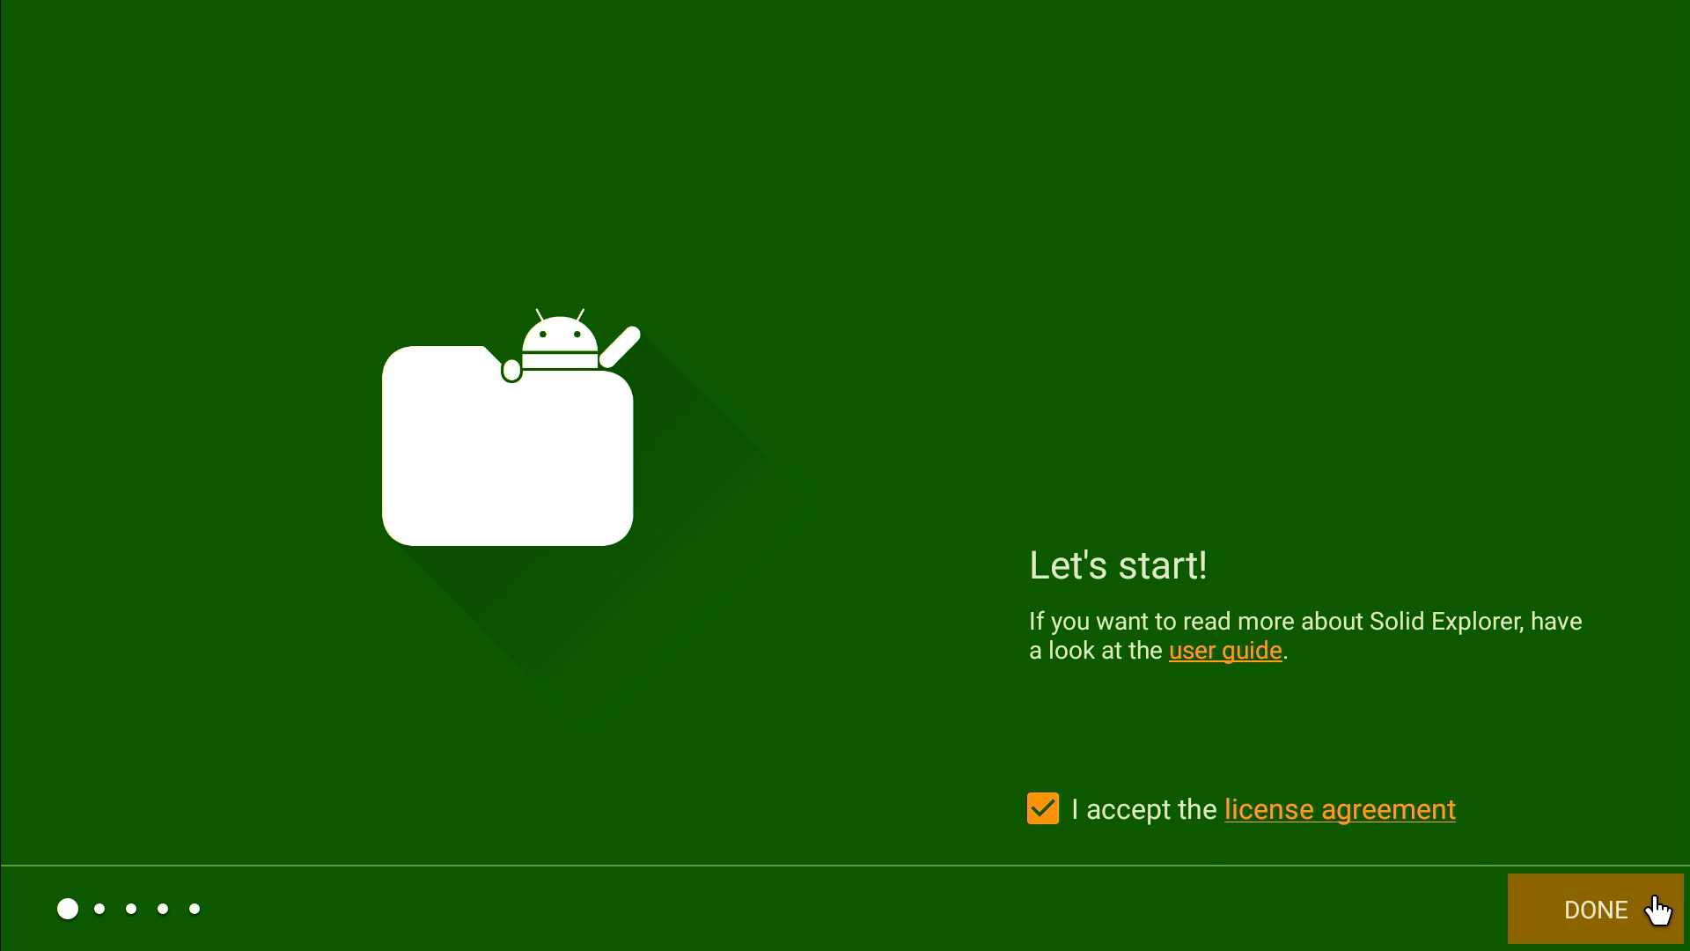
click(1595, 908)
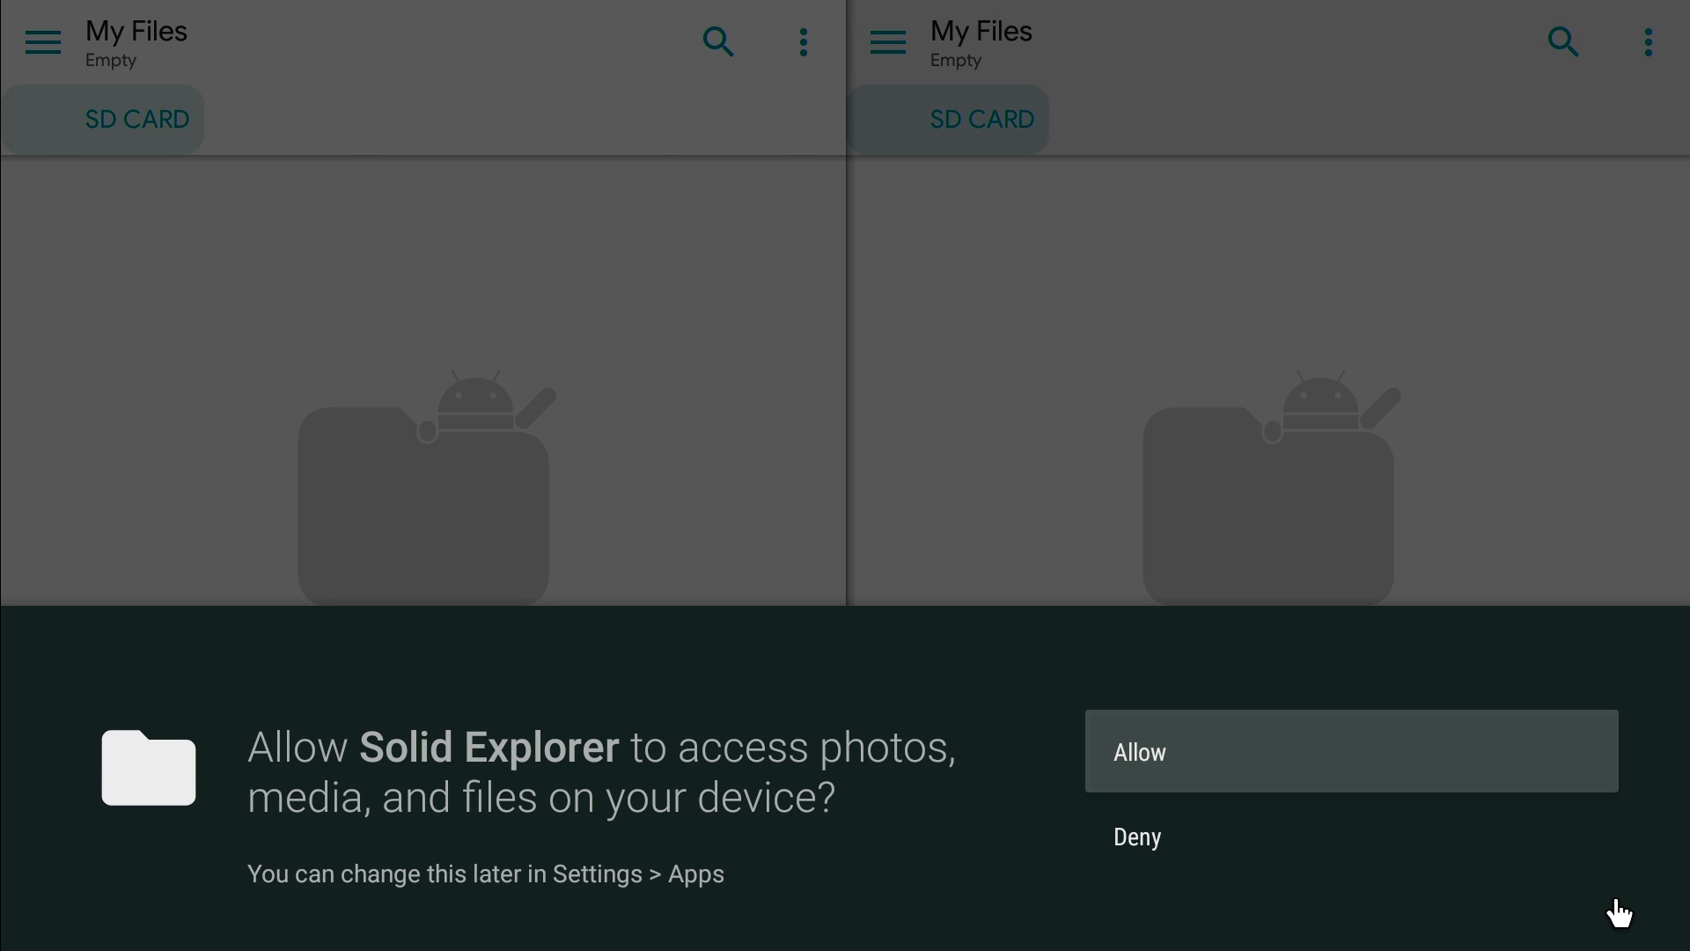
mouse_move(1185, 761)
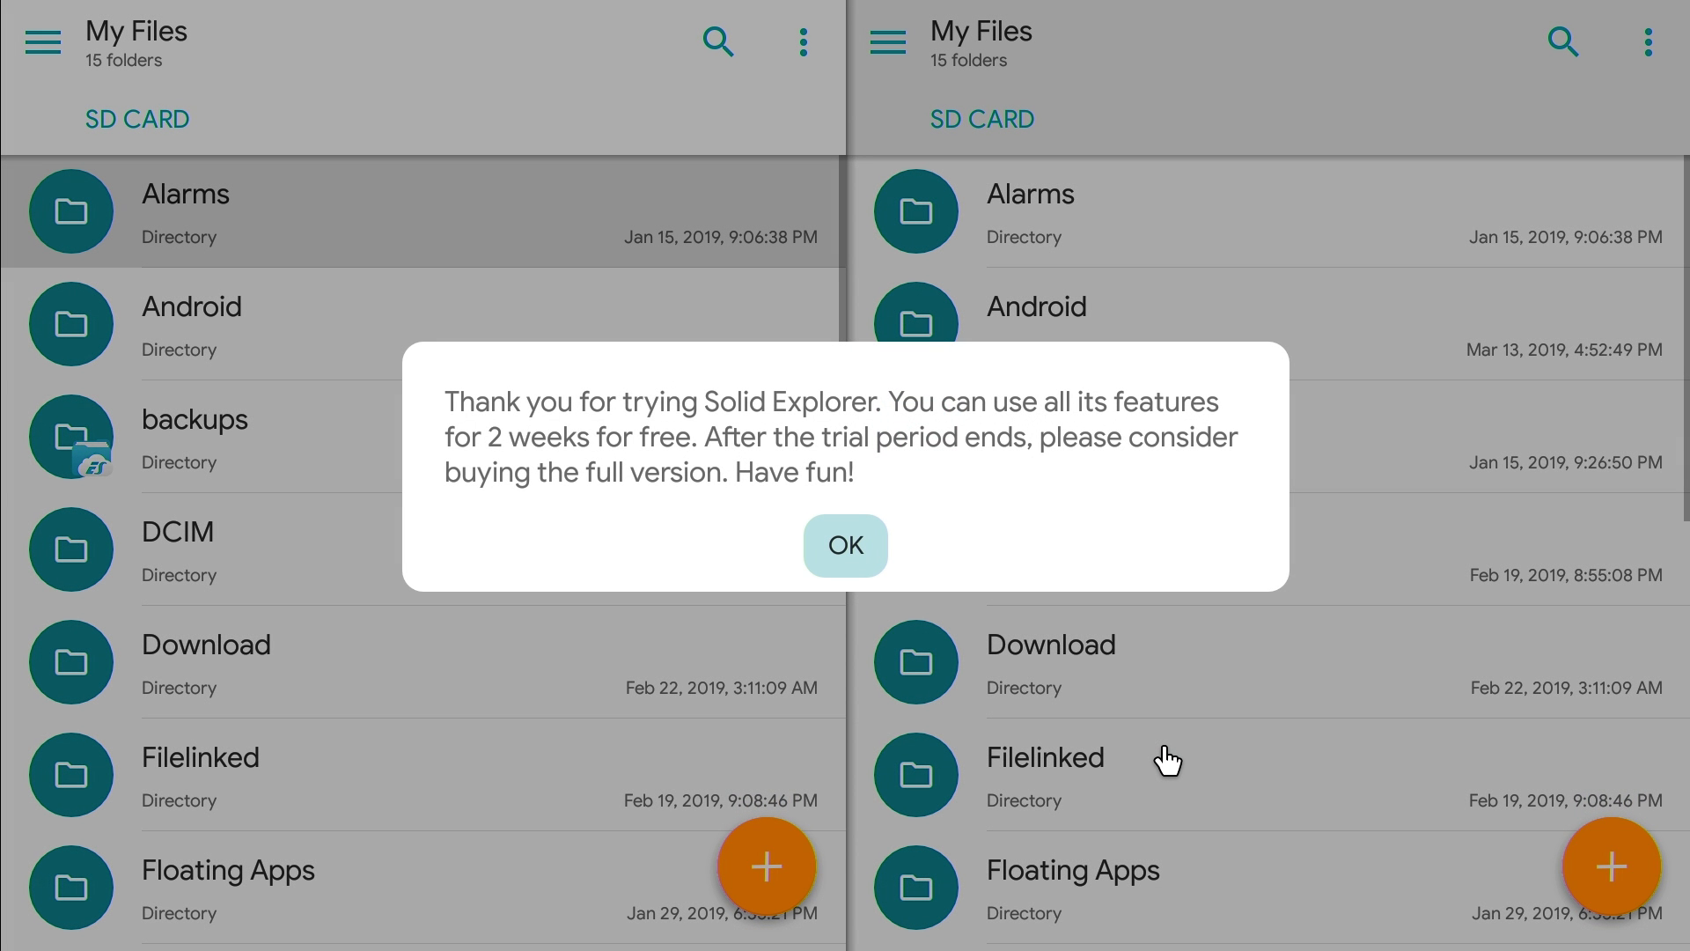
mouse_move(852, 458)
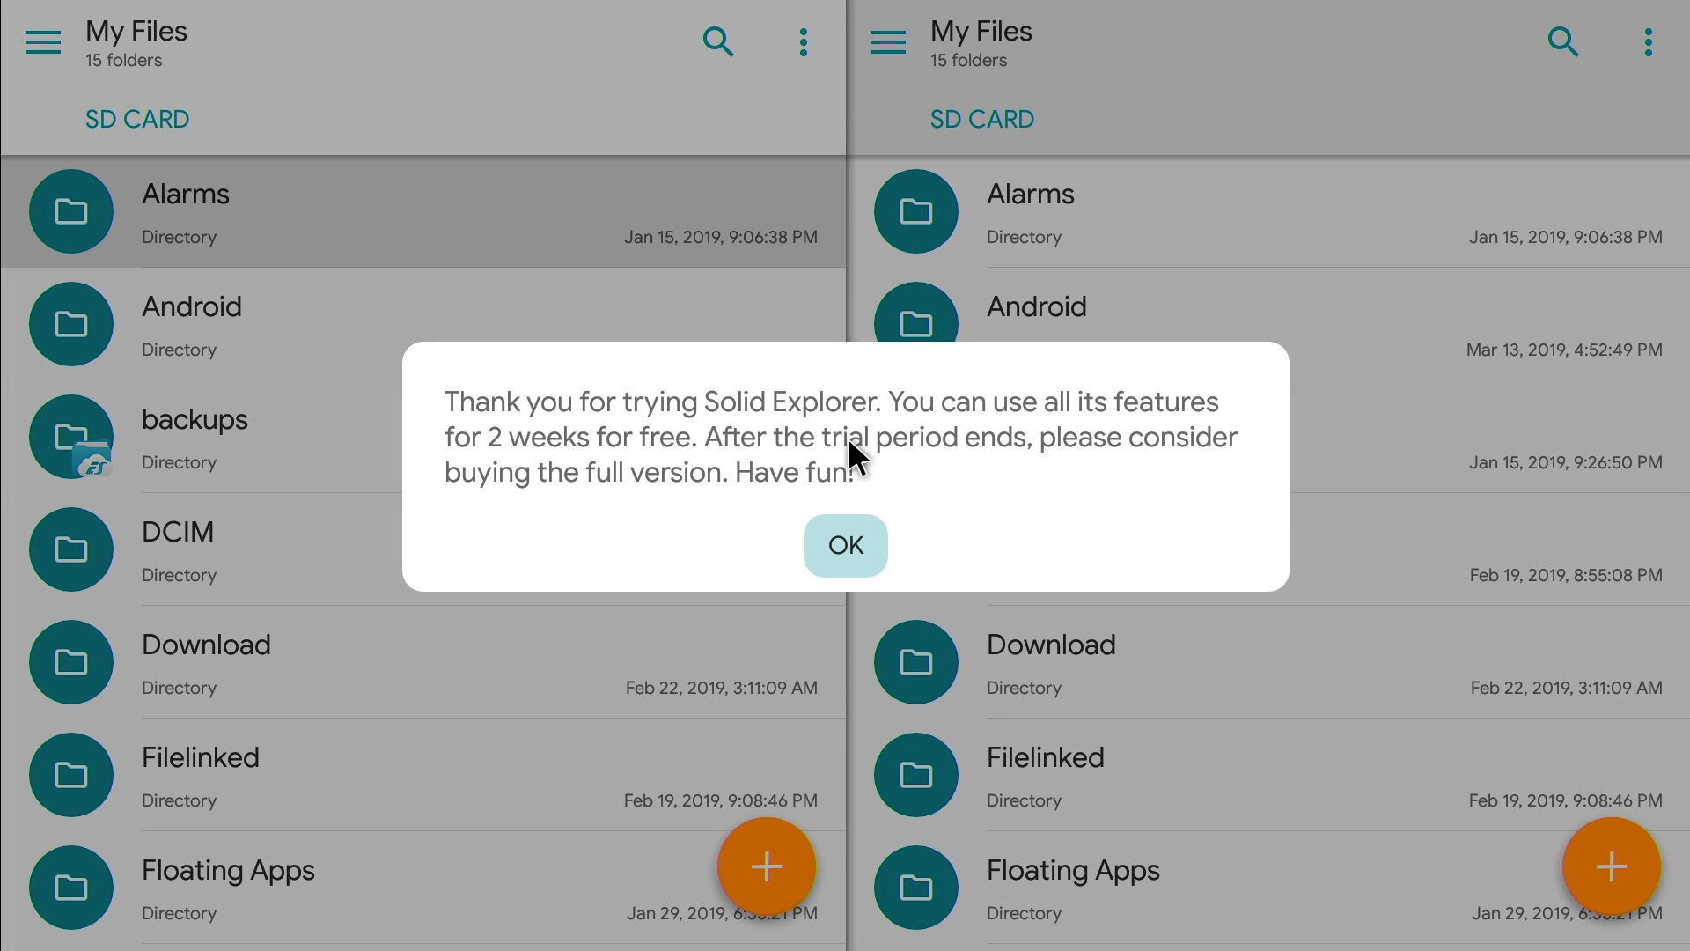
mouse_move(771, 437)
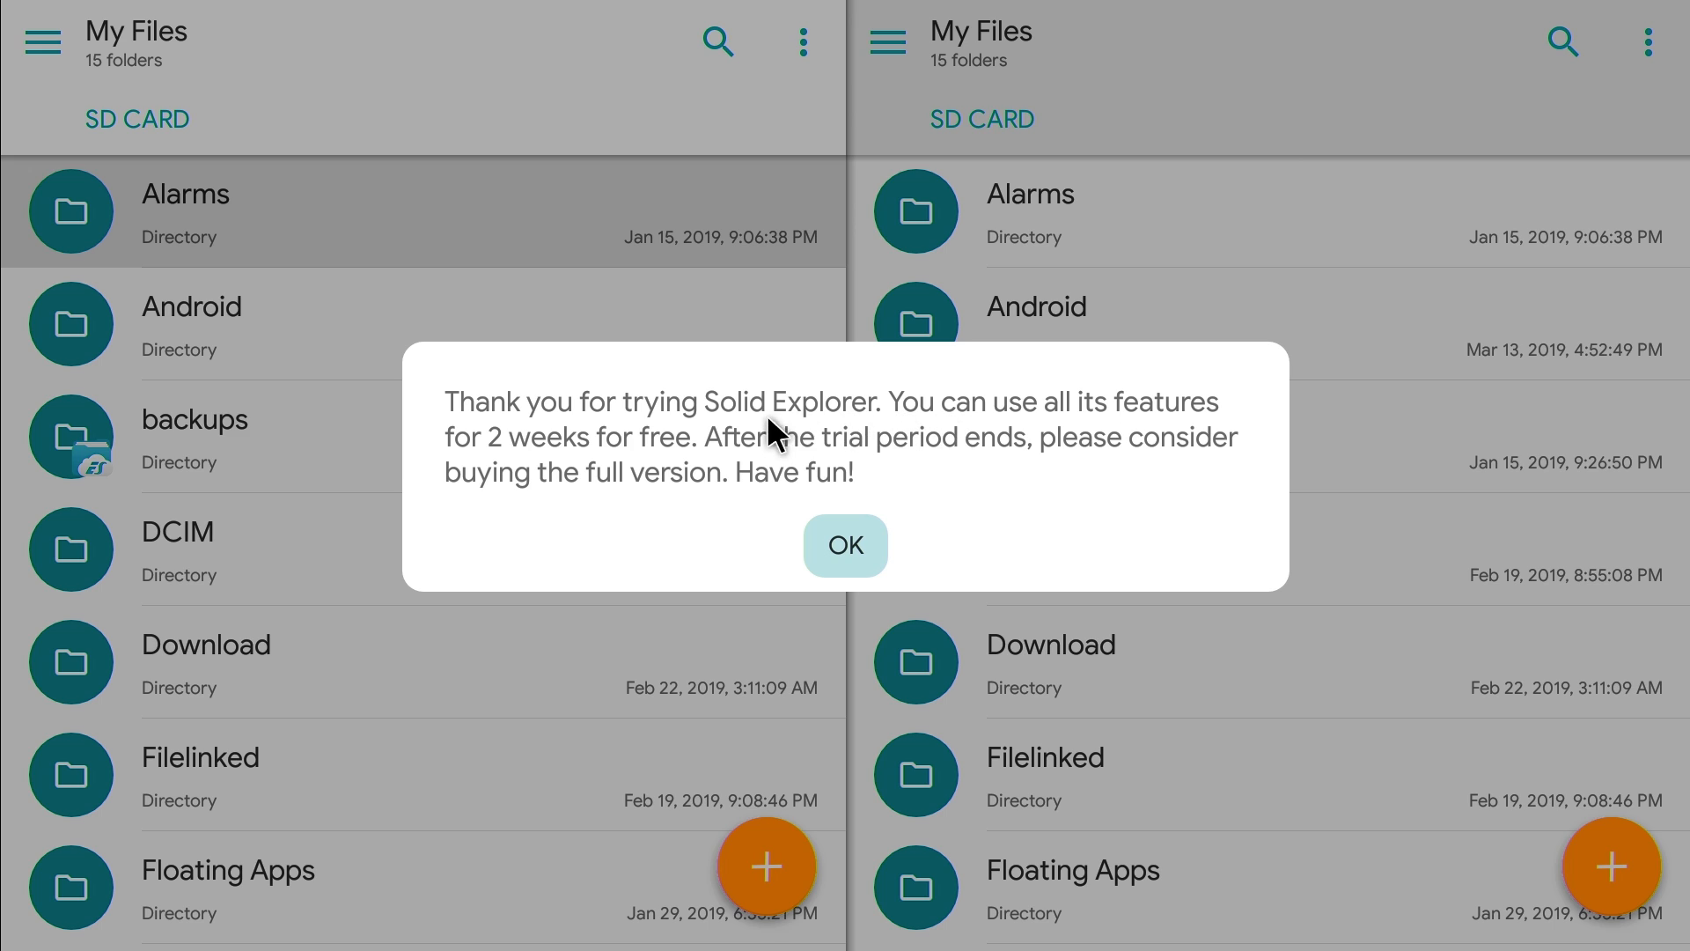
mouse_move(1085, 447)
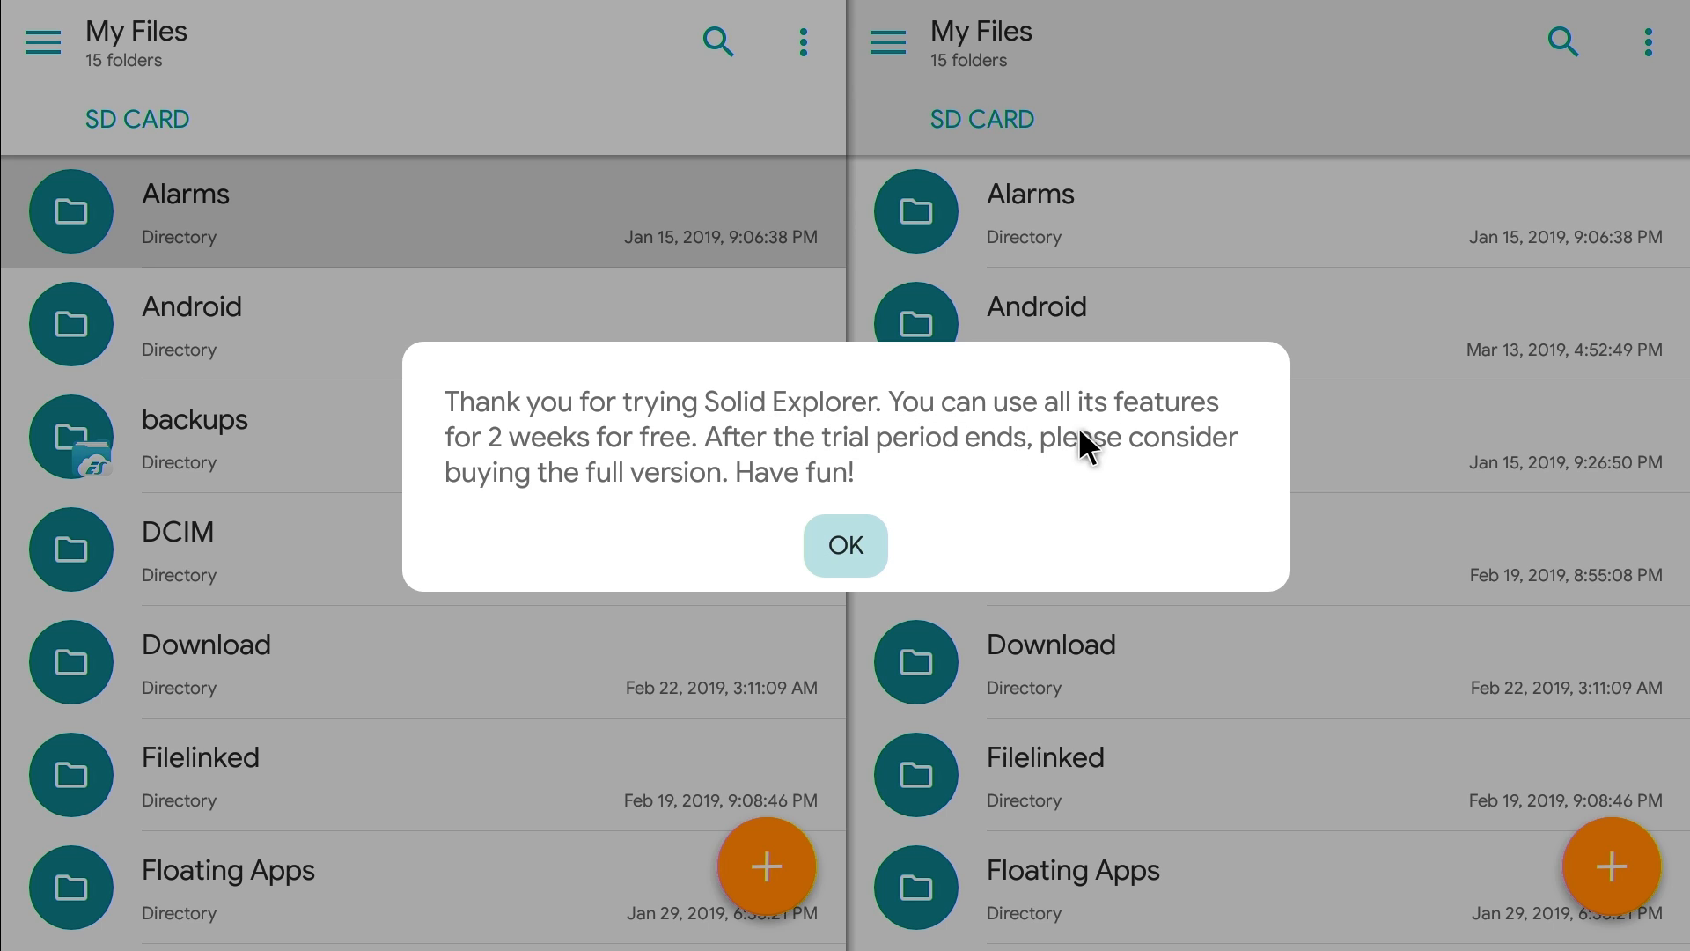
mouse_move(667, 465)
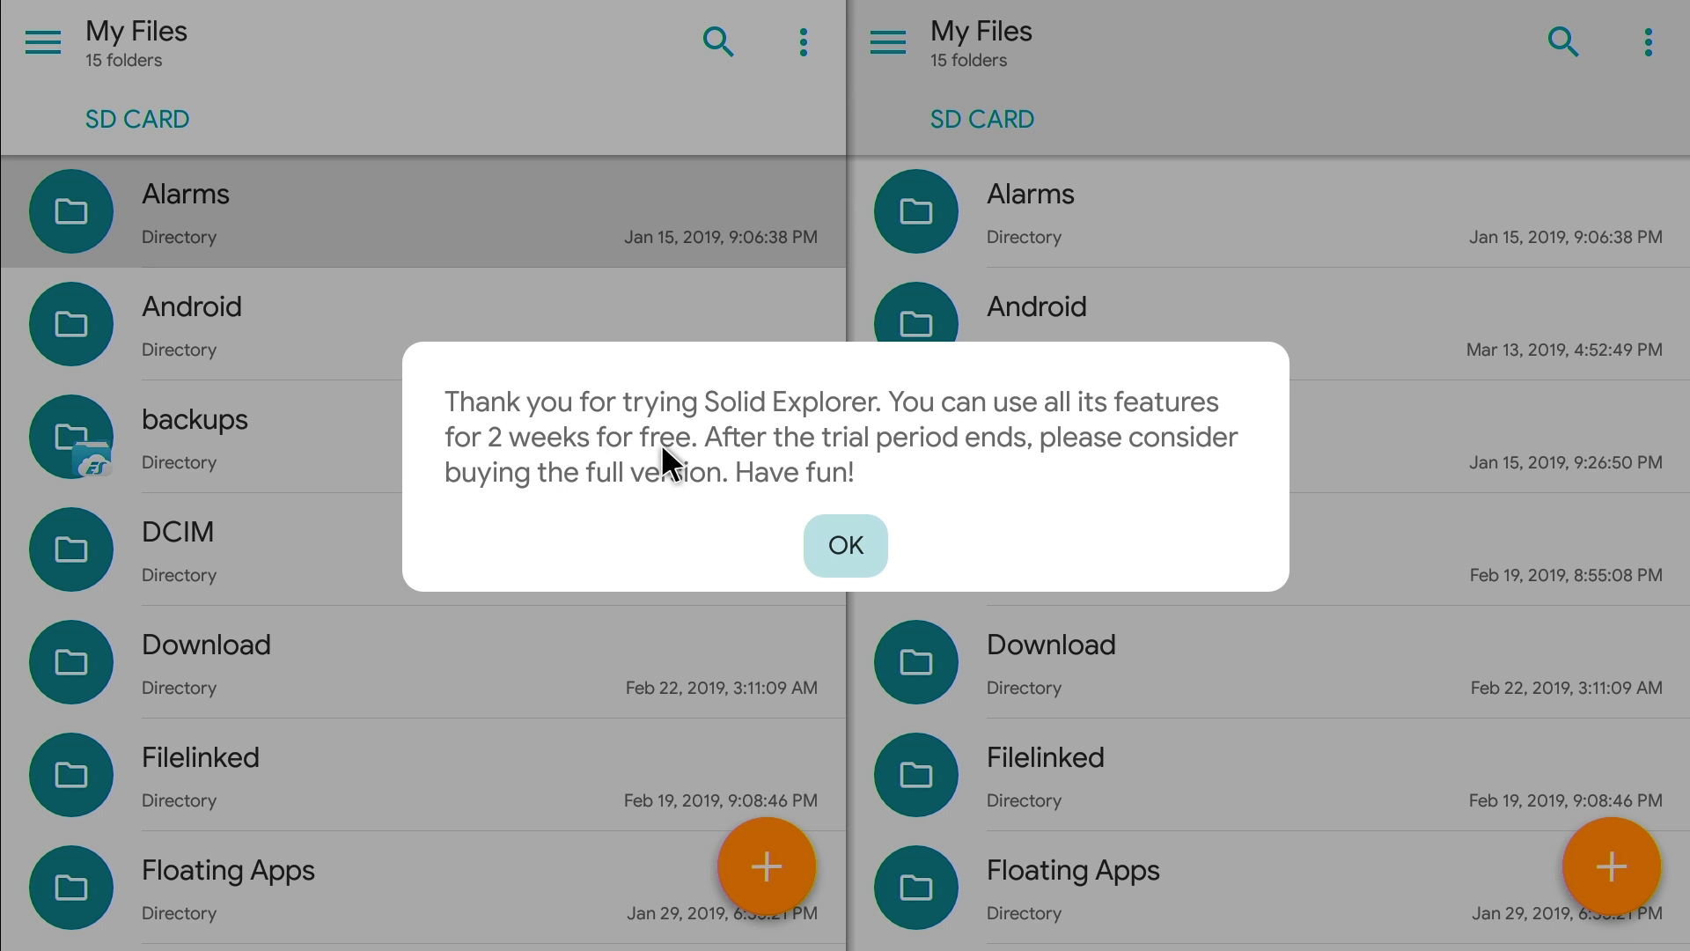
mouse_move(711, 477)
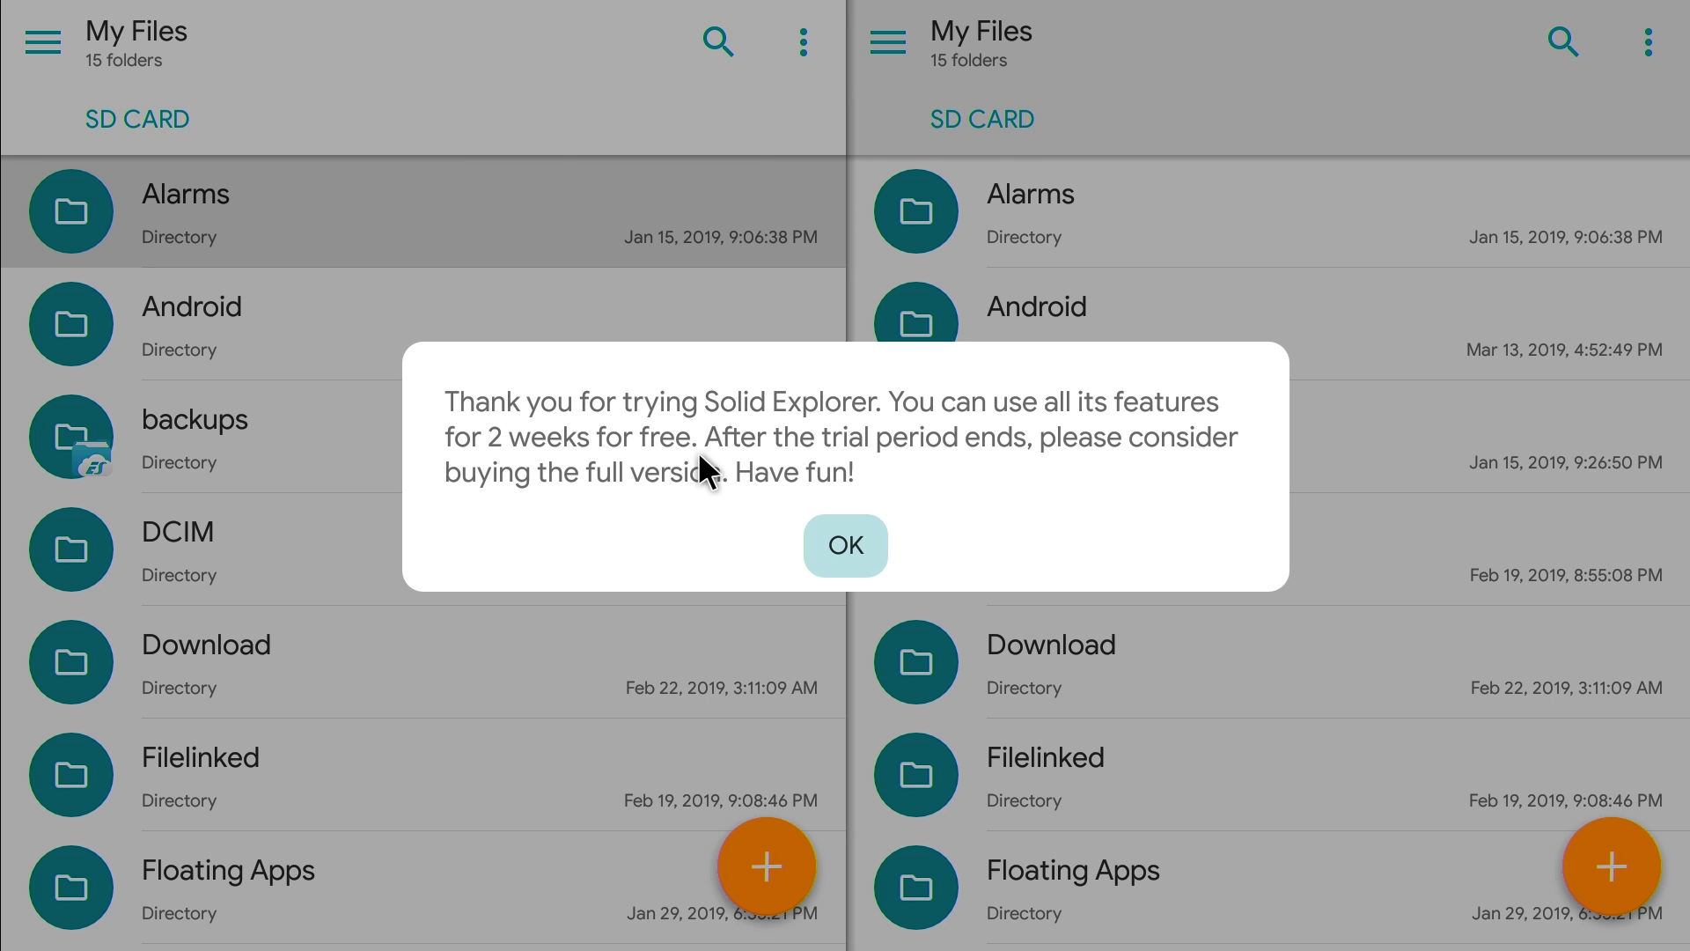
mouse_move(682, 463)
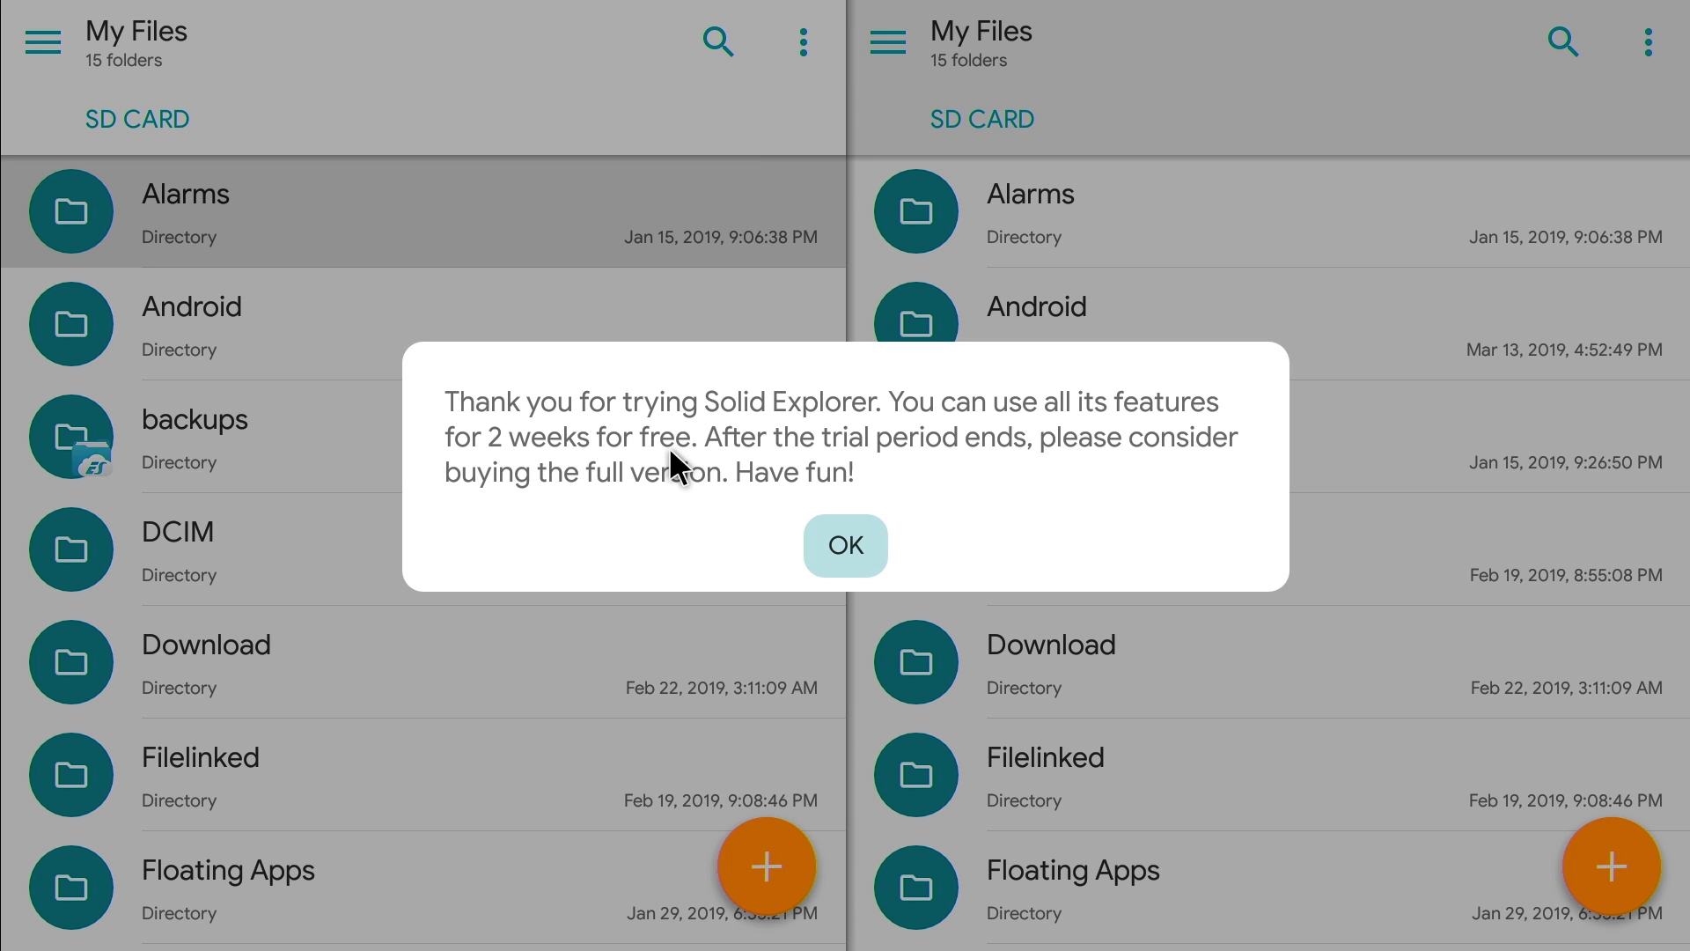
mouse_move(811, 544)
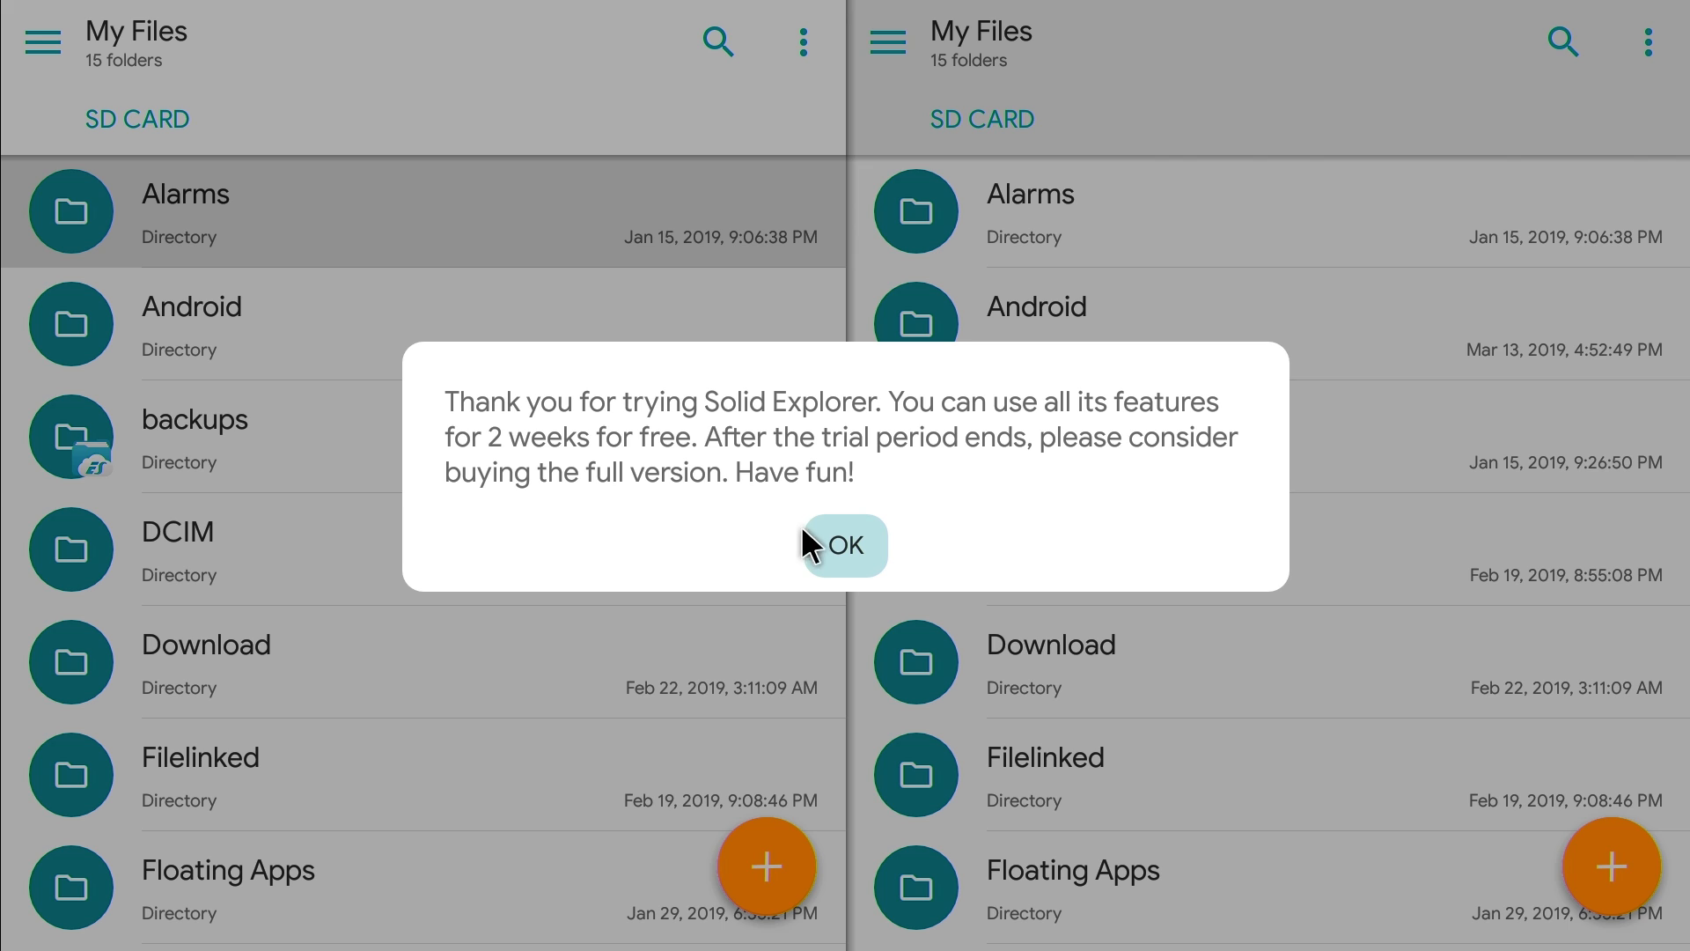
mouse_move(829, 551)
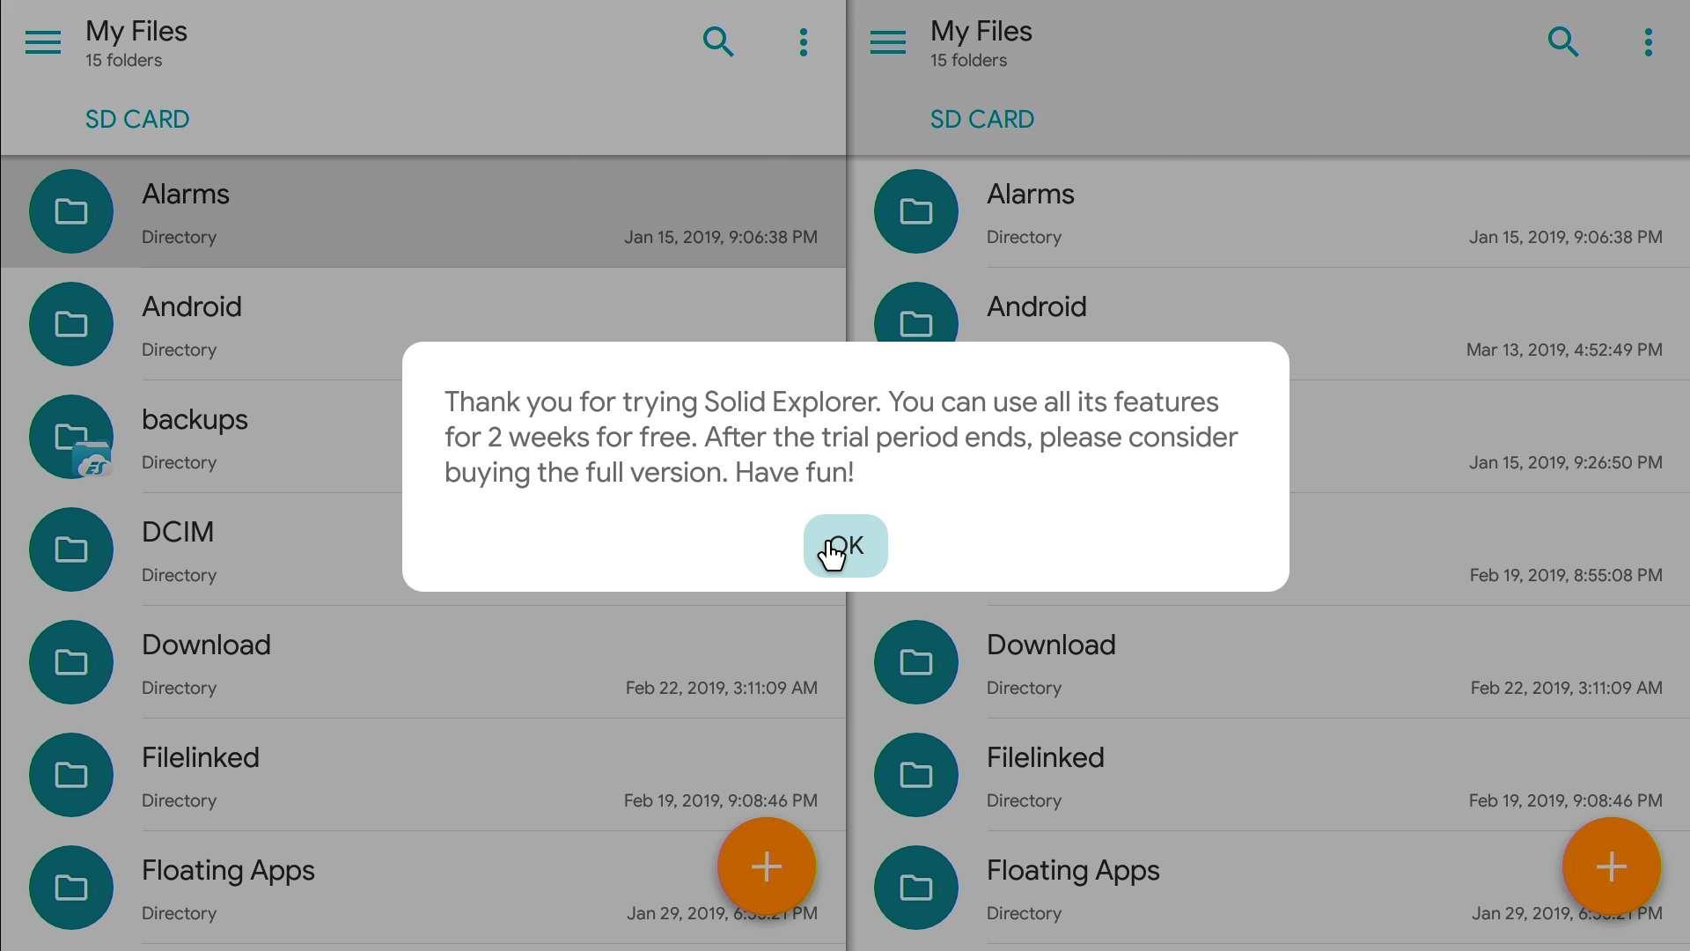
Dismiss Solid Explorer's free-trial notice with OK.
click(845, 546)
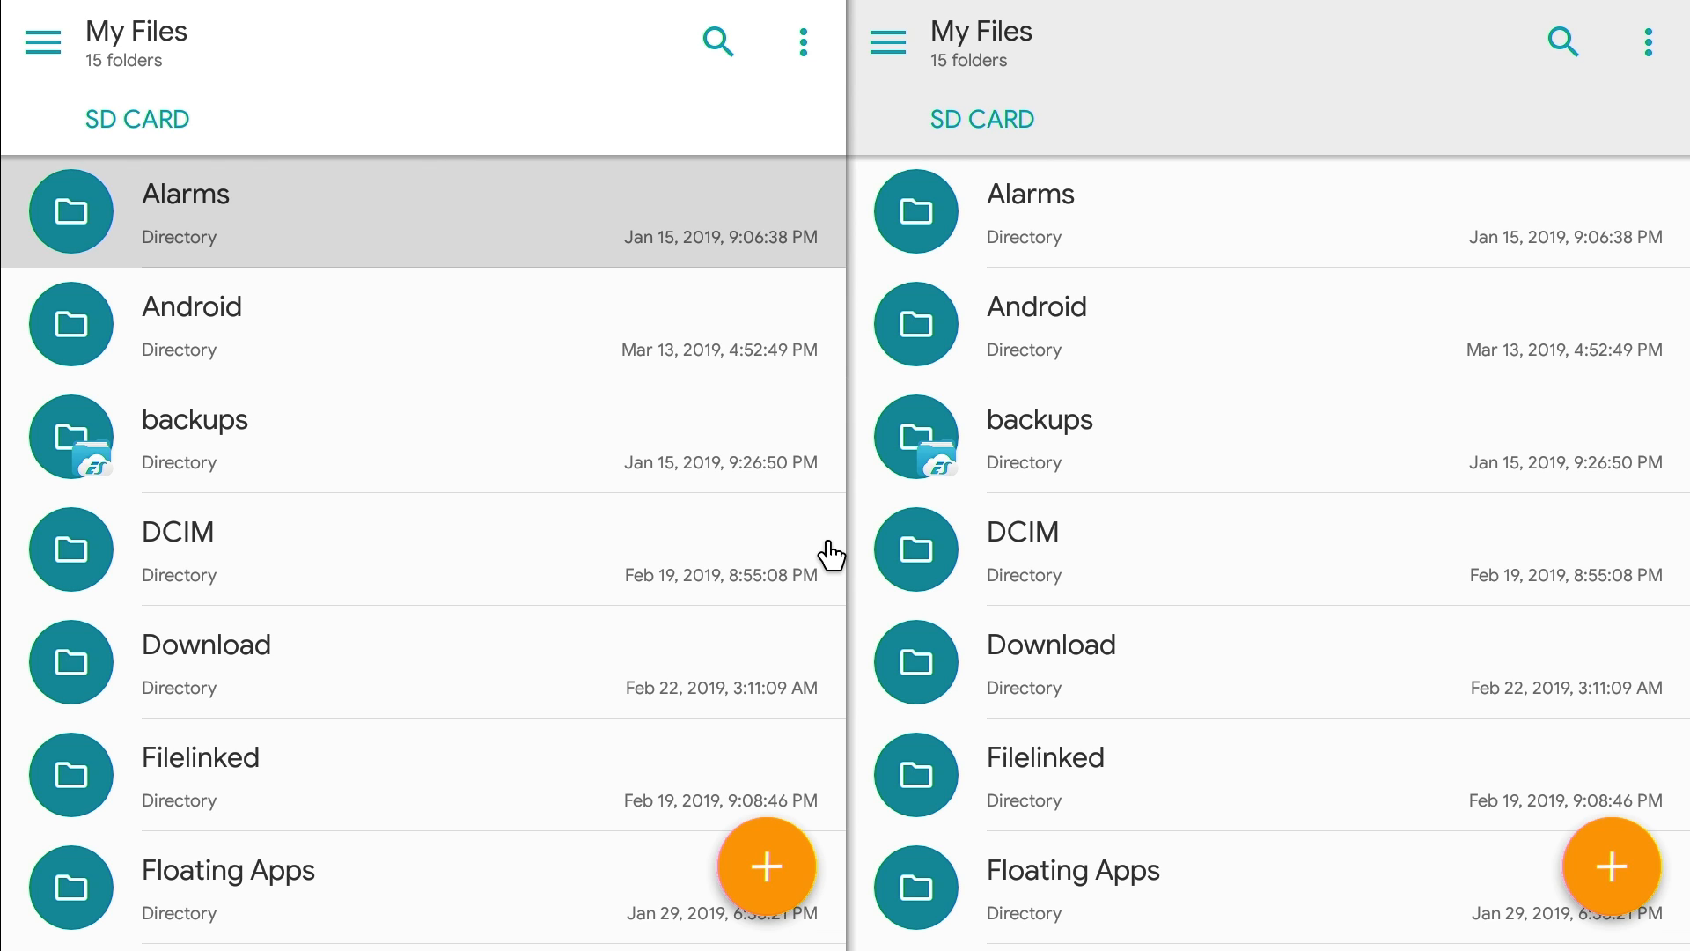
mouse_move(618, 609)
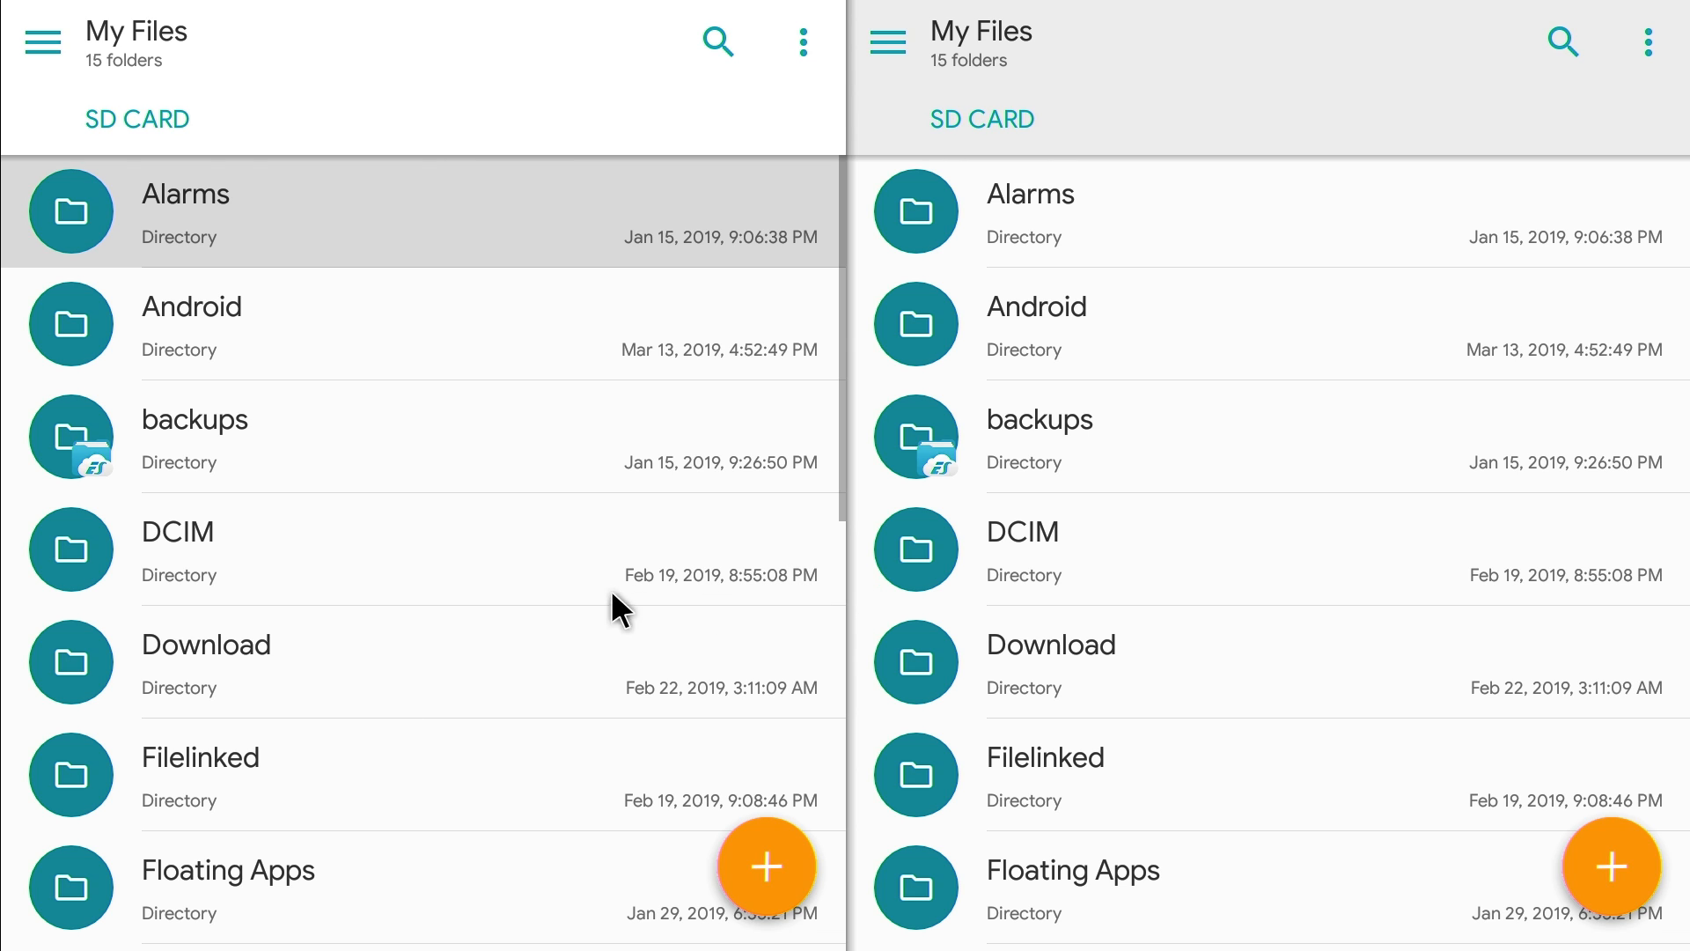
mouse_move(849, 599)
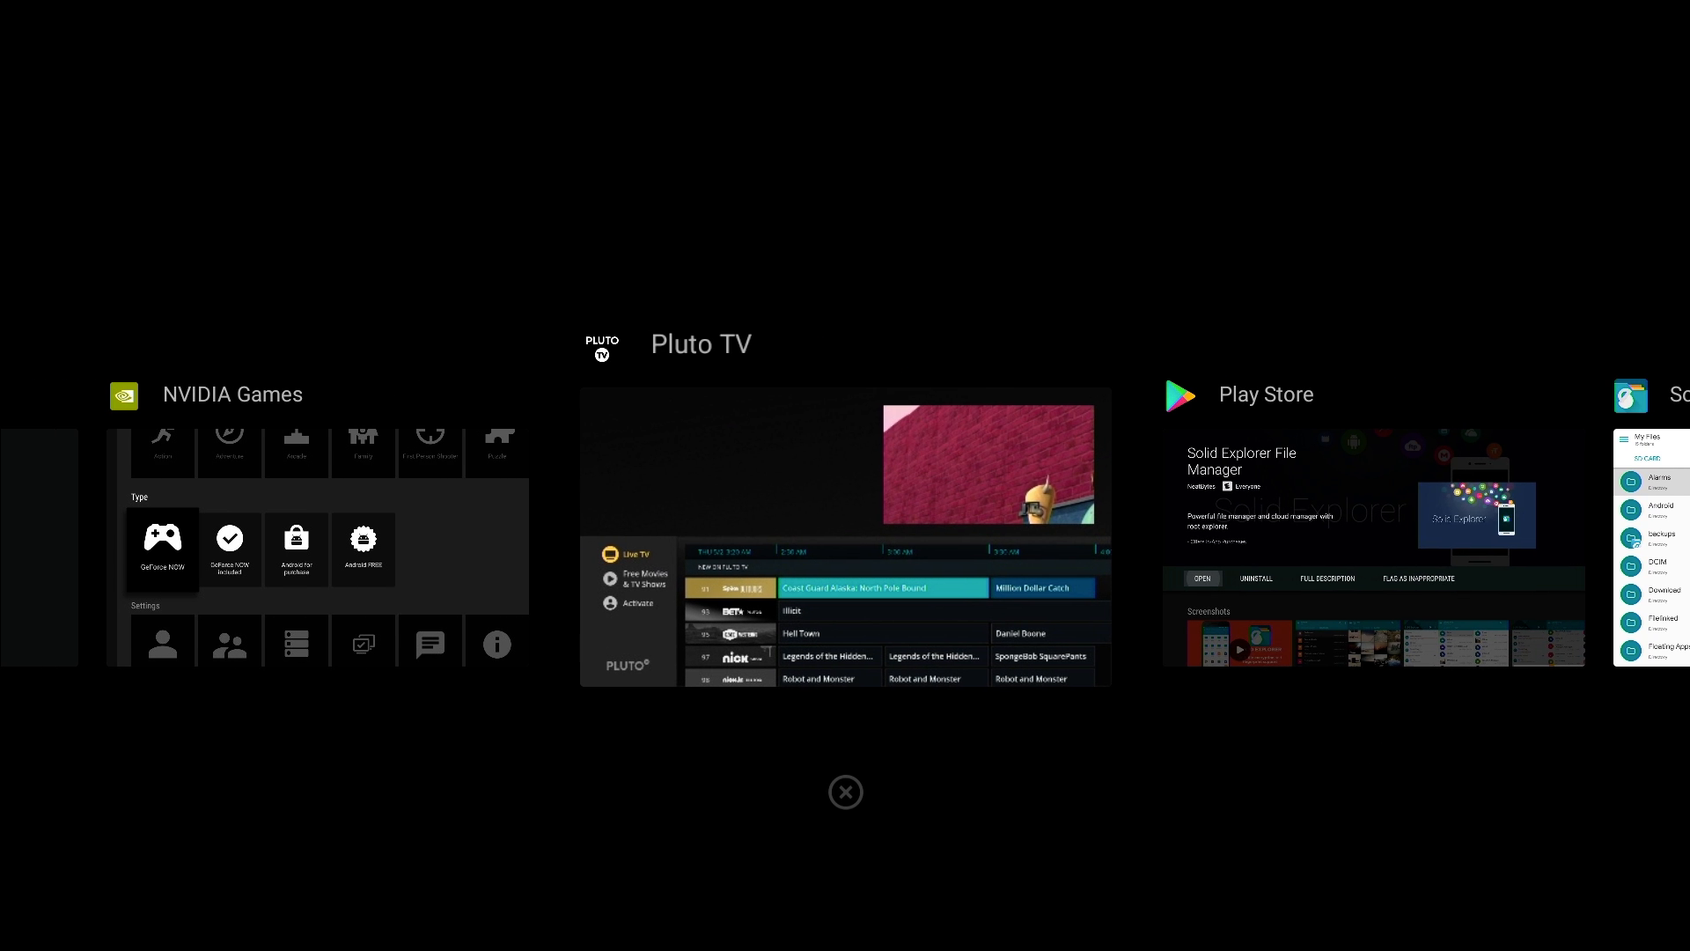
Scroll across the Play Store results to reach the FX File Explorer listing.
scroll(left, 3)
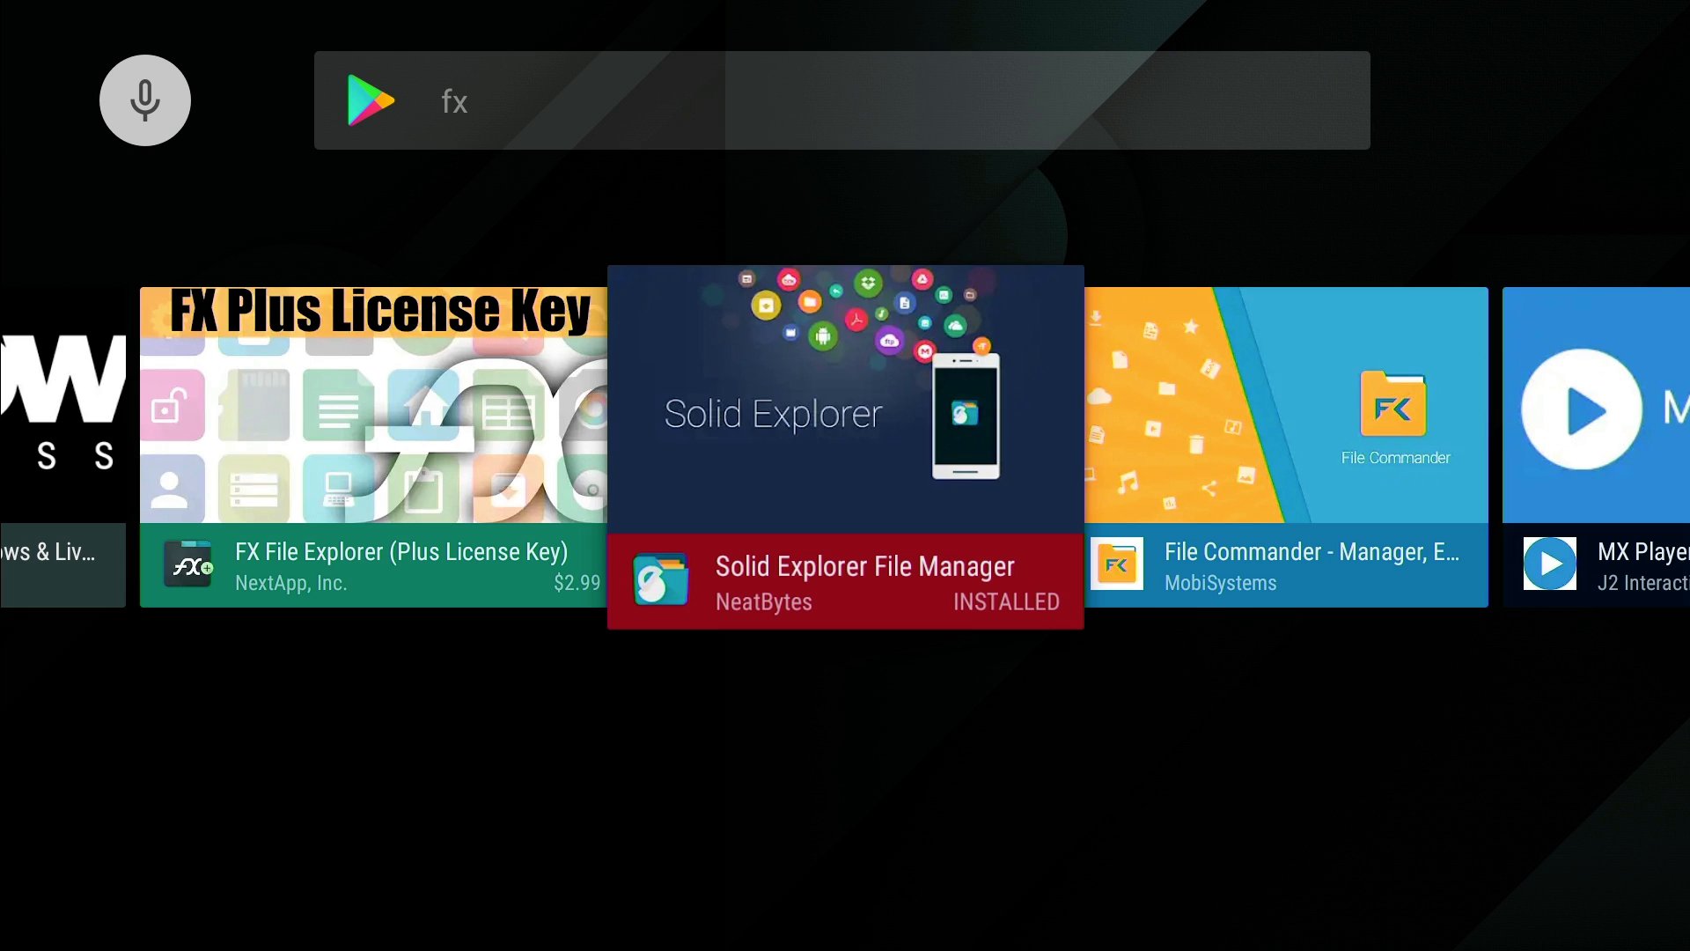
scroll(right, 3)
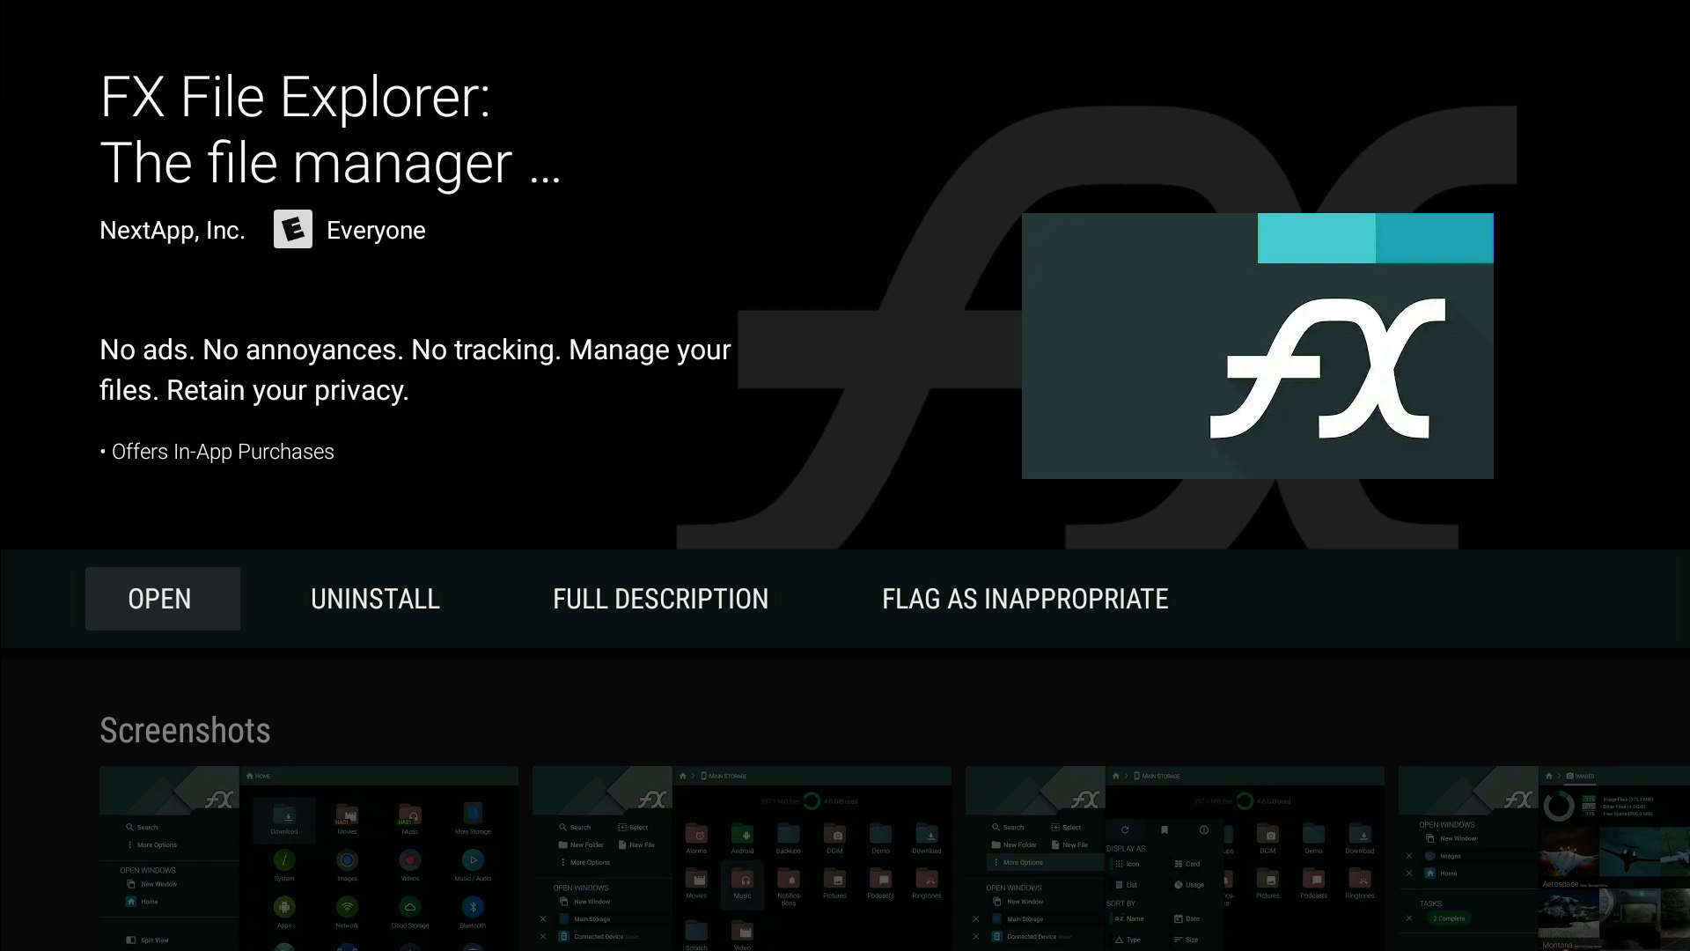
Launch FX File Explorer, accept its license agreement and allow file access.
click(162, 598)
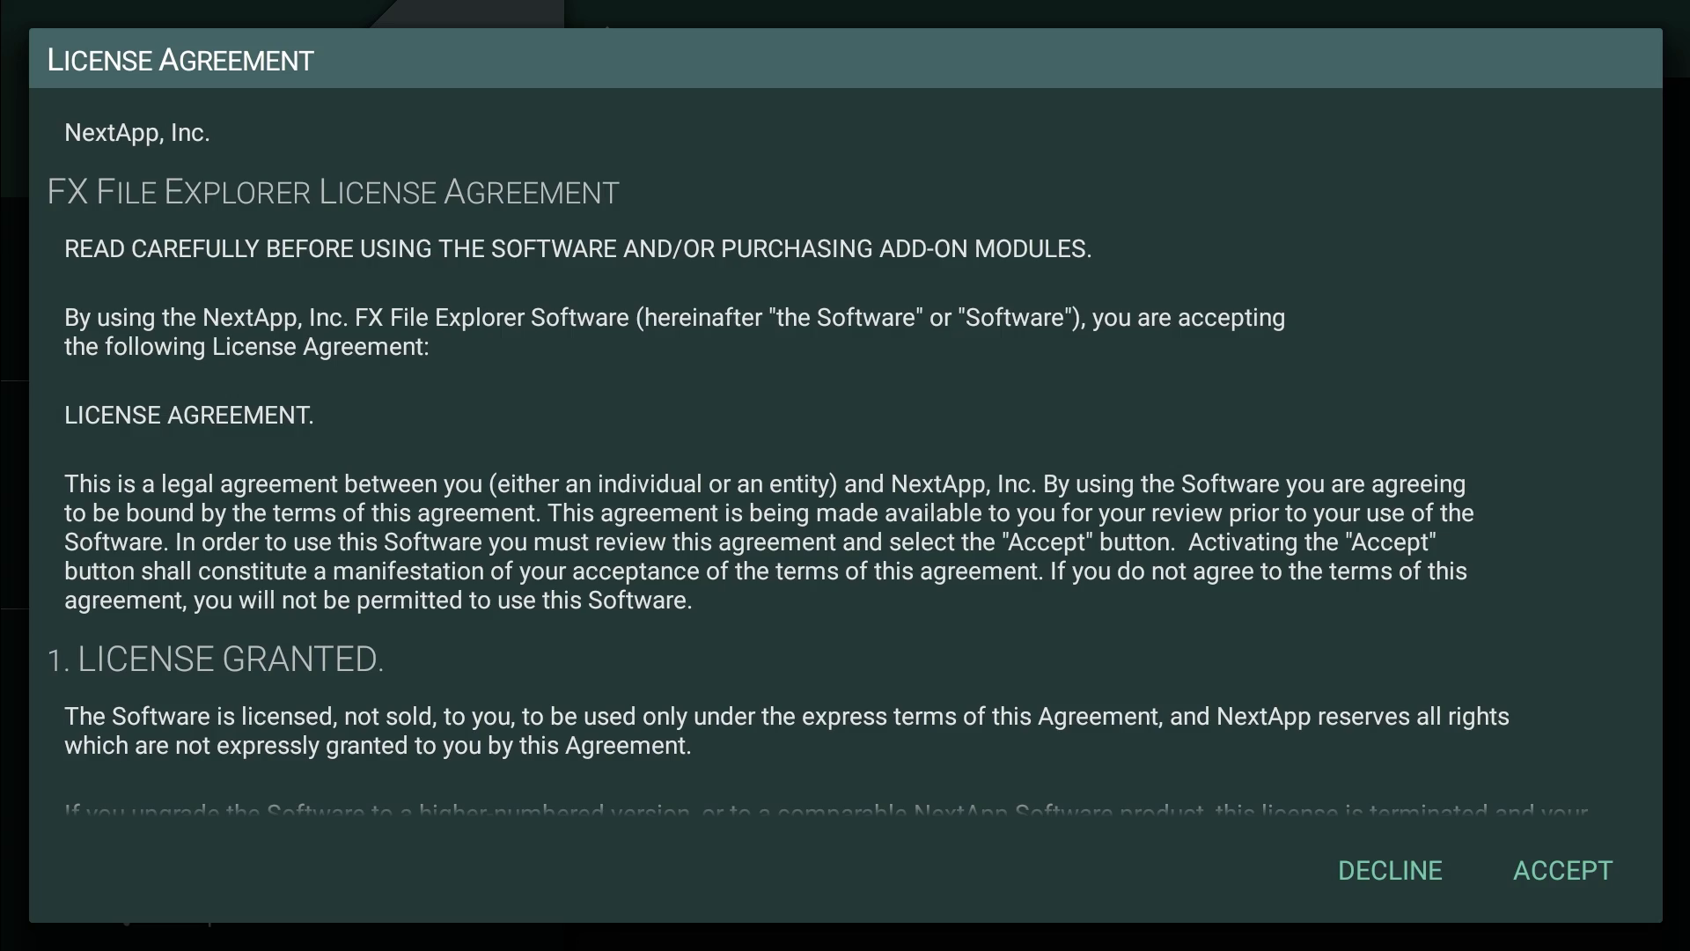
scroll(down, 3)
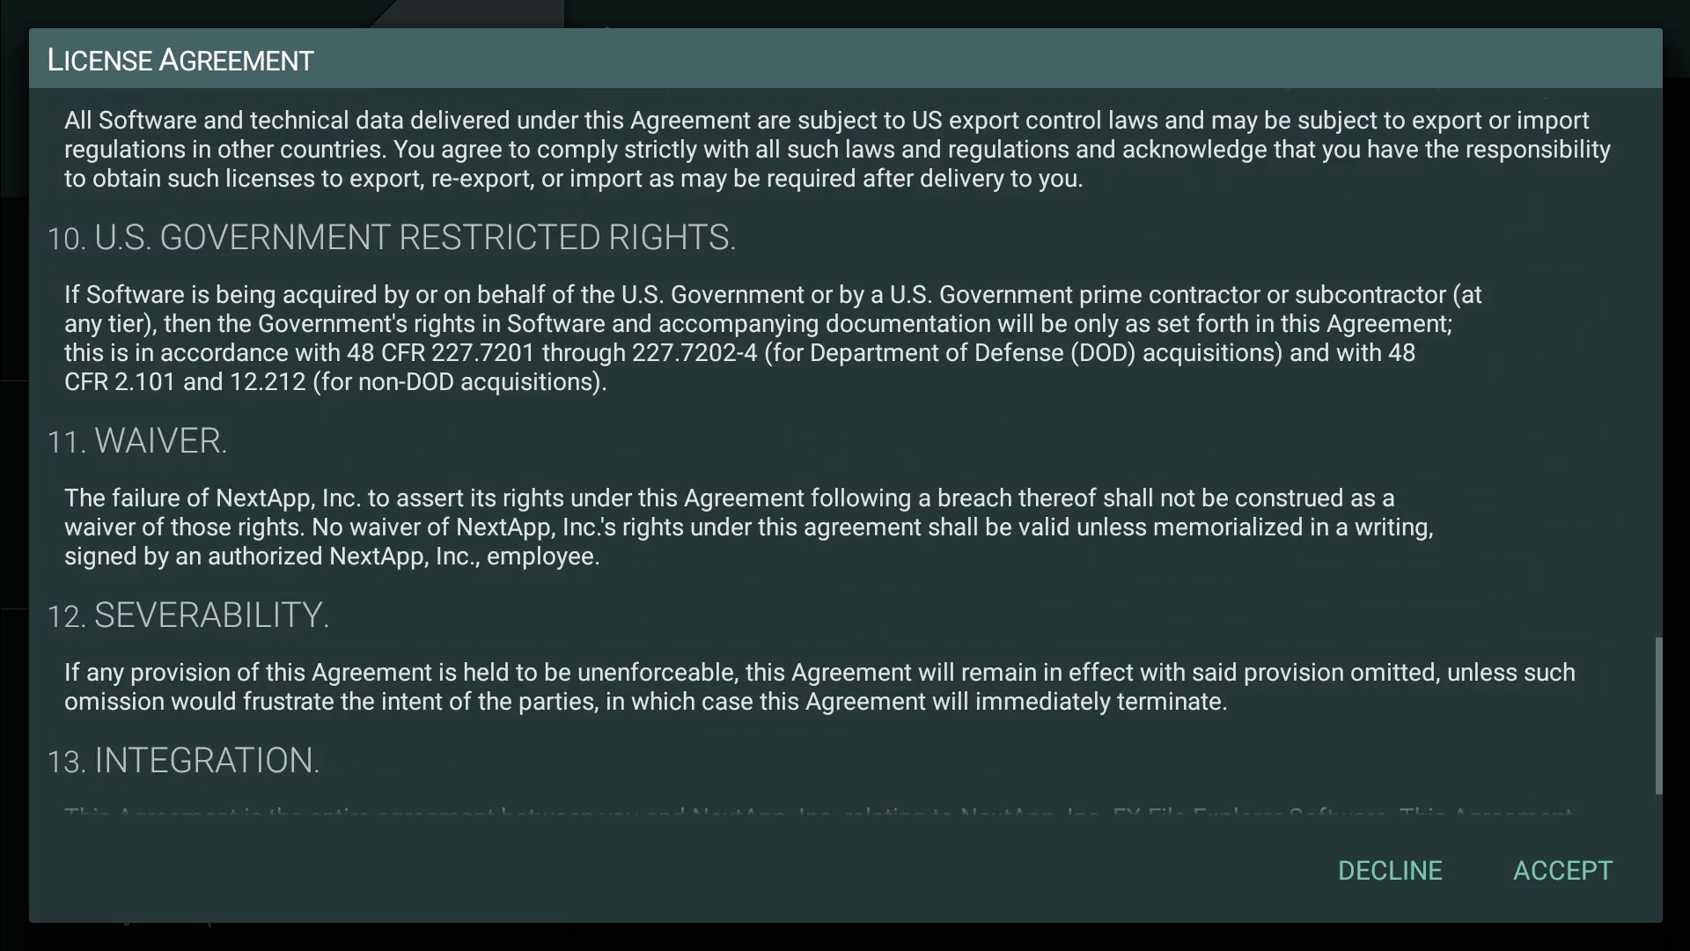
click(1562, 870)
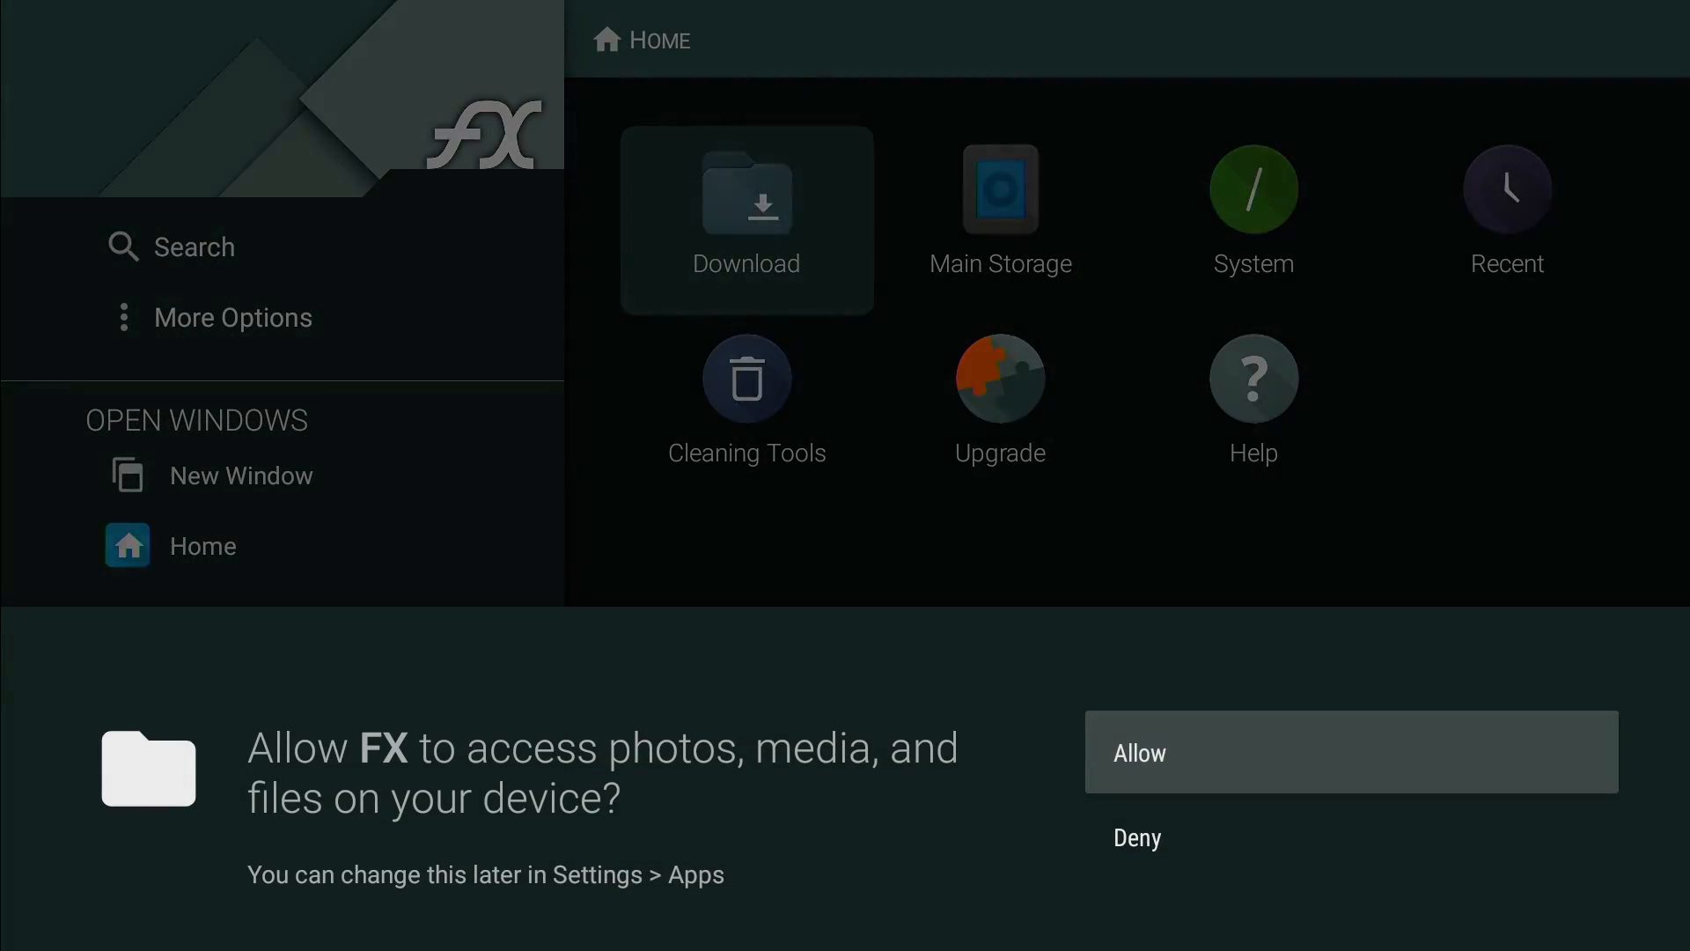
click(1350, 752)
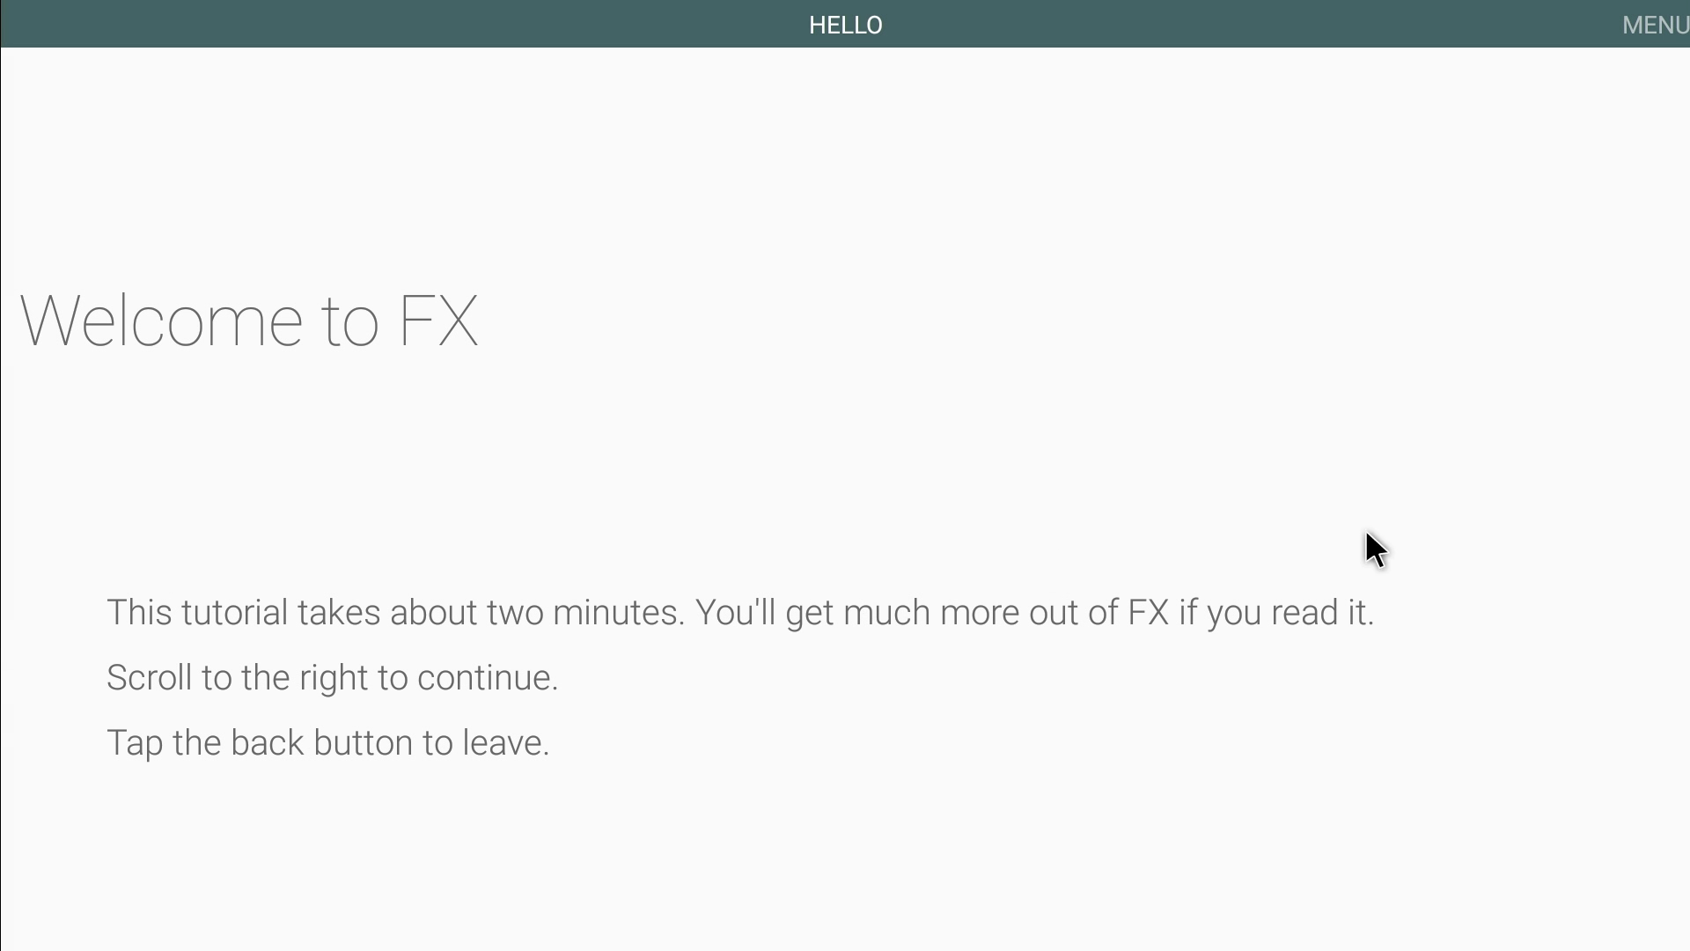
Exit the FX tutorial without the 7-day FX Plus trial, landing on Home.
scroll(right, 3)
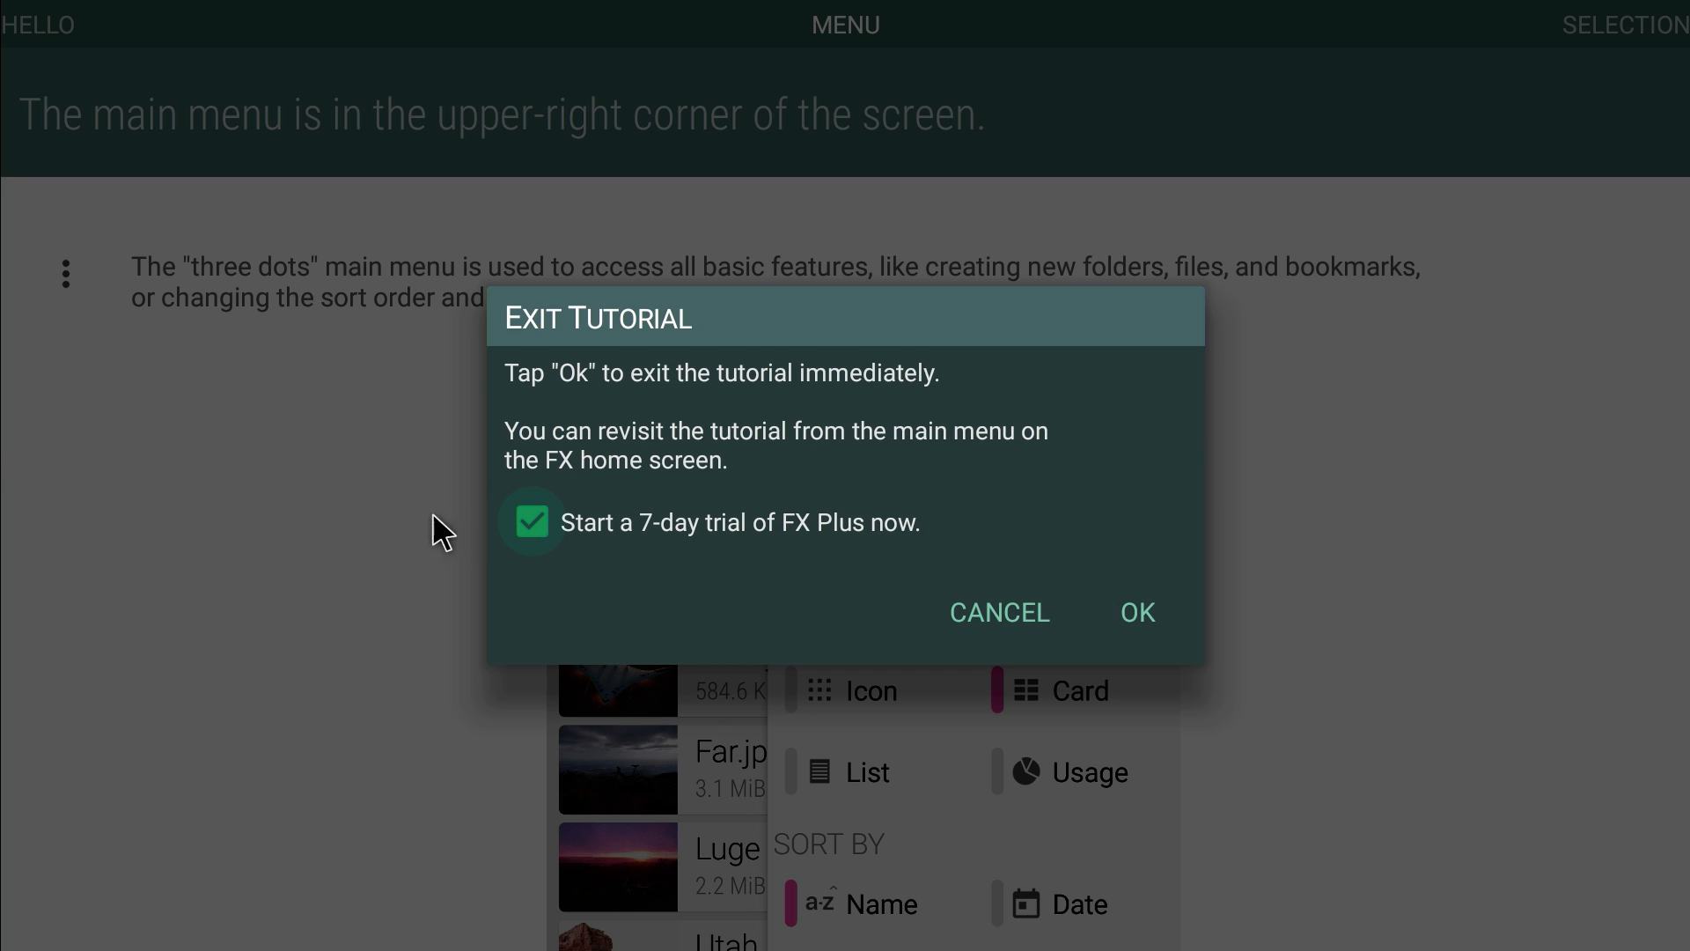
mouse_move(823, 539)
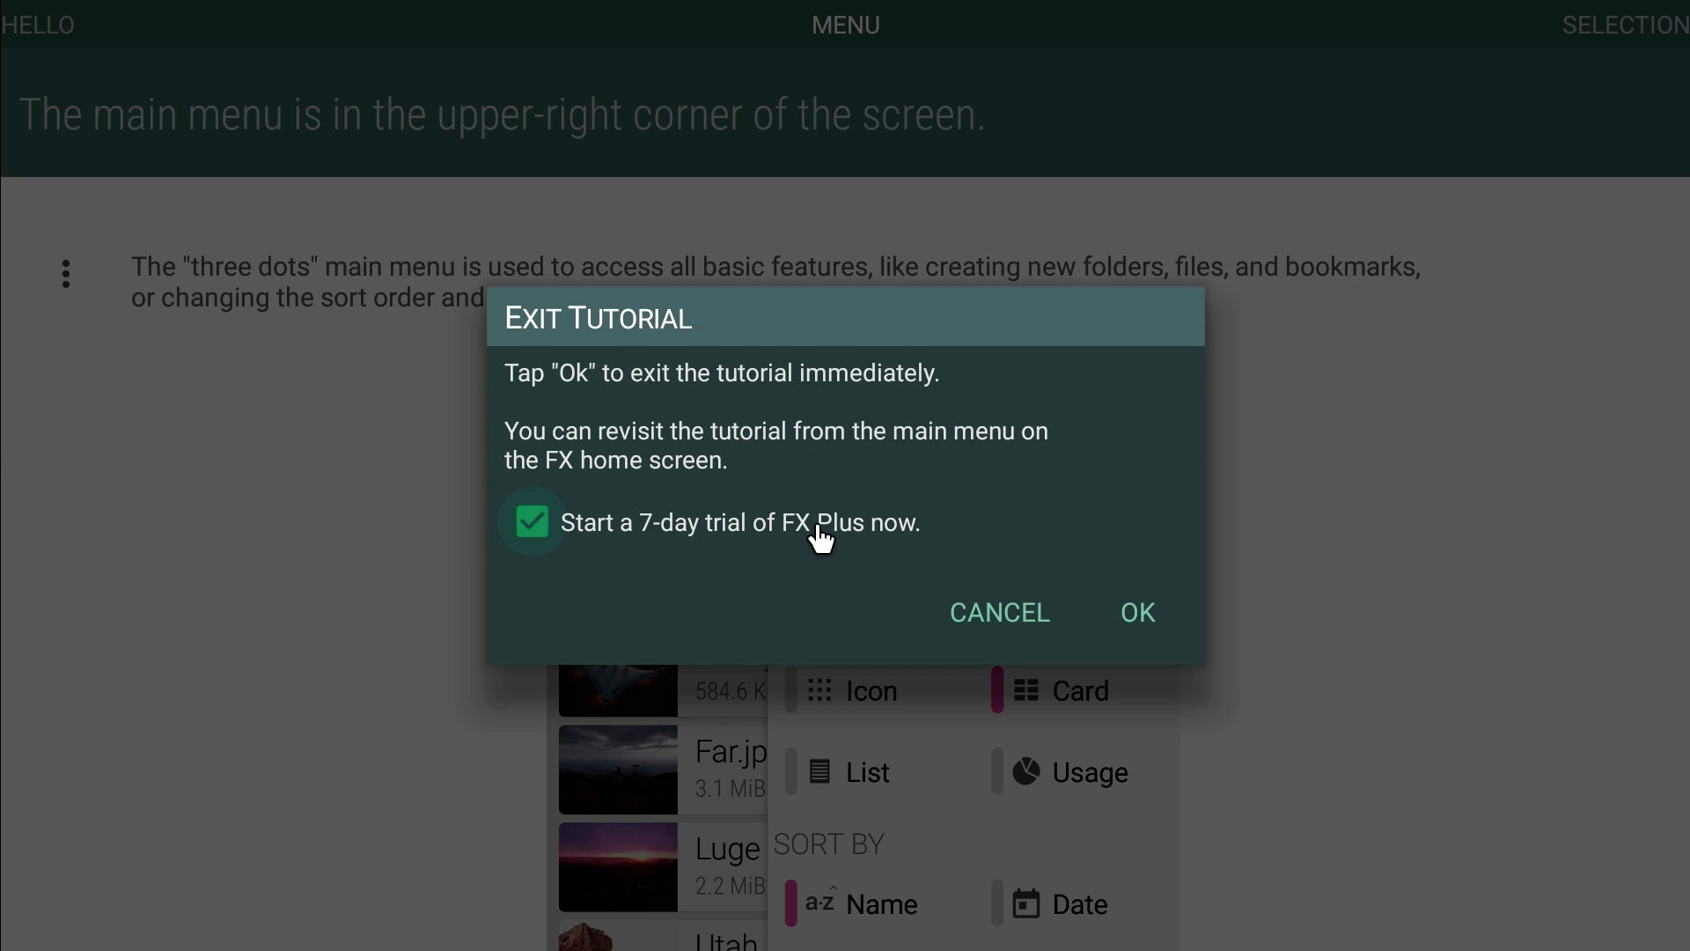
click(530, 523)
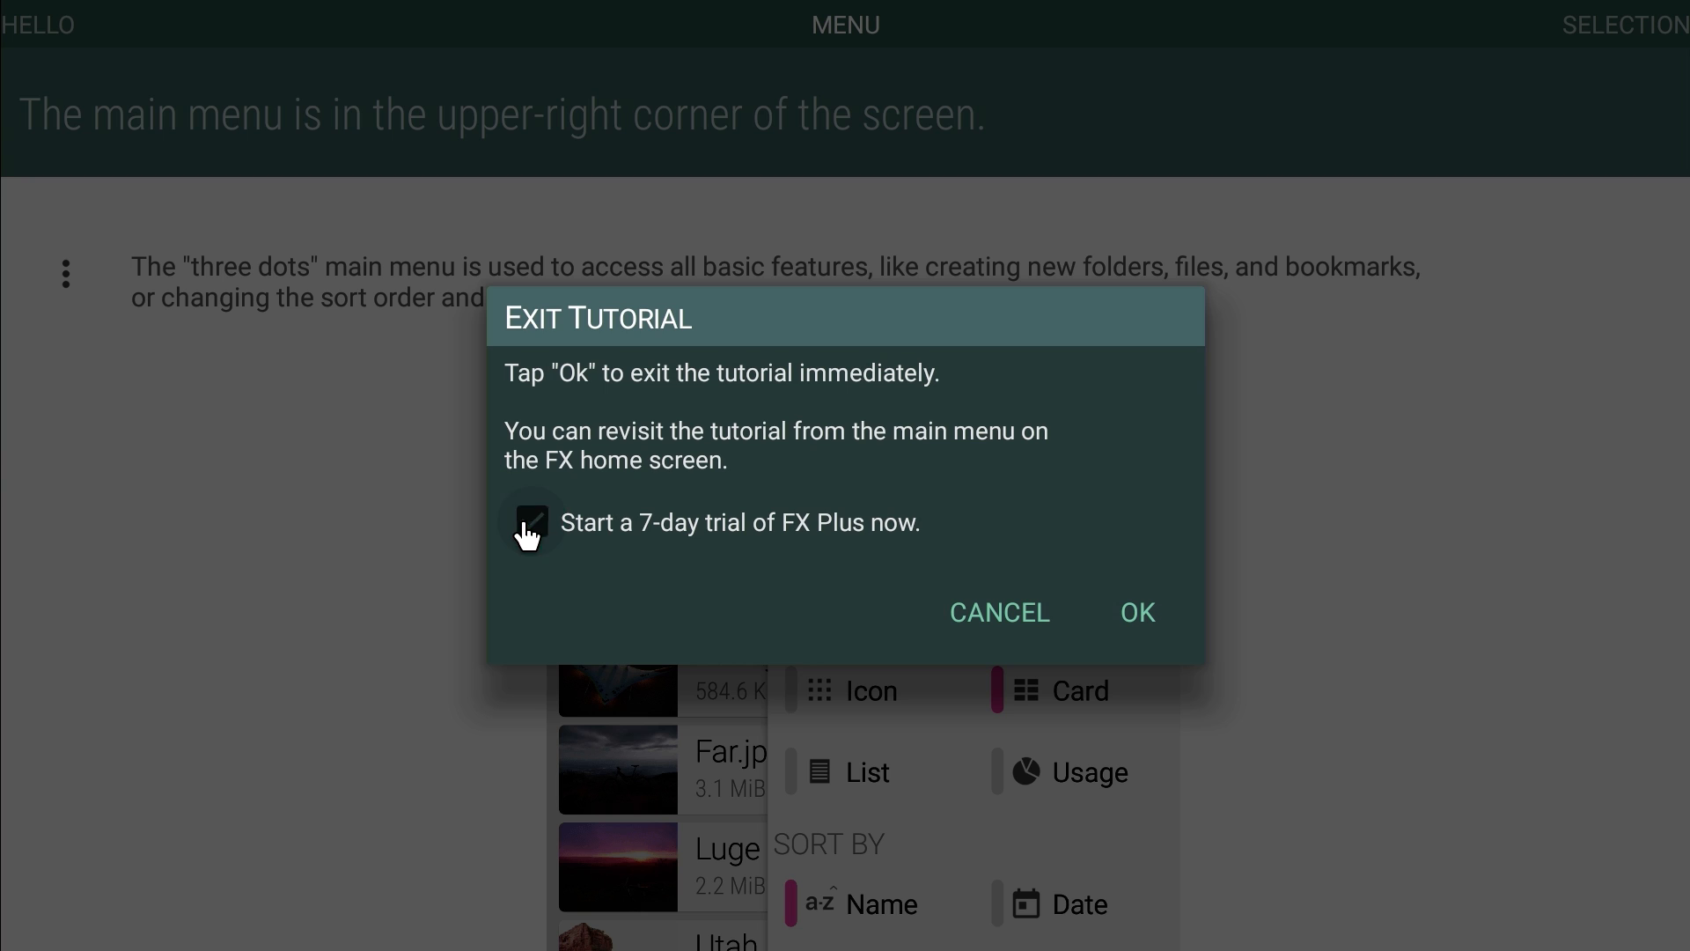
click(530, 521)
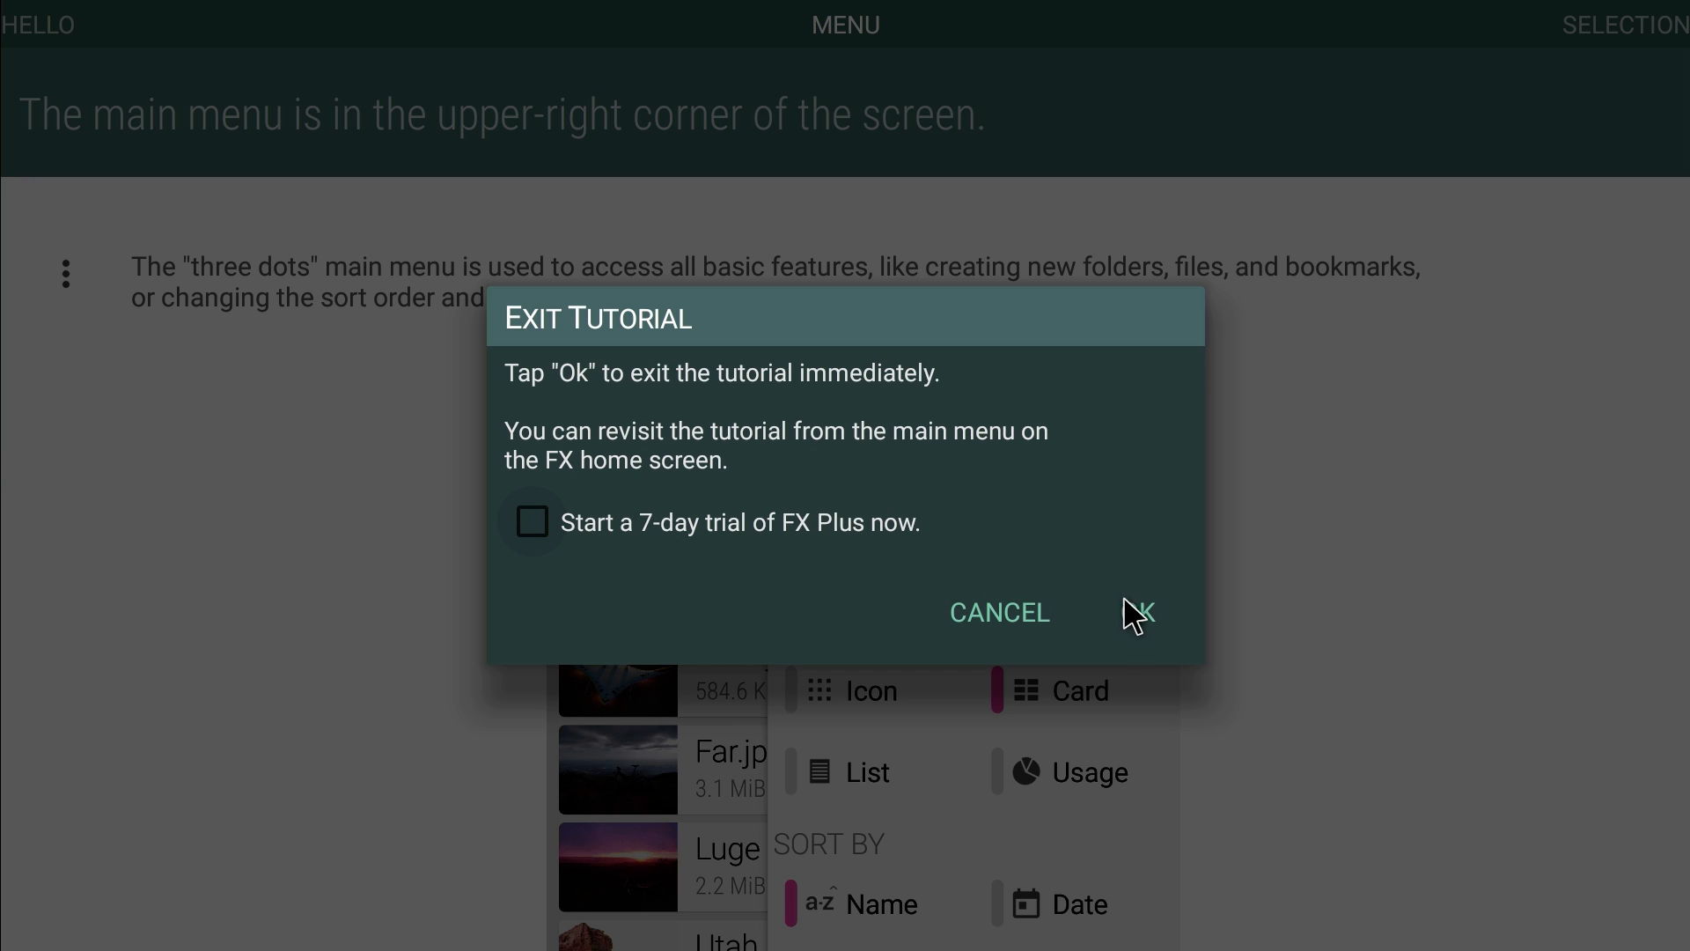
click(1136, 613)
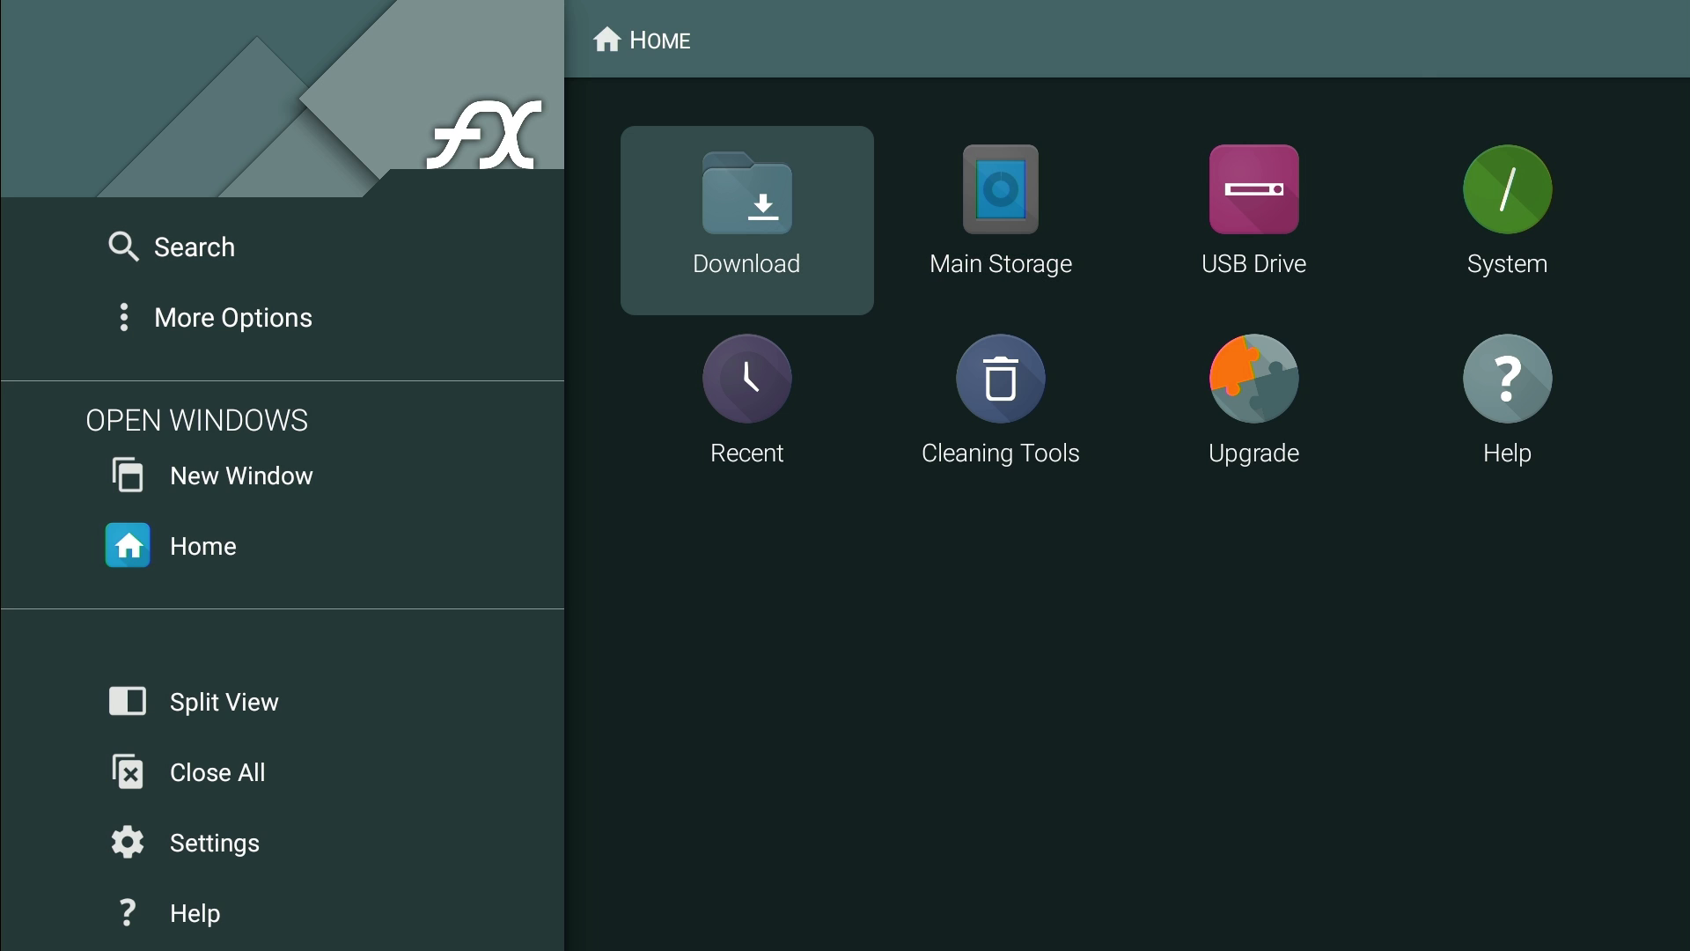
mouse_move(1505, 188)
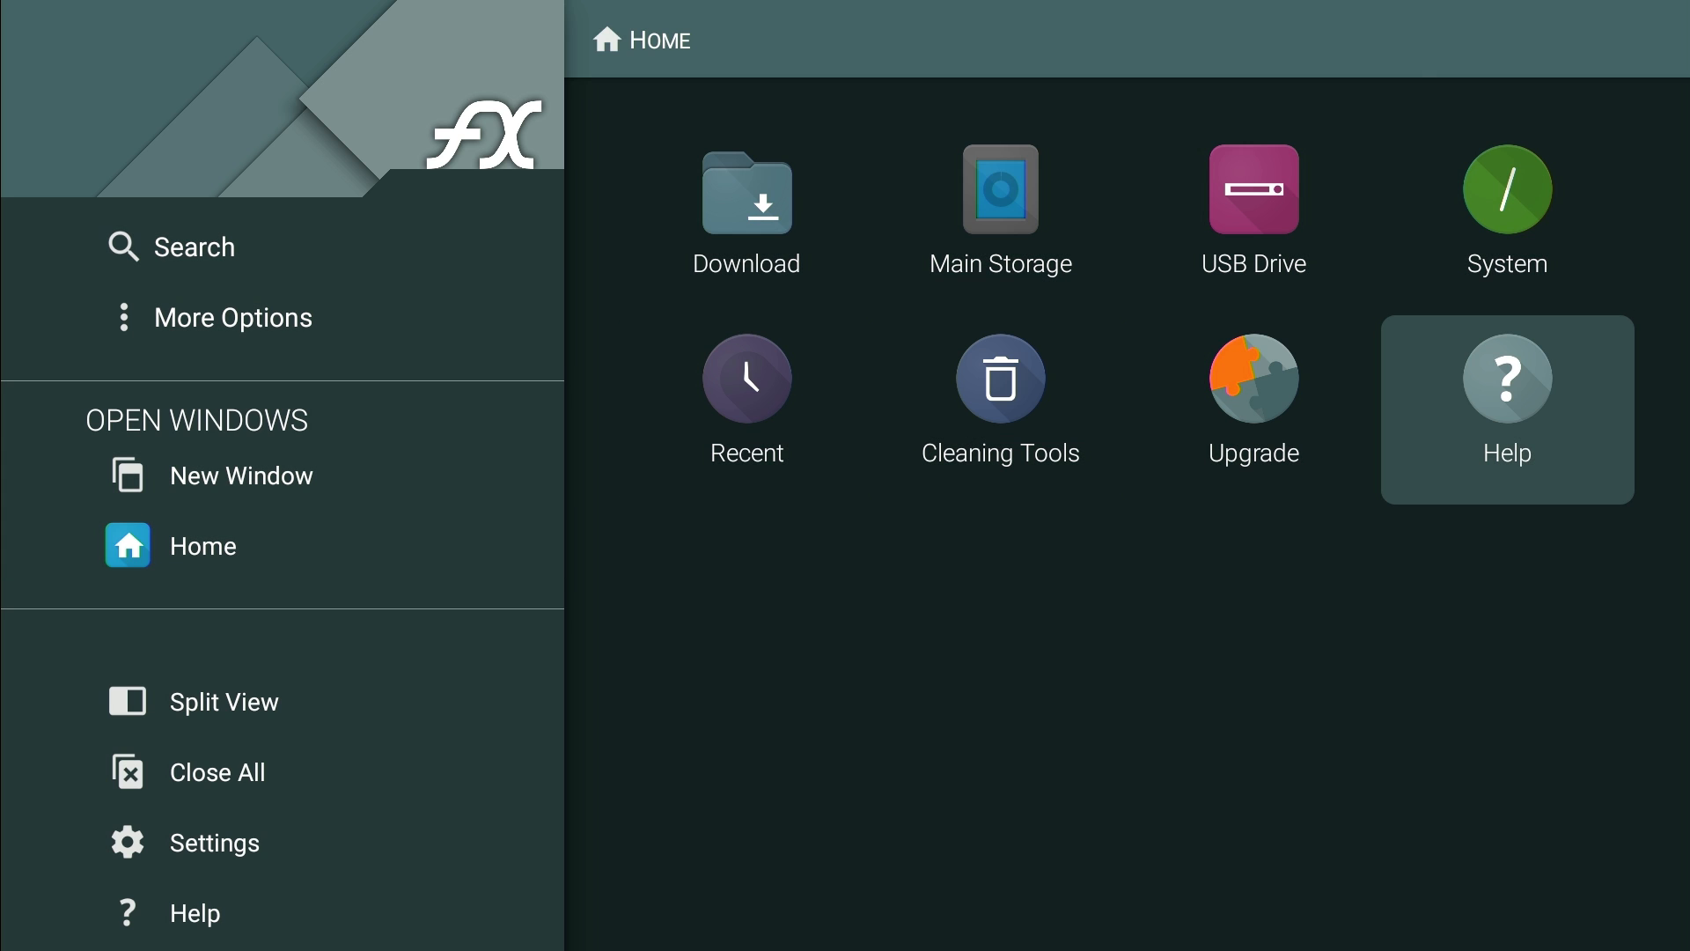
Open Main Storage, view the Download folder's APK files, then return to Main Storage.
click(1000, 190)
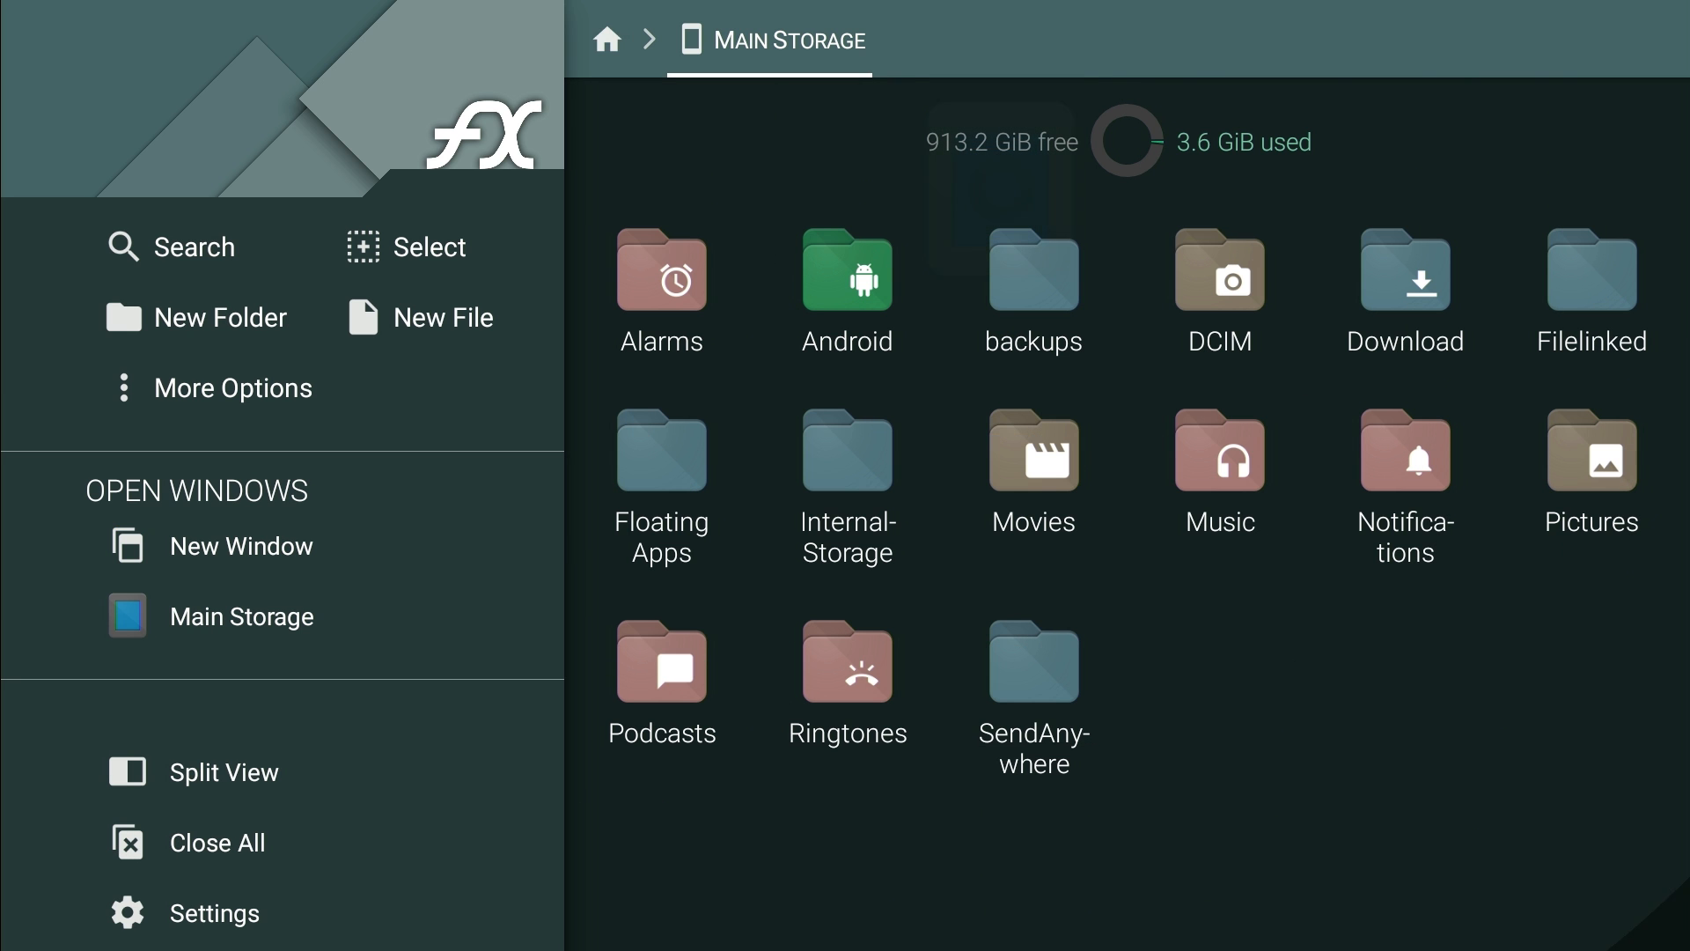
click(1218, 281)
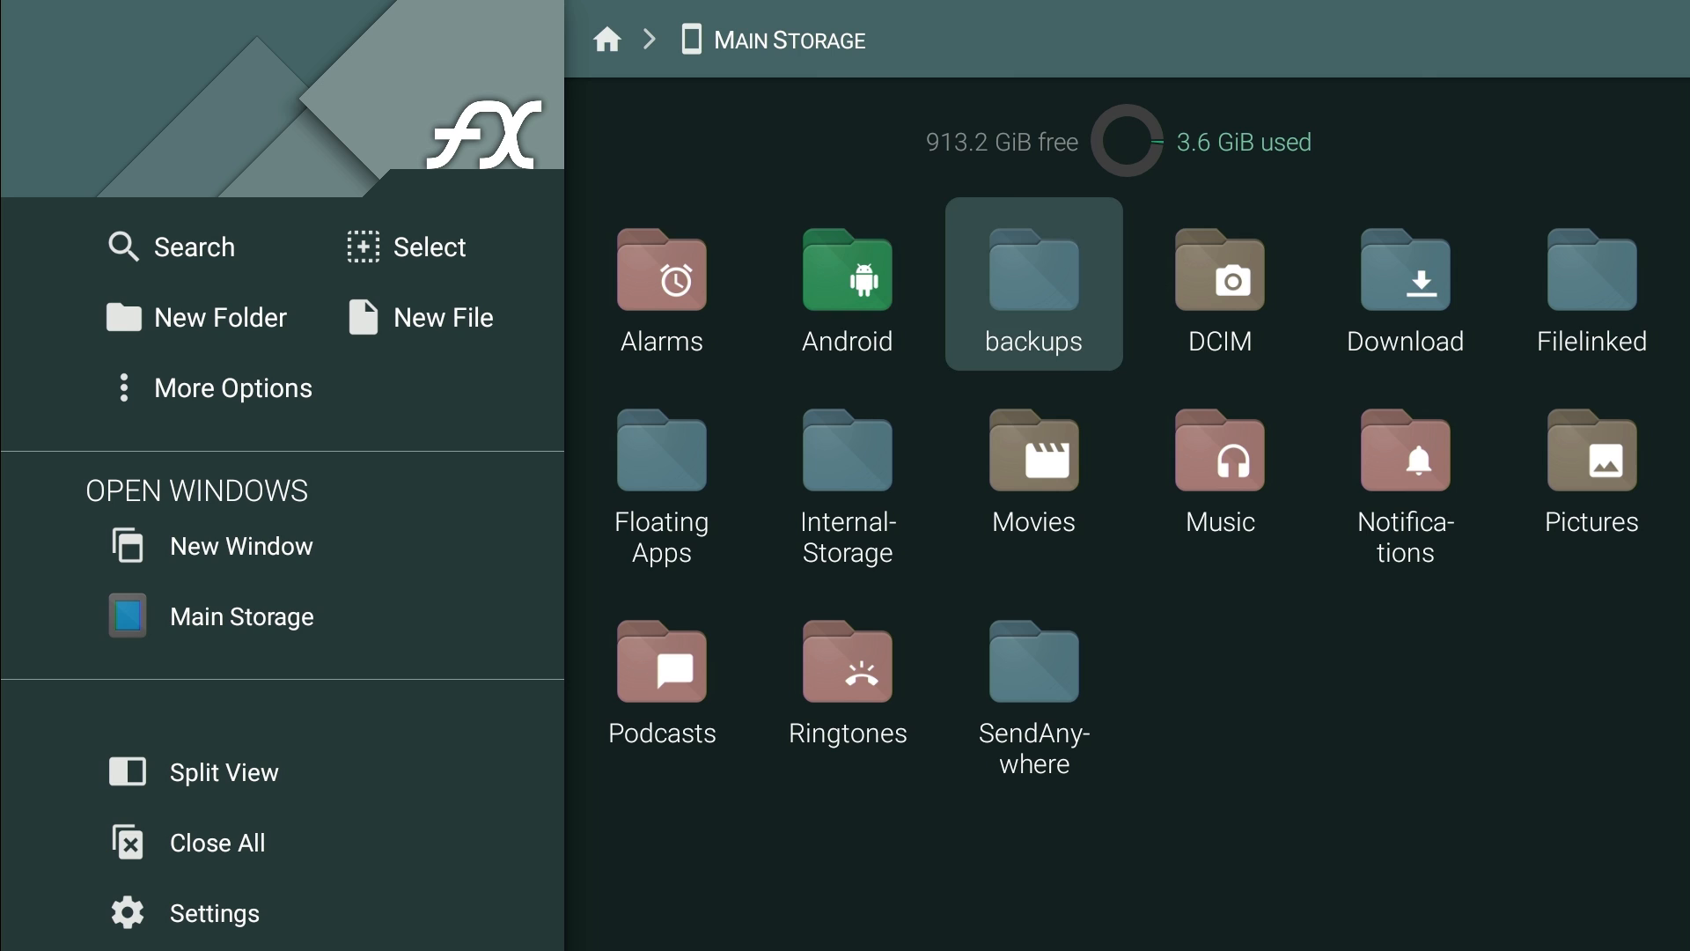
mouse_move(1218, 282)
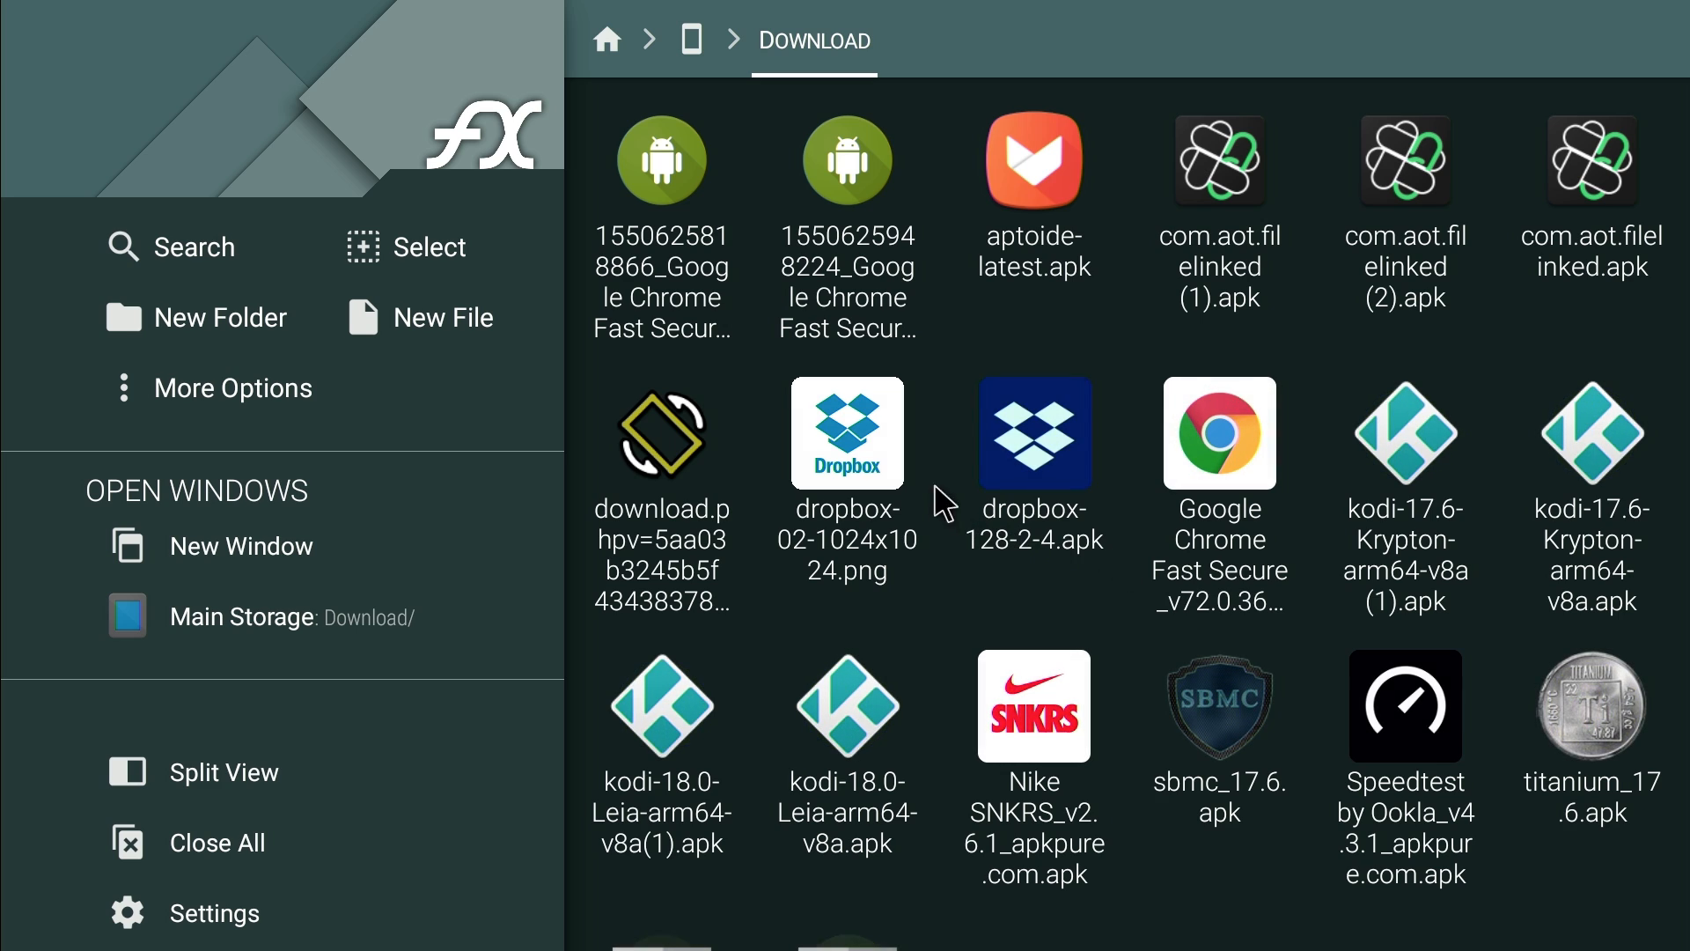
click(690, 40)
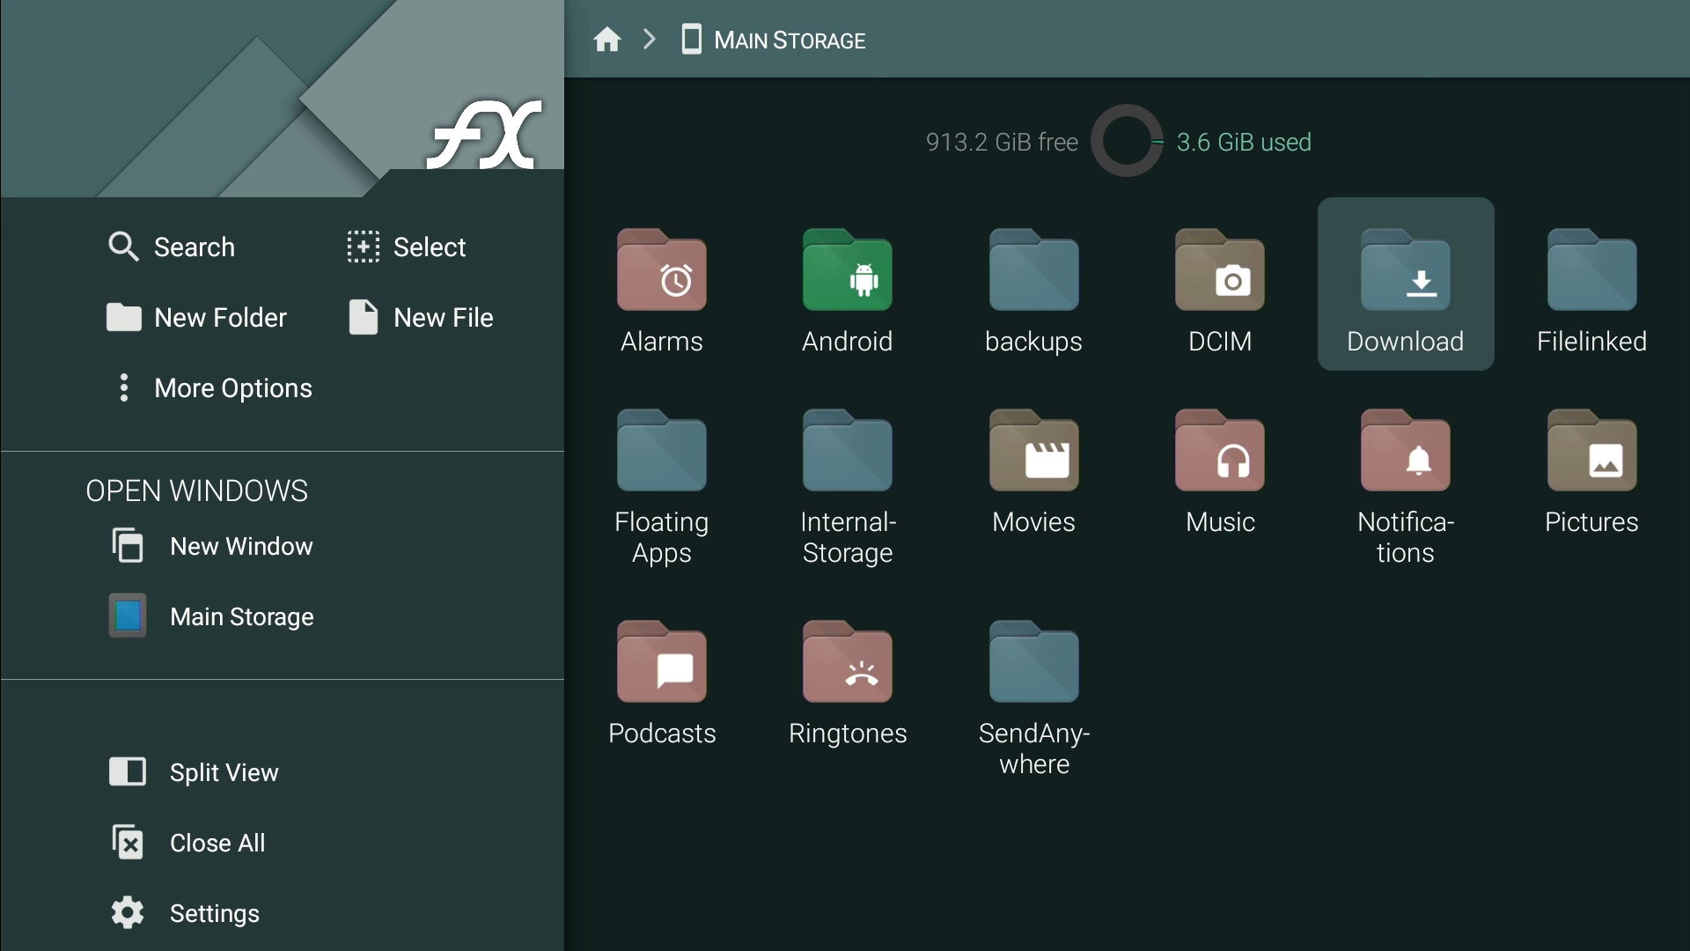
click(1405, 283)
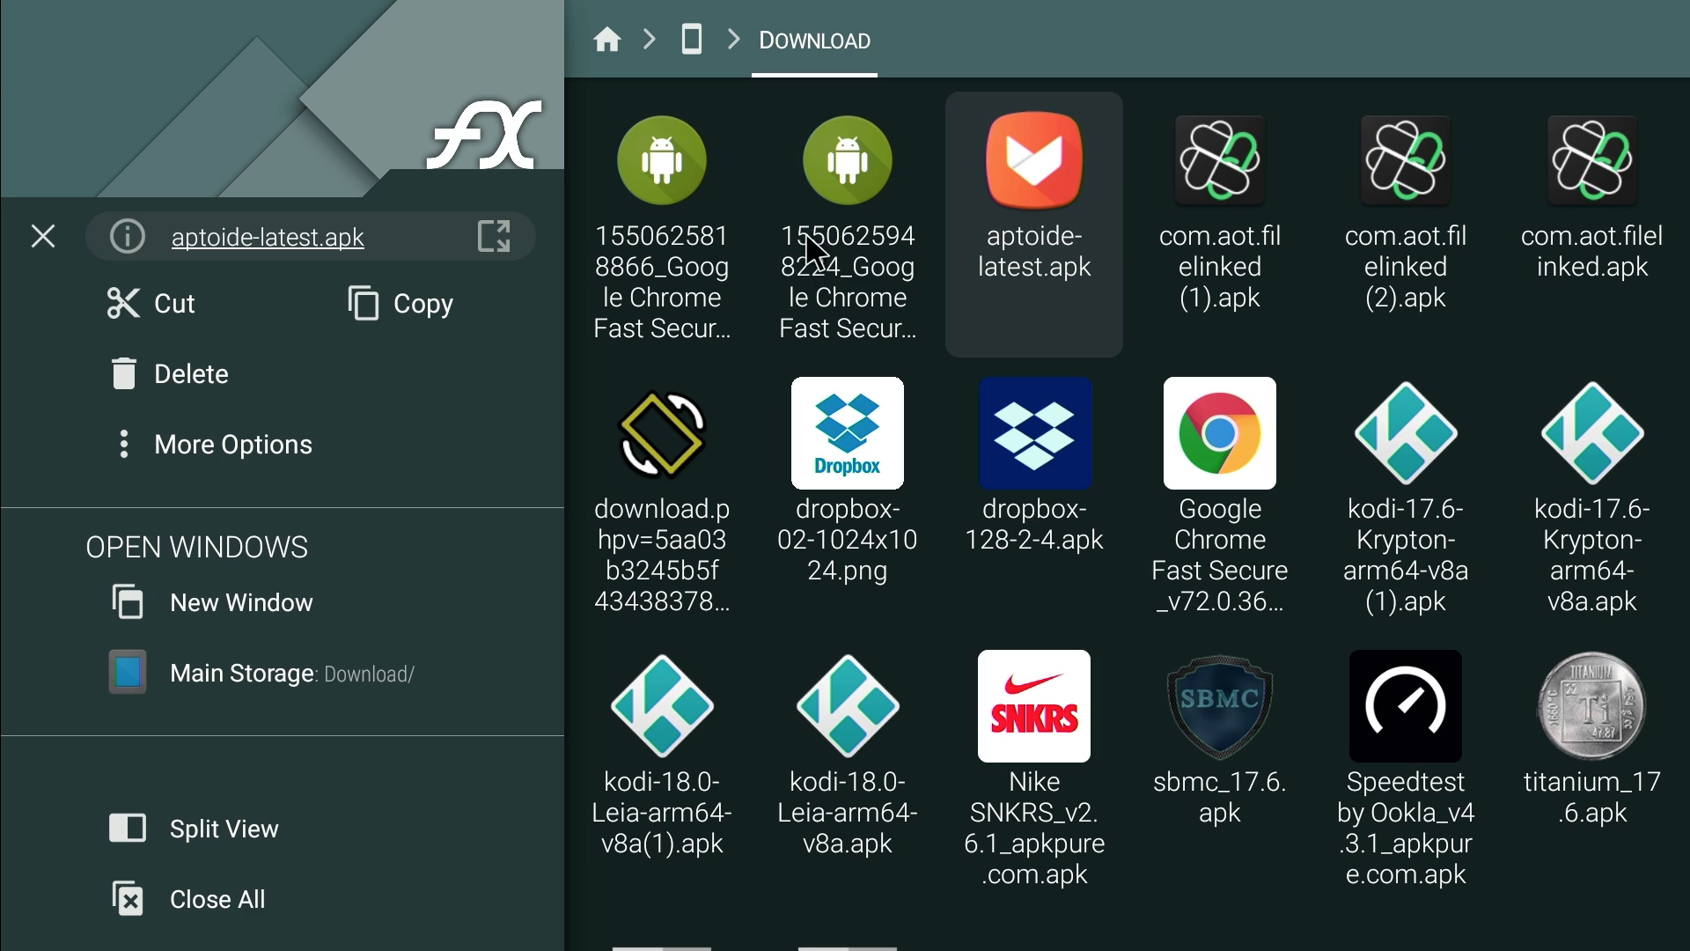
mouse_move(793, 285)
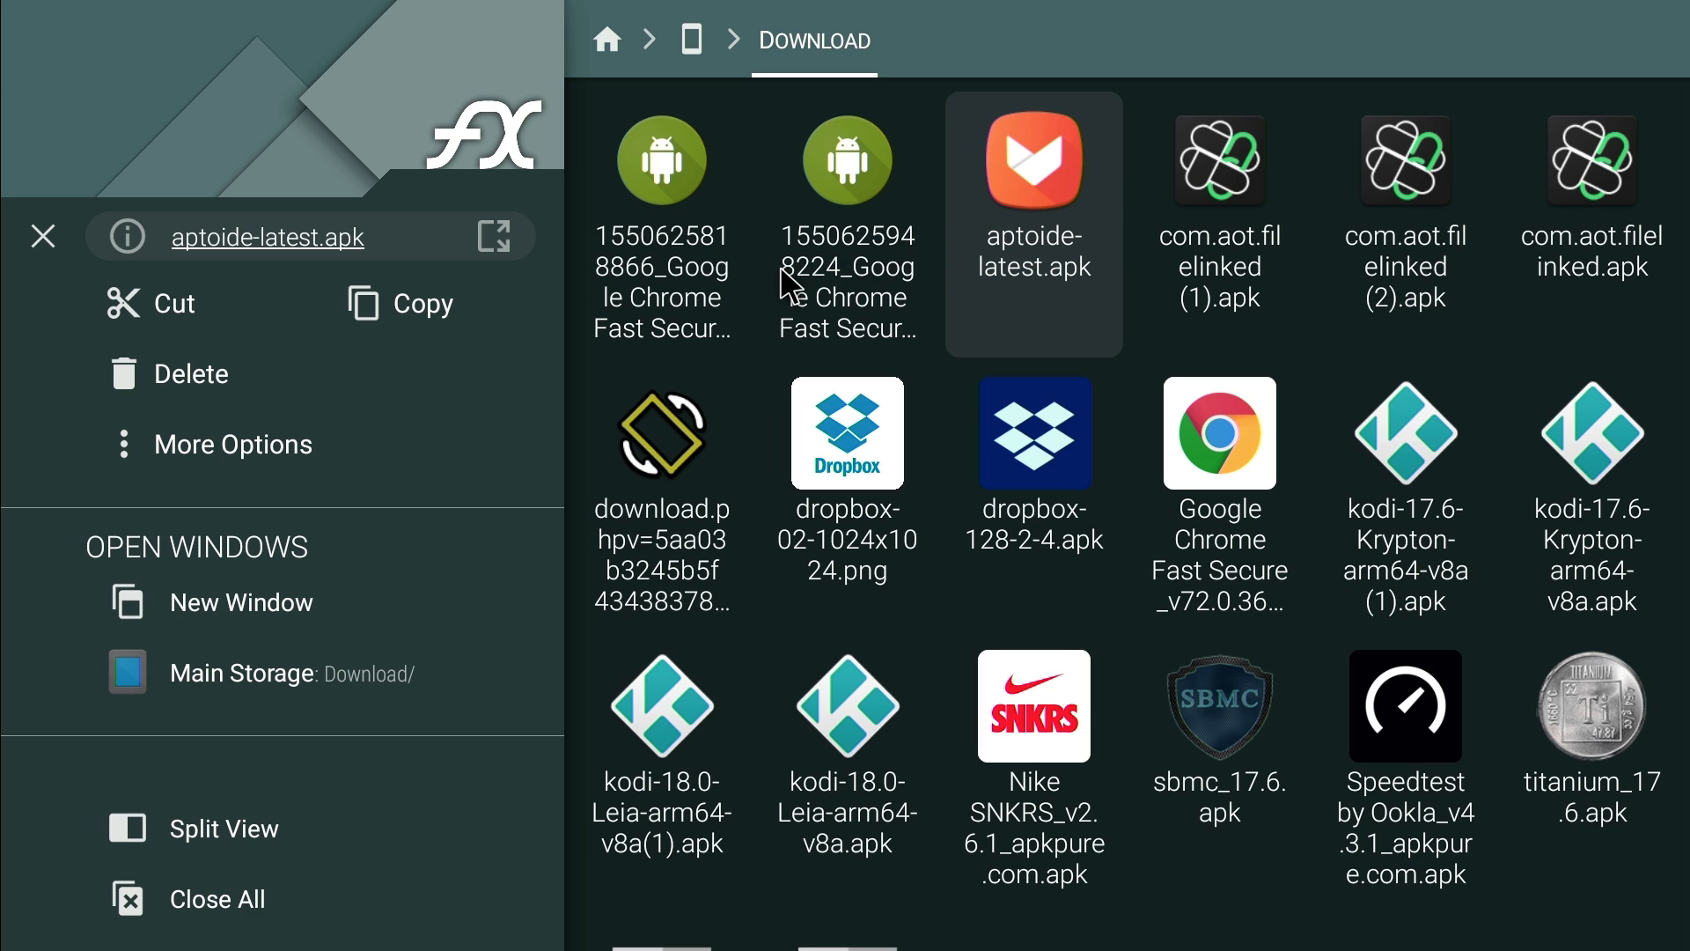
mouse_move(428, 335)
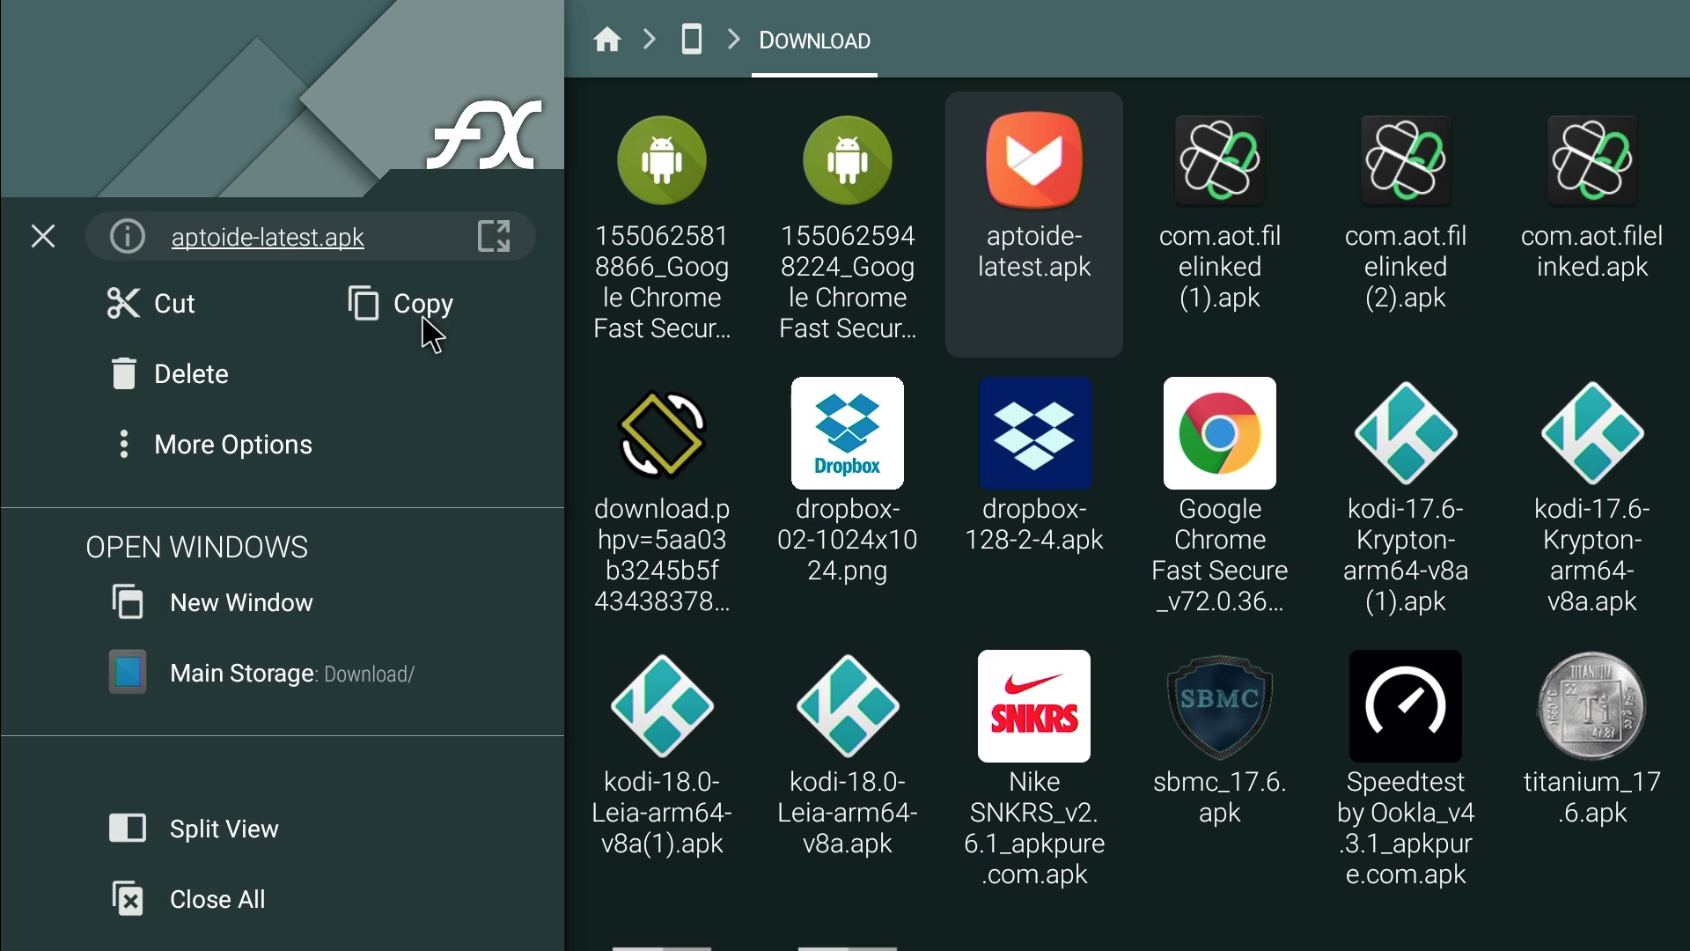
mouse_move(200, 440)
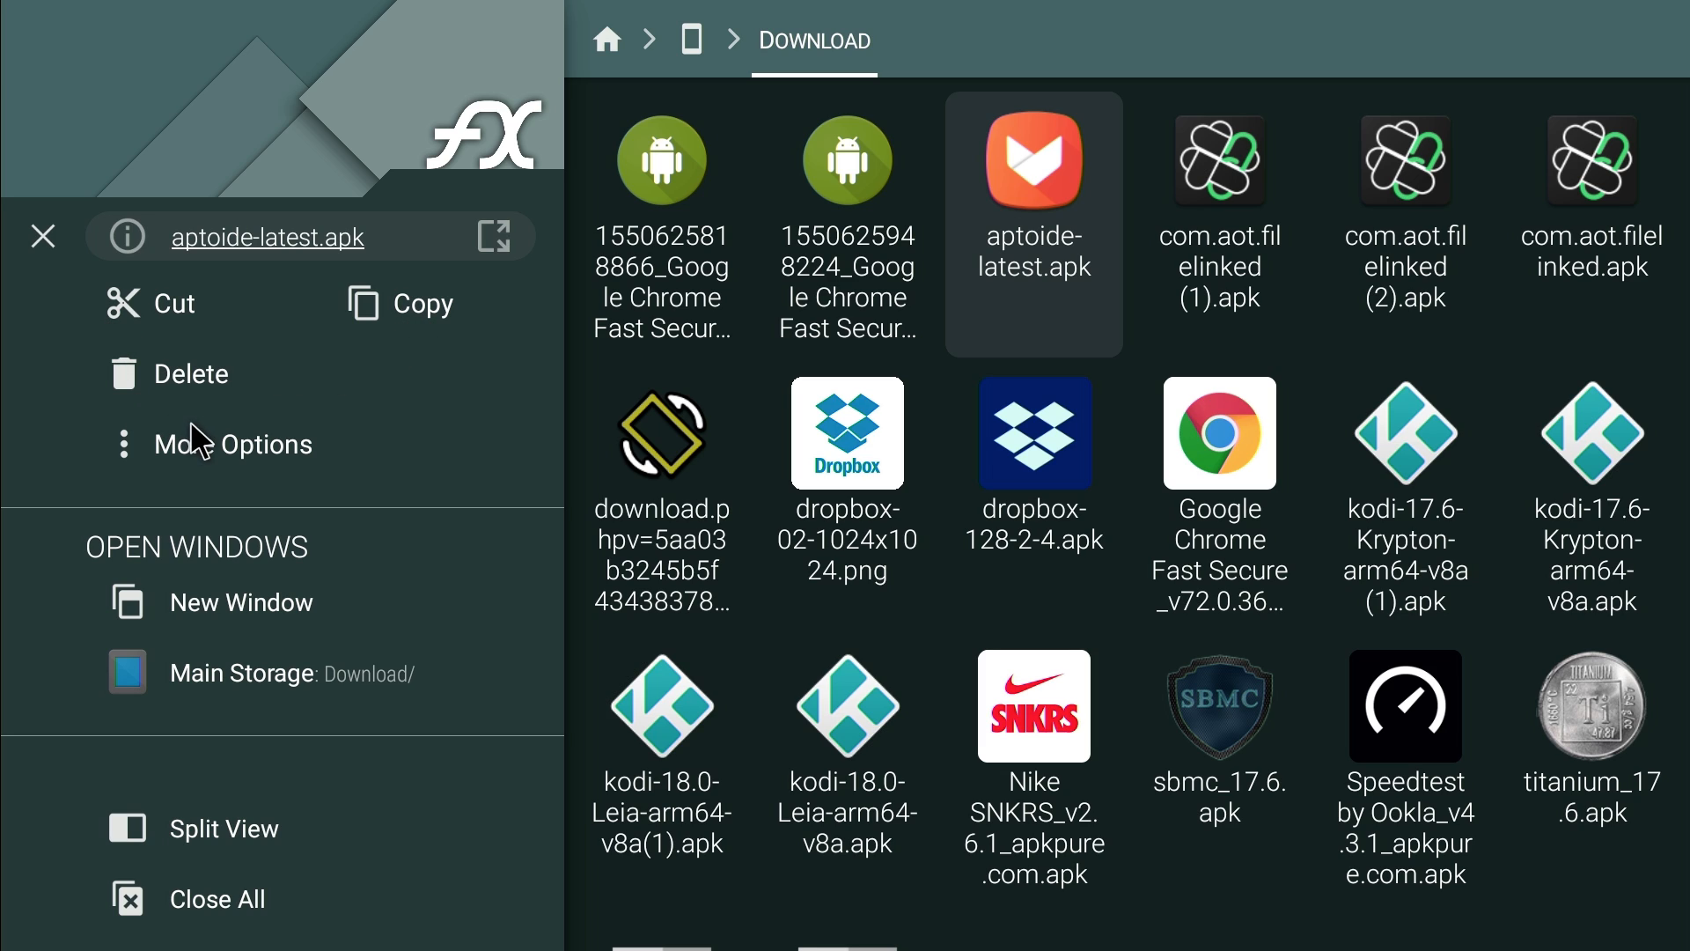
click(233, 443)
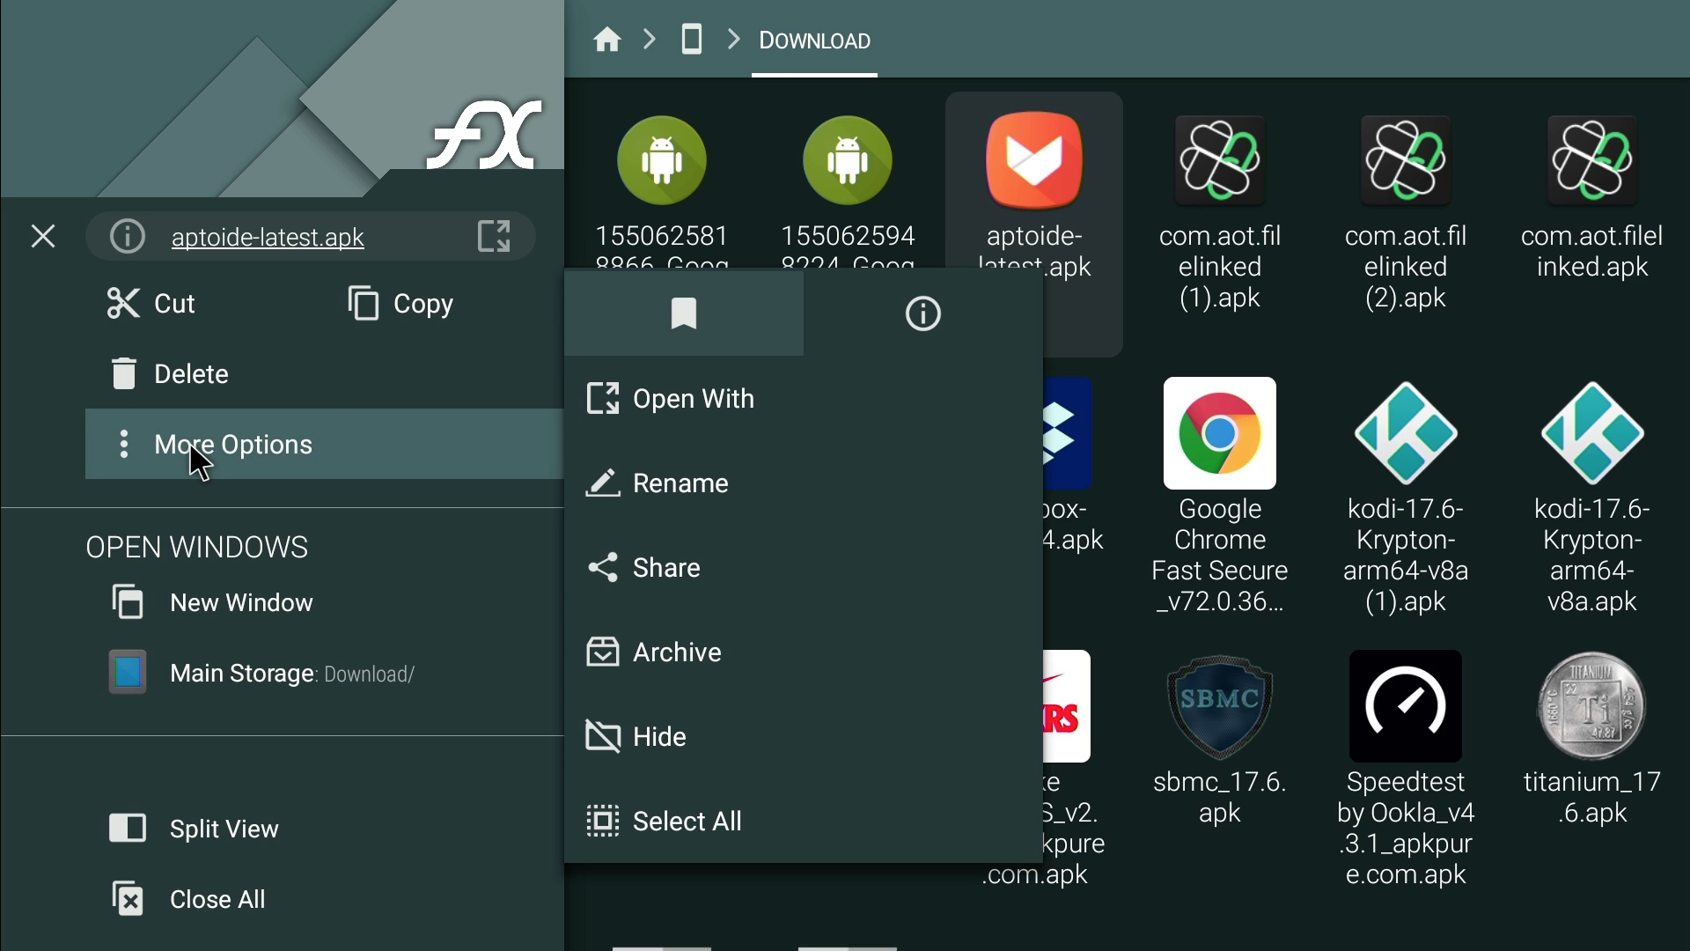
mouse_move(685, 675)
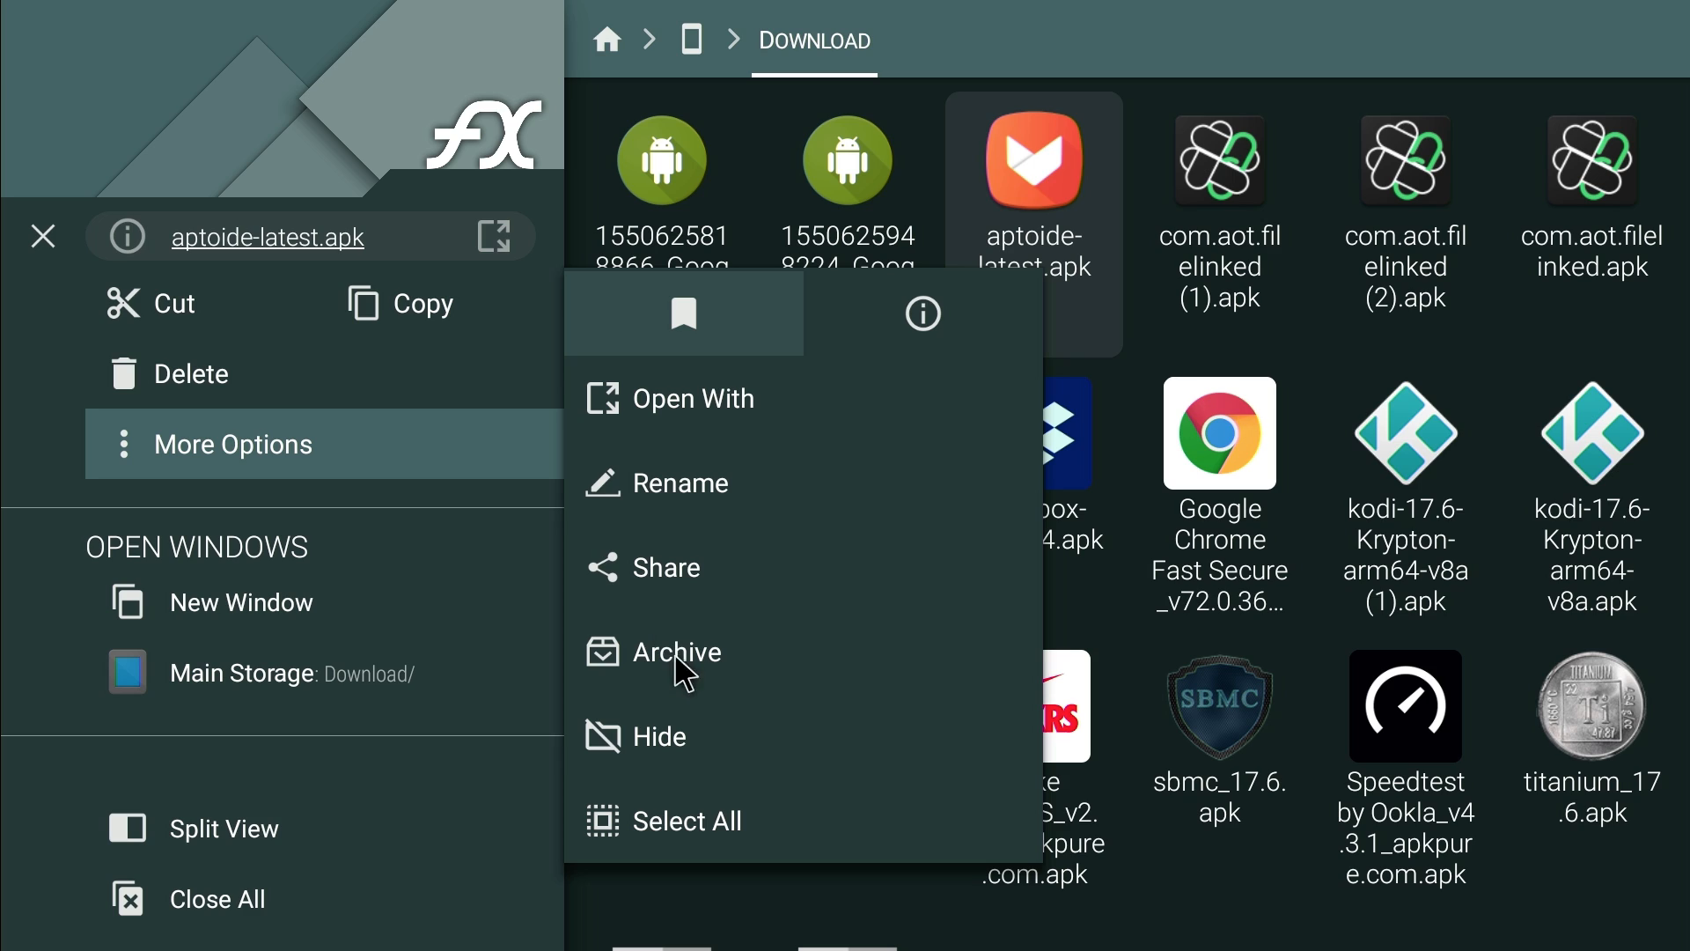
mouse_move(554, 514)
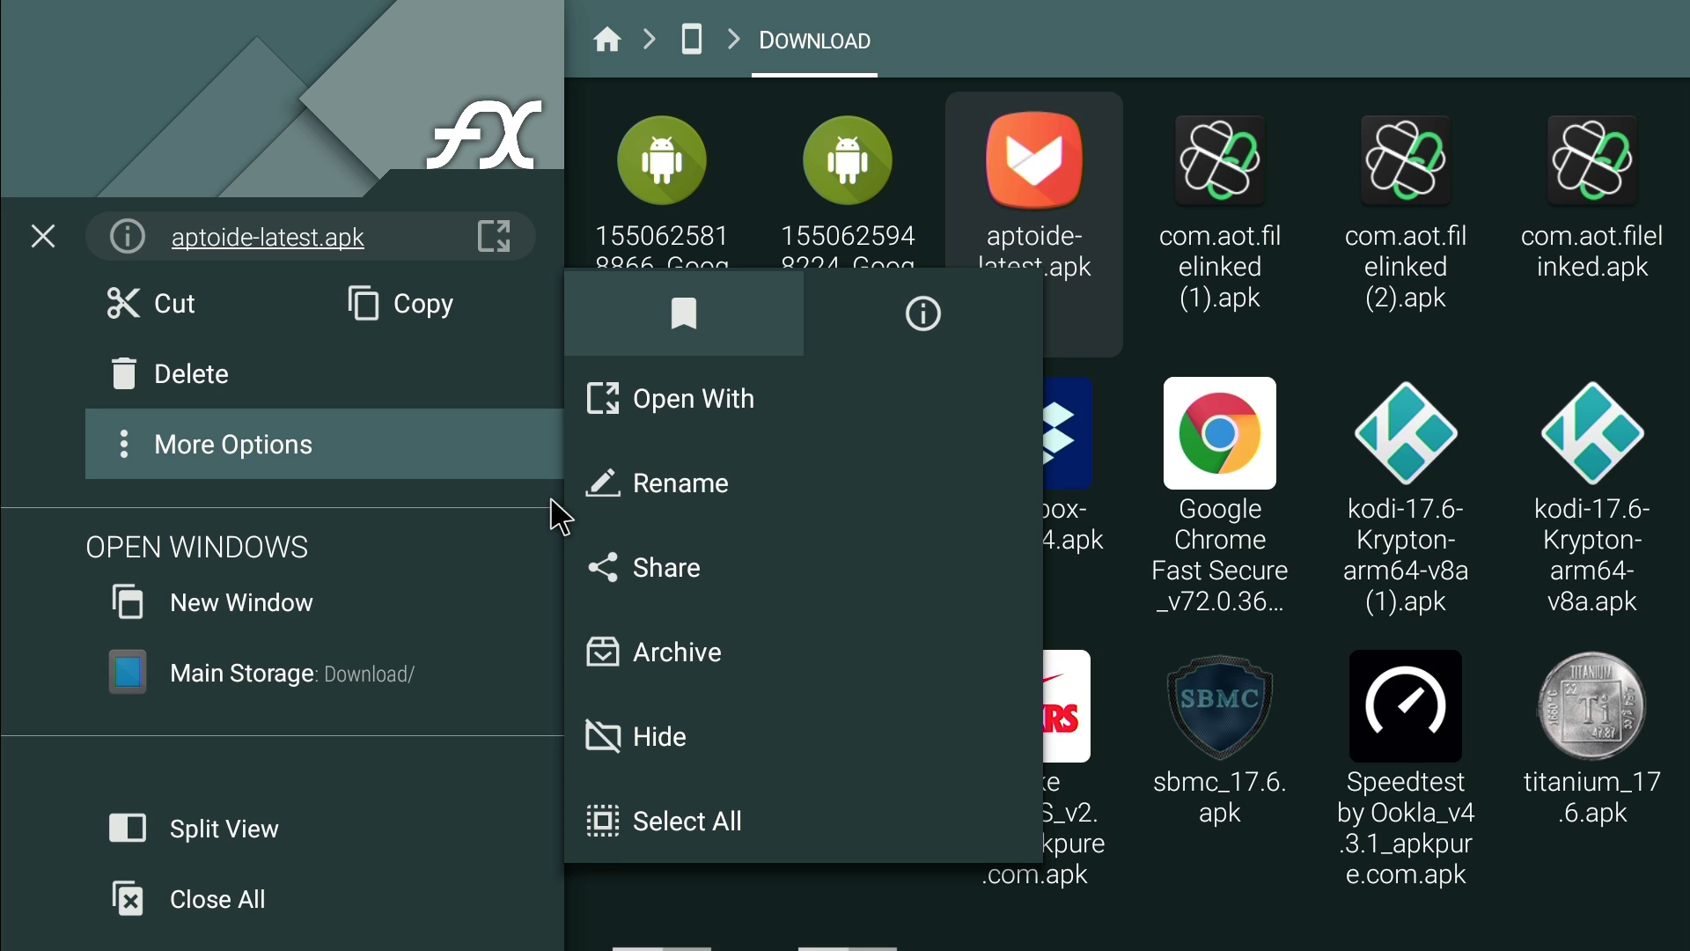
mouse_move(634, 430)
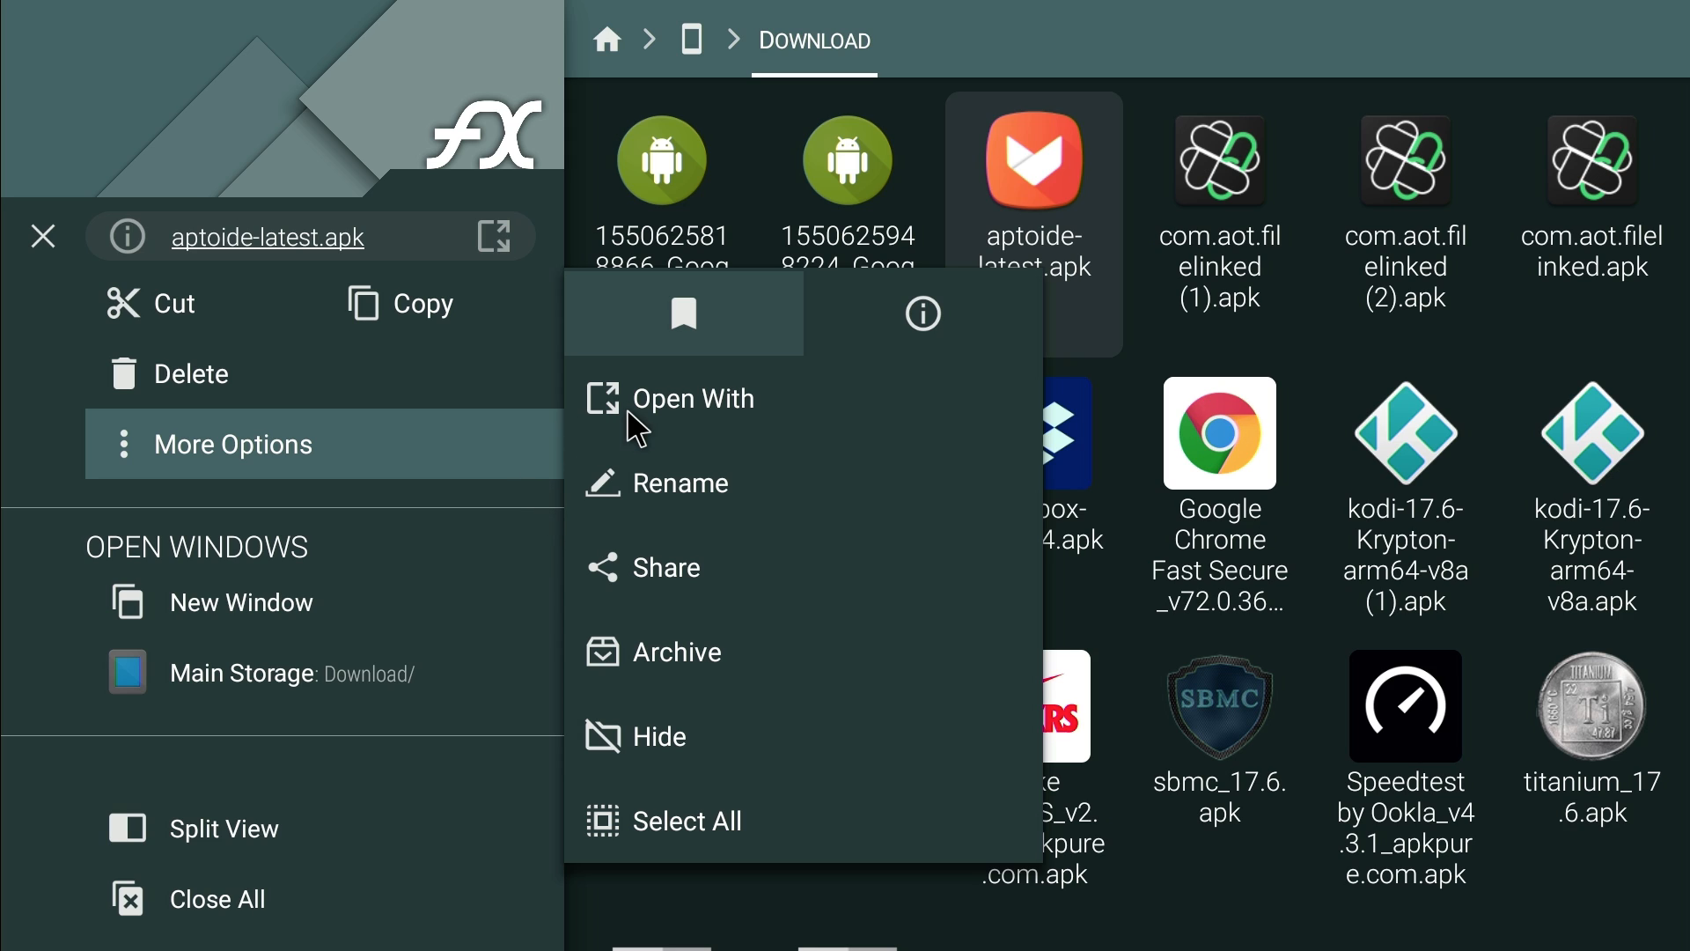
mouse_move(360, 424)
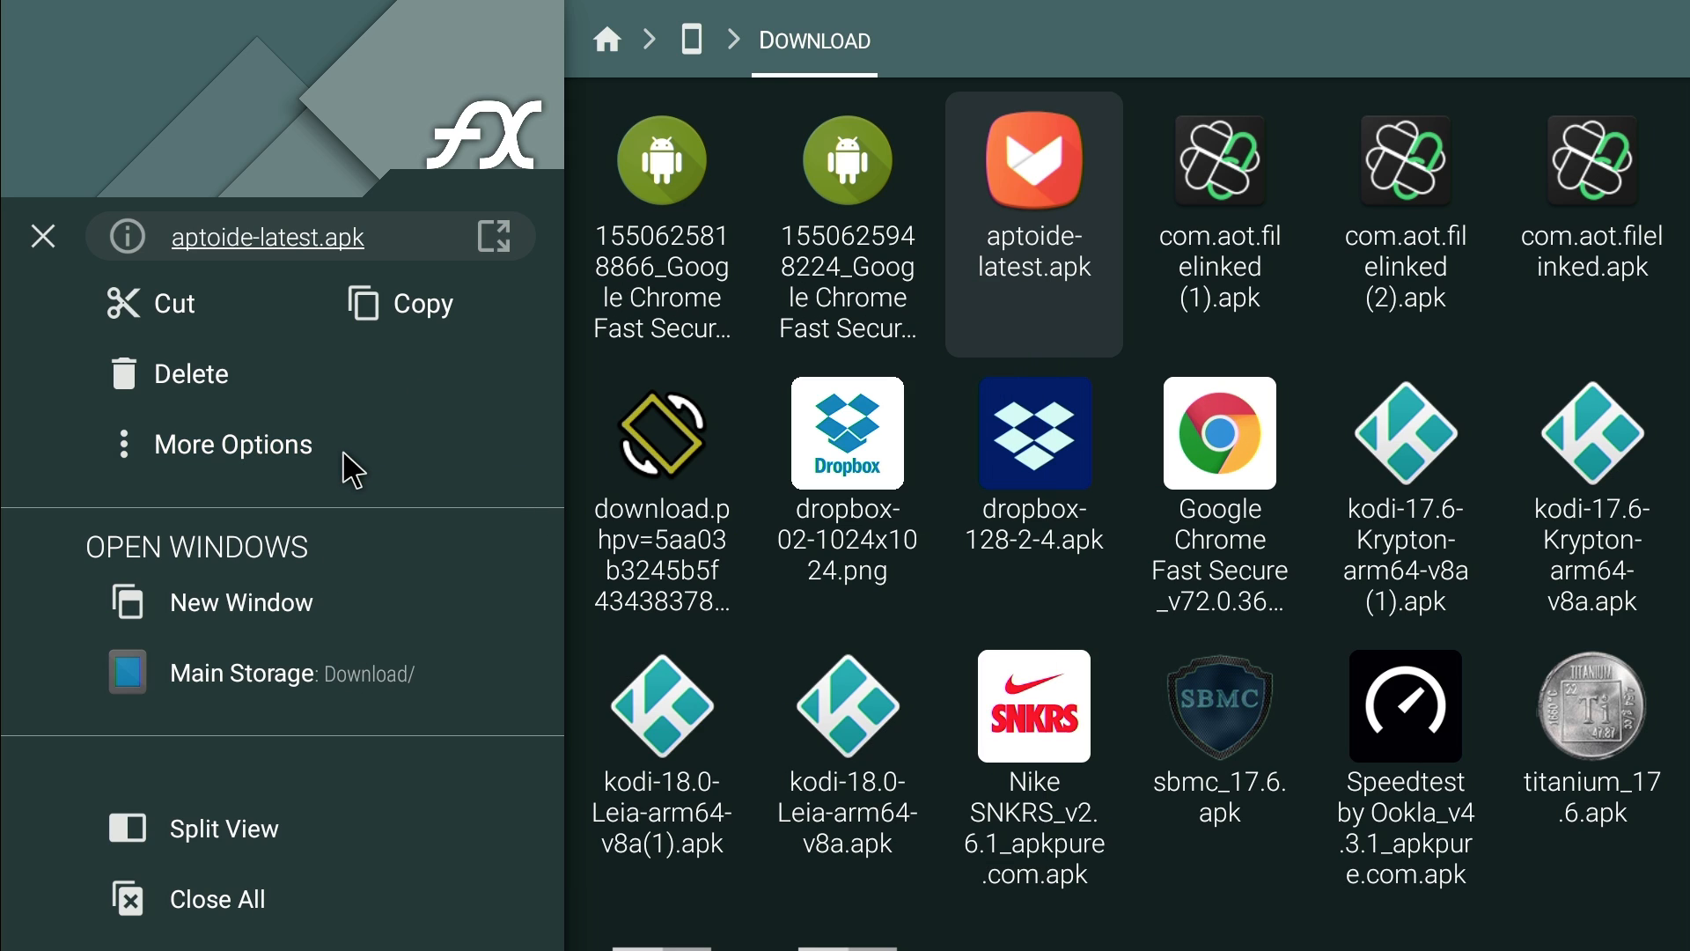
mouse_move(1044, 250)
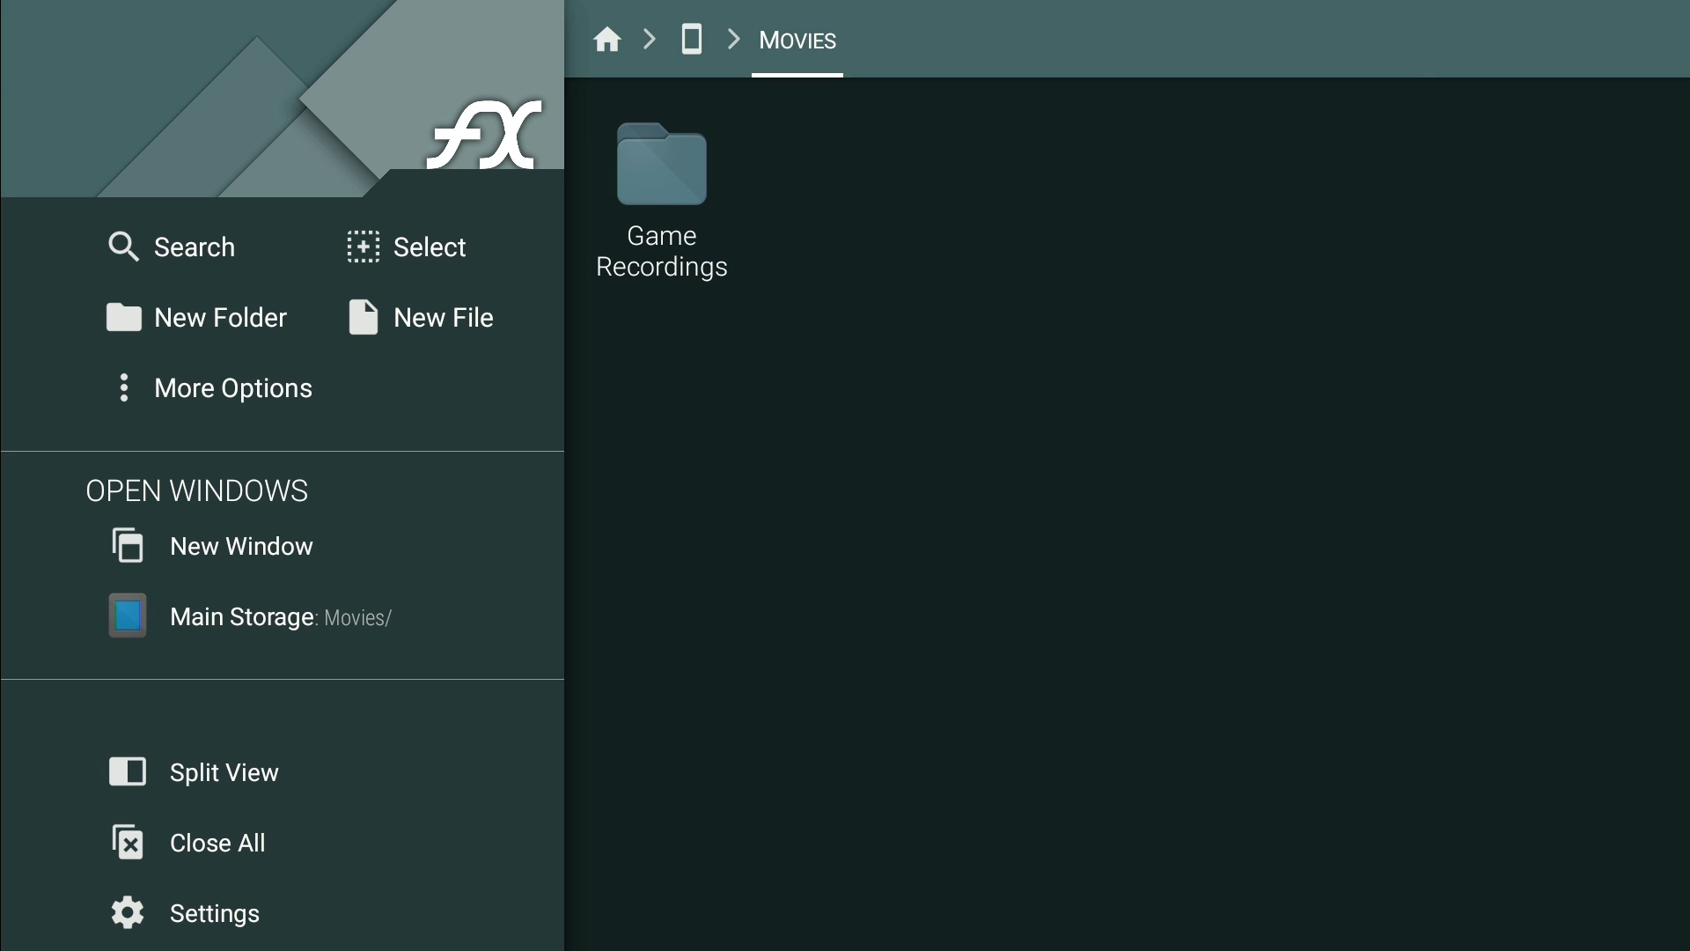
Go up from Movies to Main Storage and Home, then view the Cleaning Tools and return.
click(690, 41)
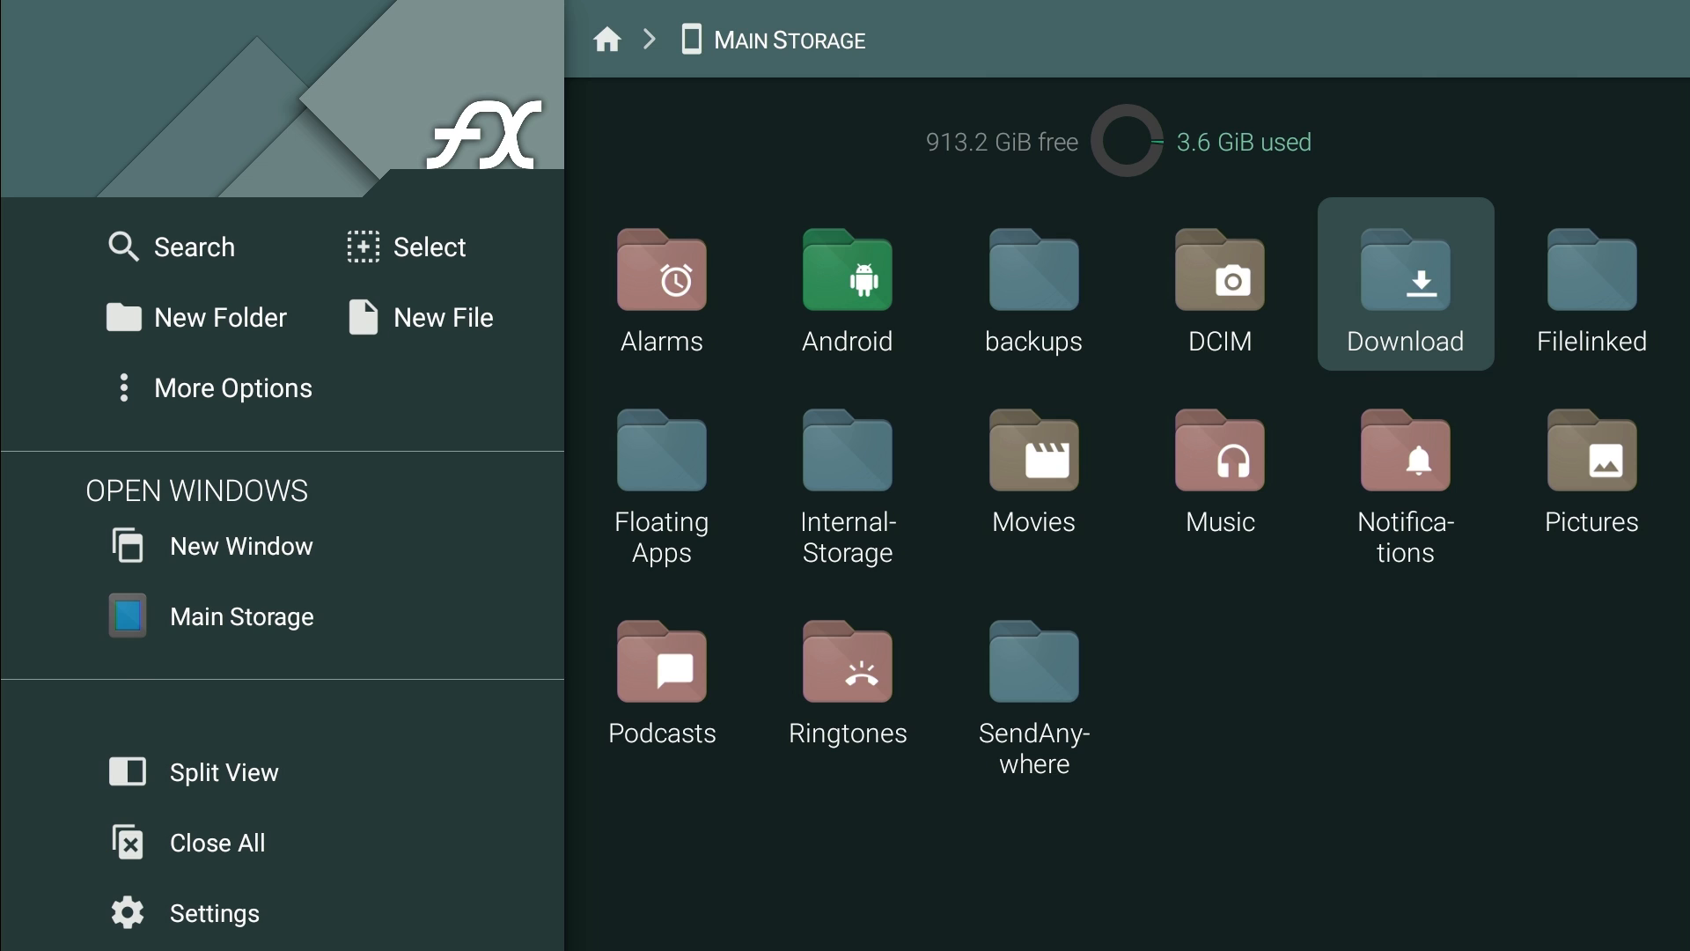
click(607, 41)
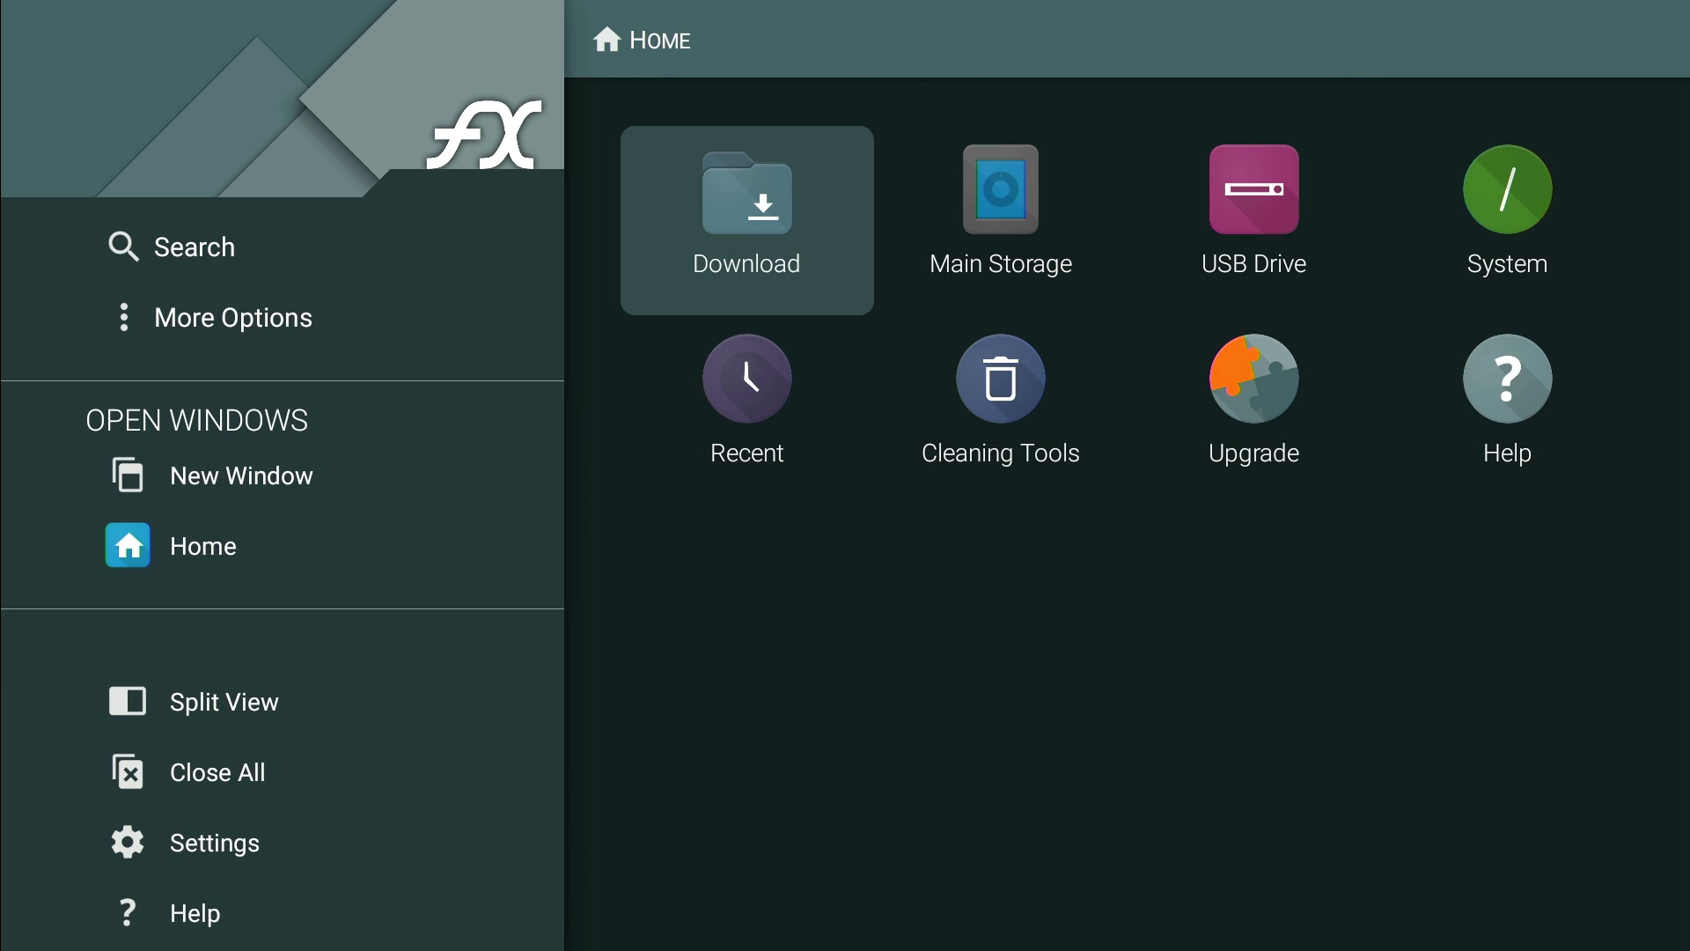
mouse_move(1506, 407)
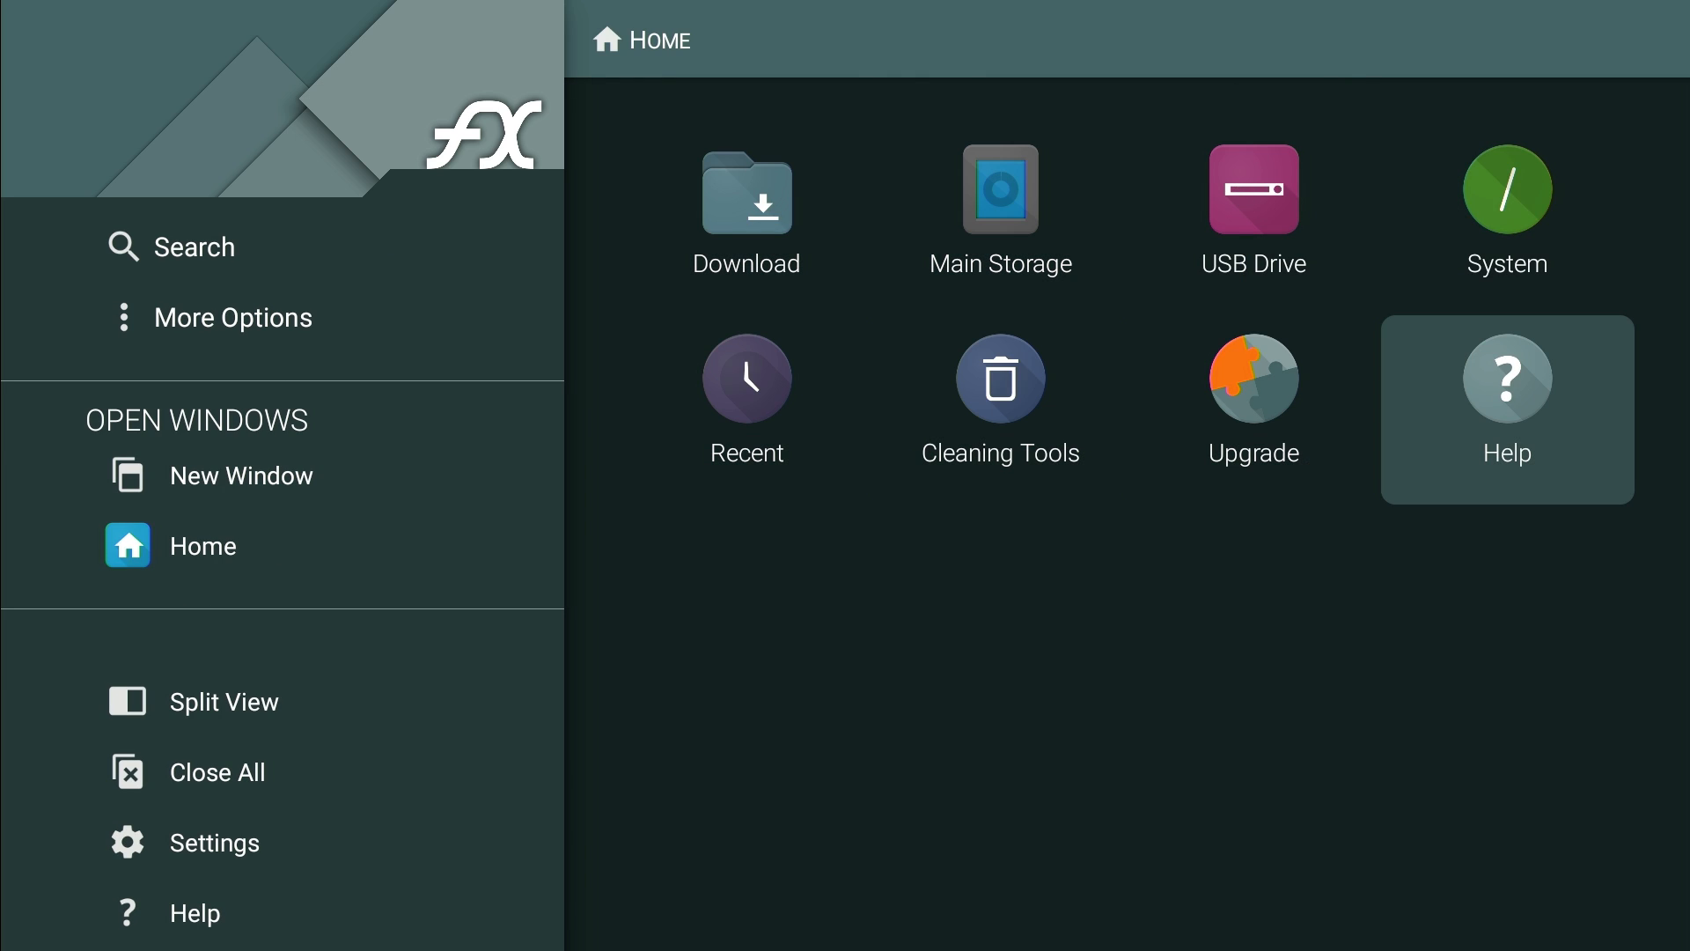
click(1000, 381)
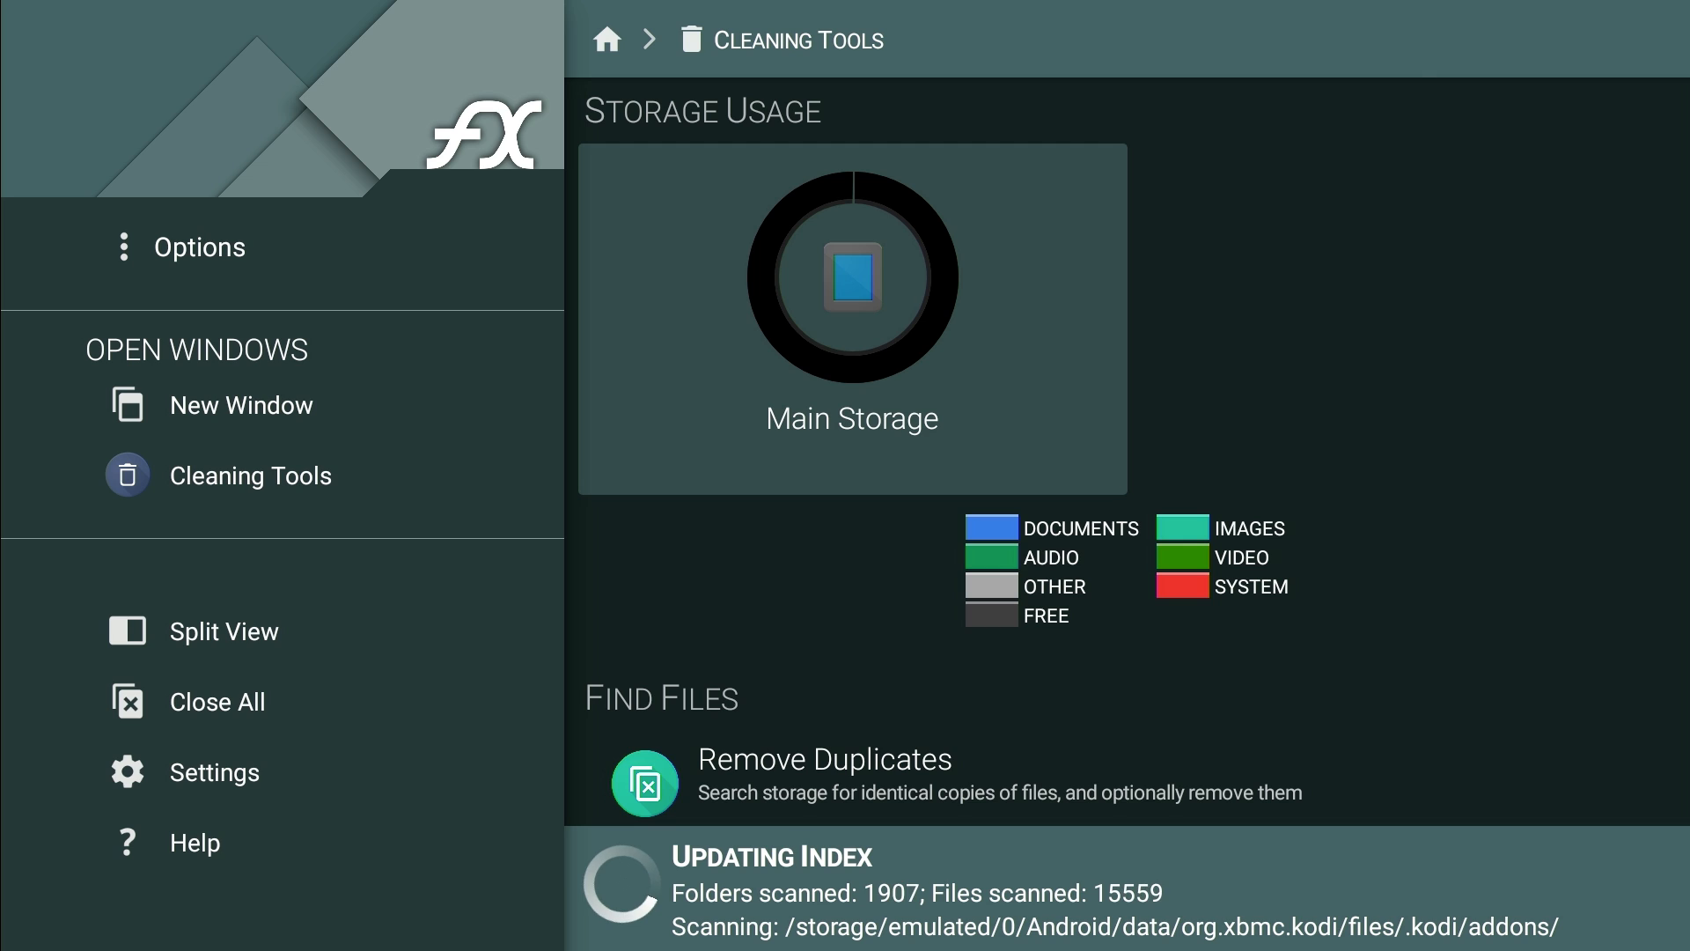
click(607, 41)
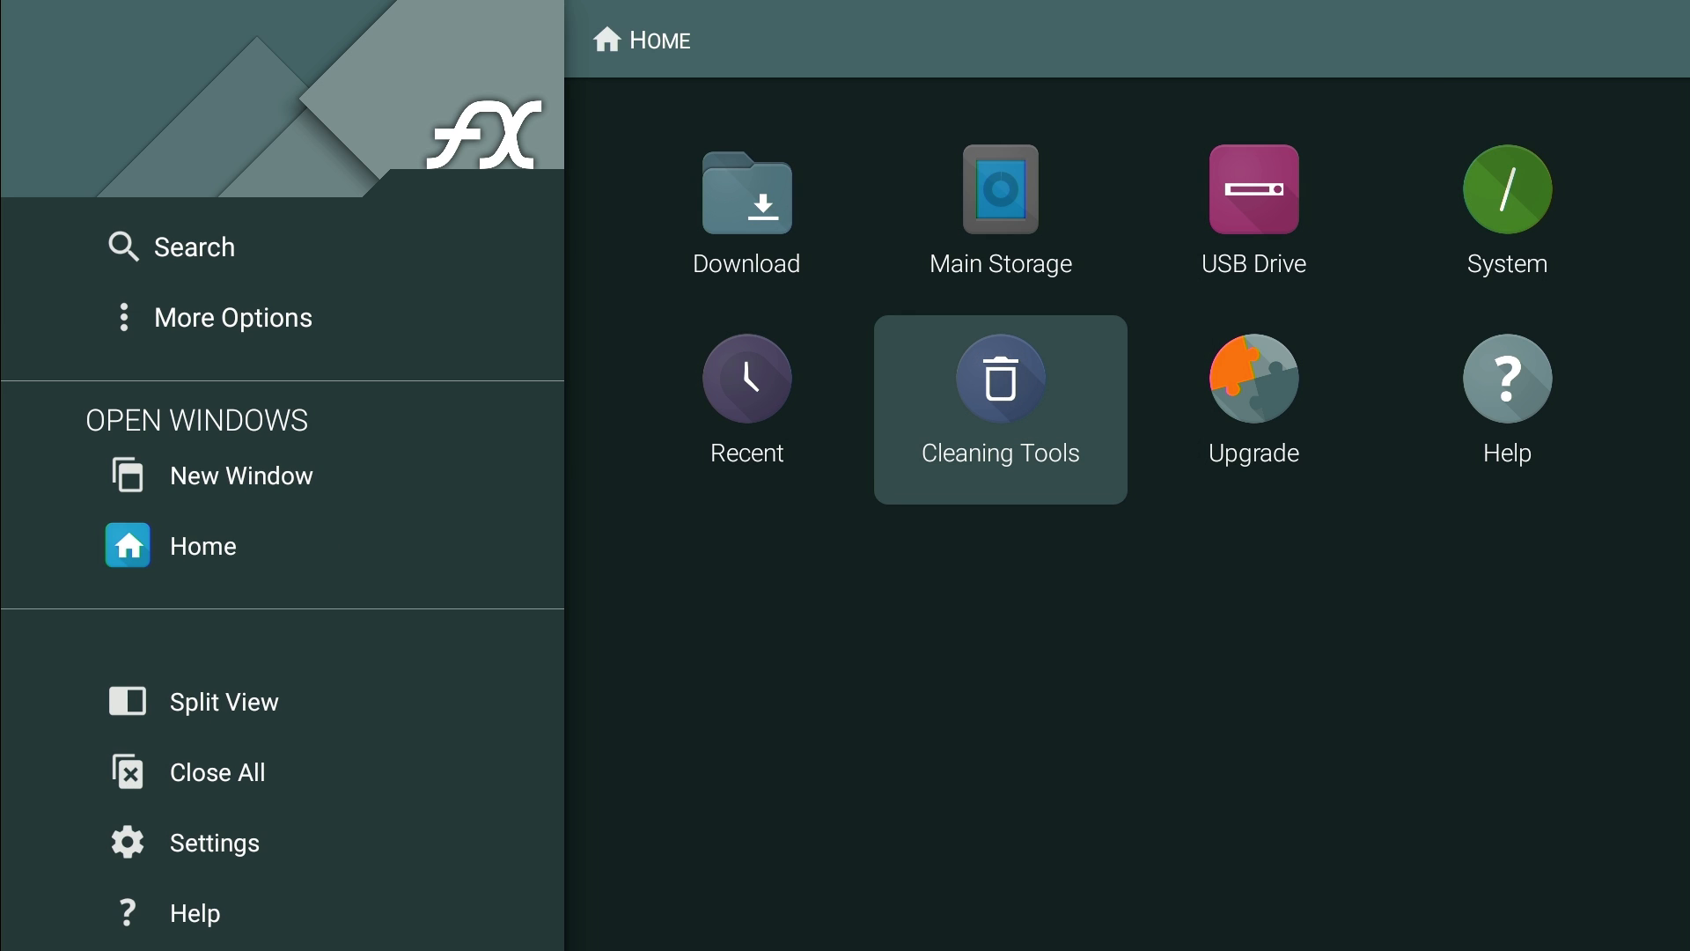
mouse_move(747, 204)
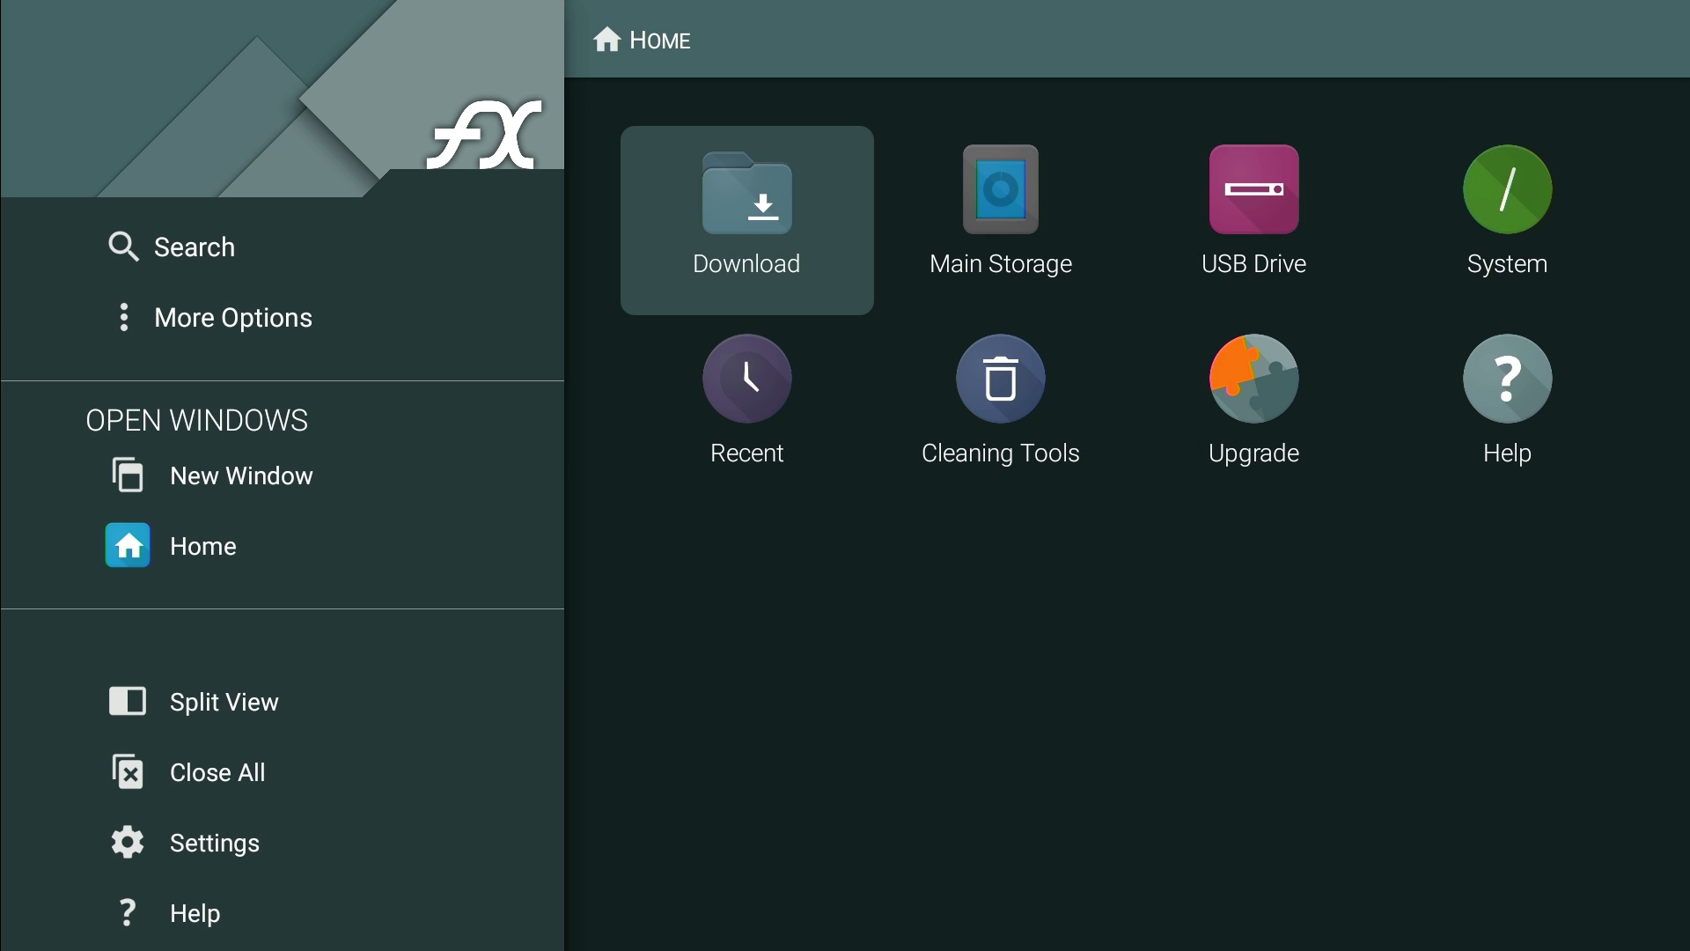
Cycle between Home and Main Storage, browse the Download folder and finish on Main Storage.
click(999, 188)
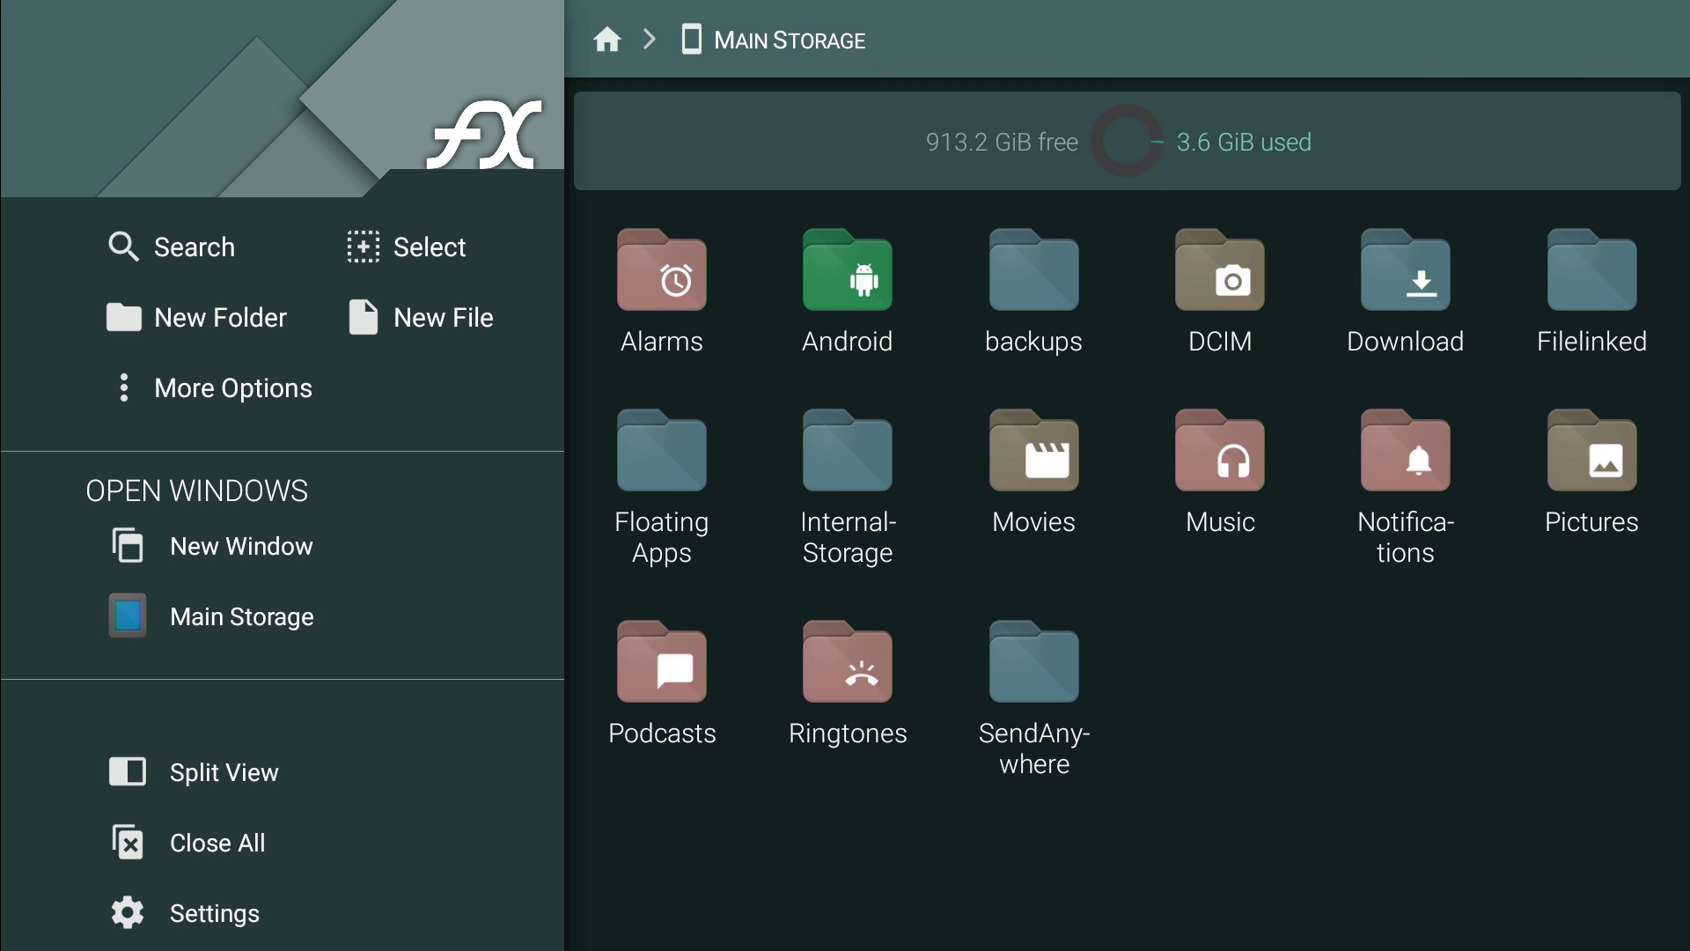
click(606, 40)
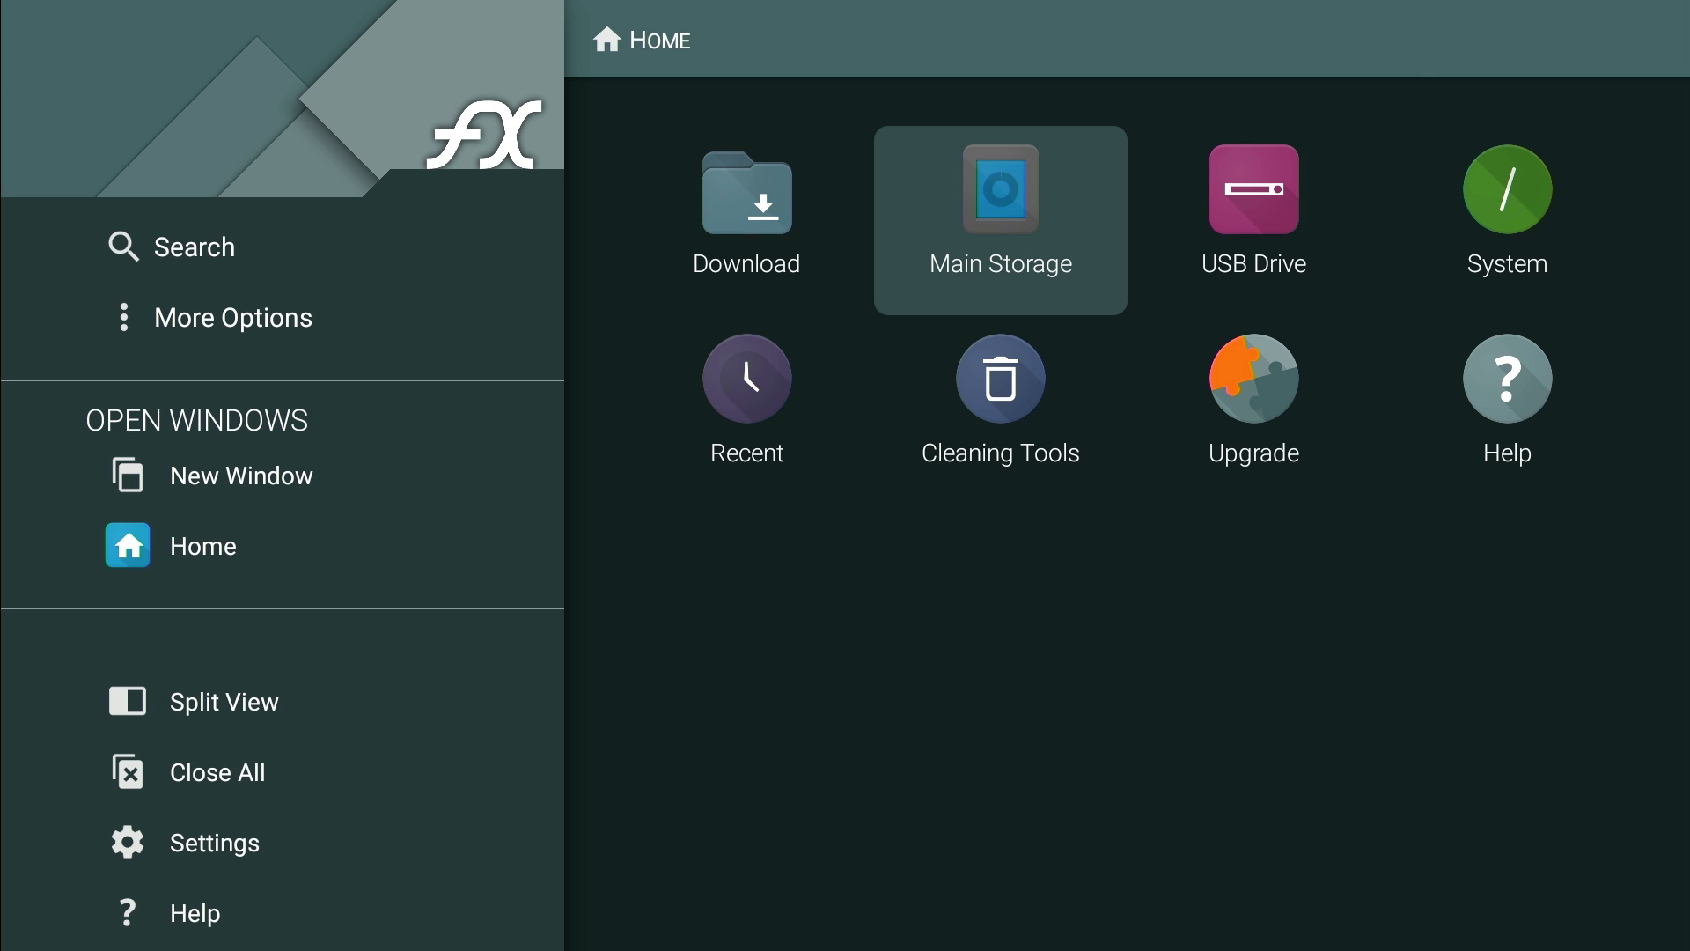
click(997, 188)
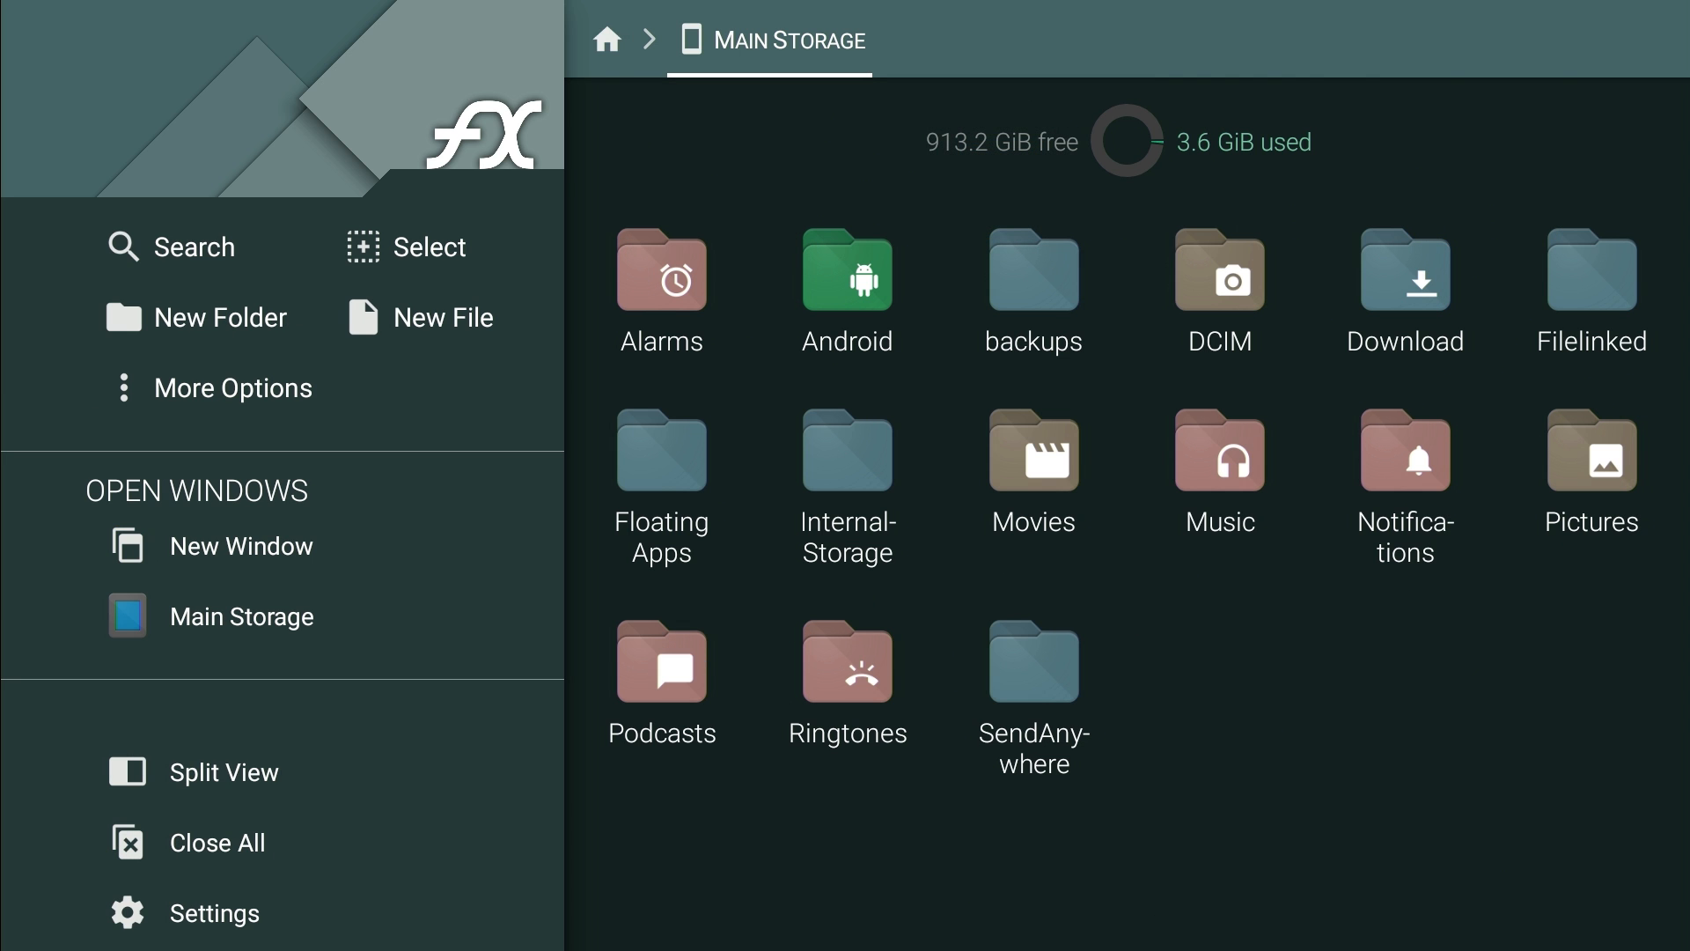
click(1592, 472)
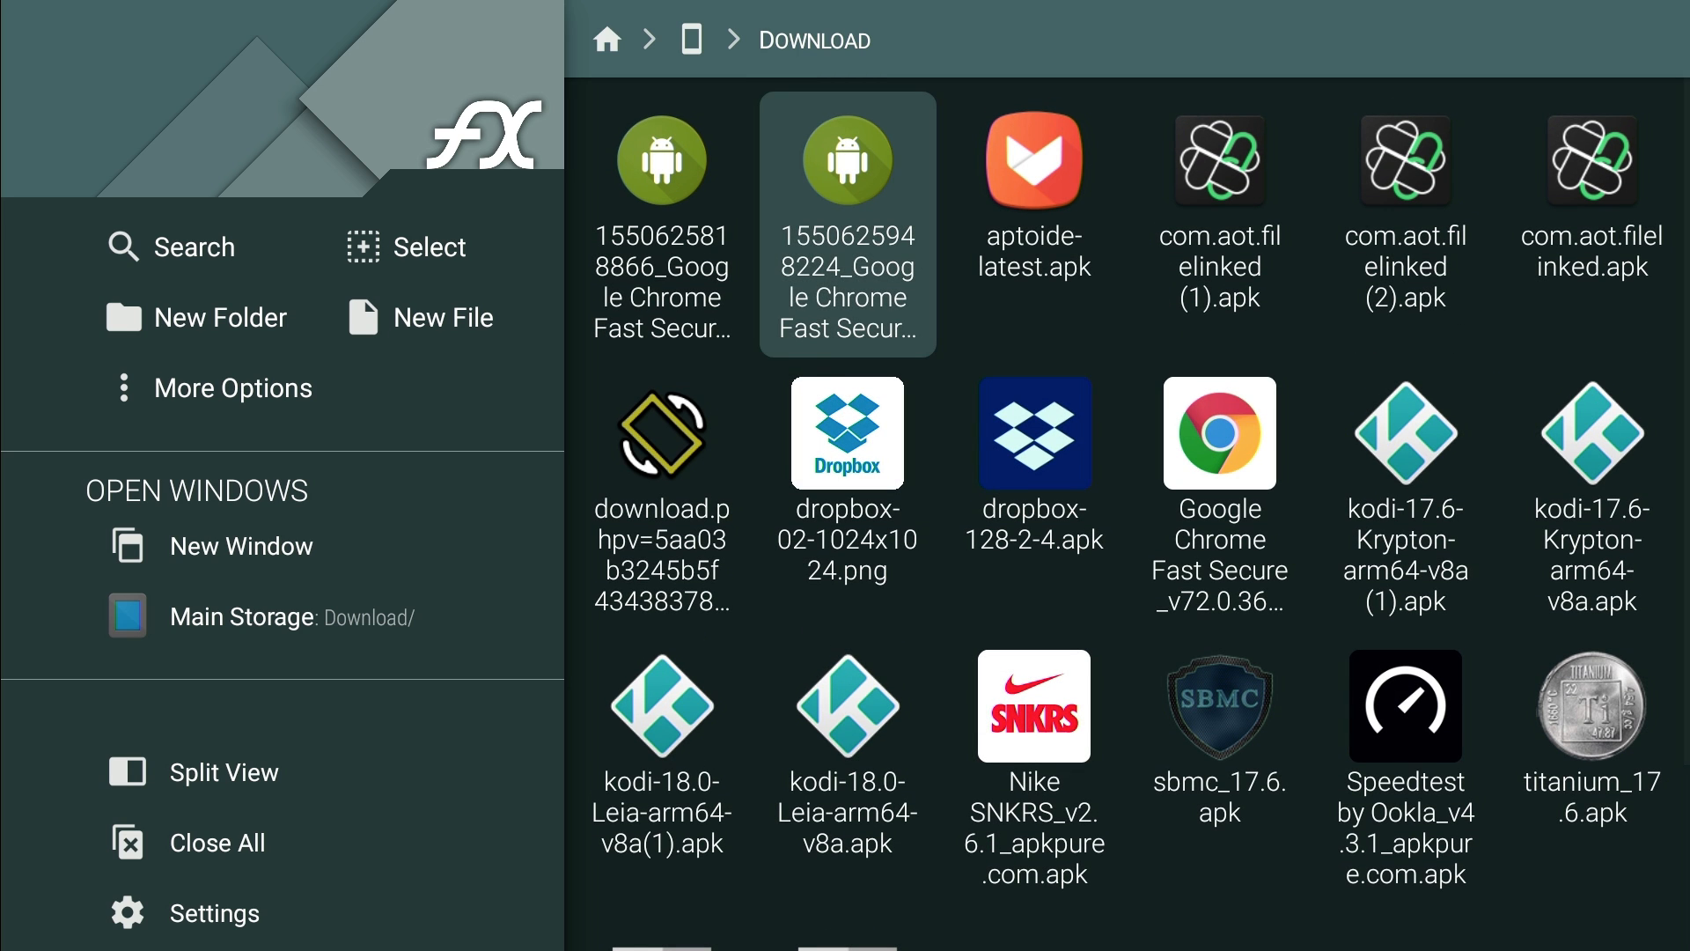
scroll(down, 3)
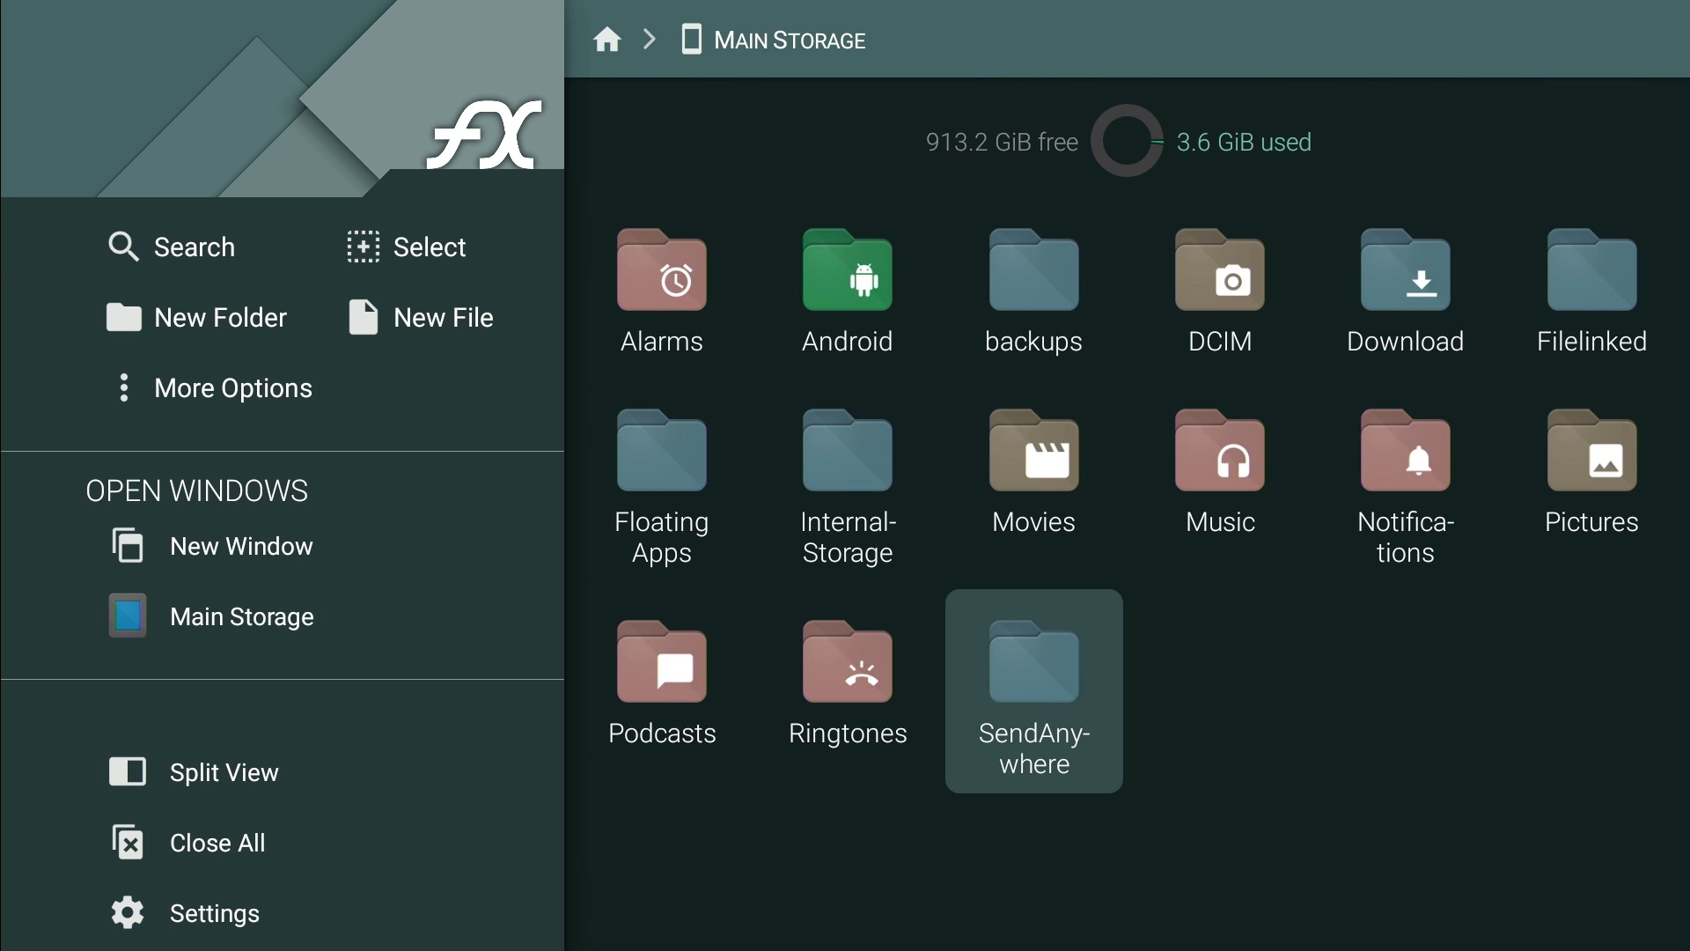
click(660, 689)
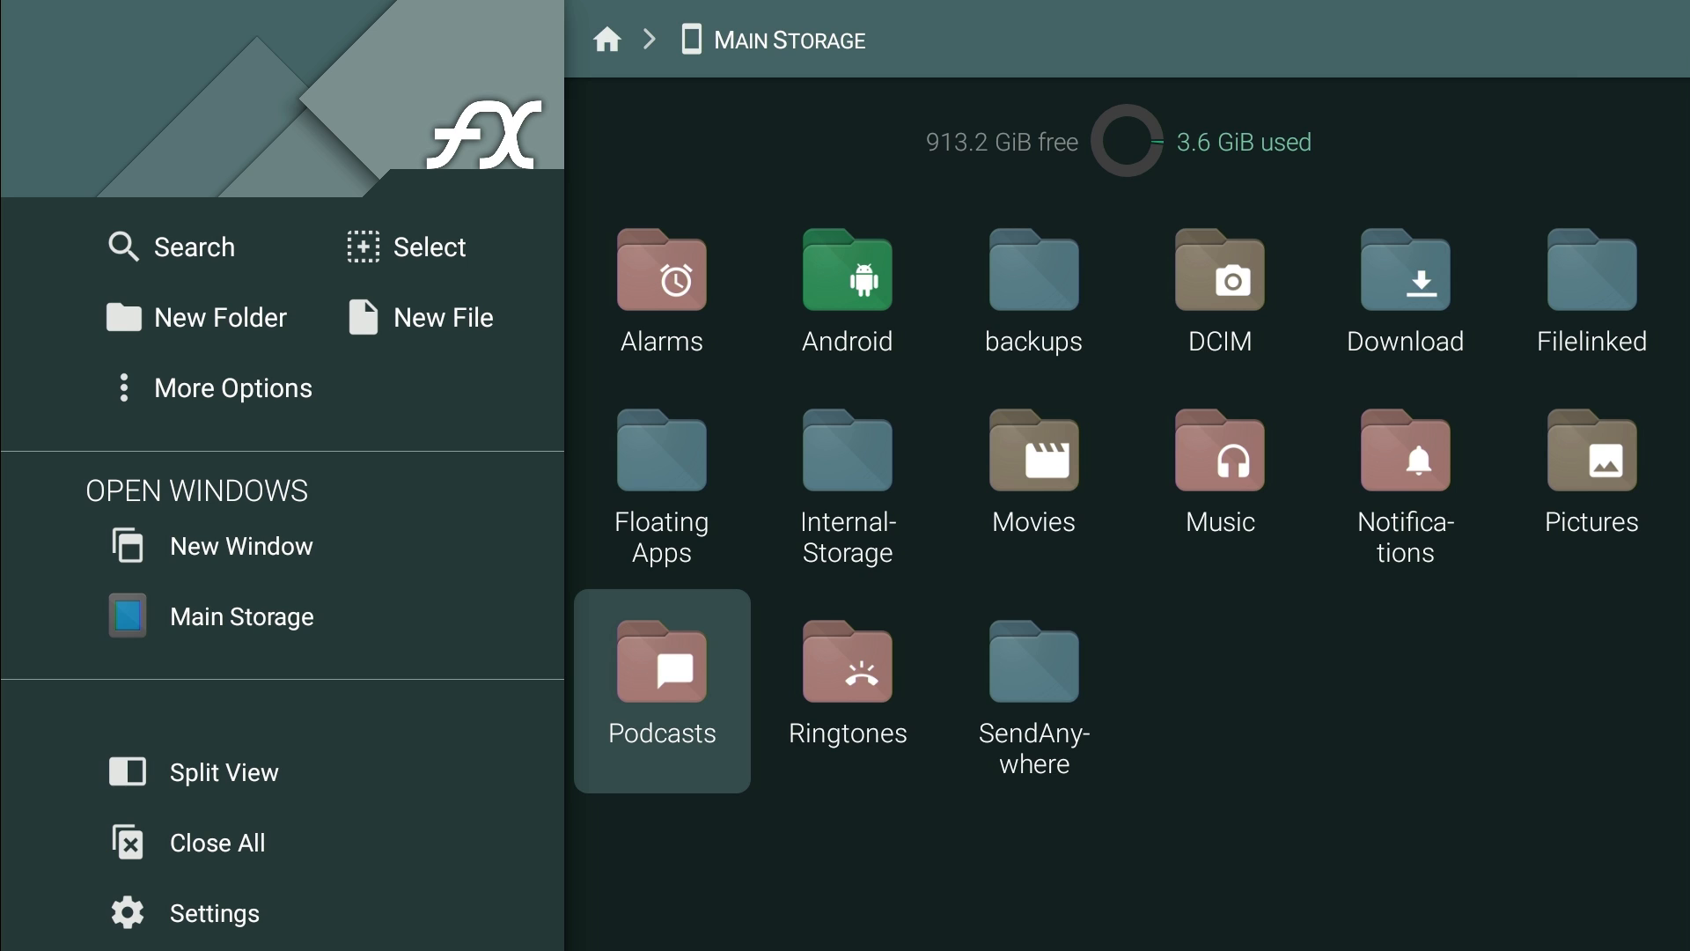
mouse_move(661, 473)
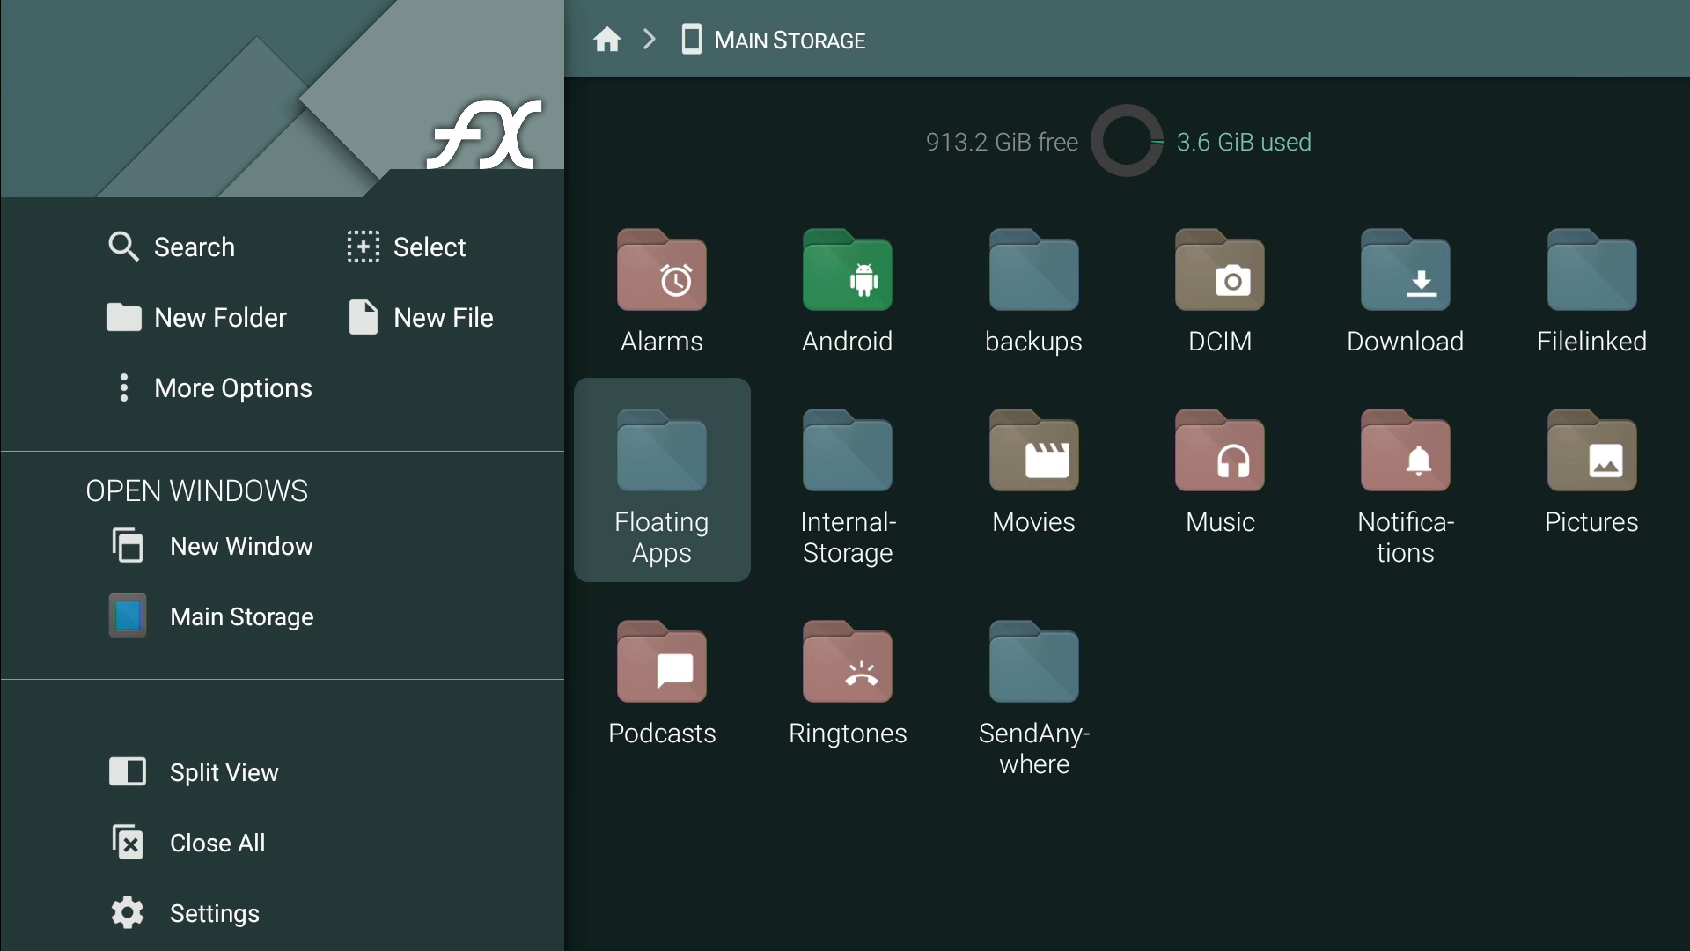
mouse_move(241, 546)
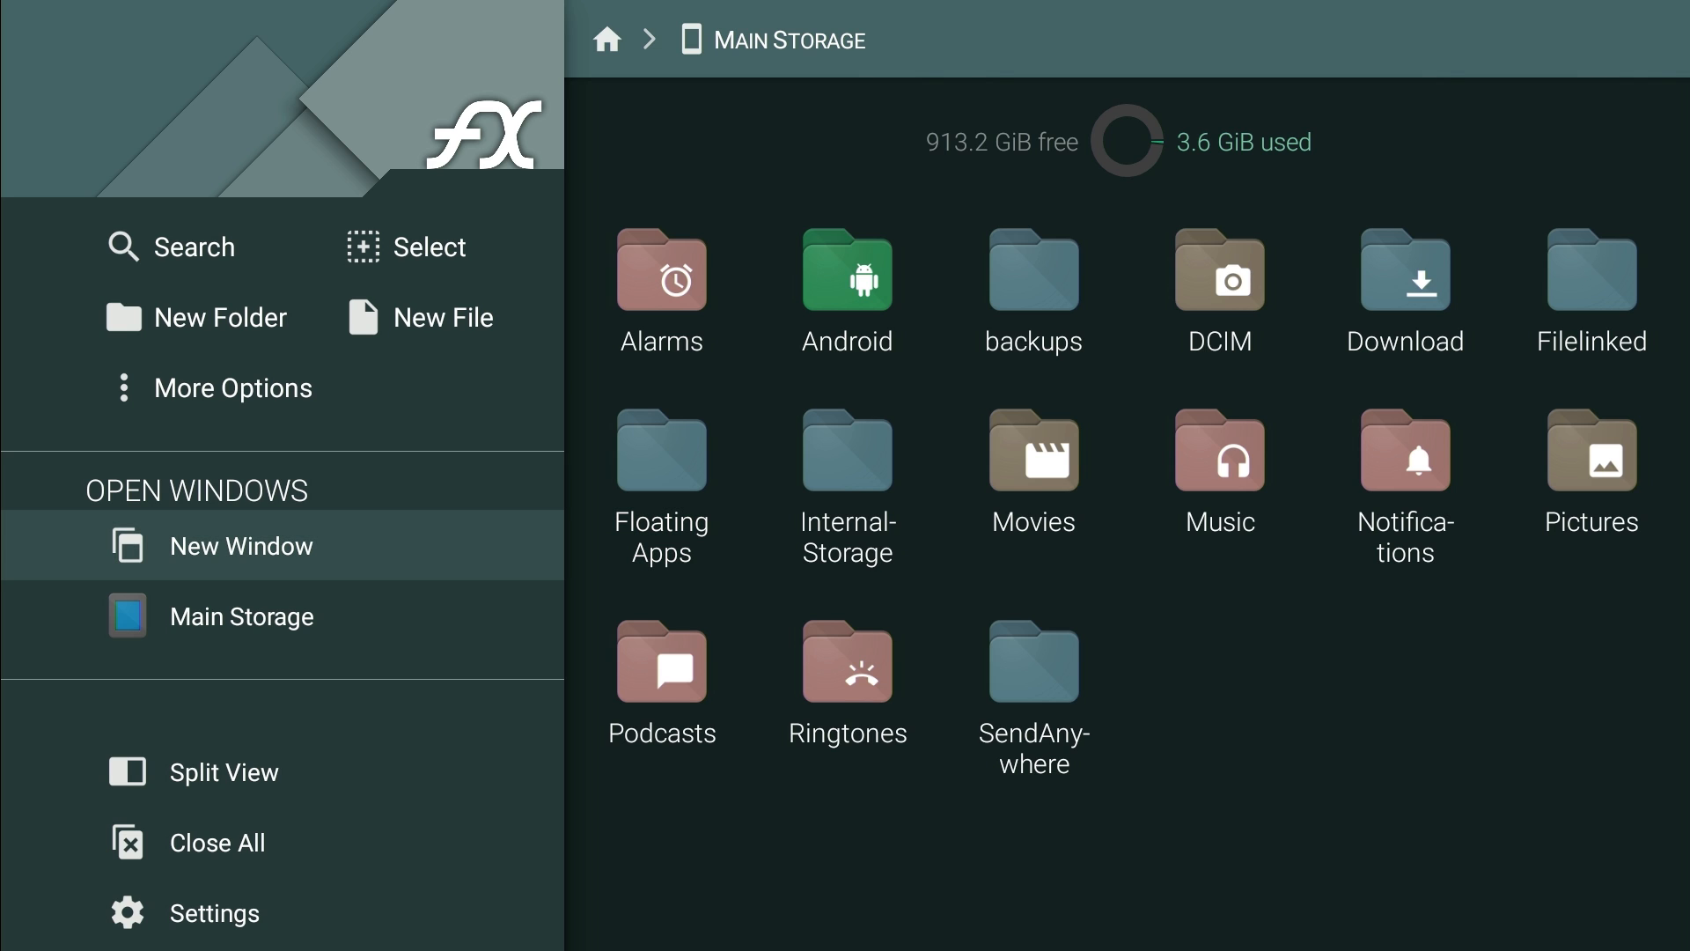
mouse_move(224, 772)
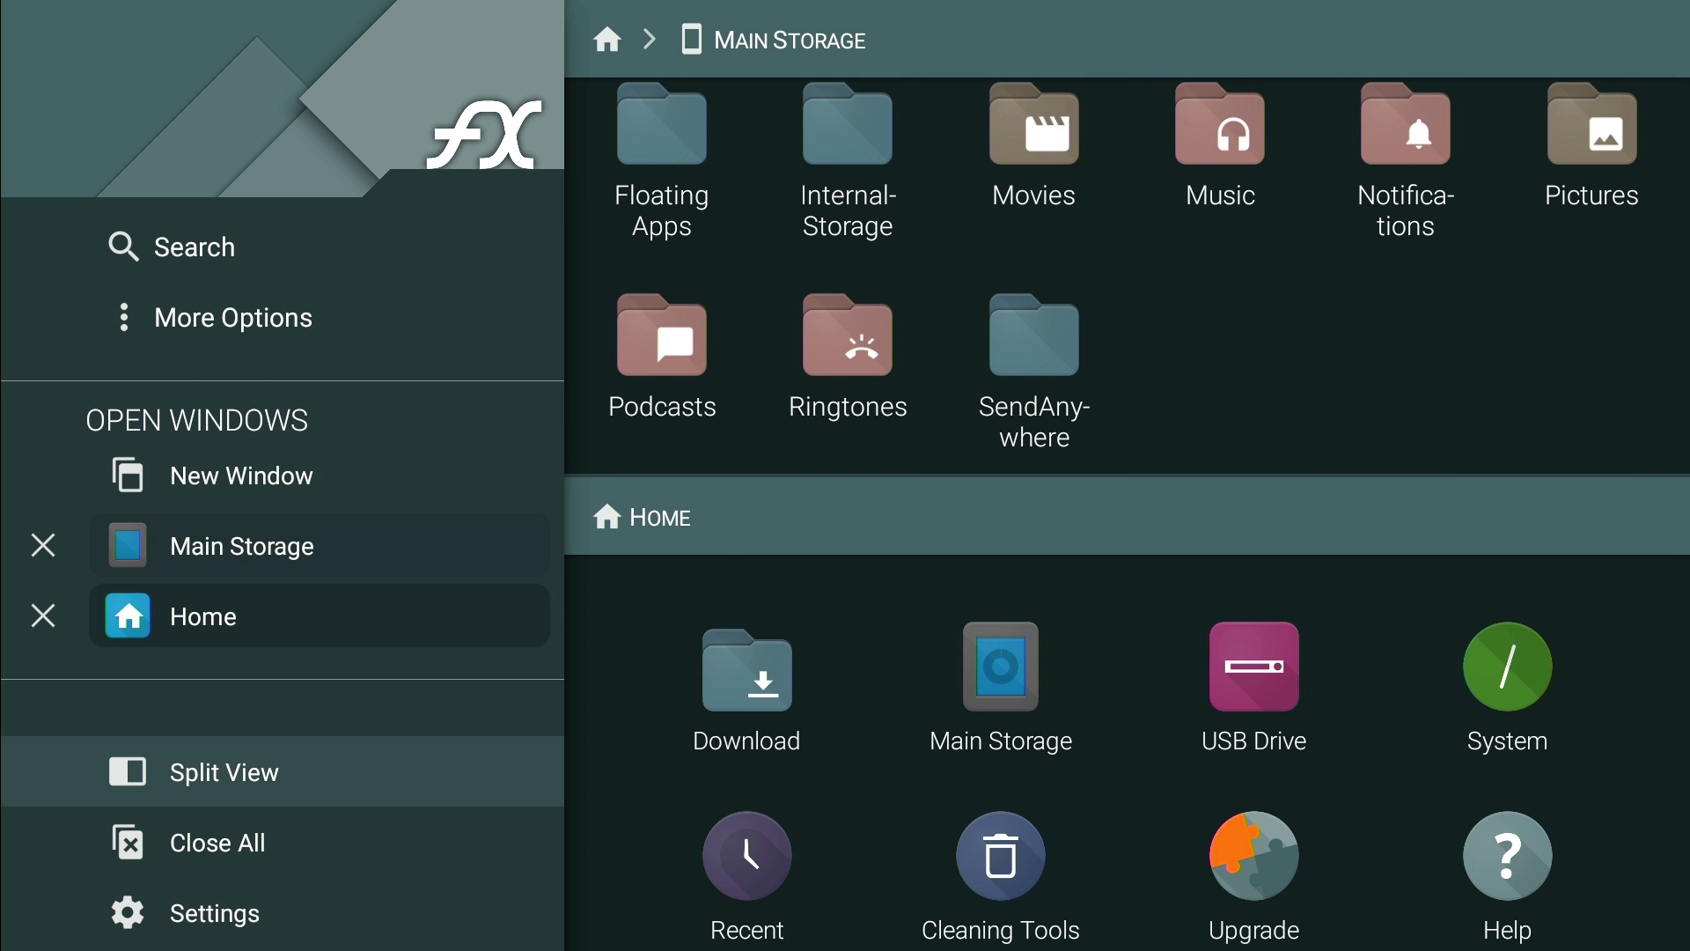
click(203, 616)
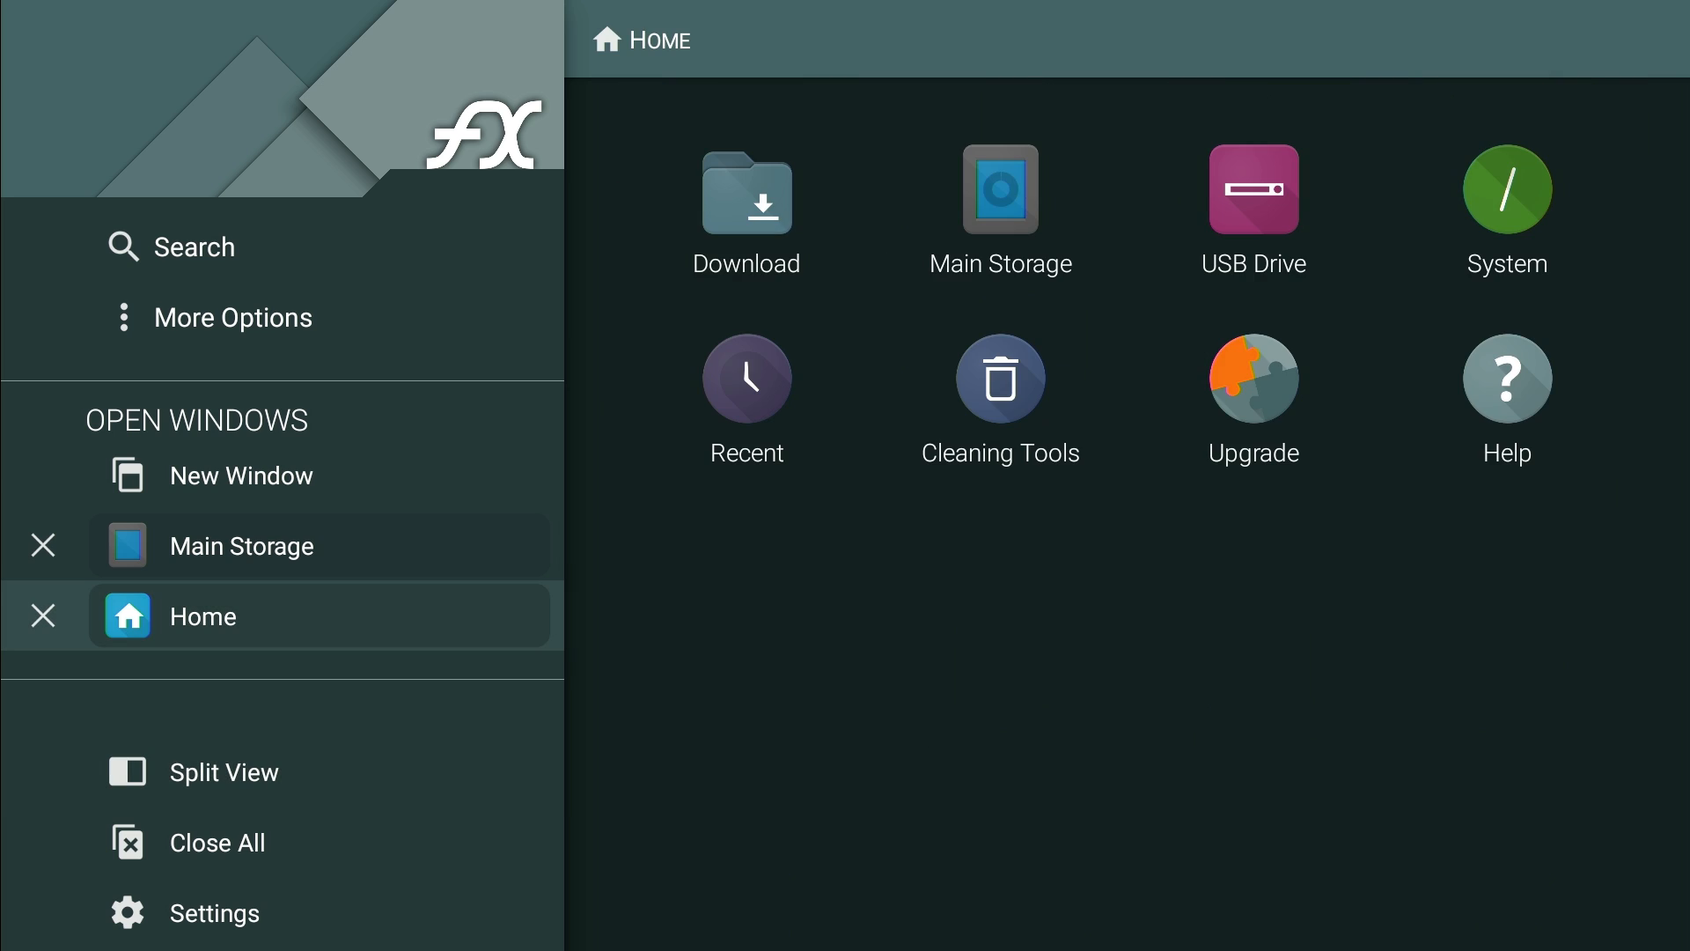
mouse_move(45, 629)
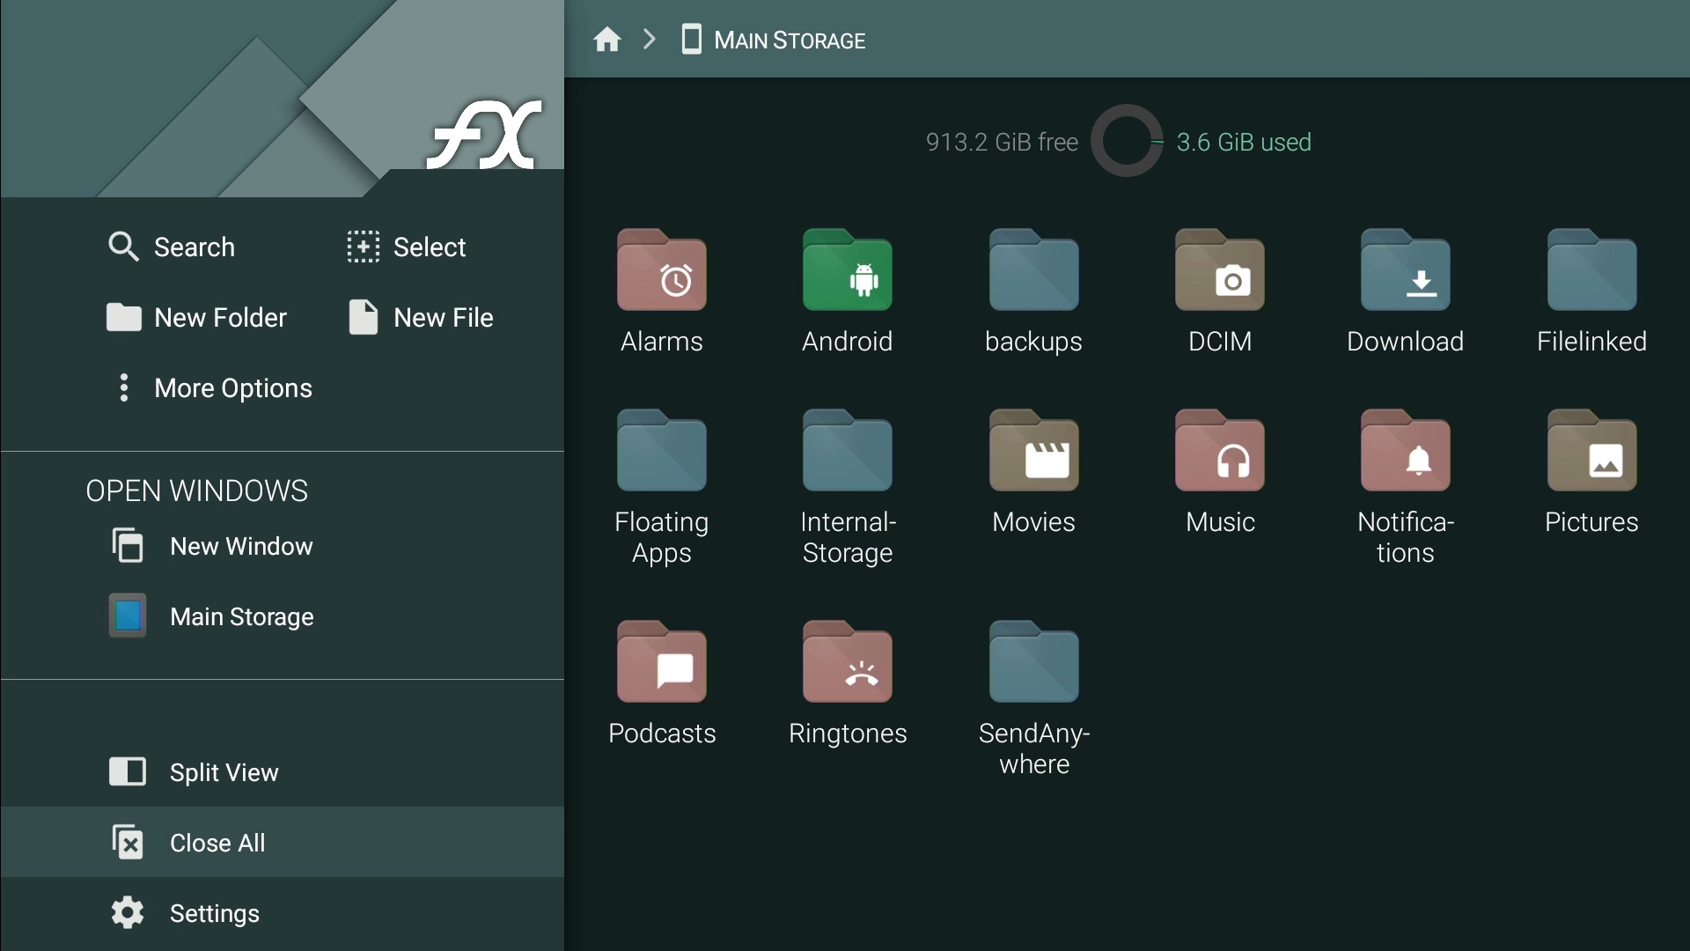
View the FX upgrade page and go back to the Settings list.
click(213, 914)
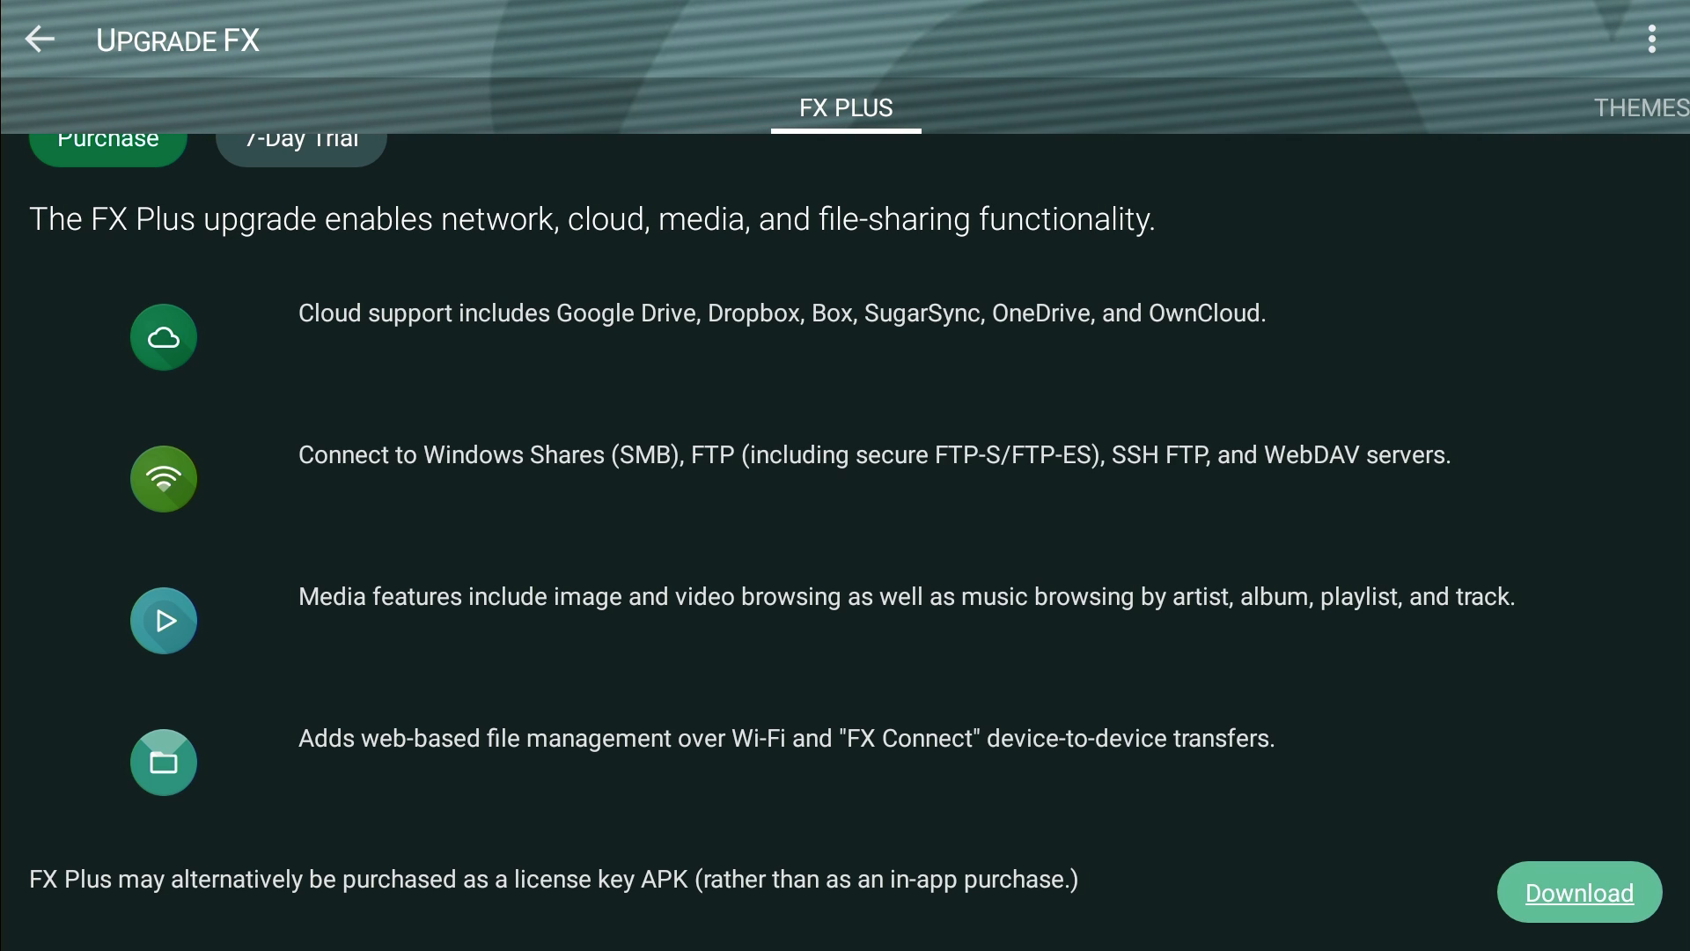
click(40, 41)
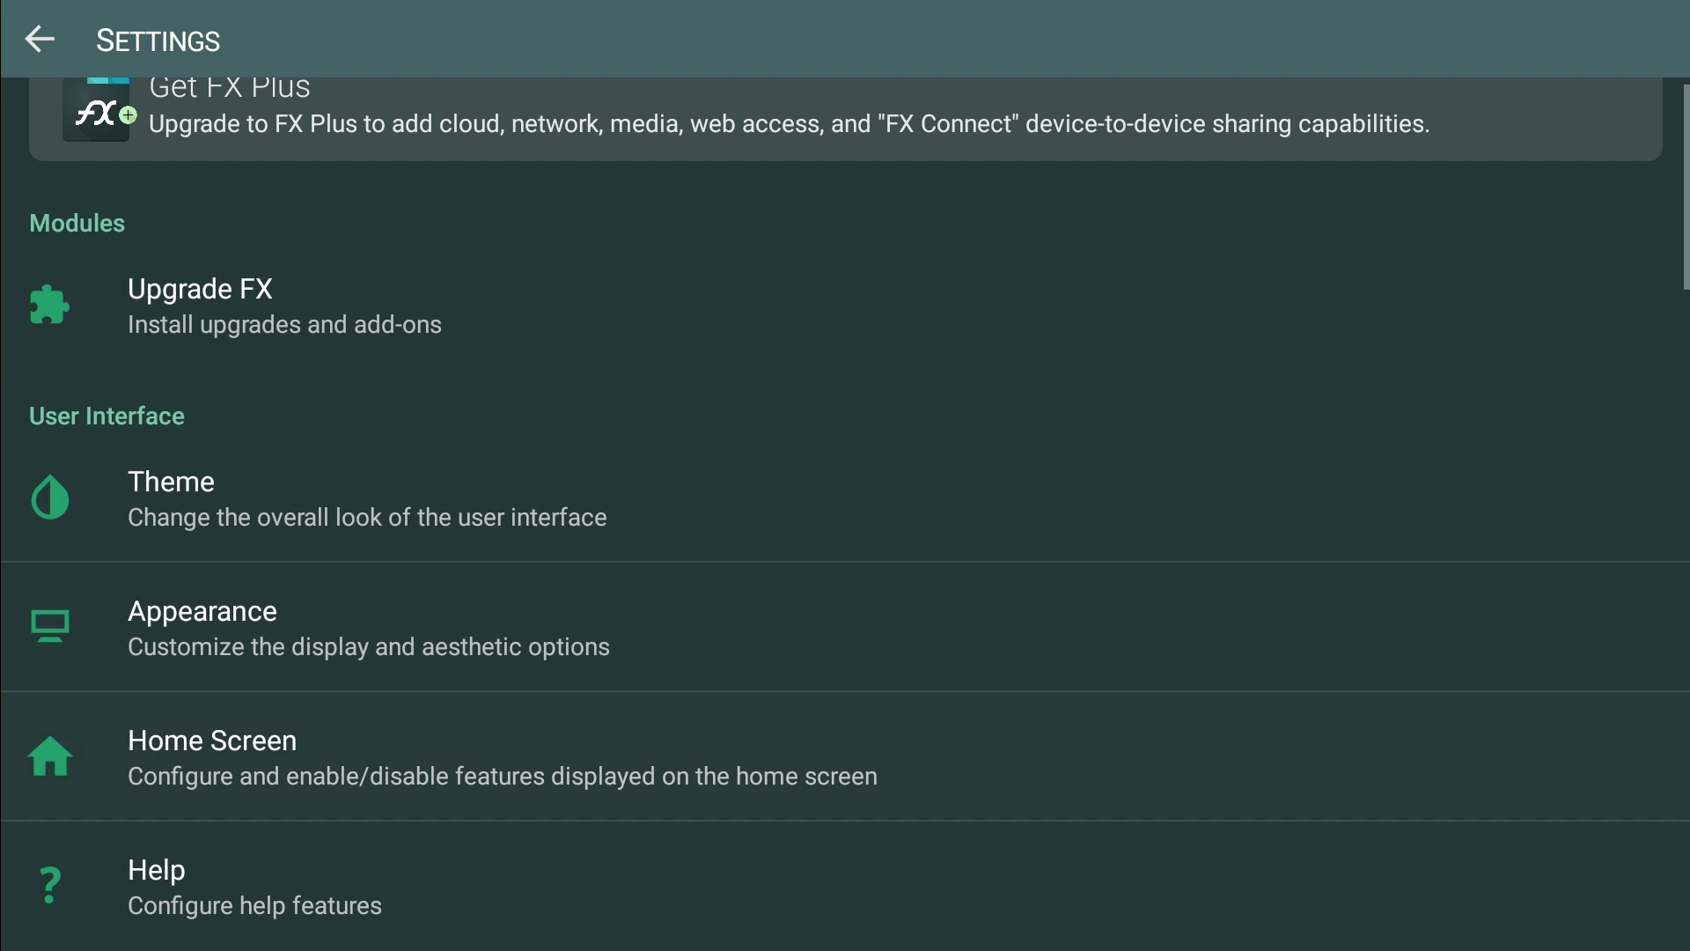
Scroll through the full Settings list and return to the Main Storage grid.
scroll(down, 3)
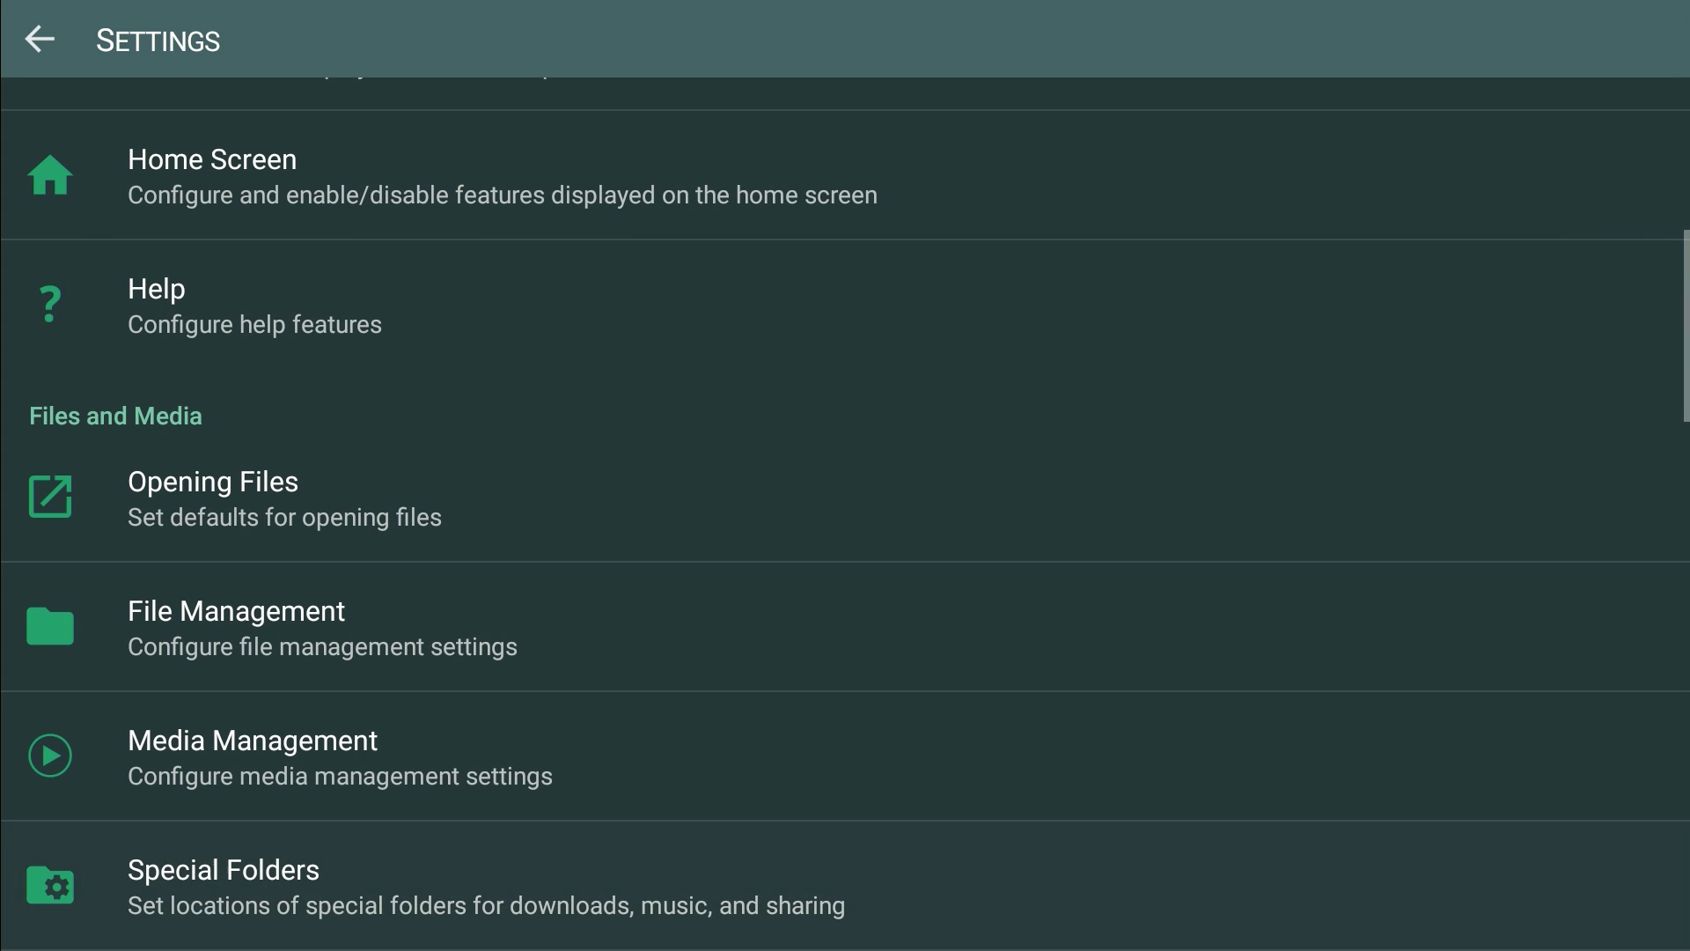
scroll(down, 3)
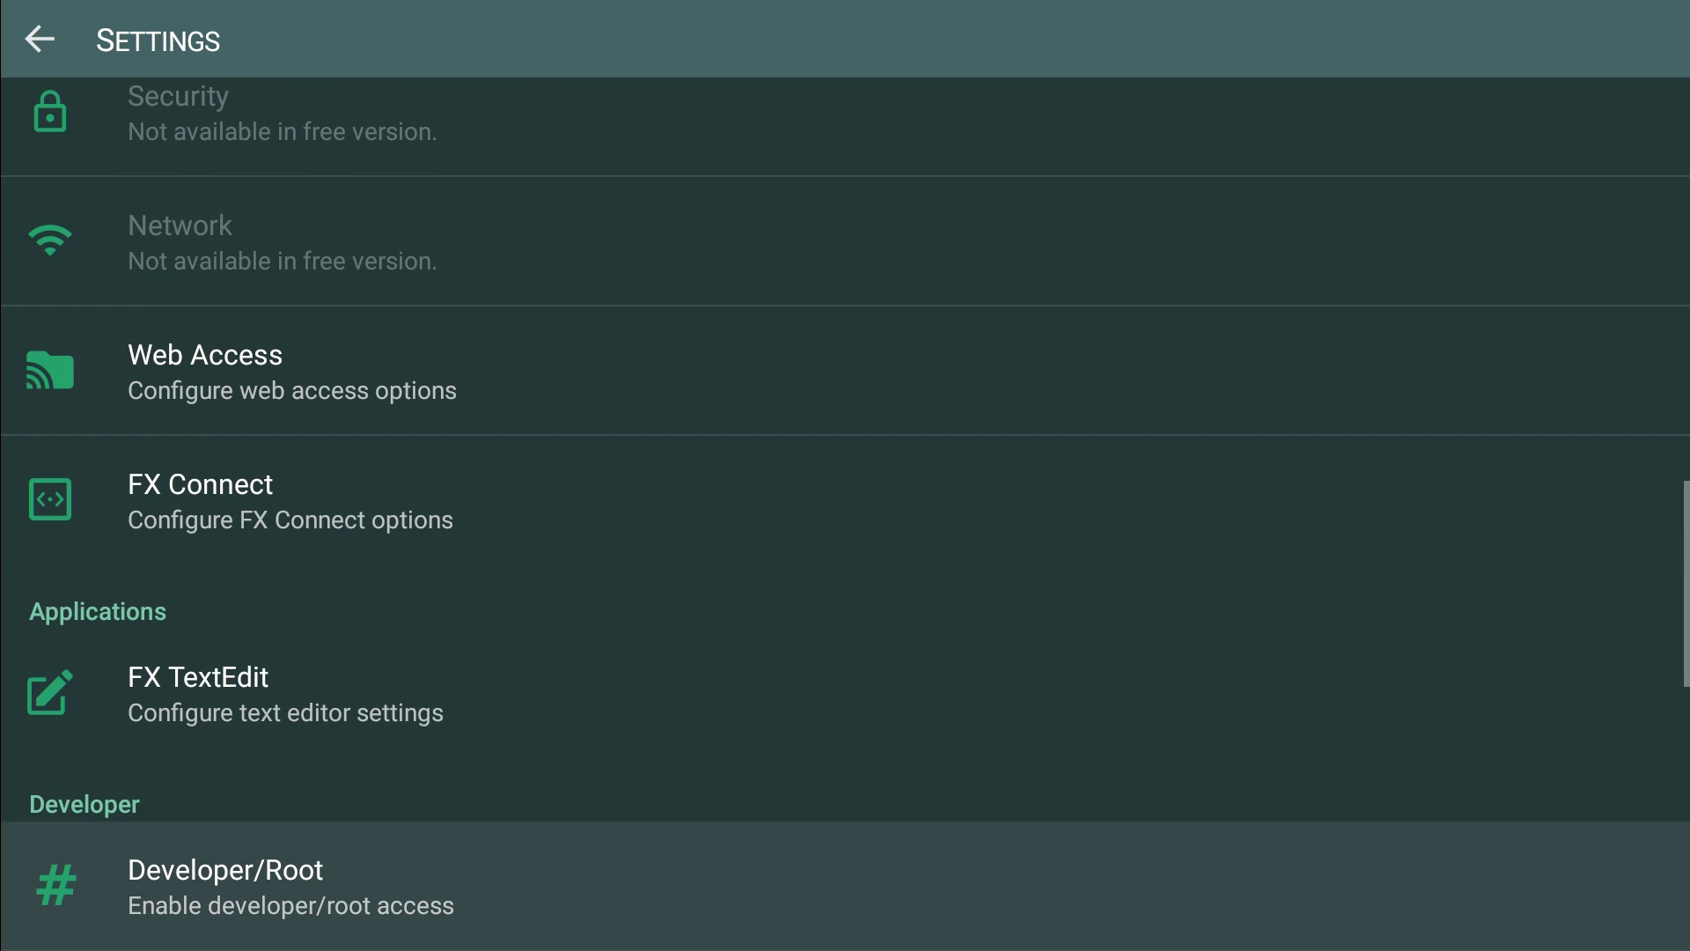
scroll(down, 3)
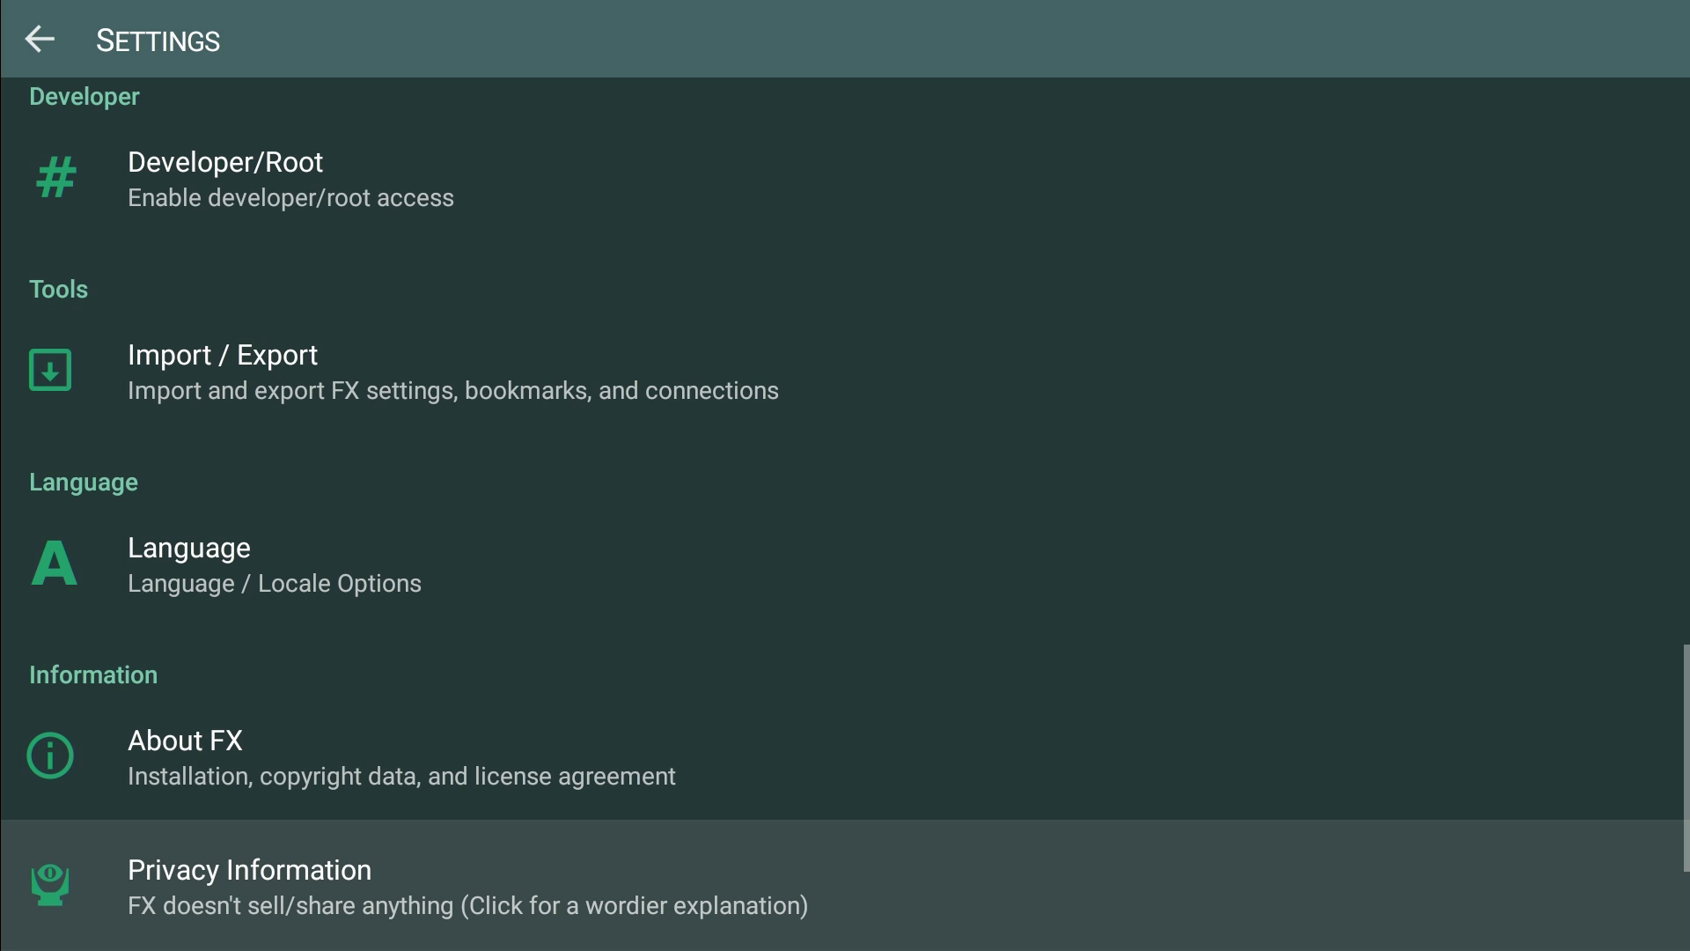
click(40, 41)
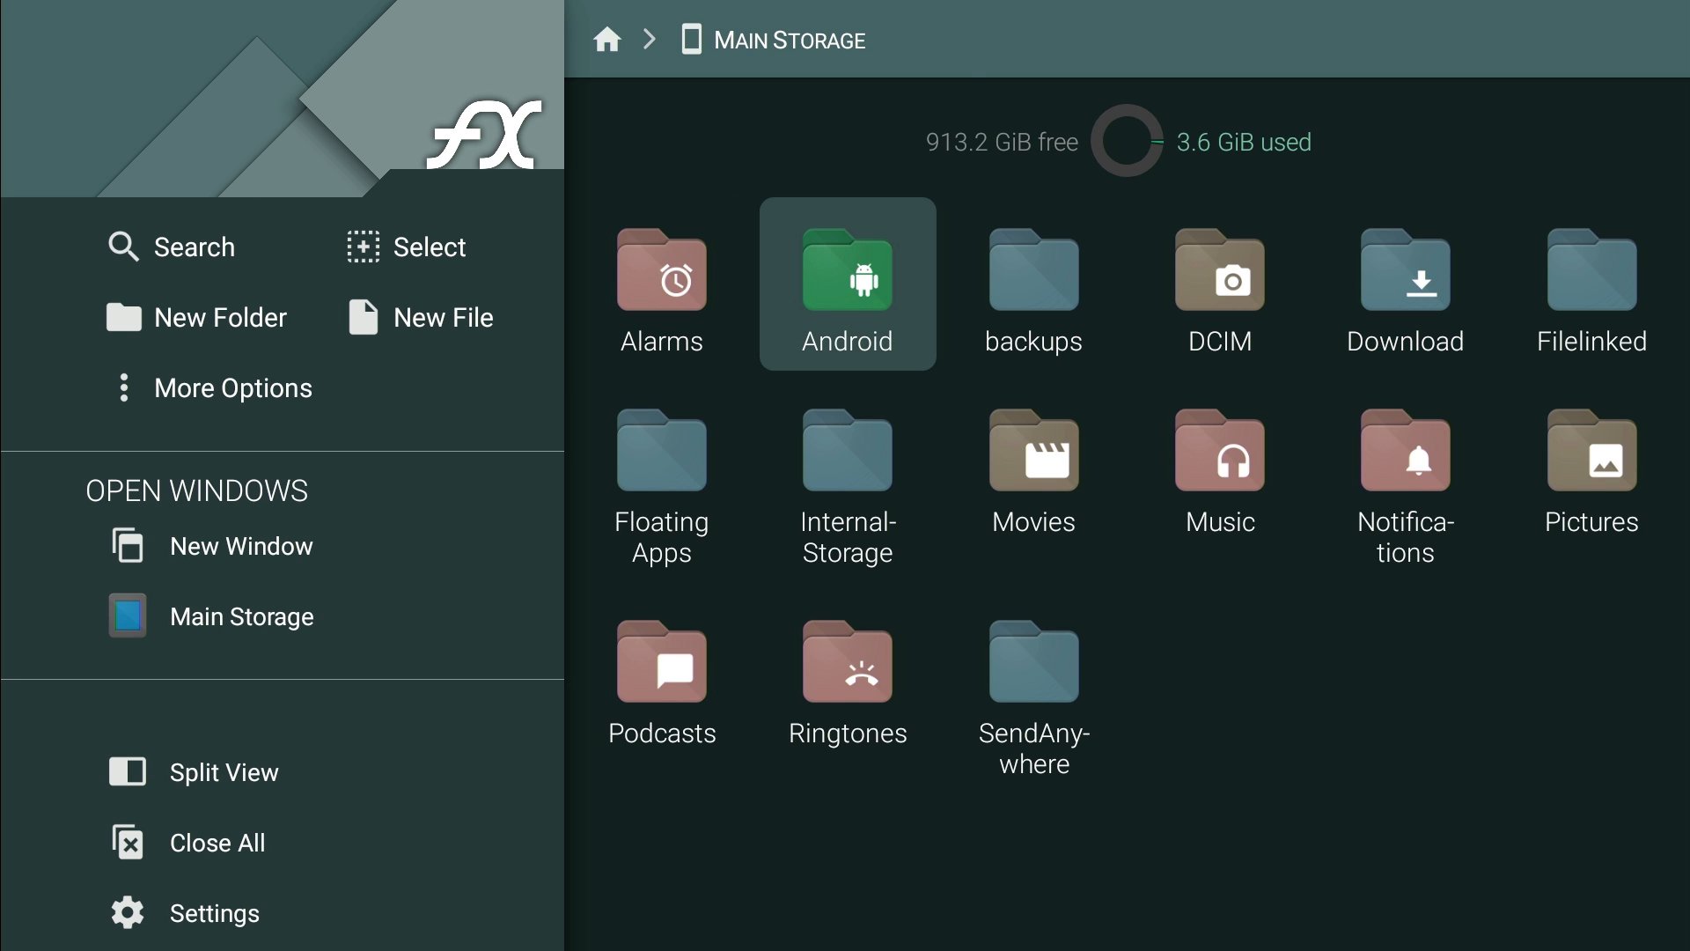
mouse_move(241, 546)
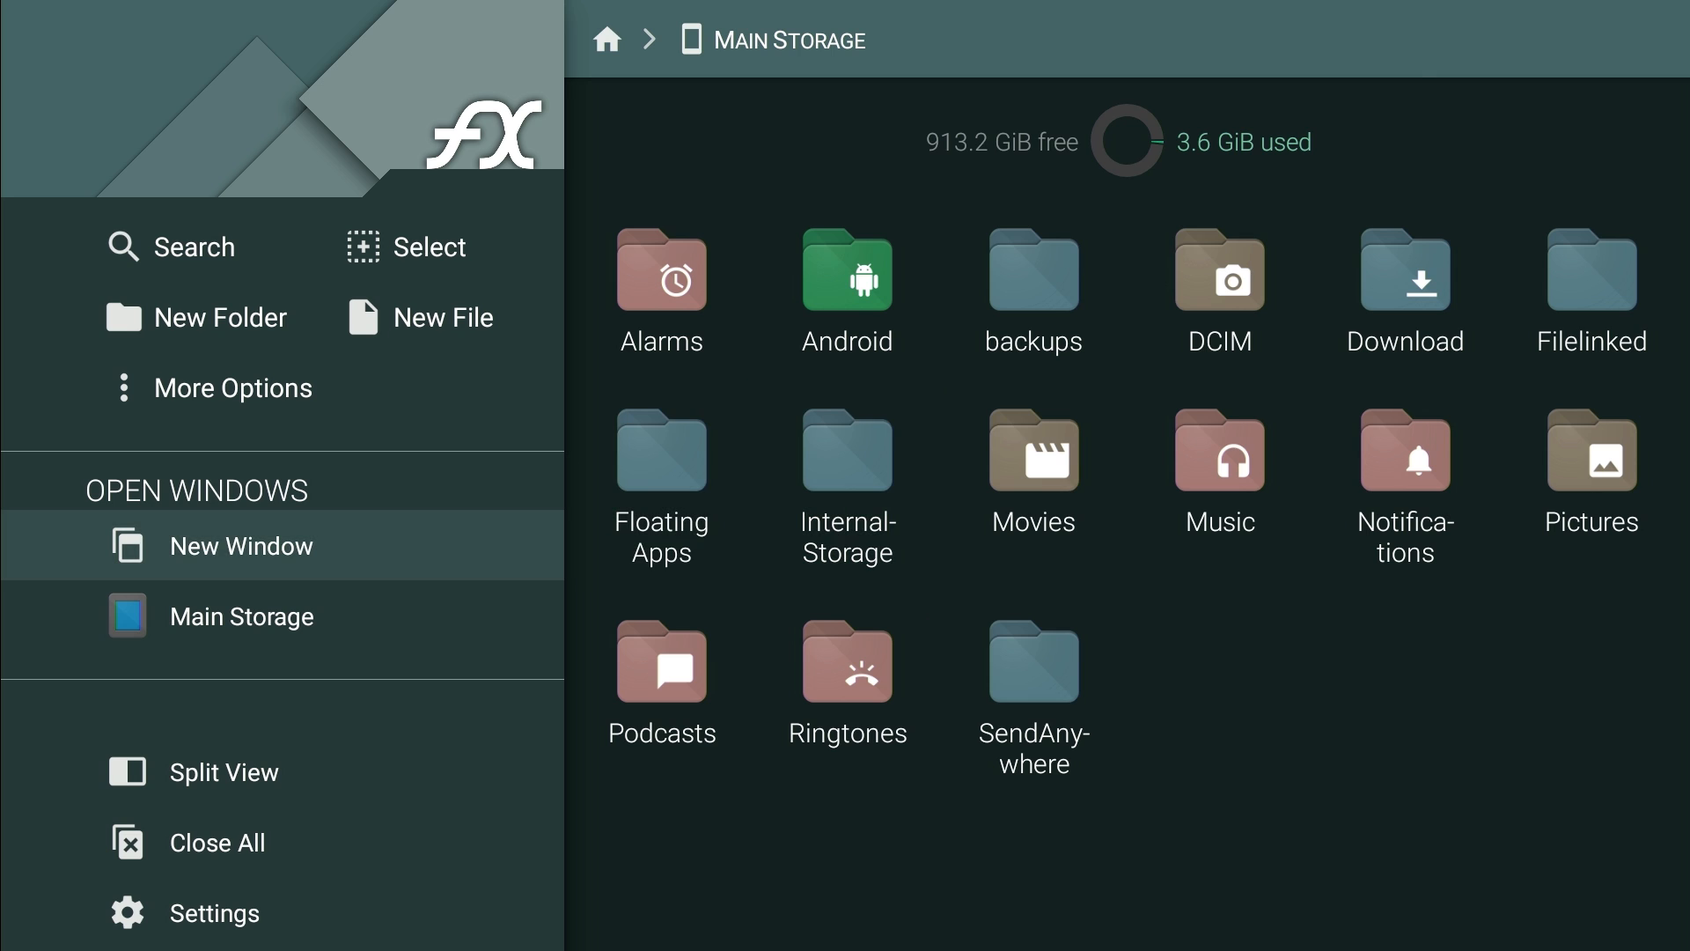
mouse_move(204, 317)
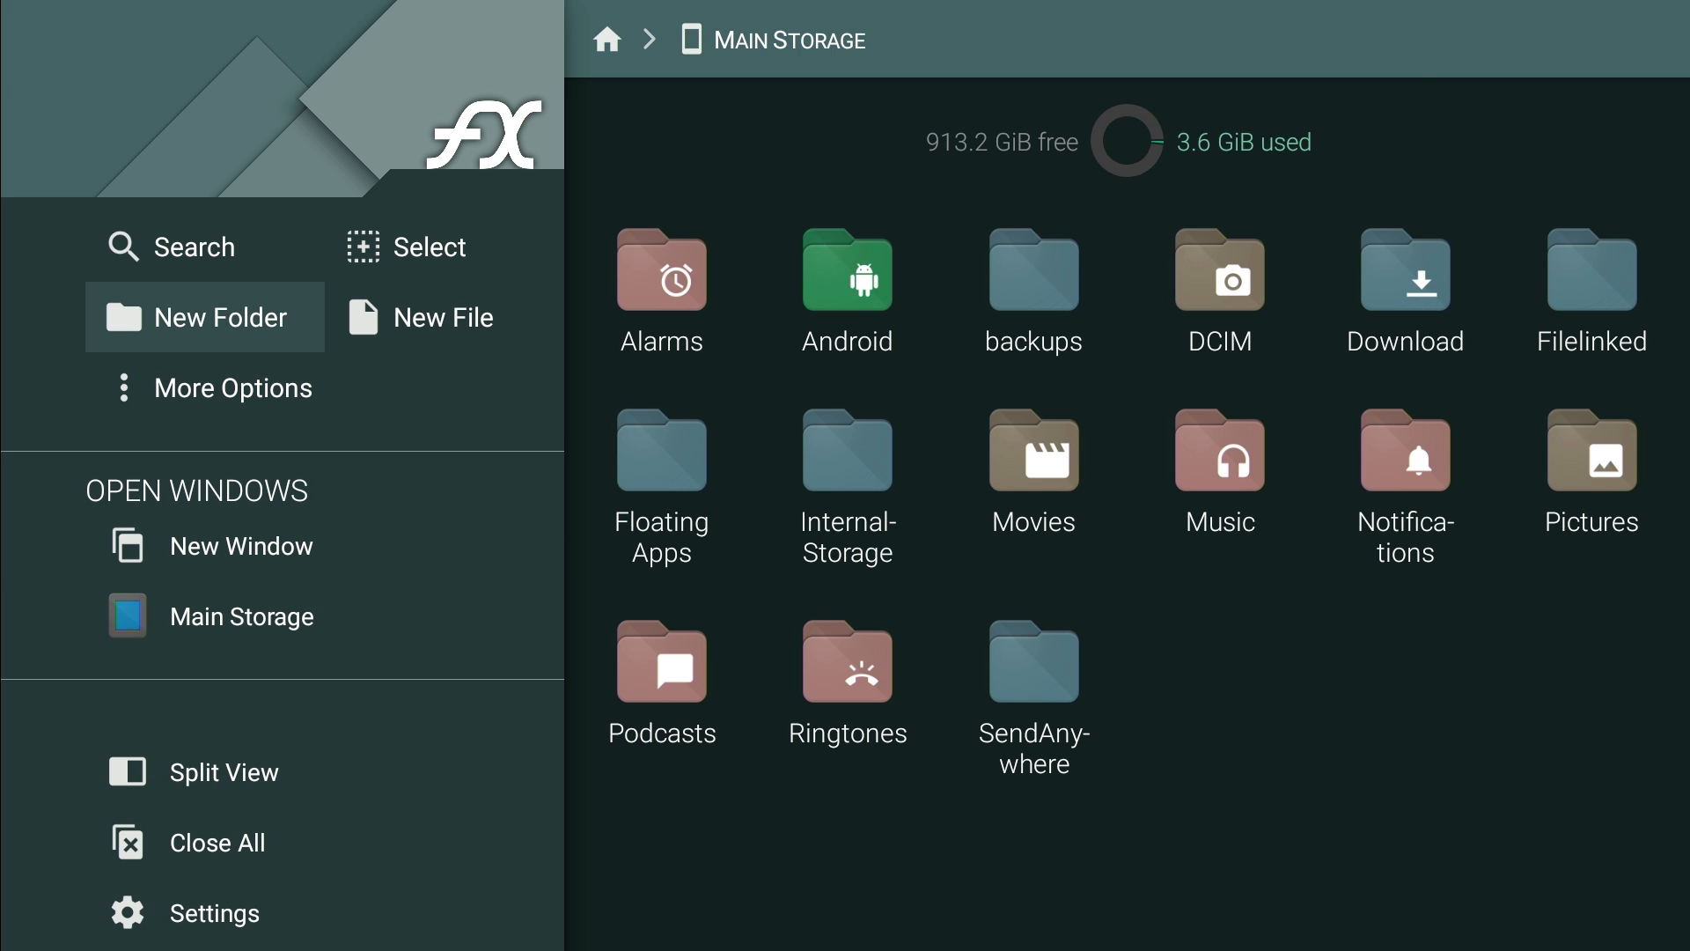
Create a new folder named 'steve' in Main Storage and return to the listing.
click(204, 317)
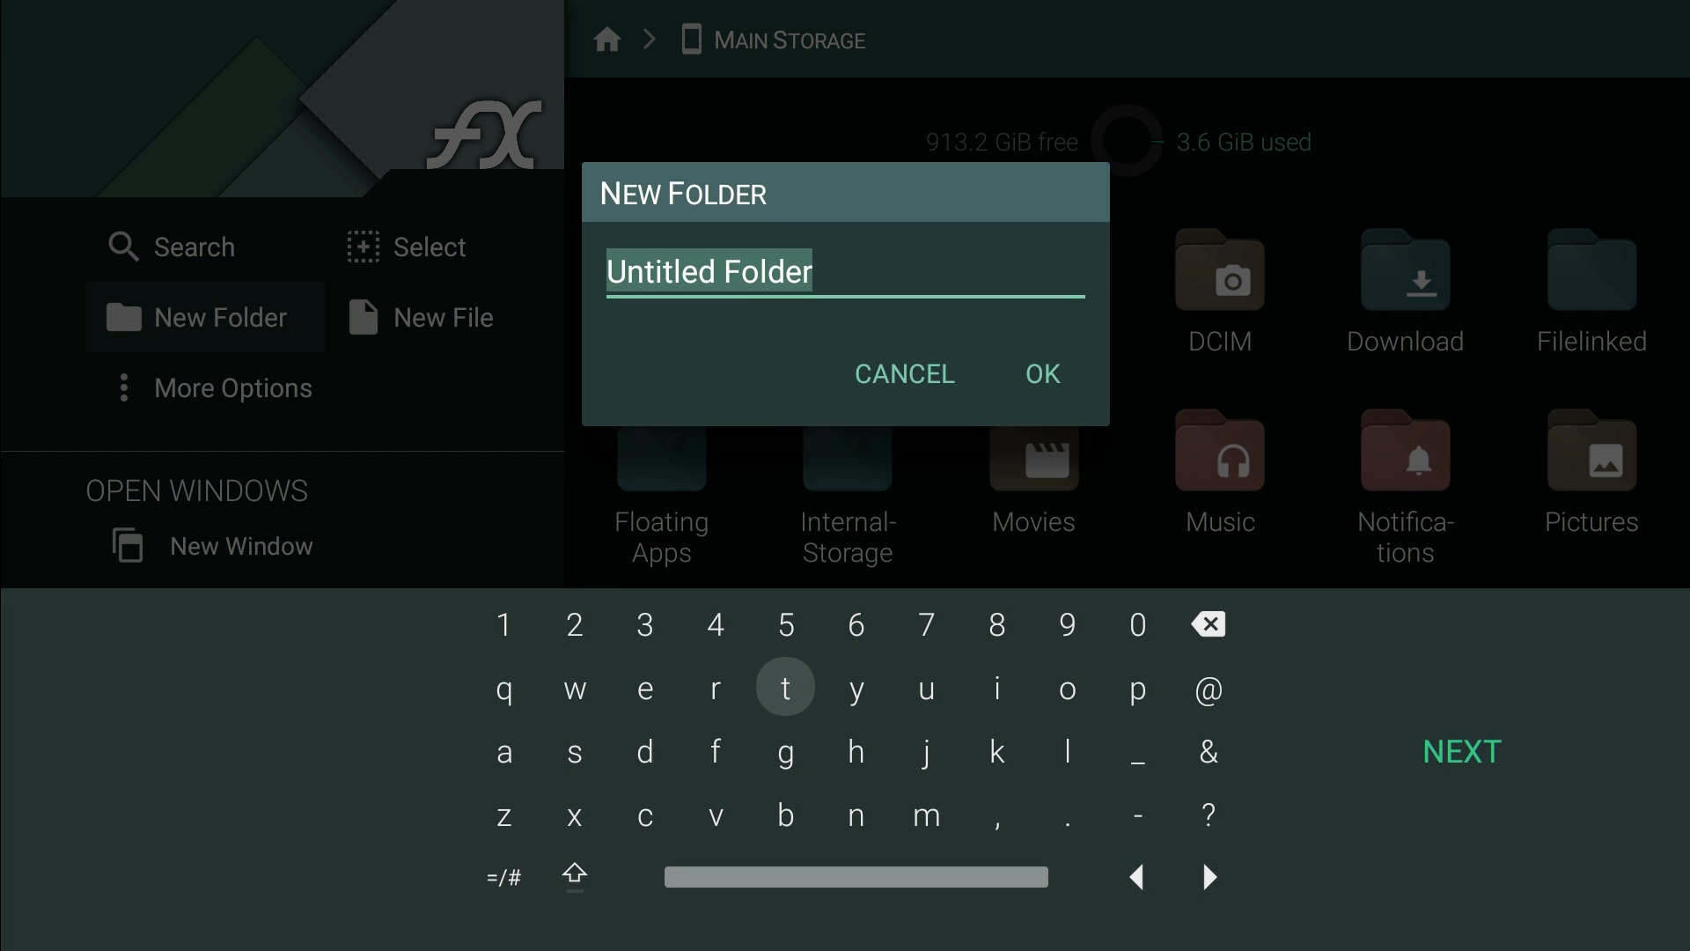
text(s)
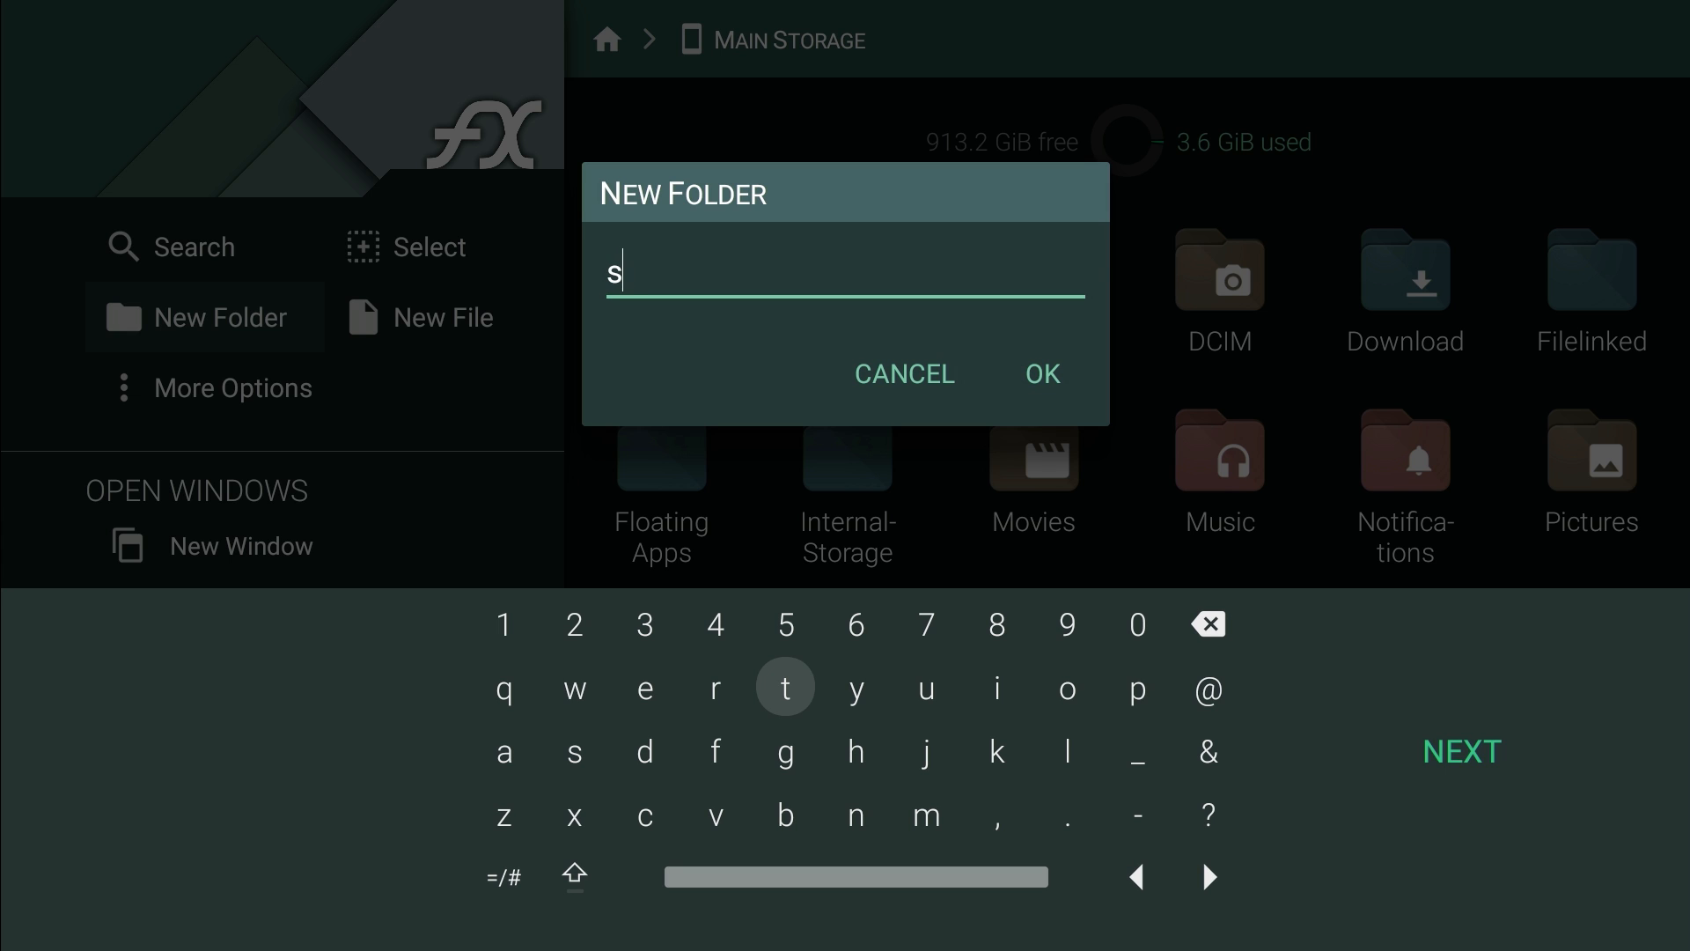
text(teve)
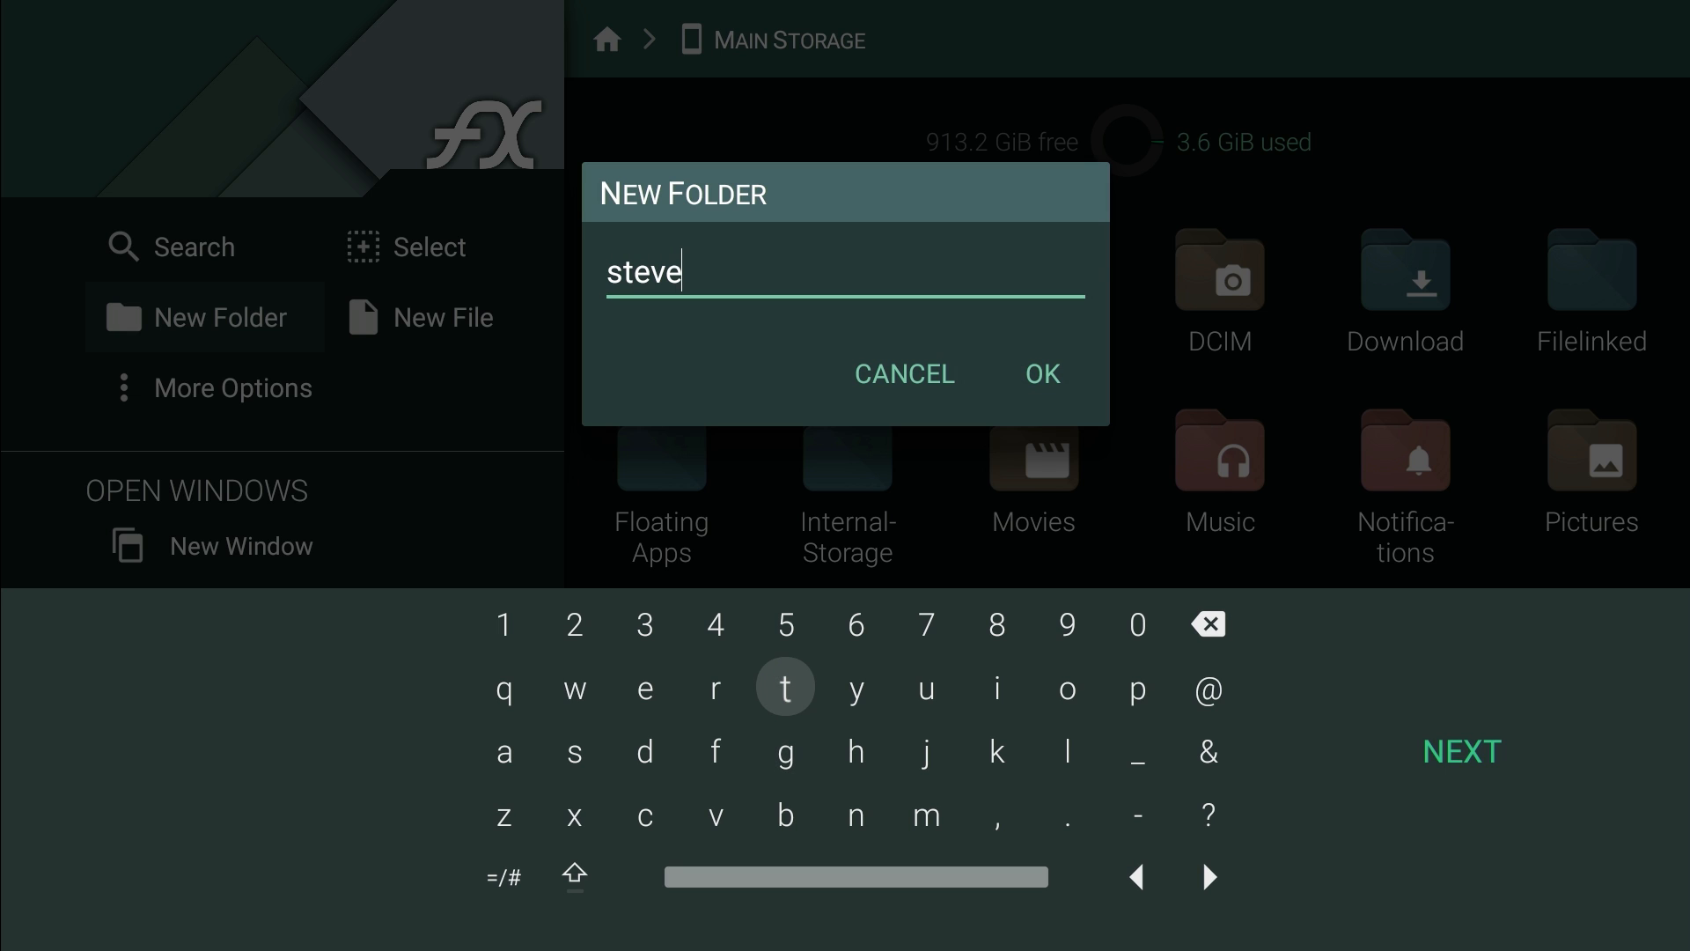
mouse_move(1046, 375)
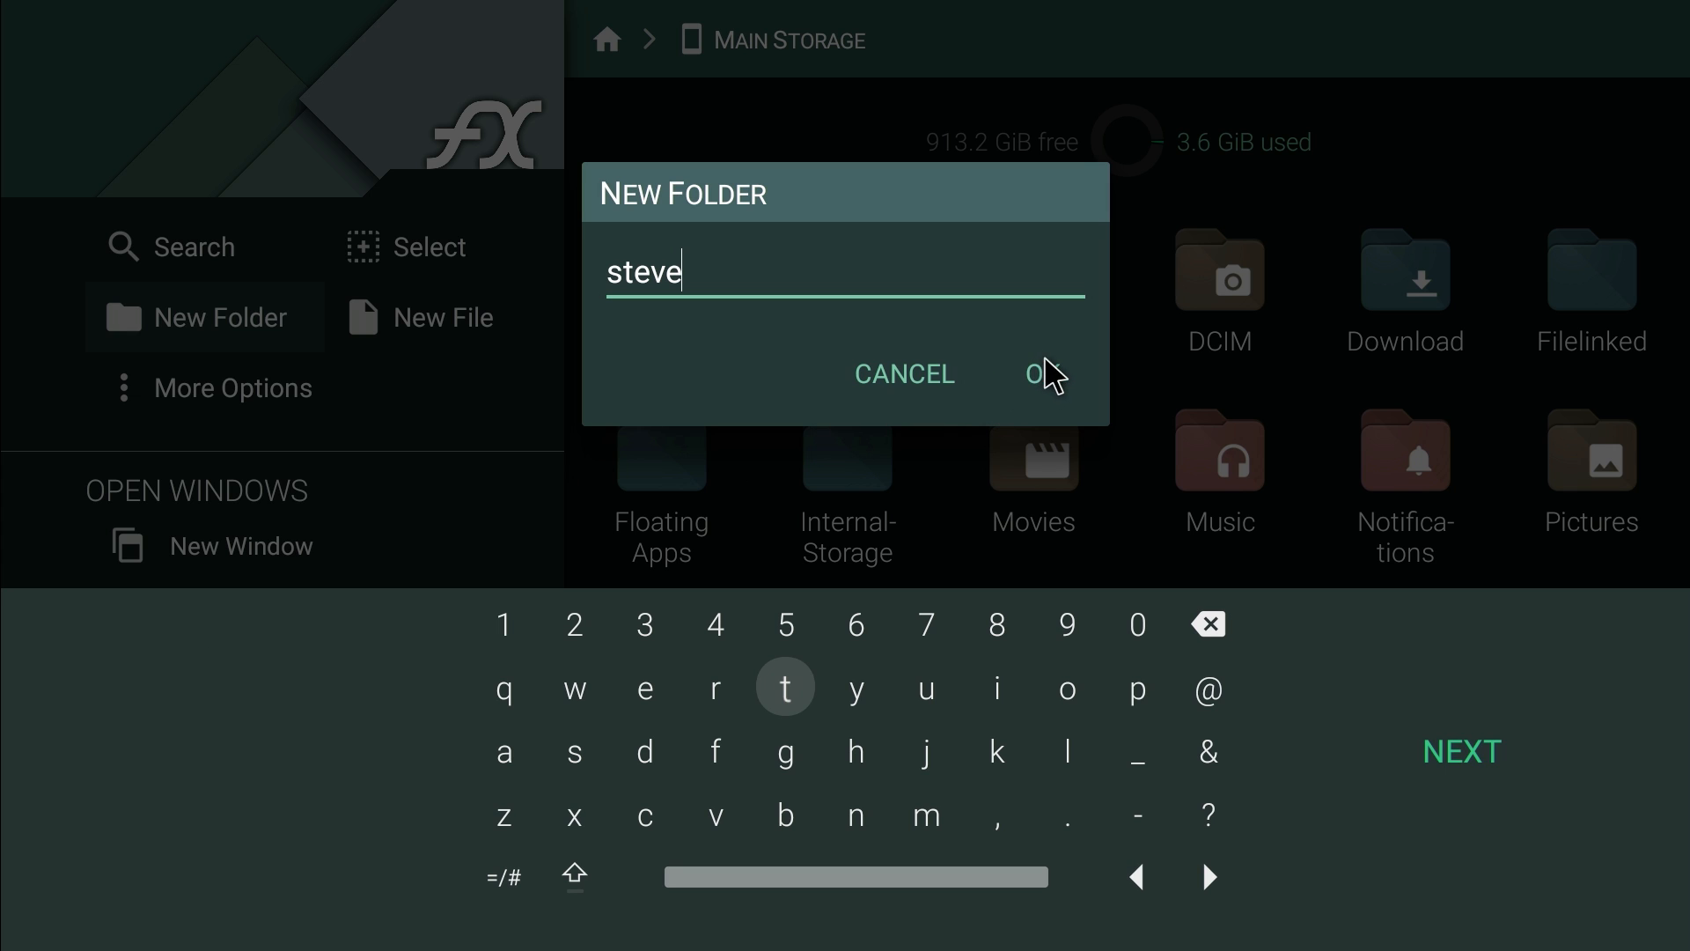
click(1039, 373)
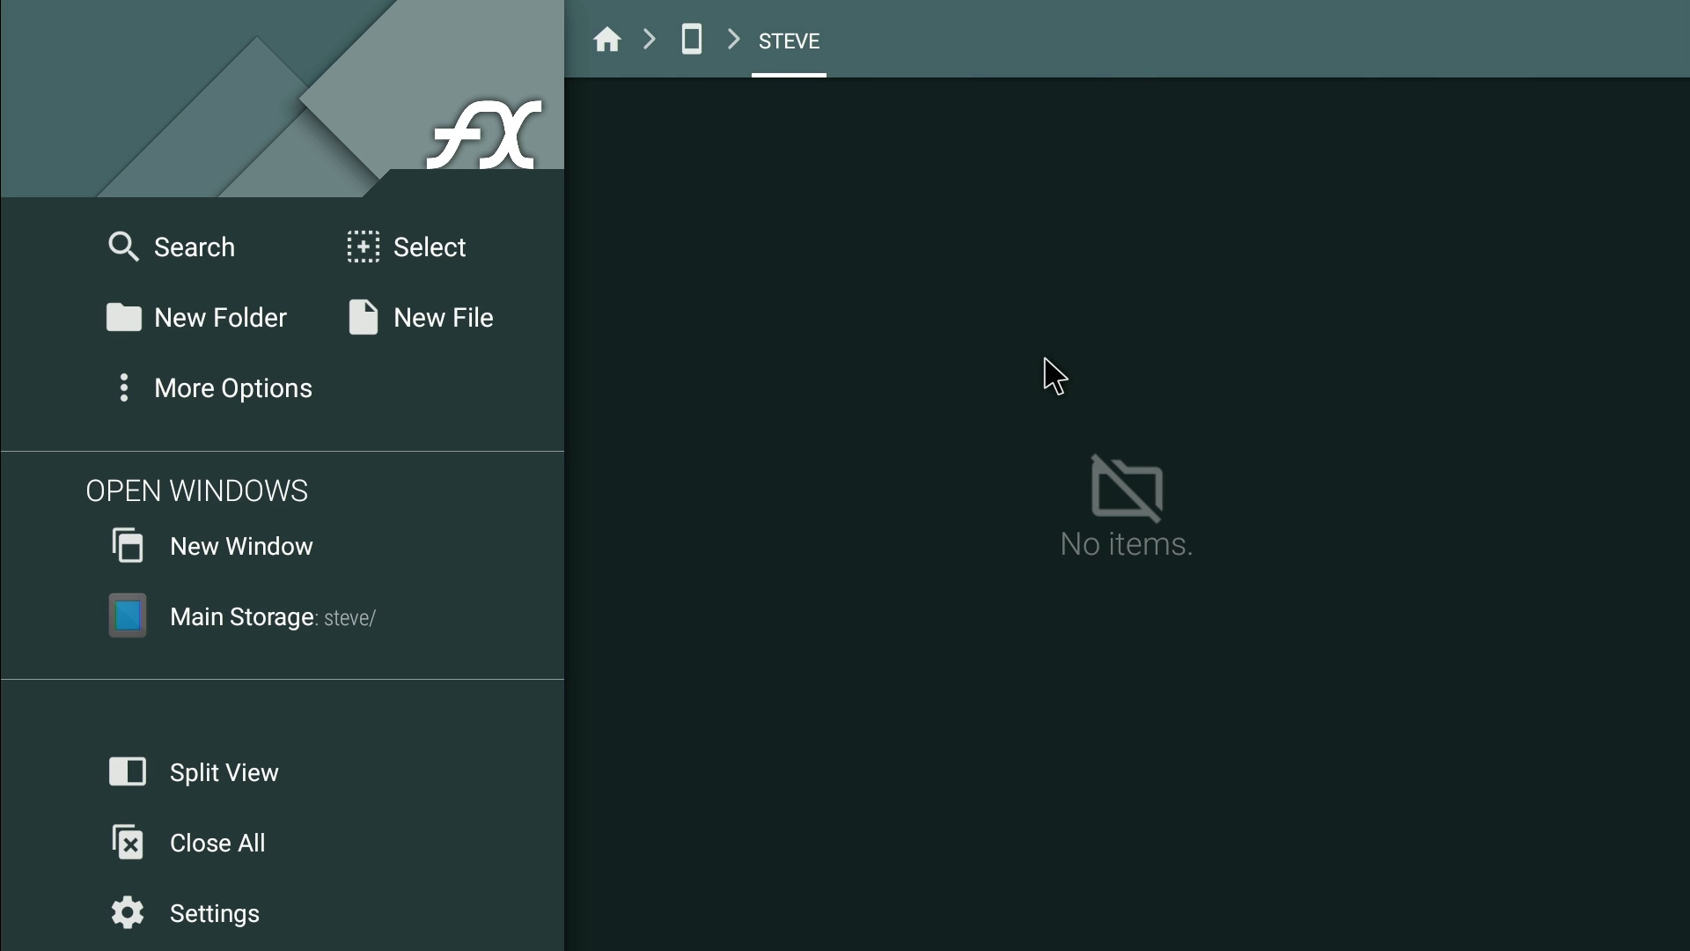
click(243, 616)
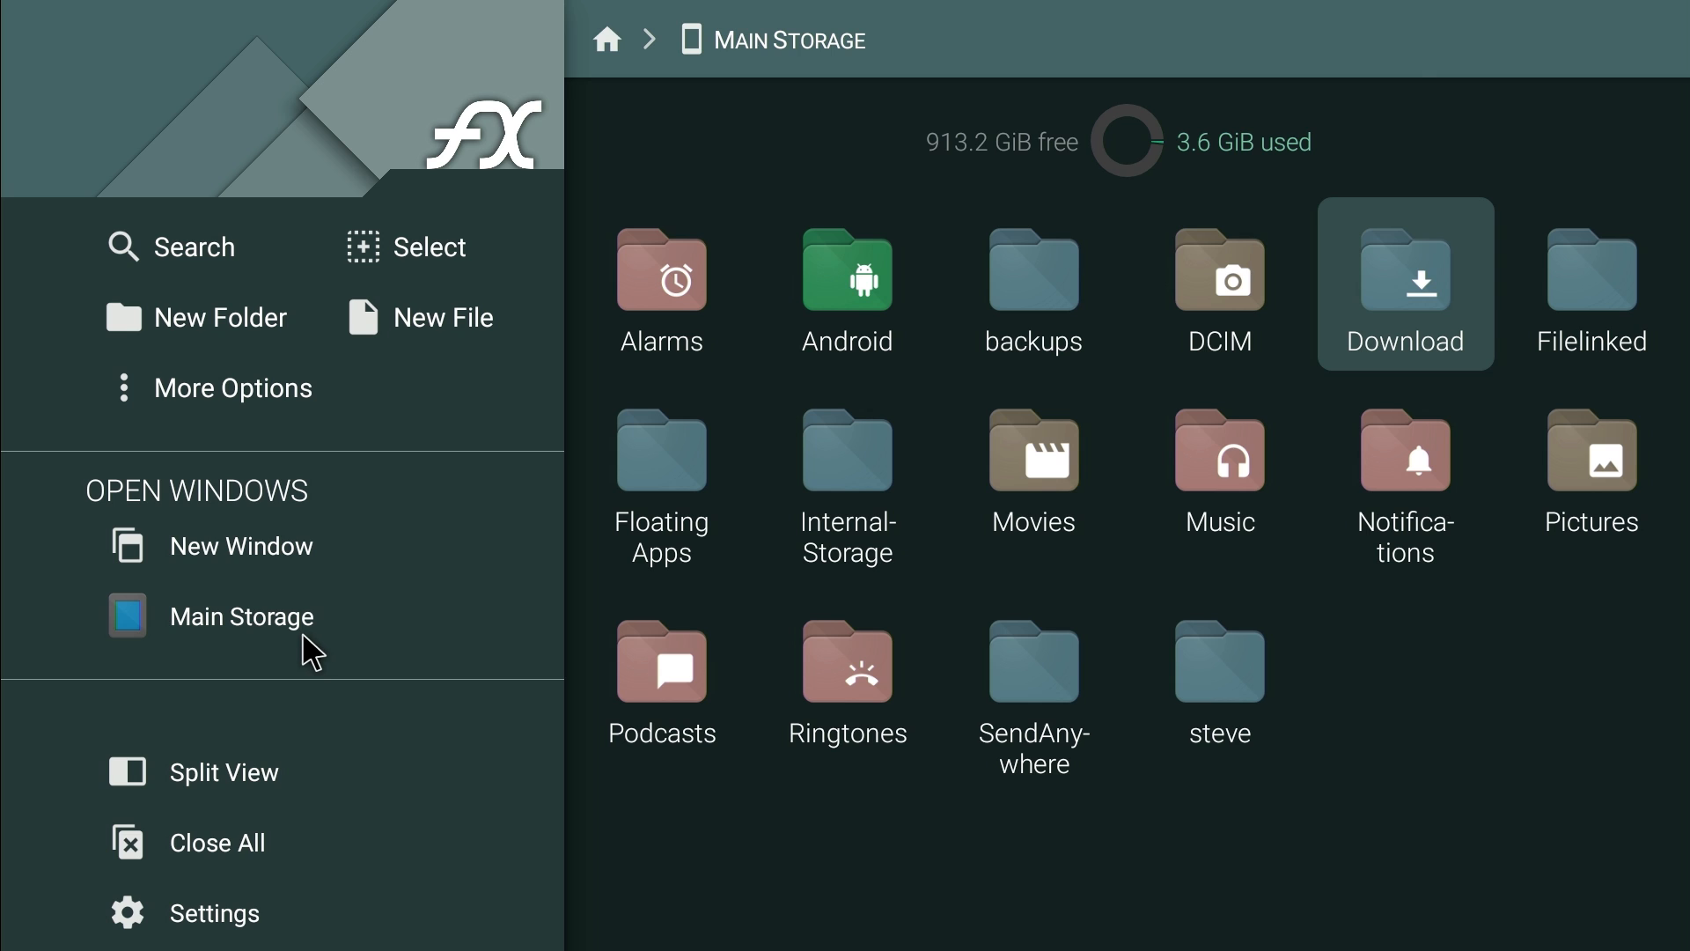
mouse_move(372, 335)
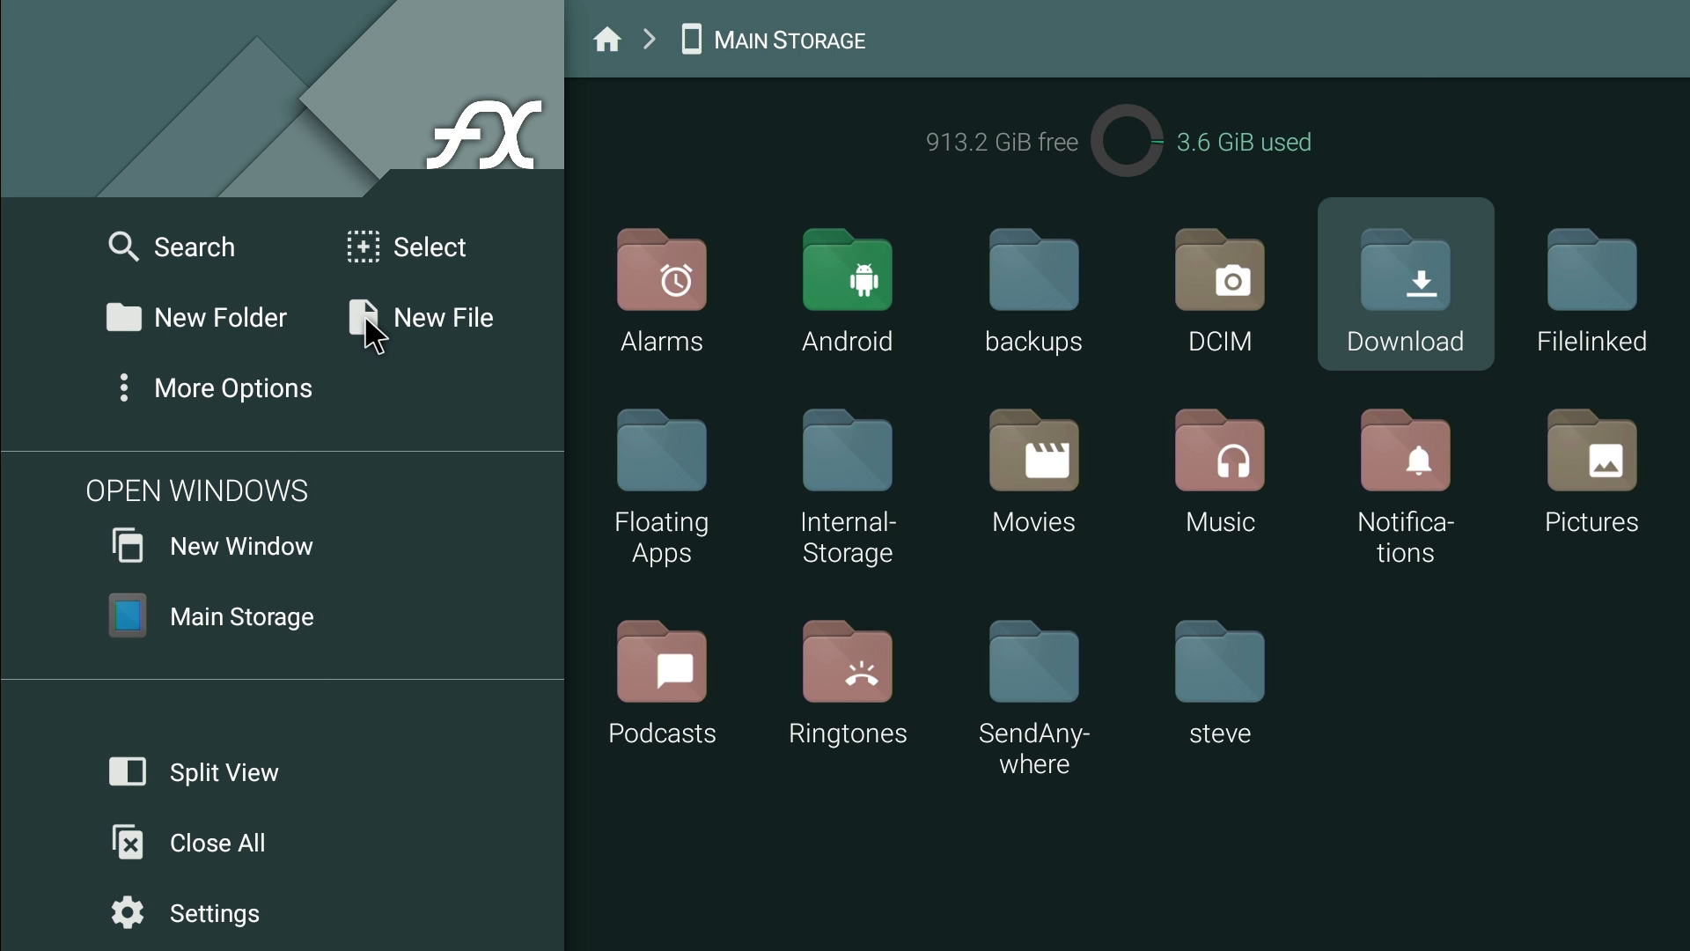
Cancel the New File dialog, then enter Select mode and mark the Alarms folder.
click(442, 317)
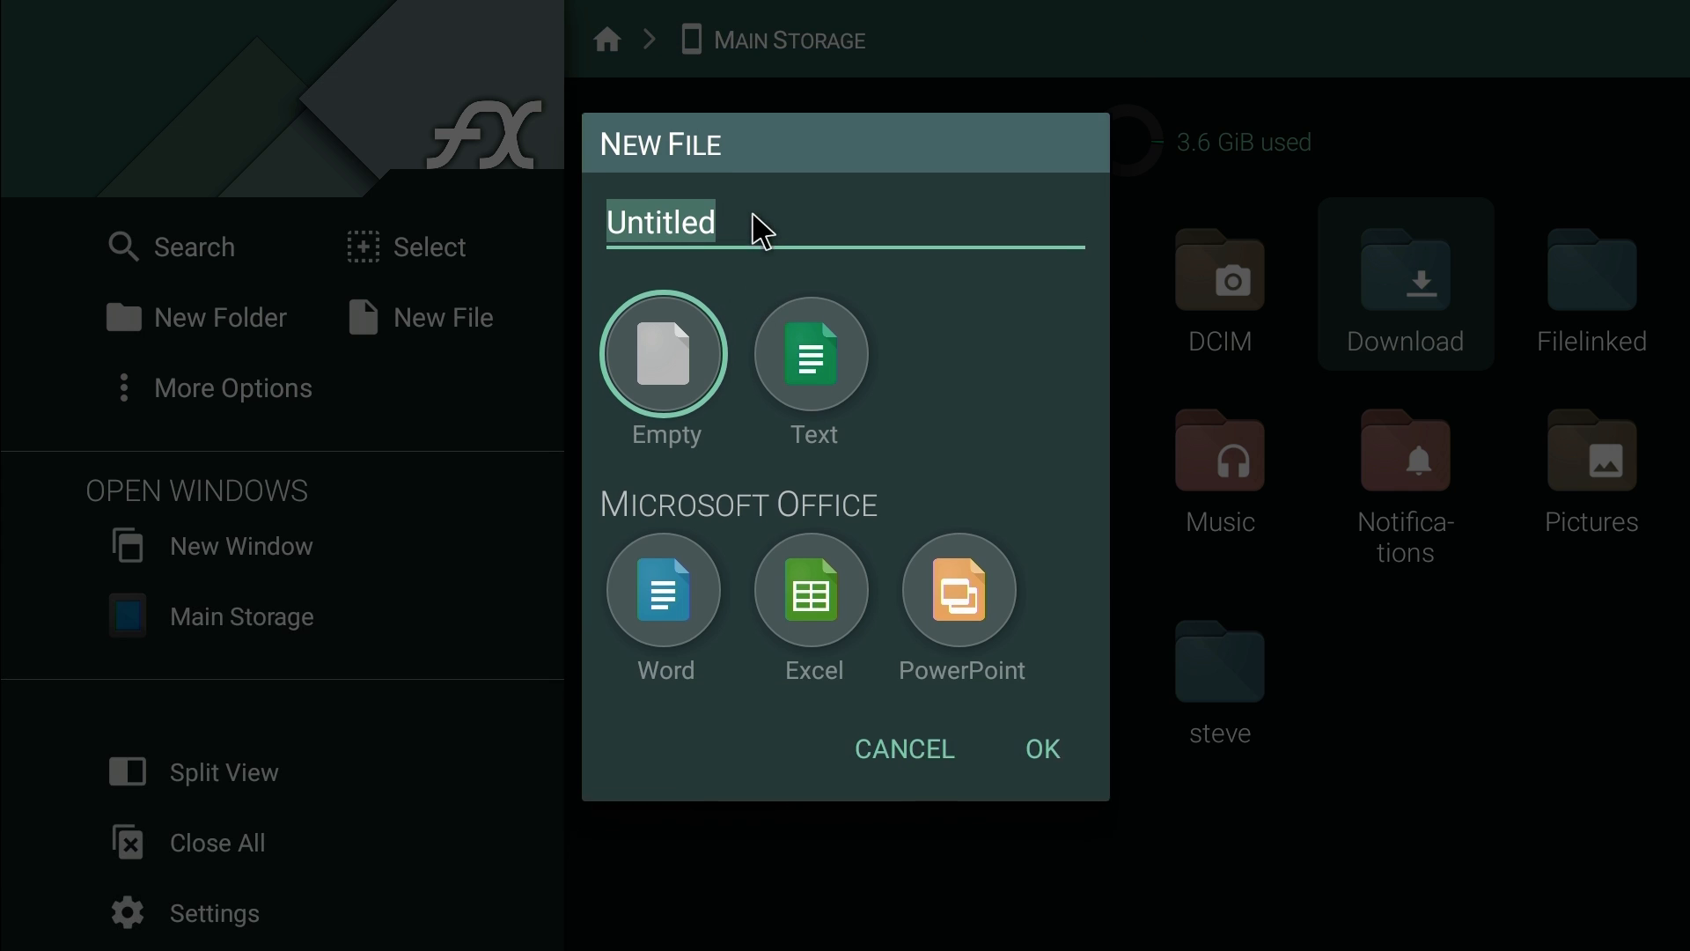
click(903, 750)
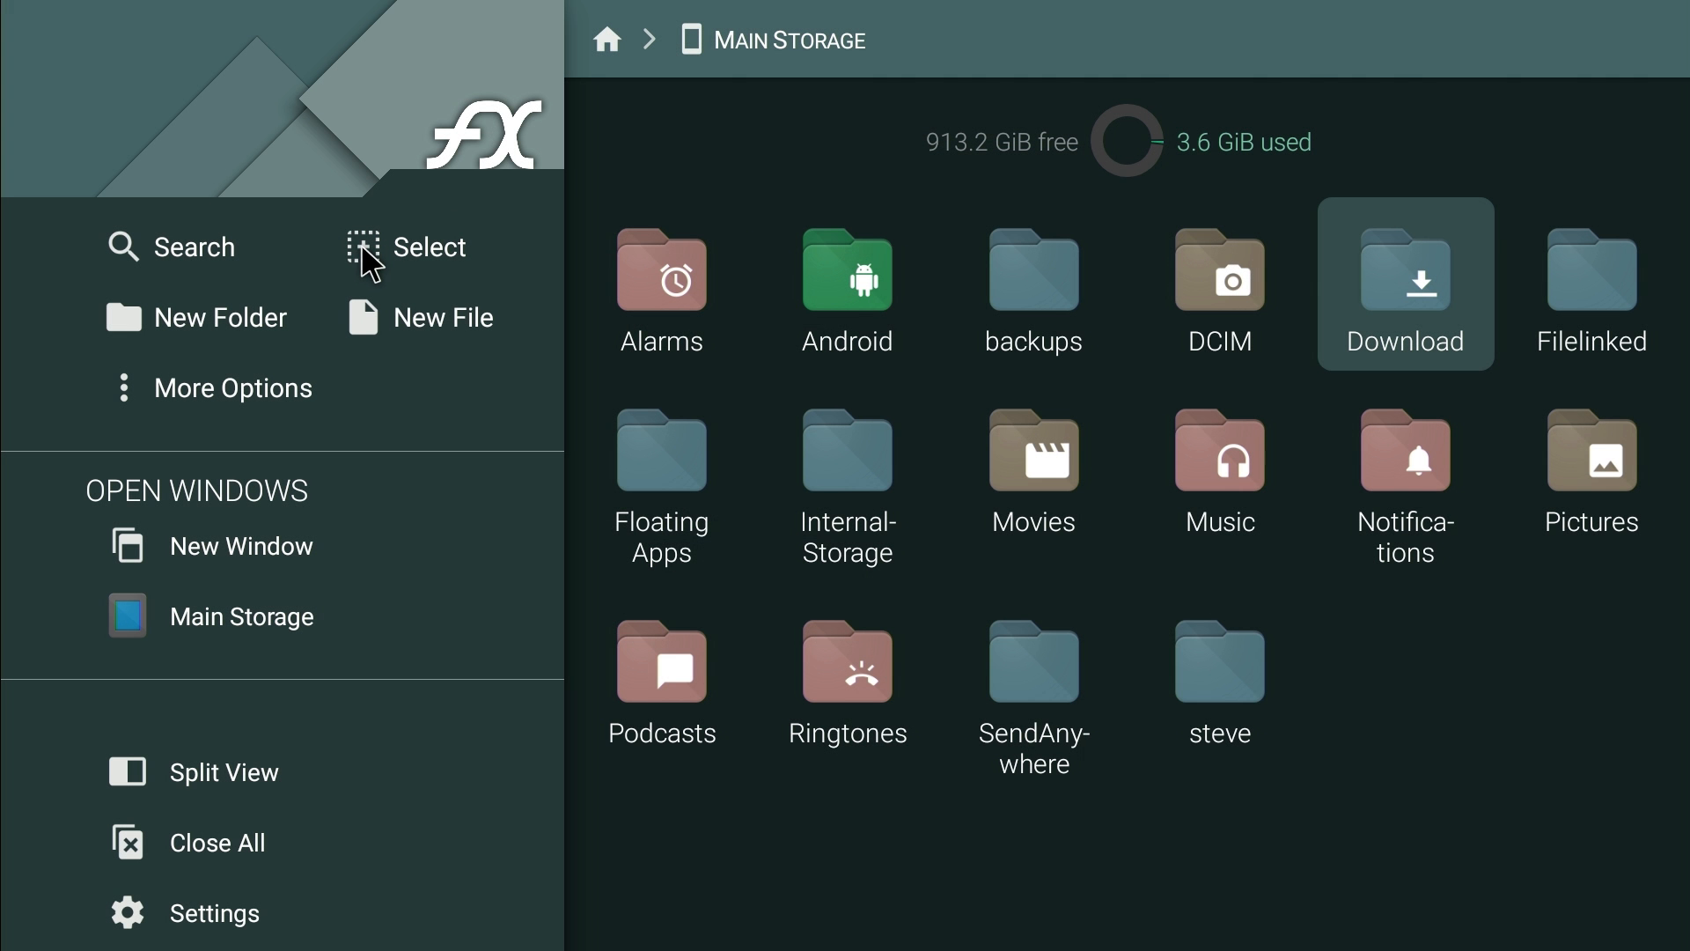
click(430, 246)
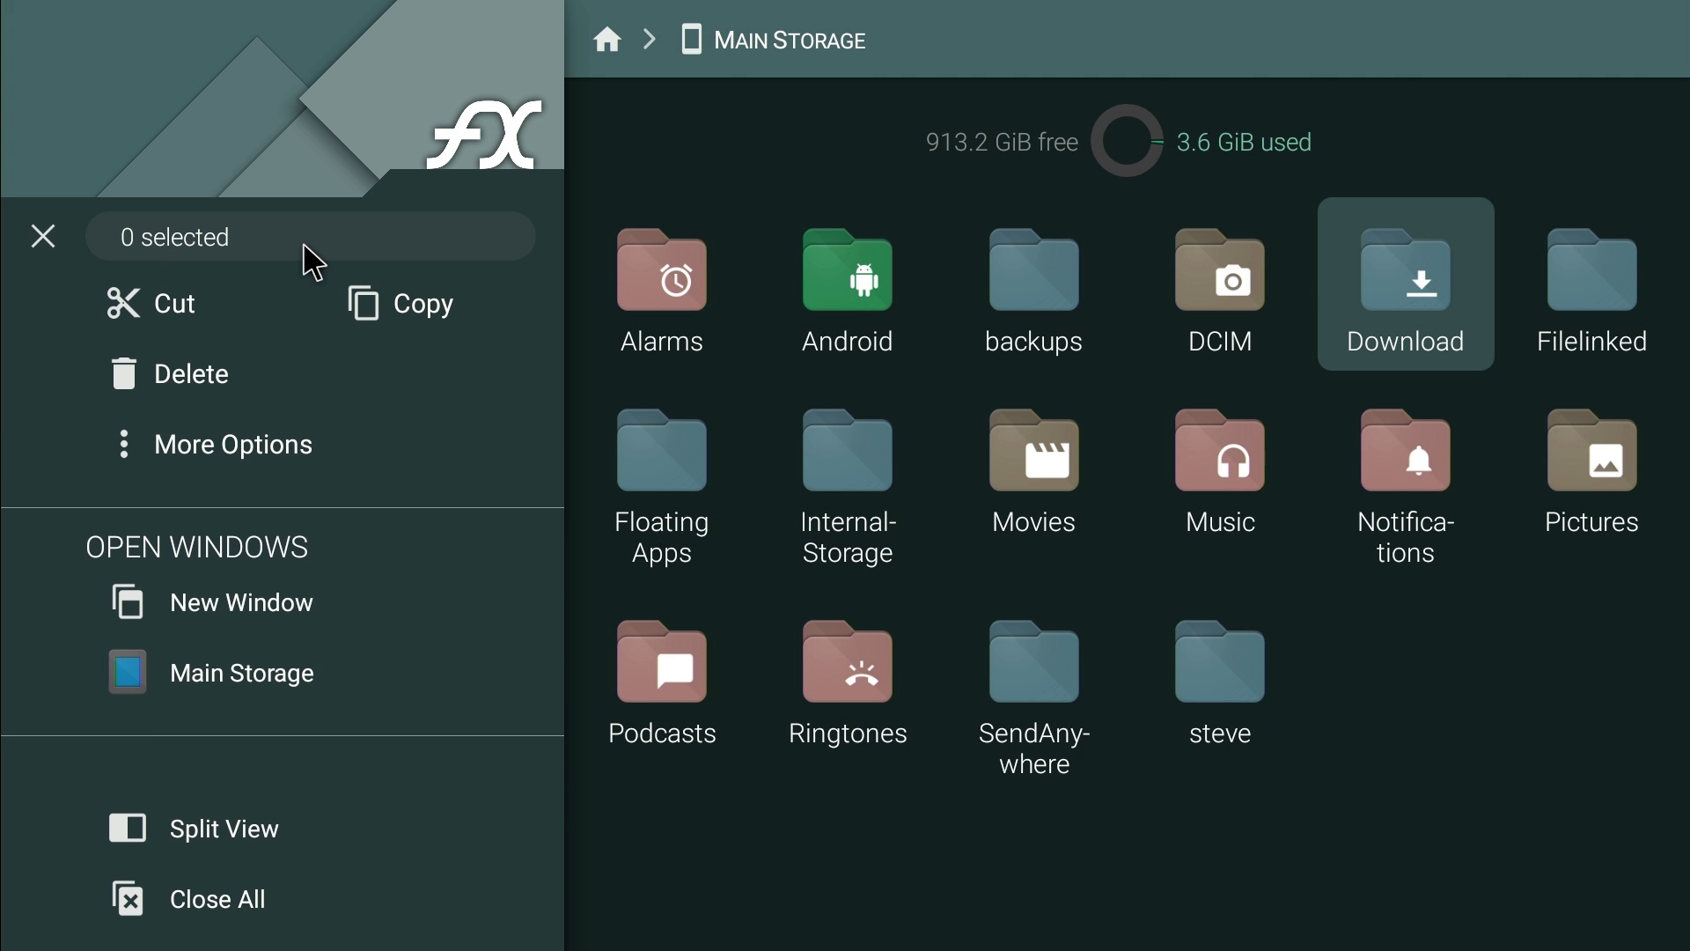
click(661, 275)
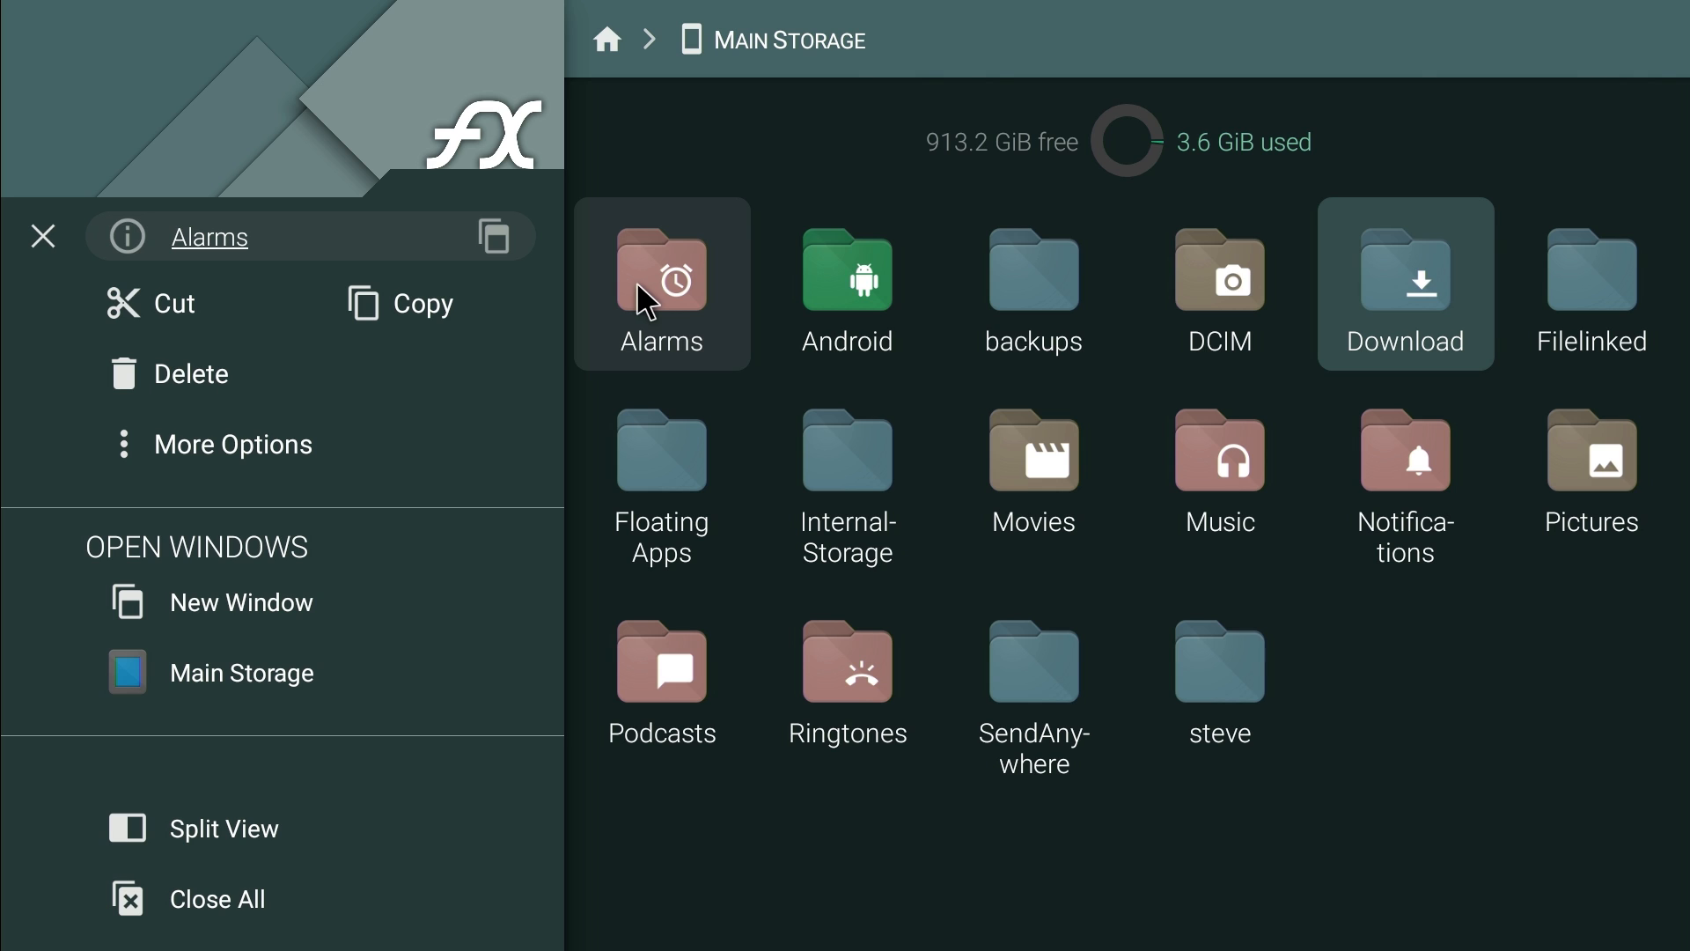
mouse_move(45, 236)
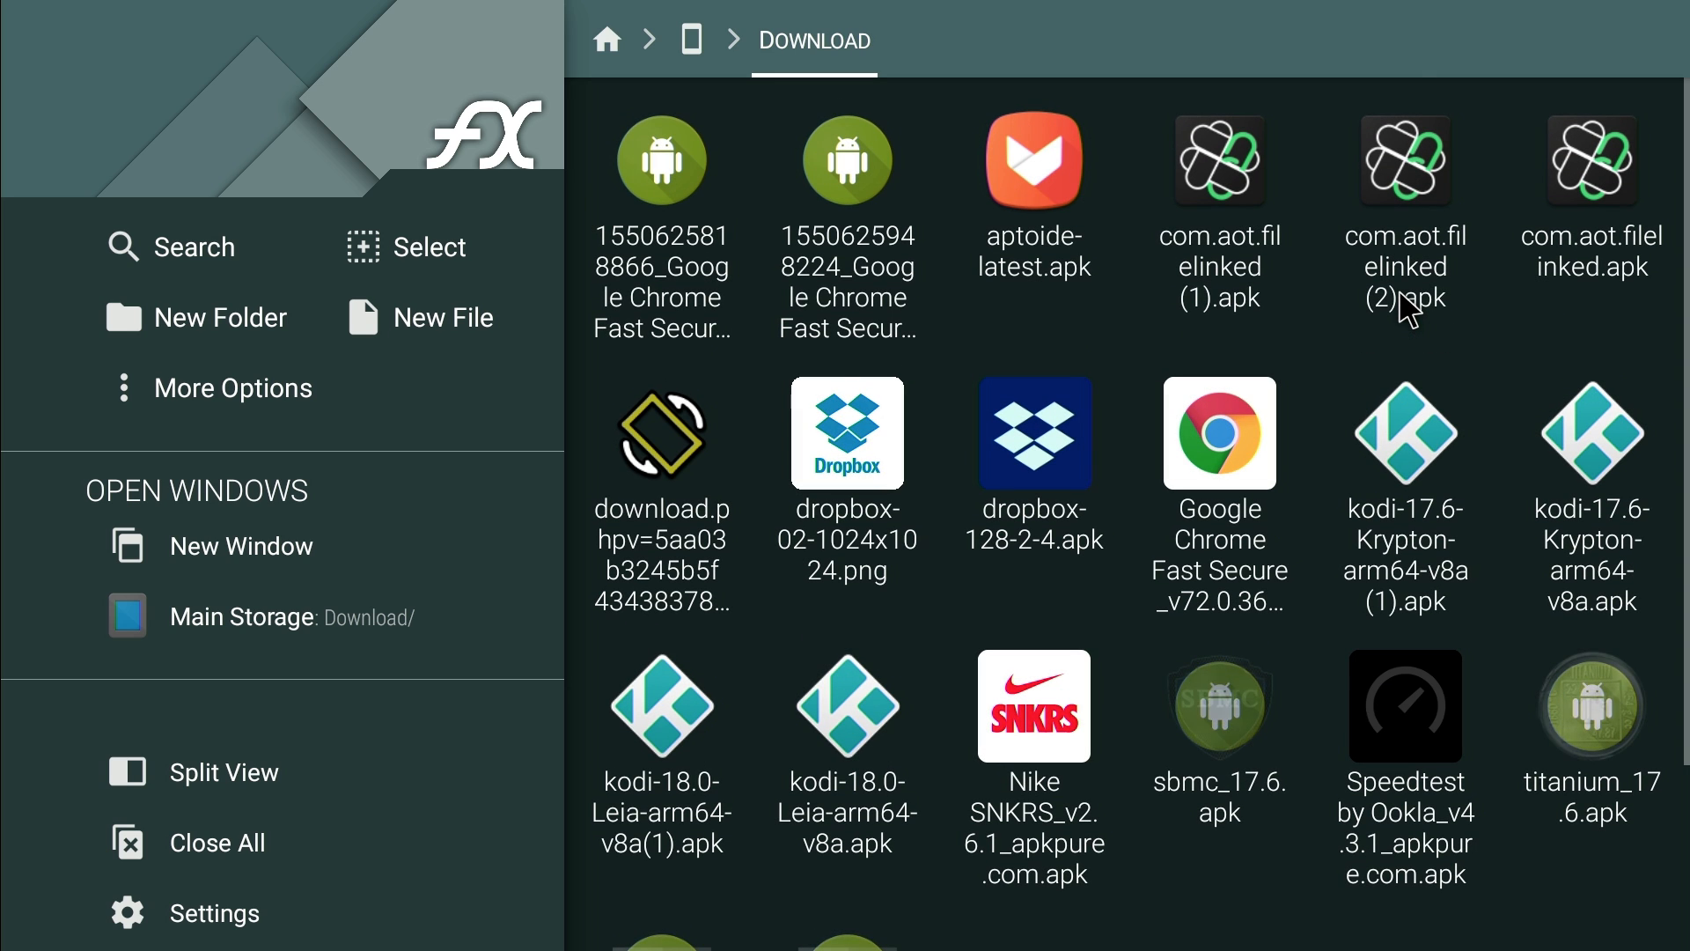
mouse_move(1254, 223)
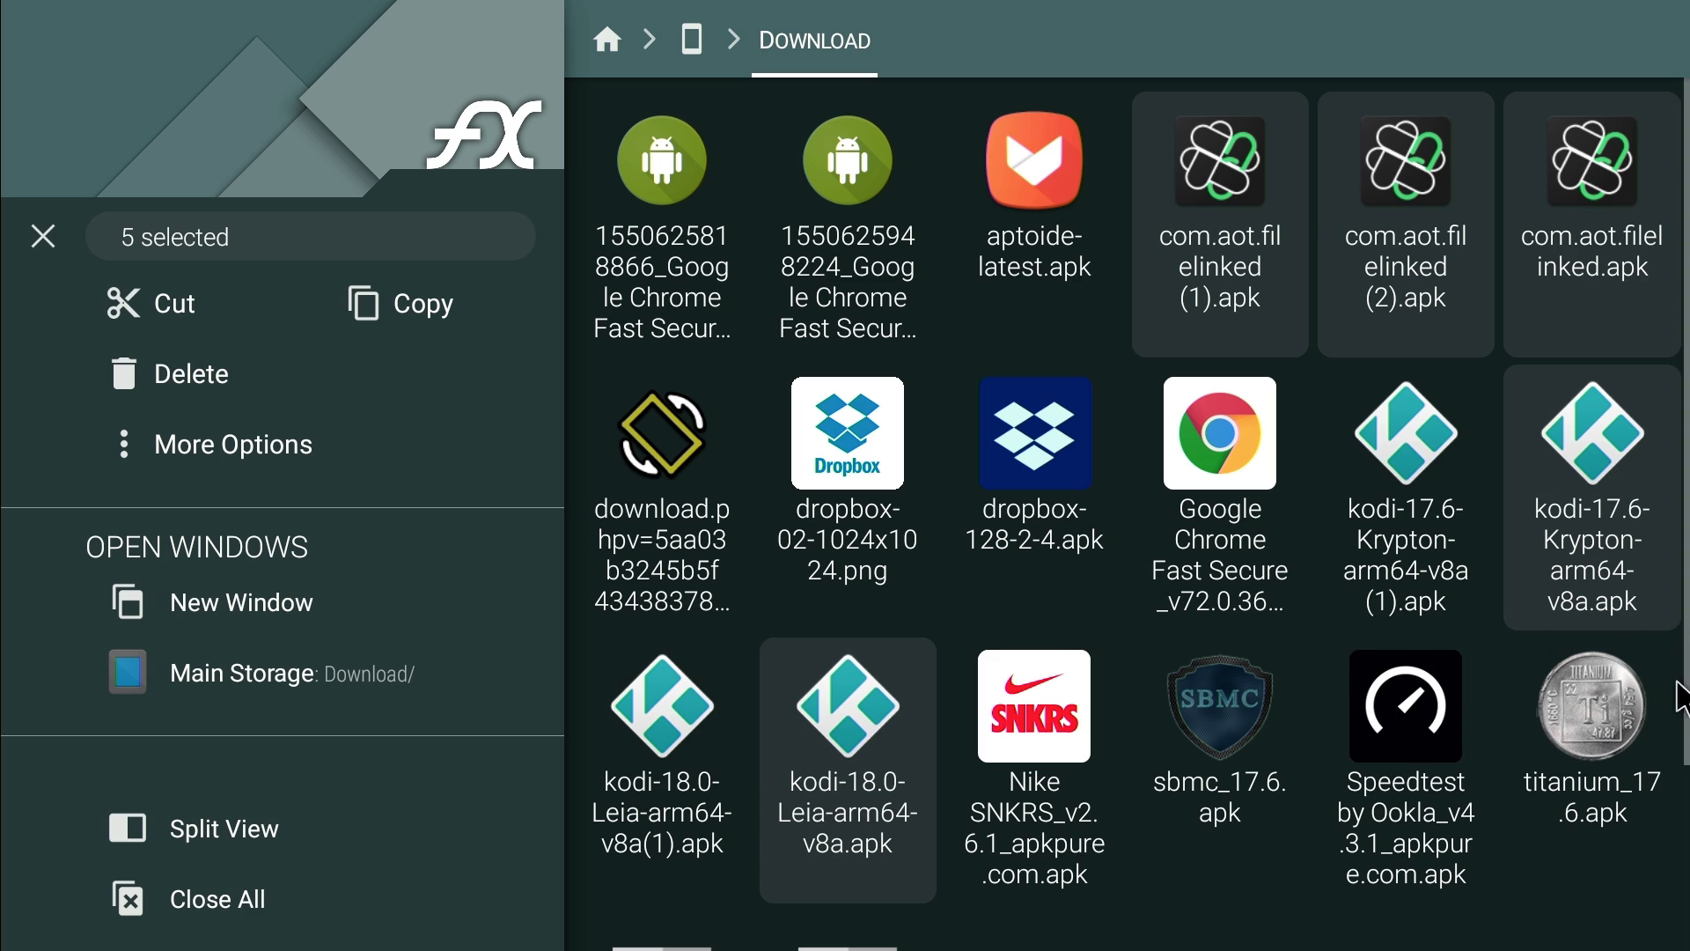
mouse_move(1320, 626)
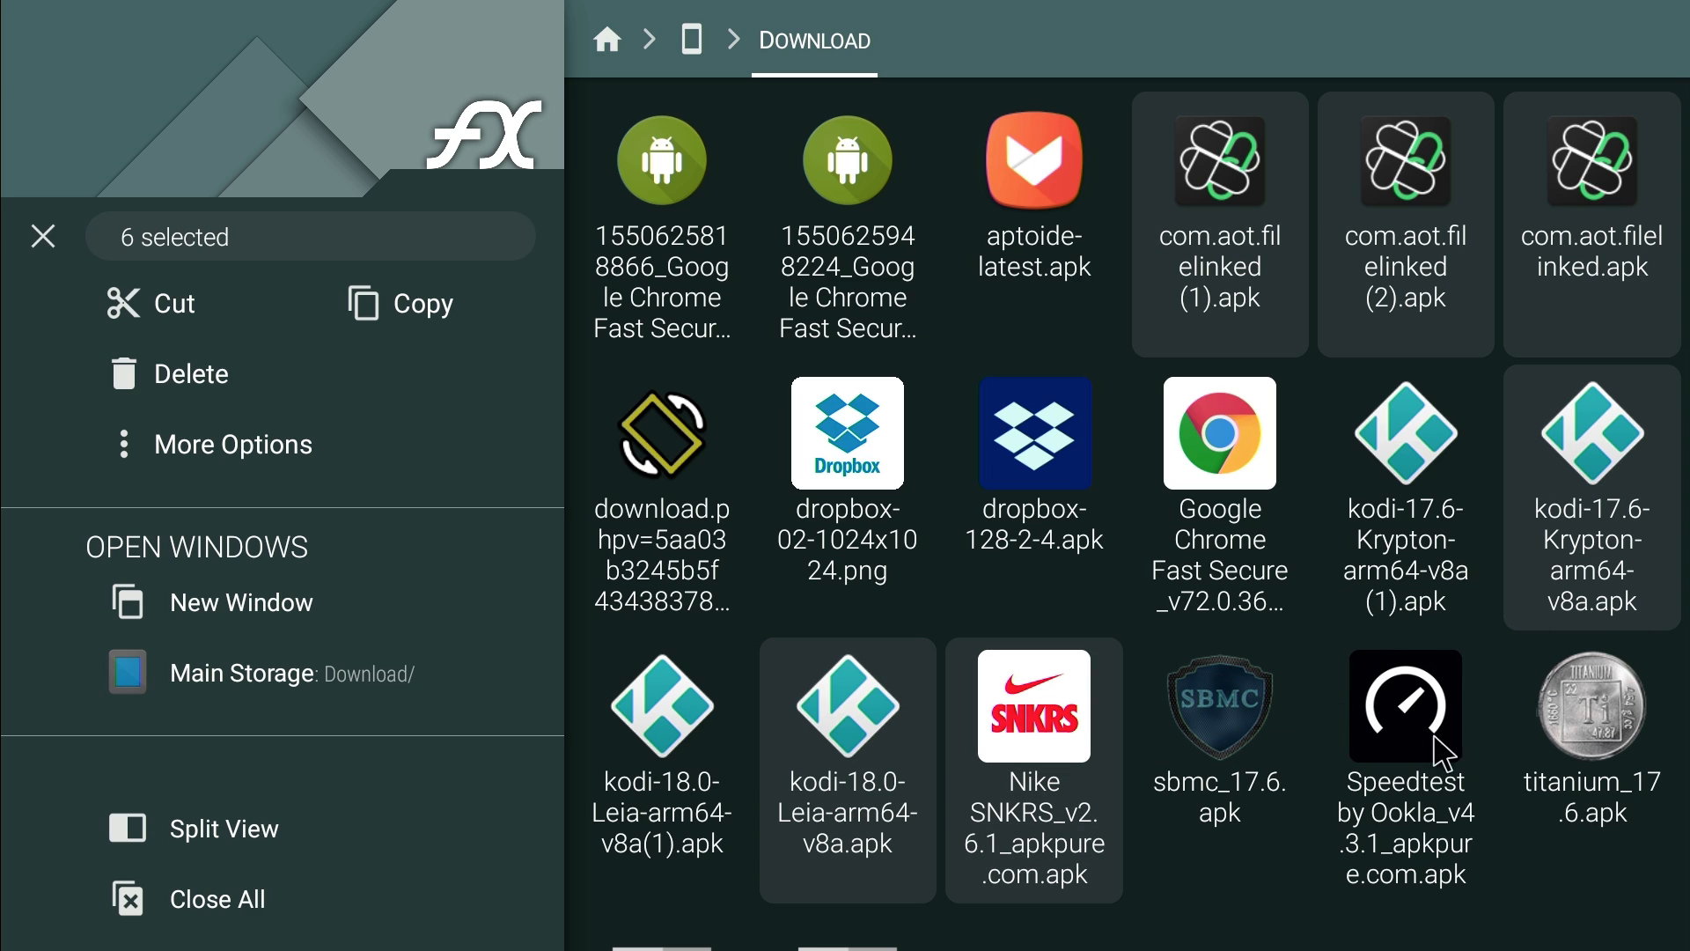
mouse_move(1204, 746)
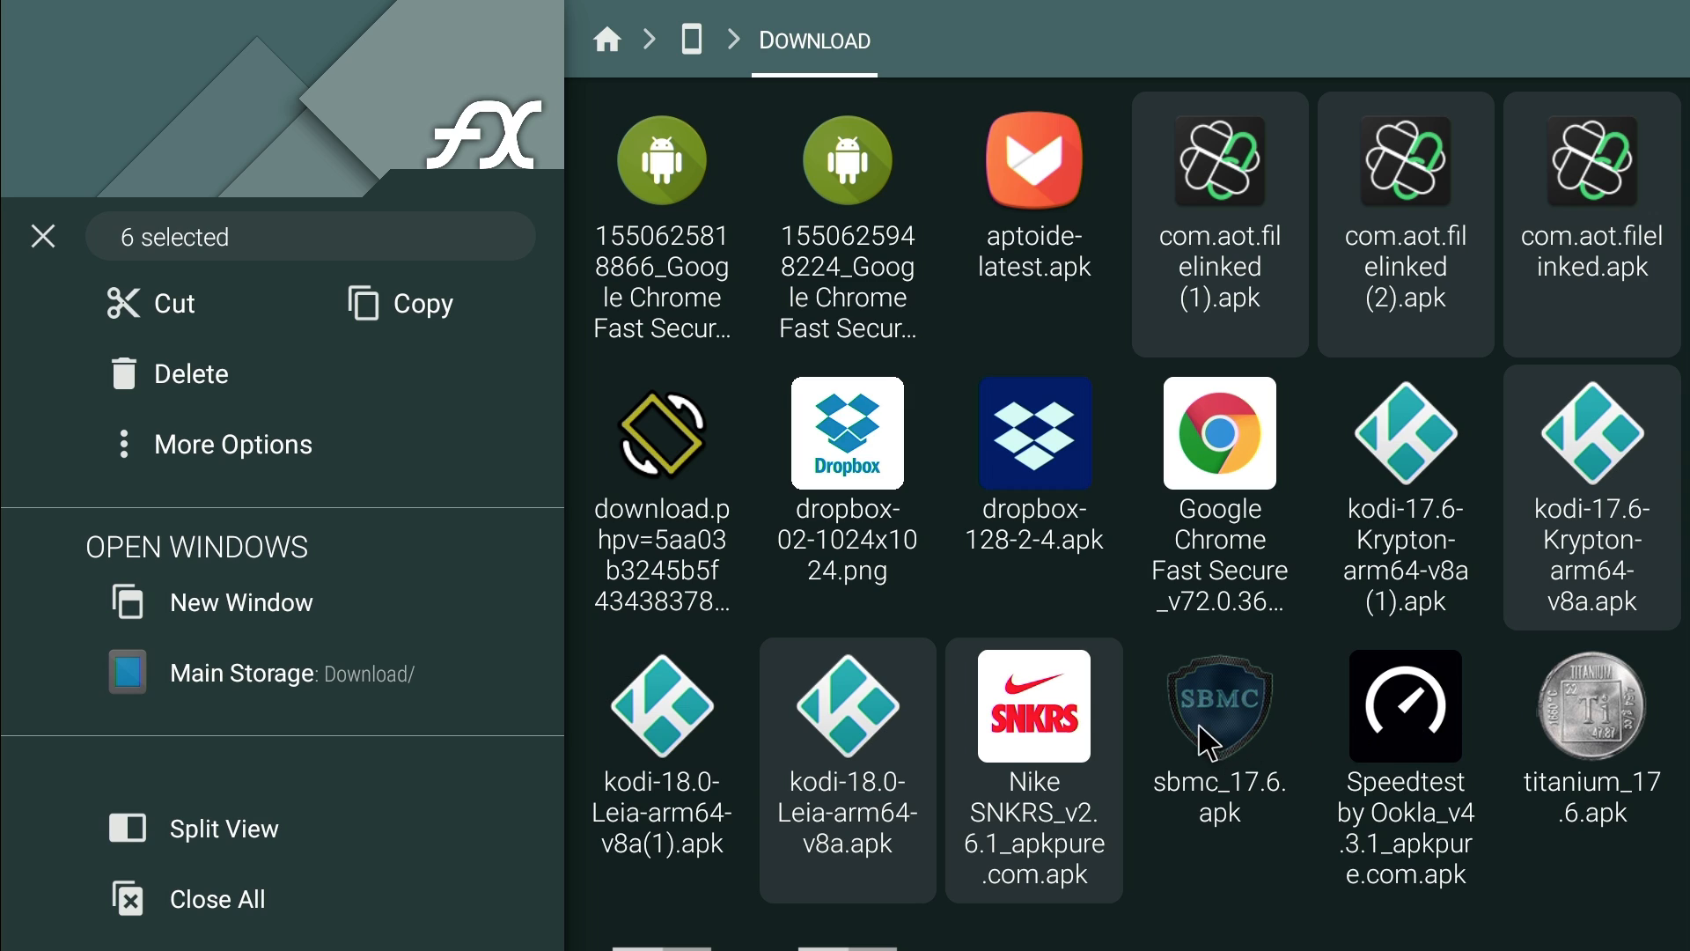
Add the dropbox image to the selection and delete the seven selected Download files.
click(847, 433)
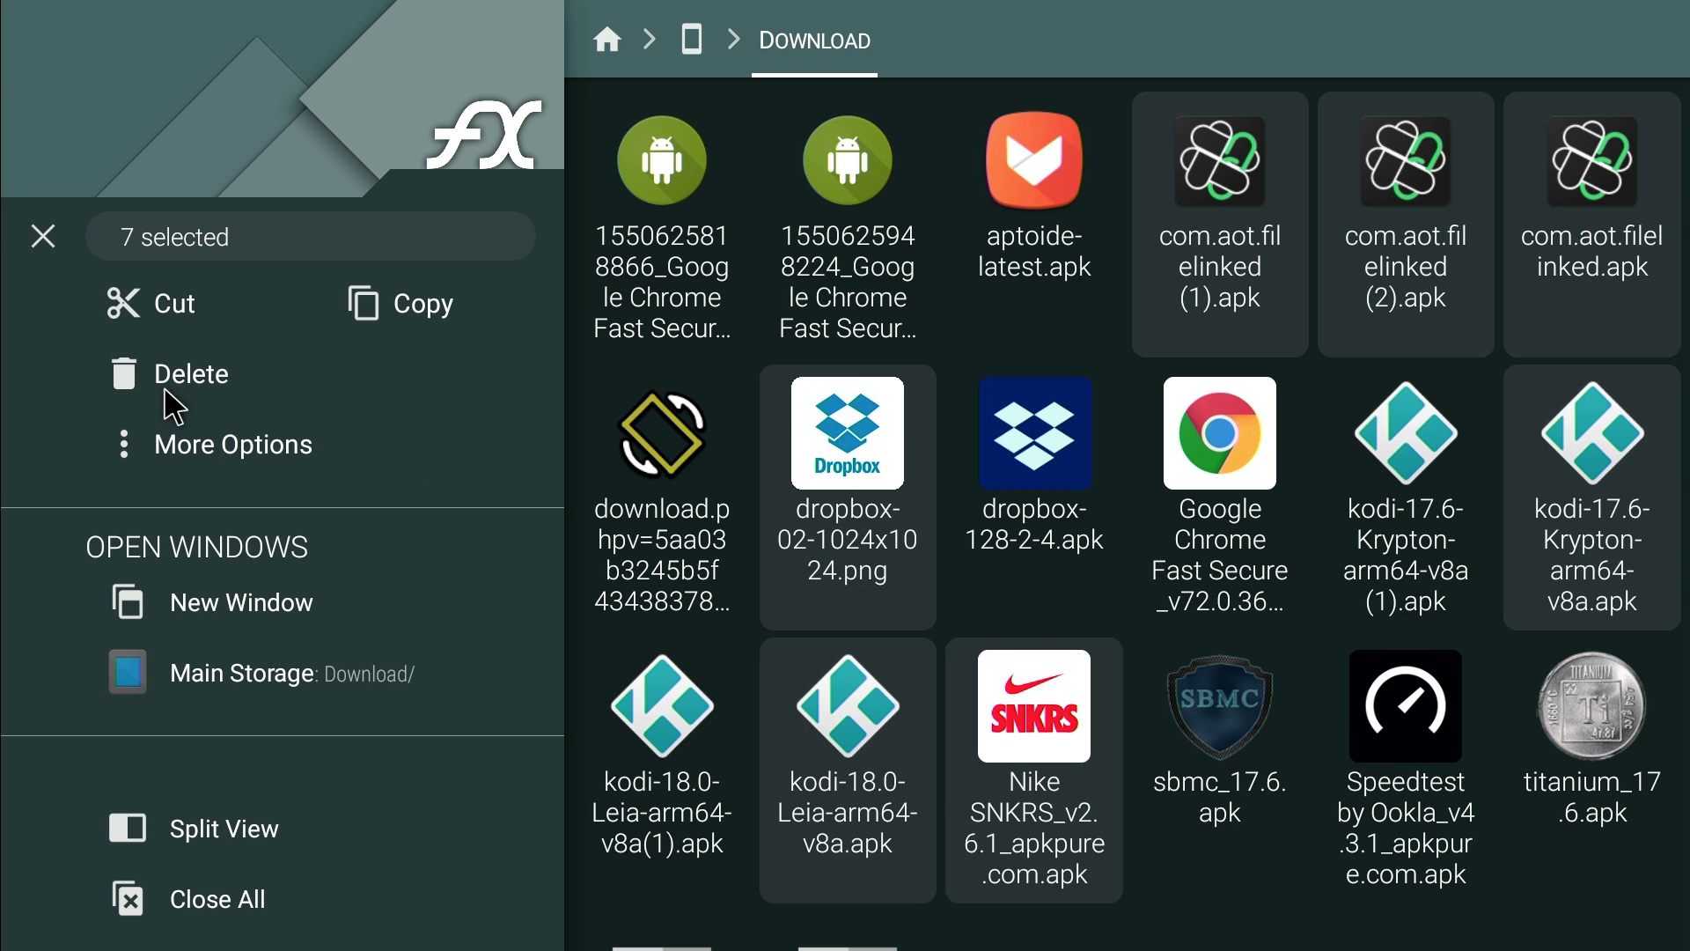
click(190, 373)
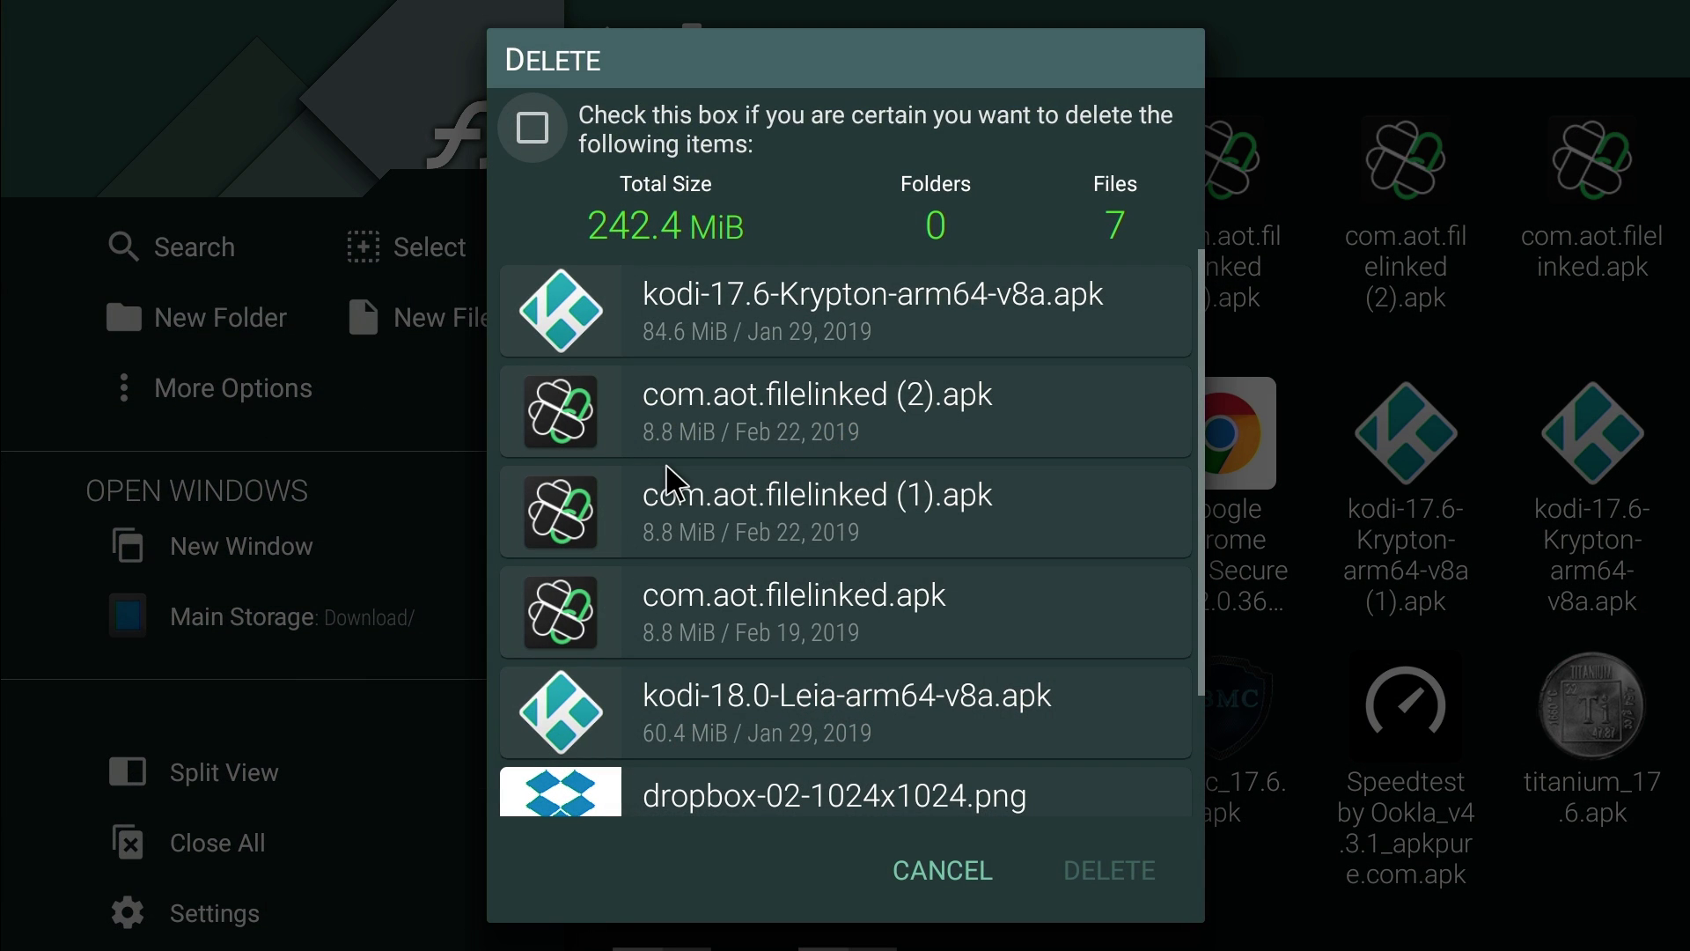
Confirm permanent deletion of the seven files and return to Main Storage.
click(530, 129)
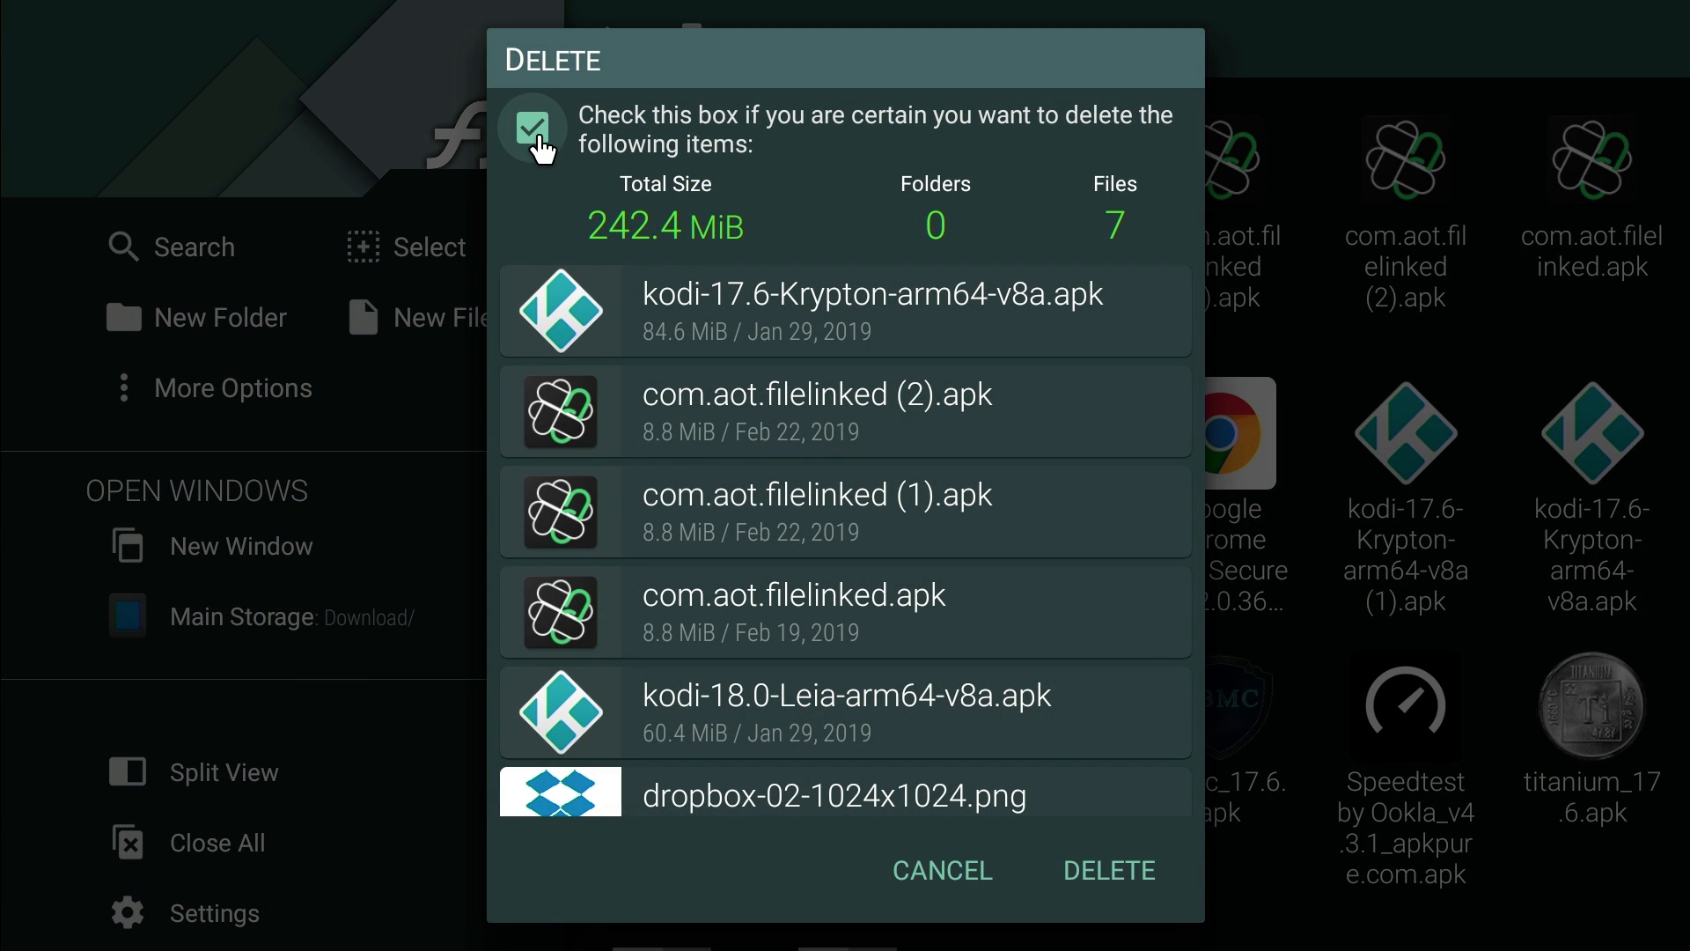
click(1109, 870)
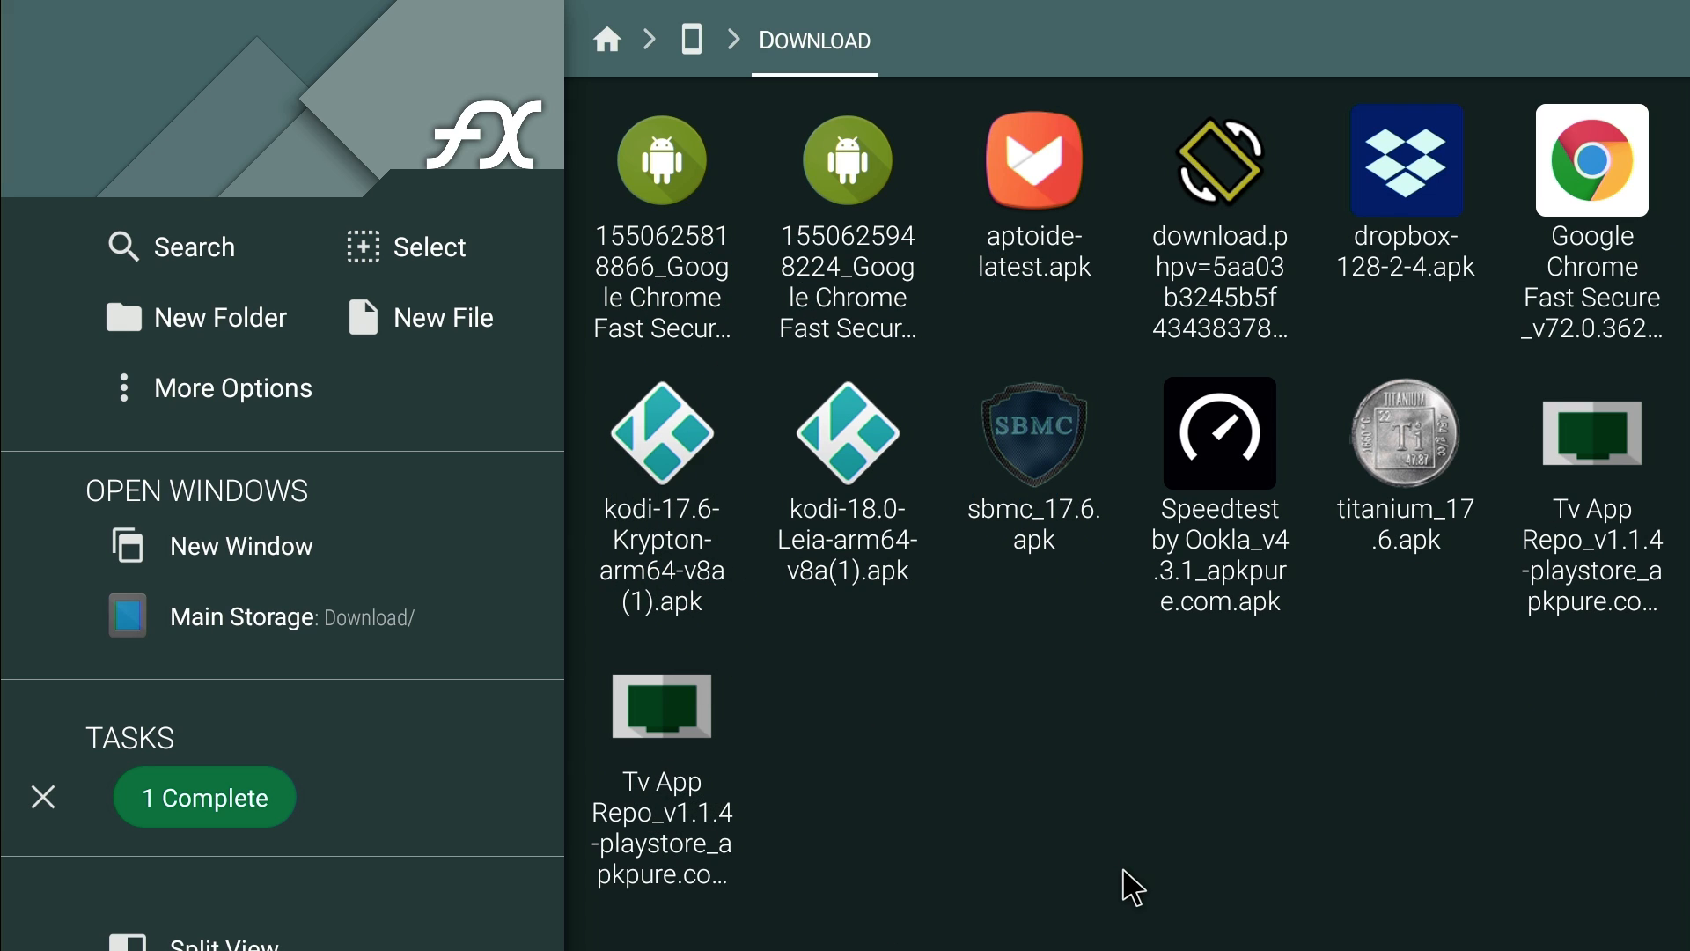
click(690, 40)
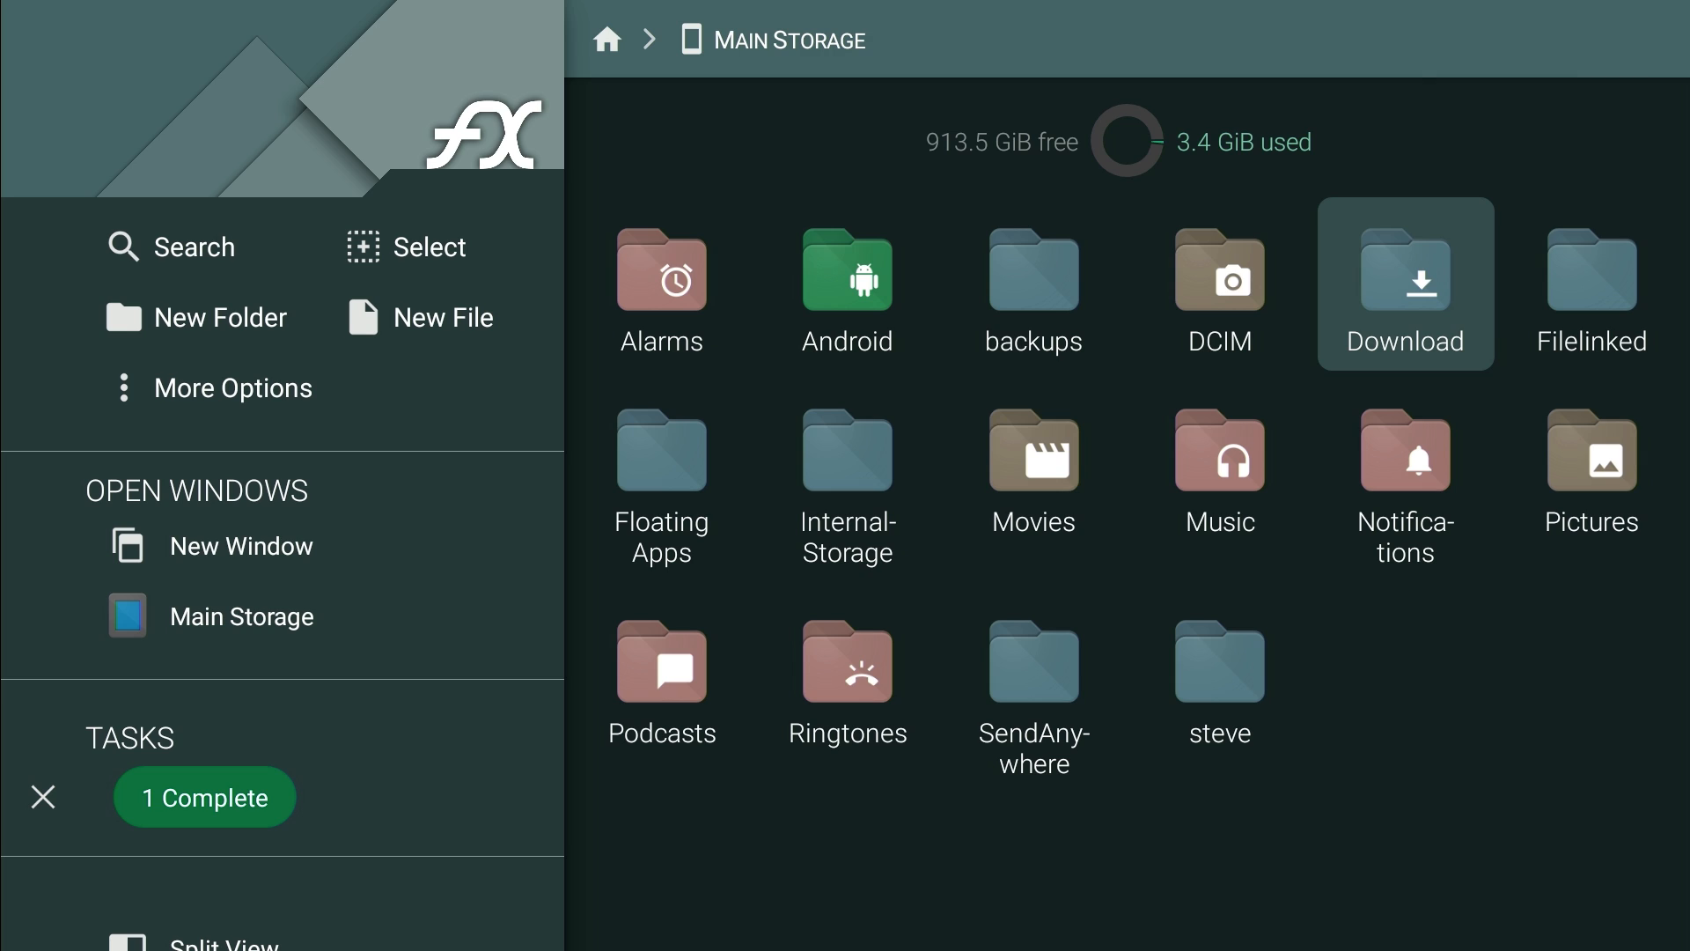